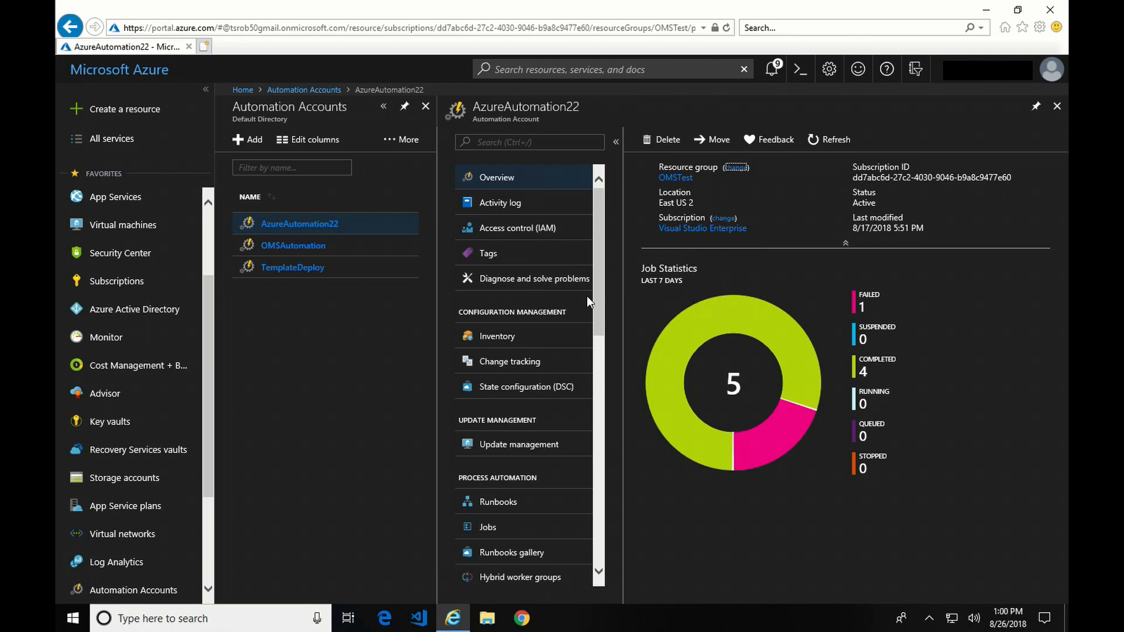
{"action": "mouse_move", "coordinate": [497, 502]}
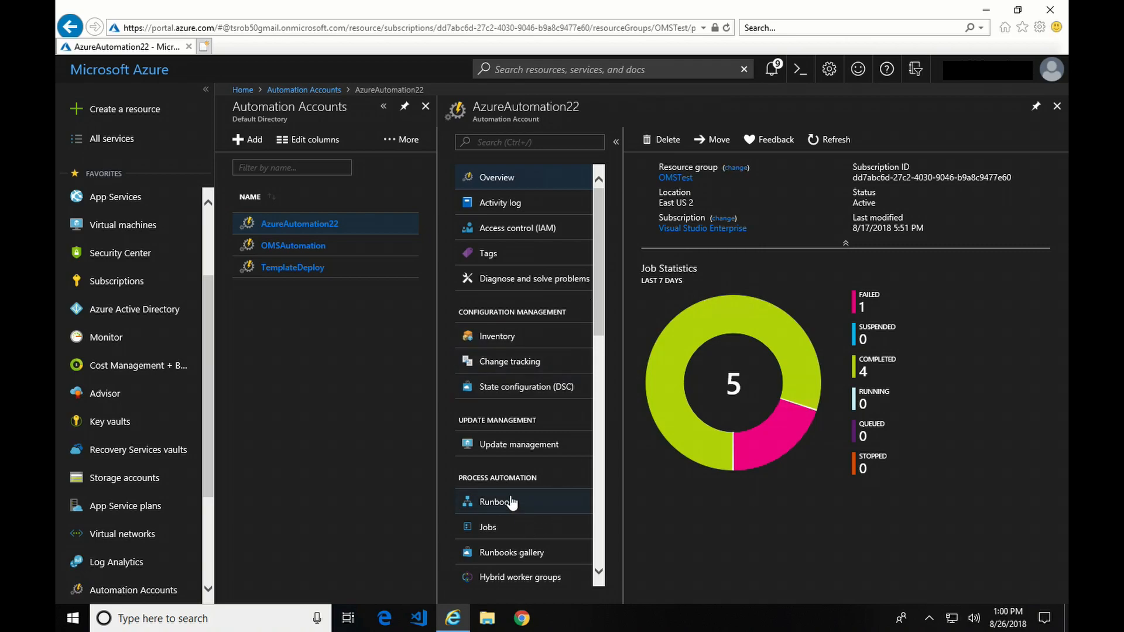
Open Runbooks under Process Automation in the AzureAutomation22 account menu
{"action": "left_click", "coordinate": [498, 501]}
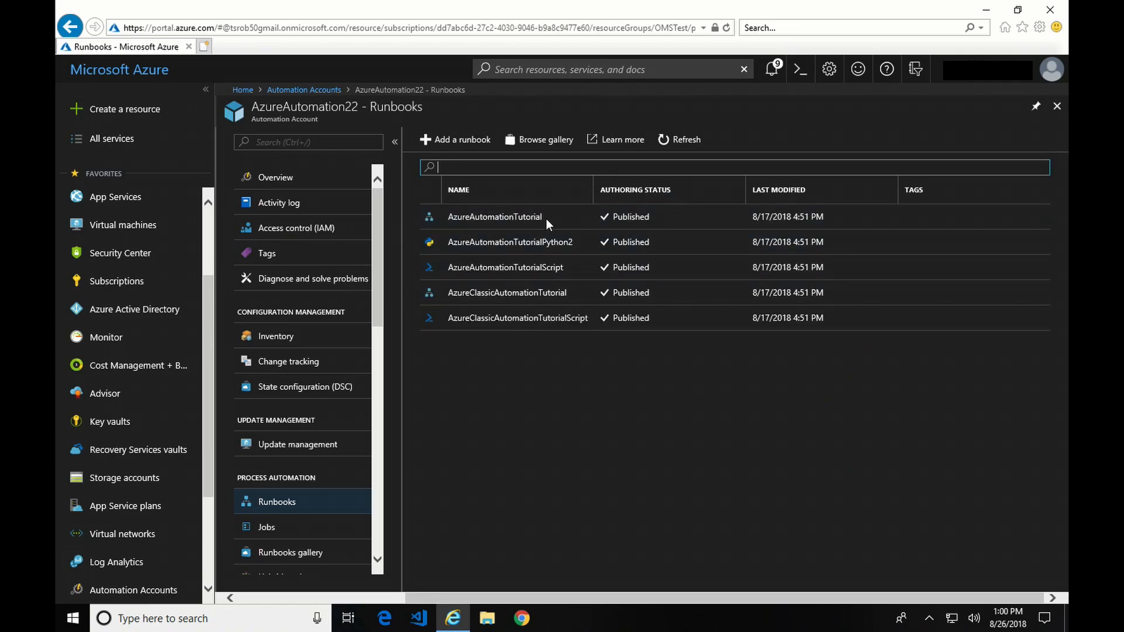
{"action": "mouse_move", "coordinate": [565, 264]}
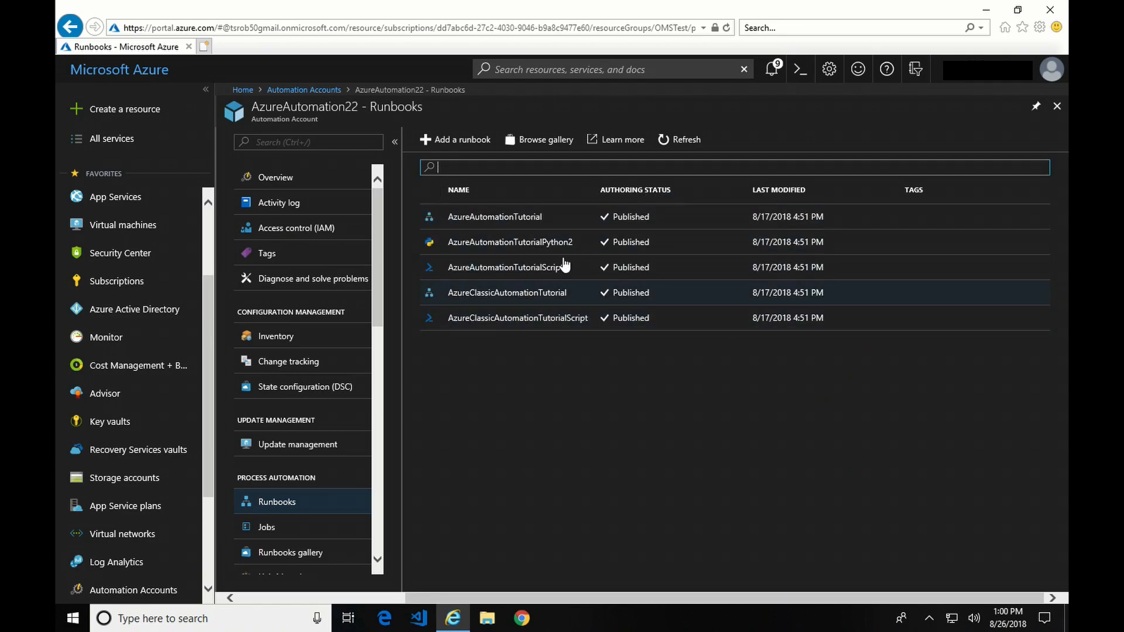
{"action": "mouse_move", "coordinate": [545, 296]}
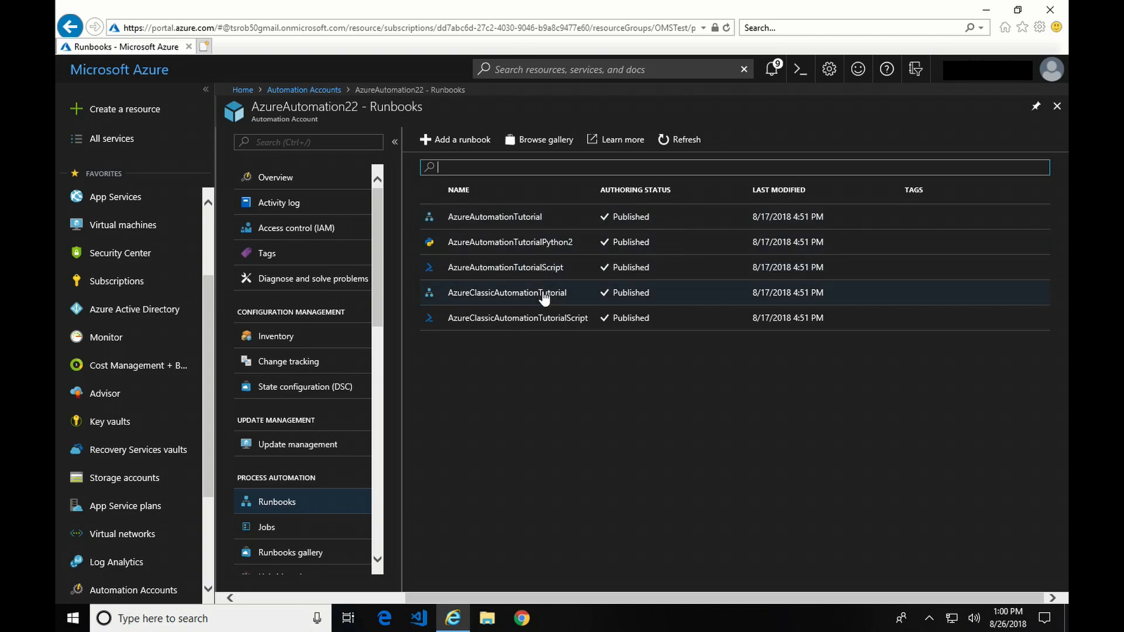
{"action": "mouse_move", "coordinate": [552, 318]}
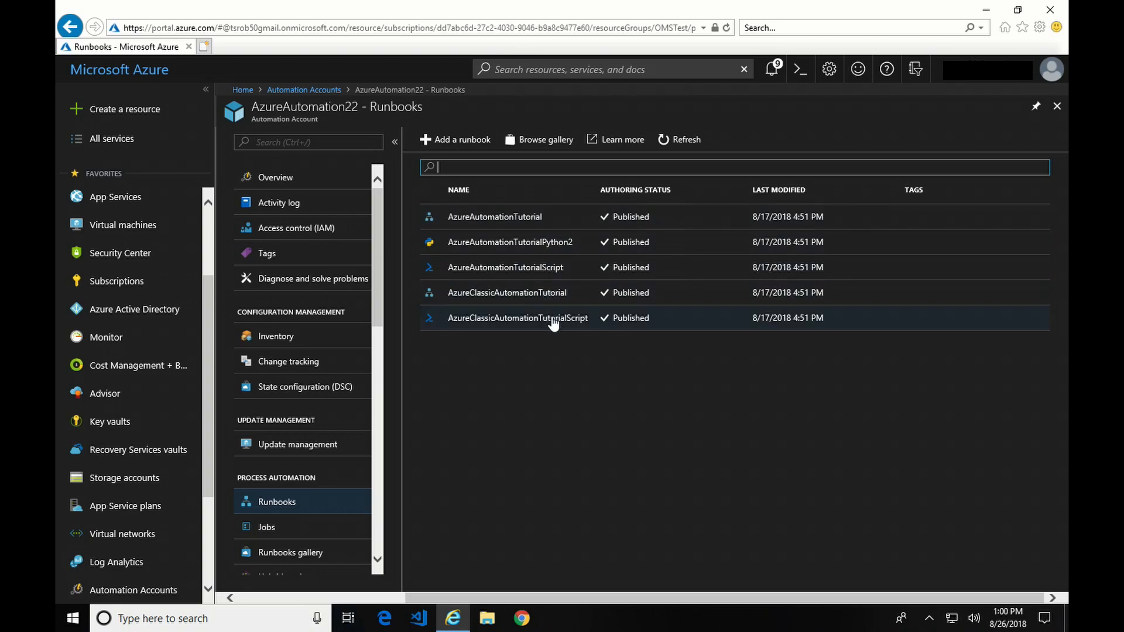
{"action": "mouse_move", "coordinate": [562, 217]}
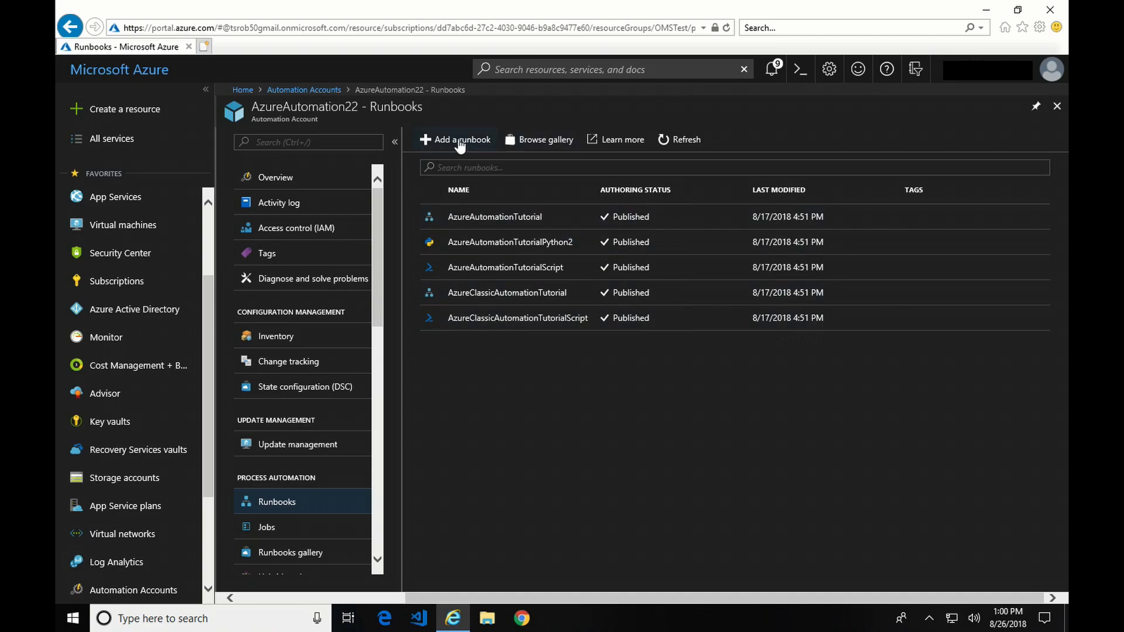
Quick-create a runbook named AATest with runbook type PowerShell
{"action": "left_click", "coordinate": [461, 139]}
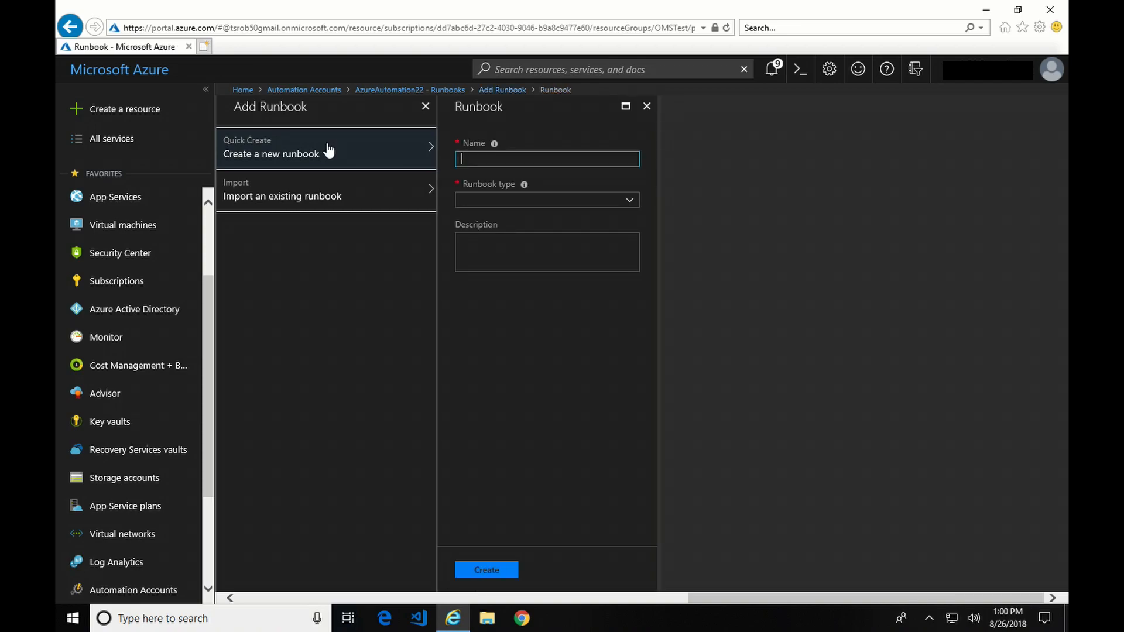
{"action": "mouse_move", "coordinate": [547, 159]}
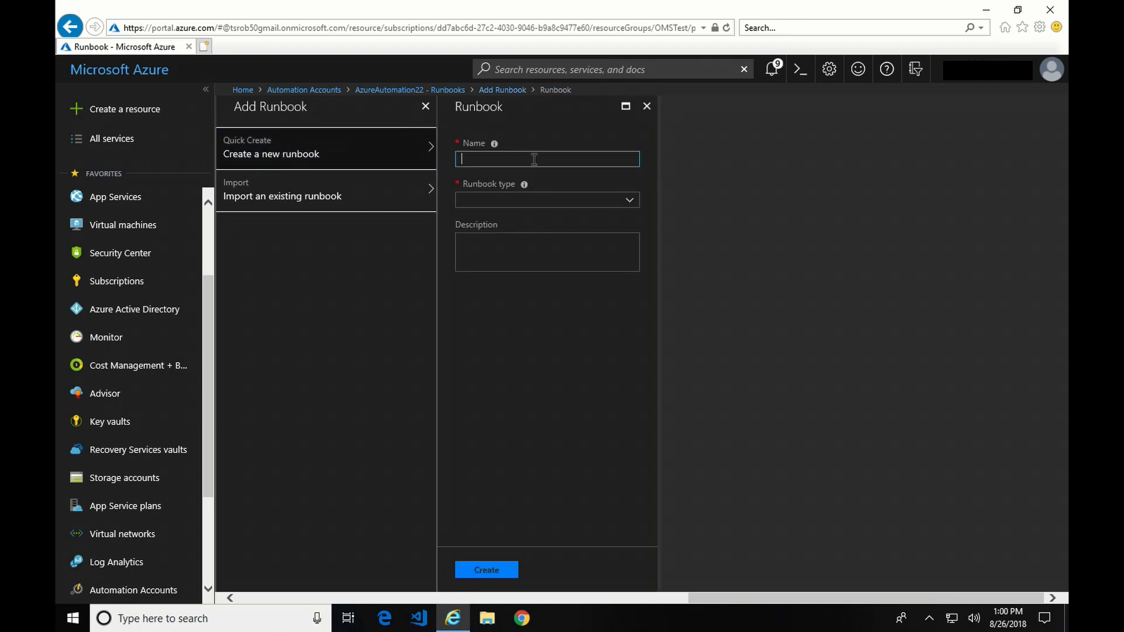
{"action": "type", "text": "AAT"}
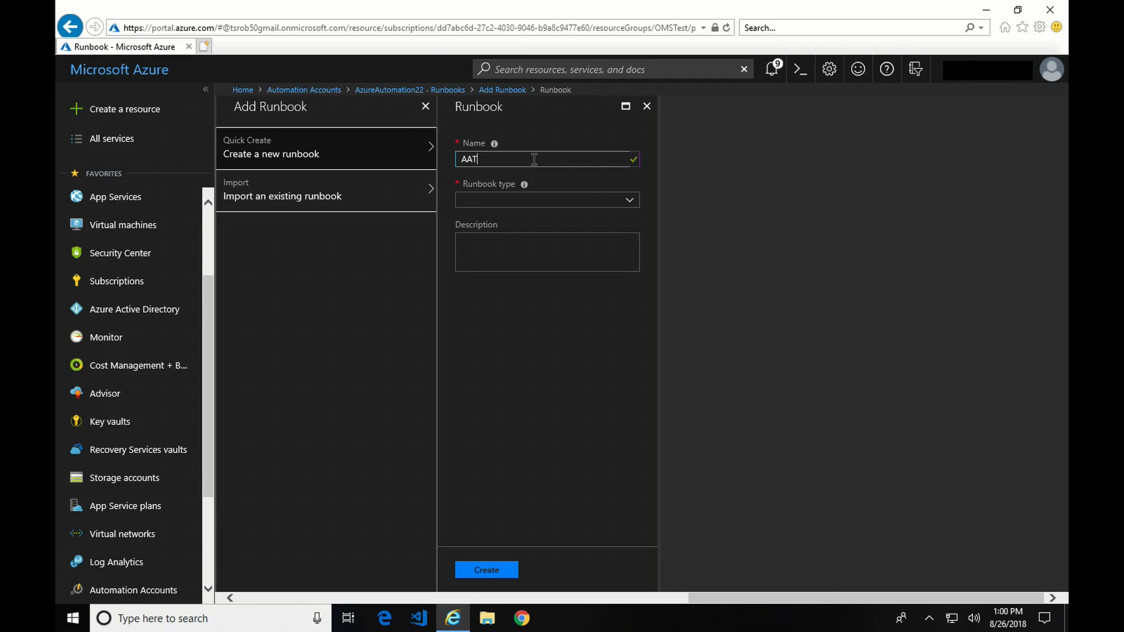
{"action": "left_click", "coordinate": [547, 199]}
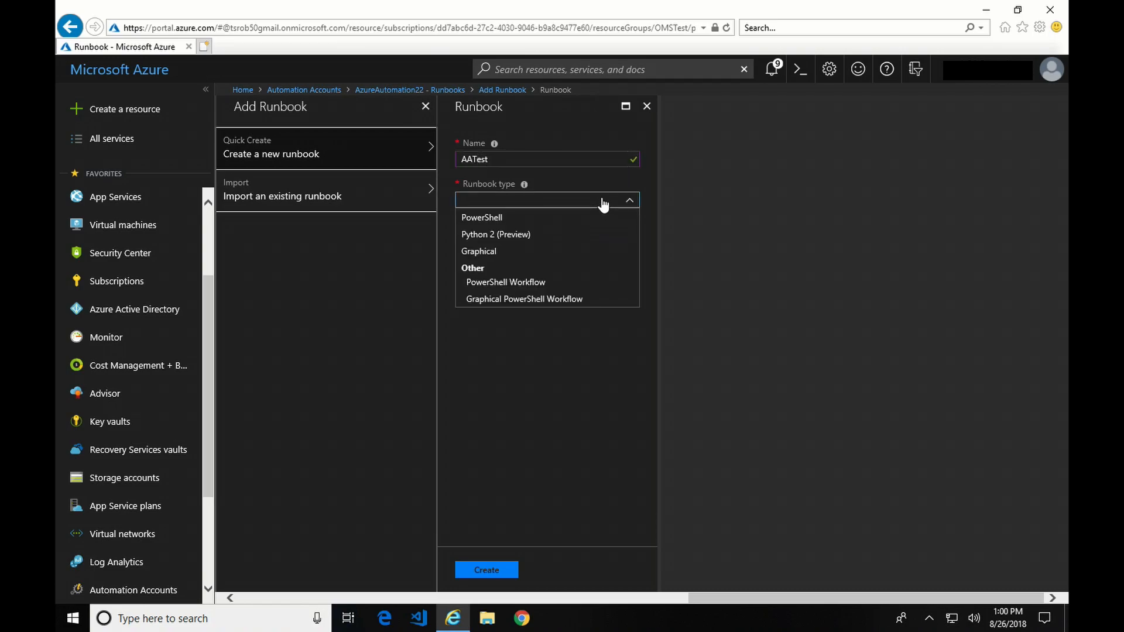
{"action": "mouse_move", "coordinate": [602, 217]}
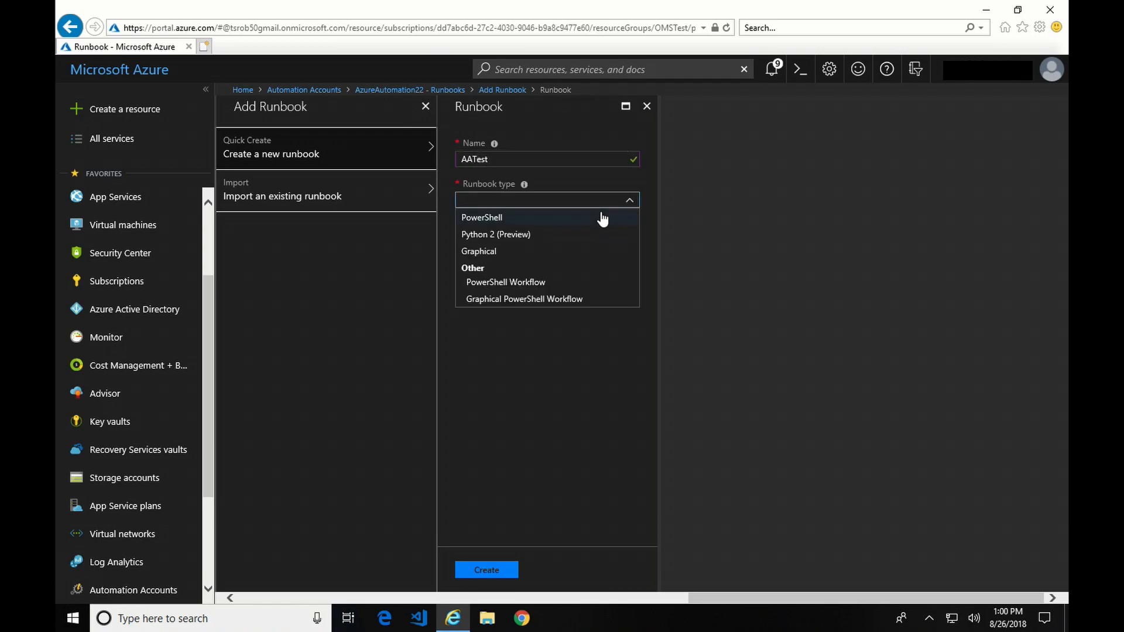
{"action": "mouse_move", "coordinate": [600, 234]}
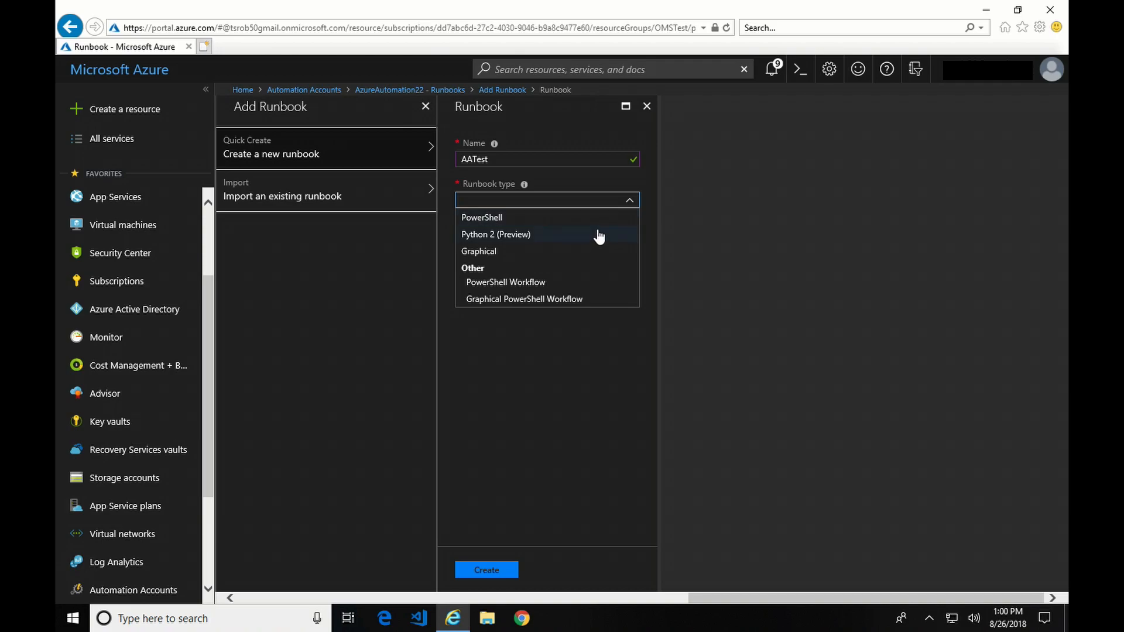
{"action": "mouse_move", "coordinate": [479, 252]}
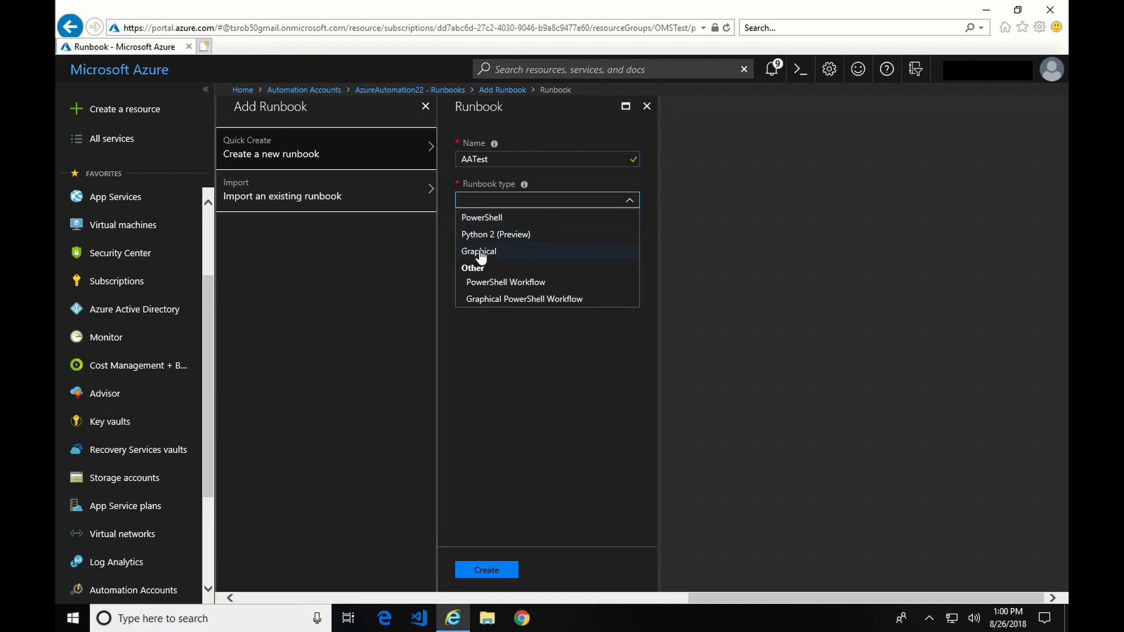
{"action": "mouse_move", "coordinate": [559, 291]}
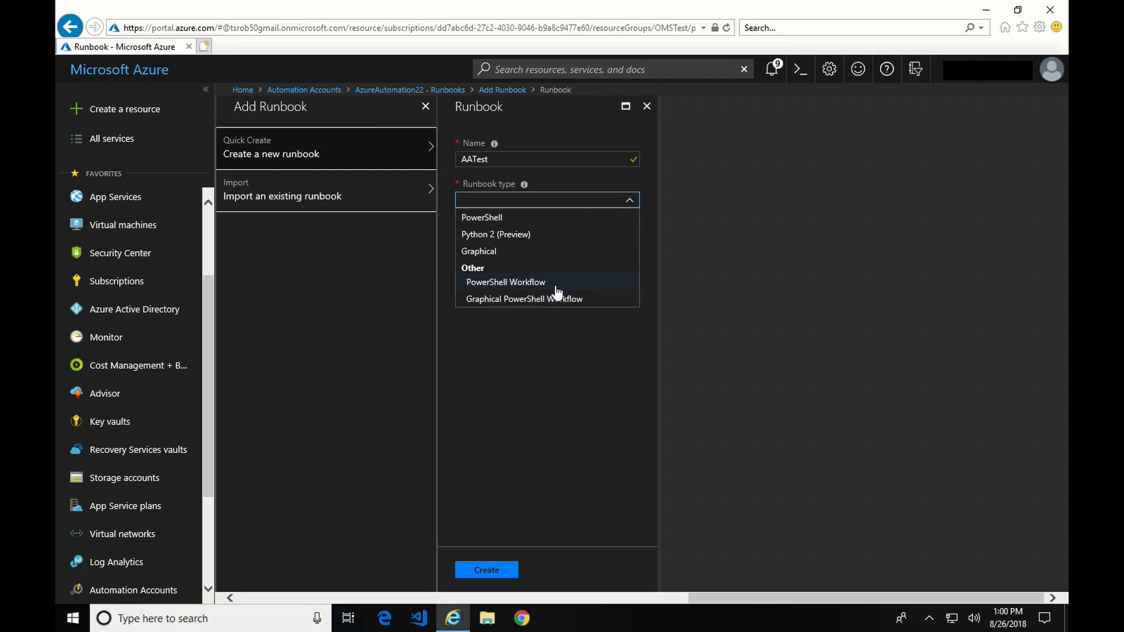
{"action": "mouse_move", "coordinate": [552, 234]}
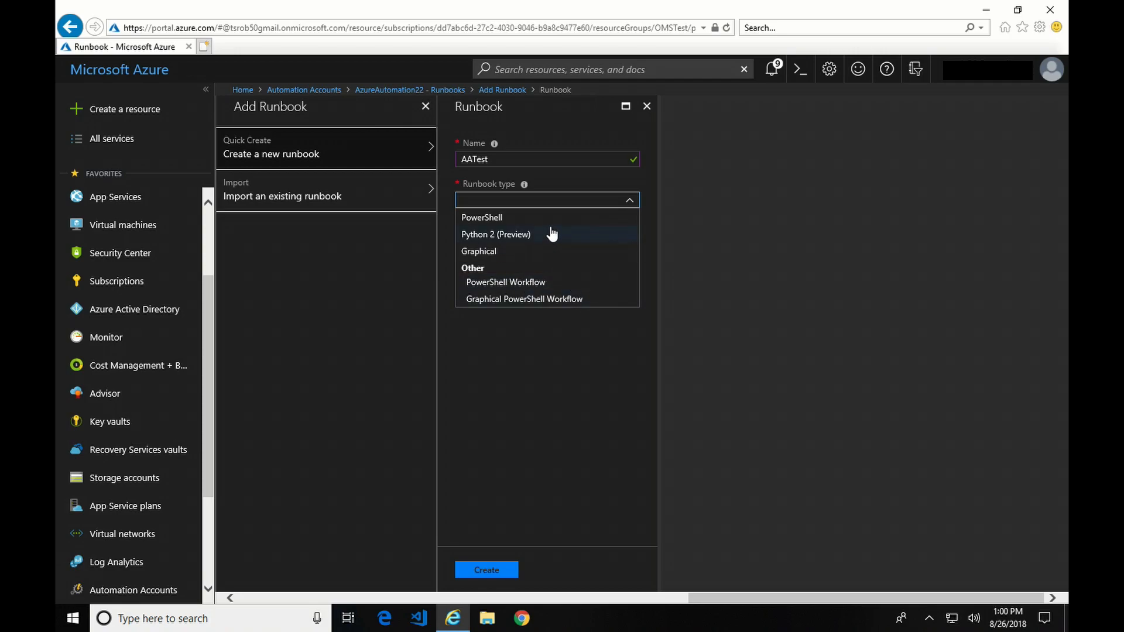
{"action": "left_click", "coordinate": [482, 218]}
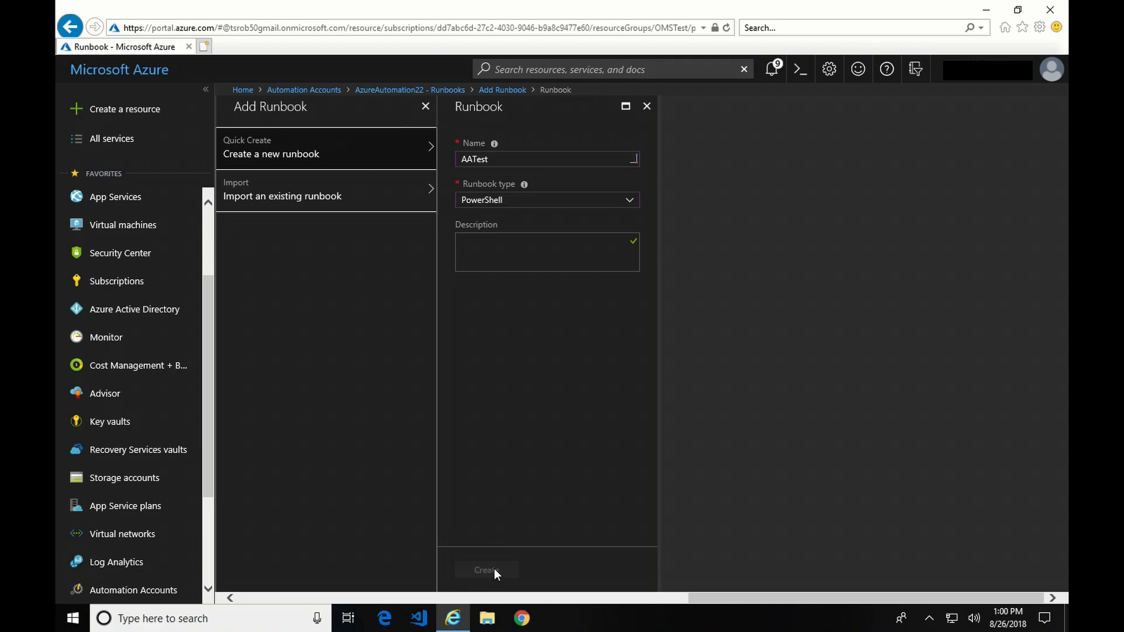
{"action": "left_click", "coordinate": [486, 570]}
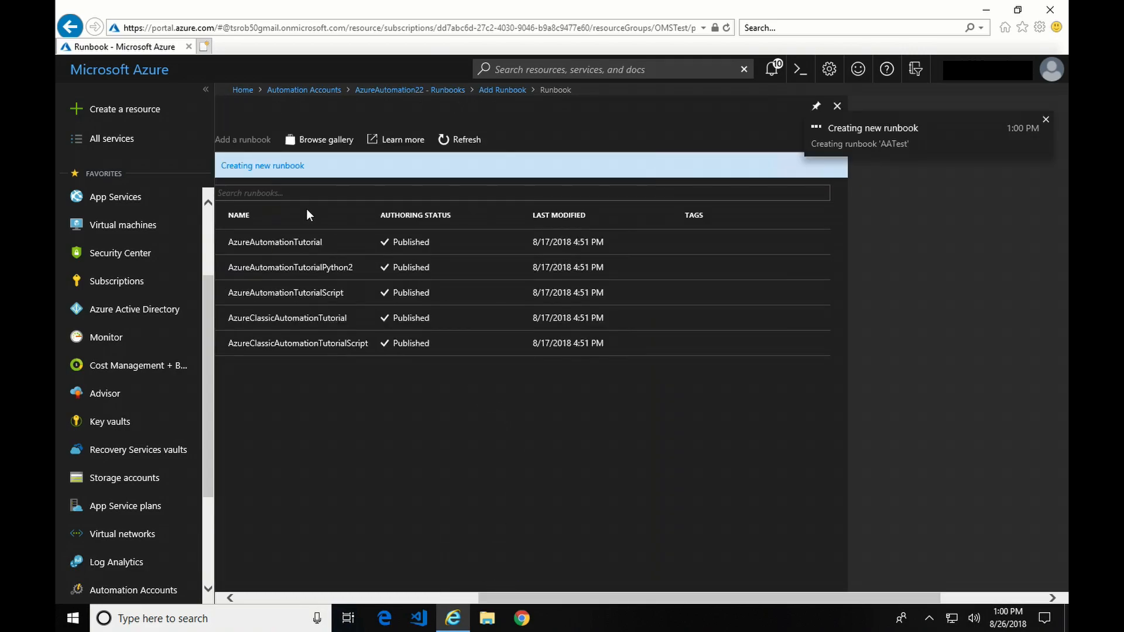
Open AATest for editing and try inserting Get-AzureRmStorageAccount from AzureRM.Storage
{"action": "left_click", "coordinate": [410, 90]}
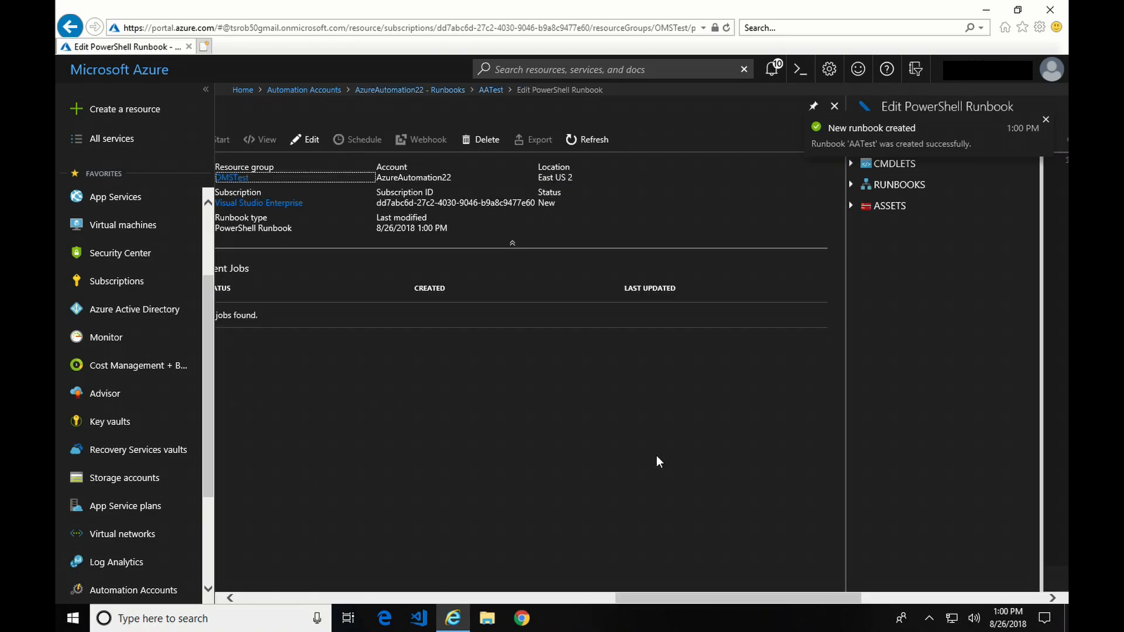
{"action": "left_click", "coordinate": [310, 139]}
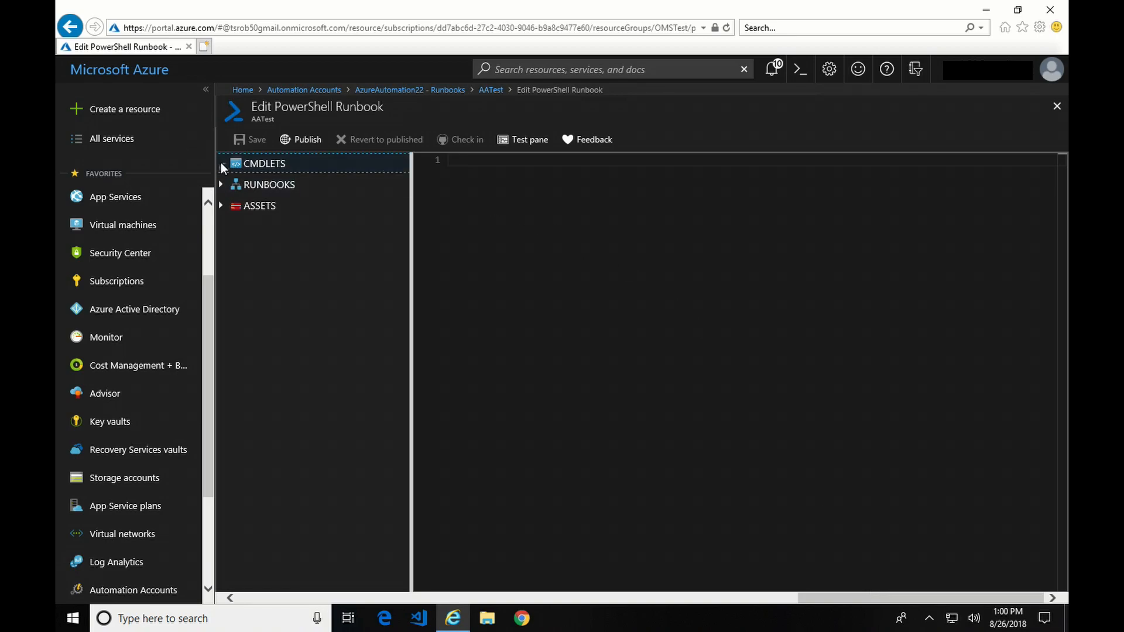
{"action": "left_click", "coordinate": [223, 163]}
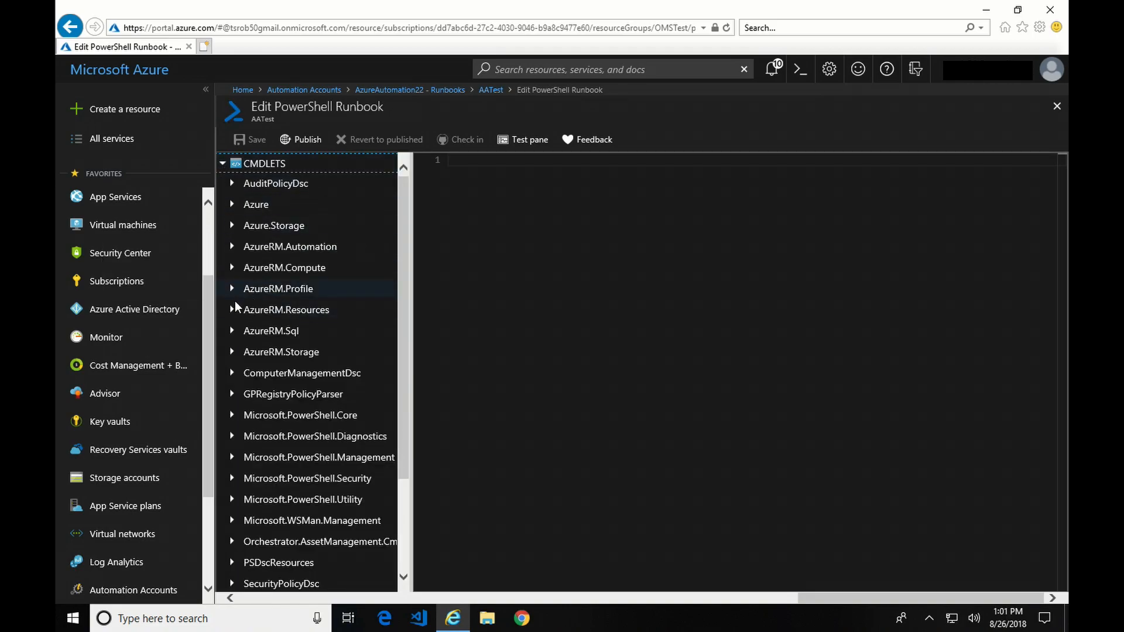
{"action": "left_click", "coordinate": [281, 352]}
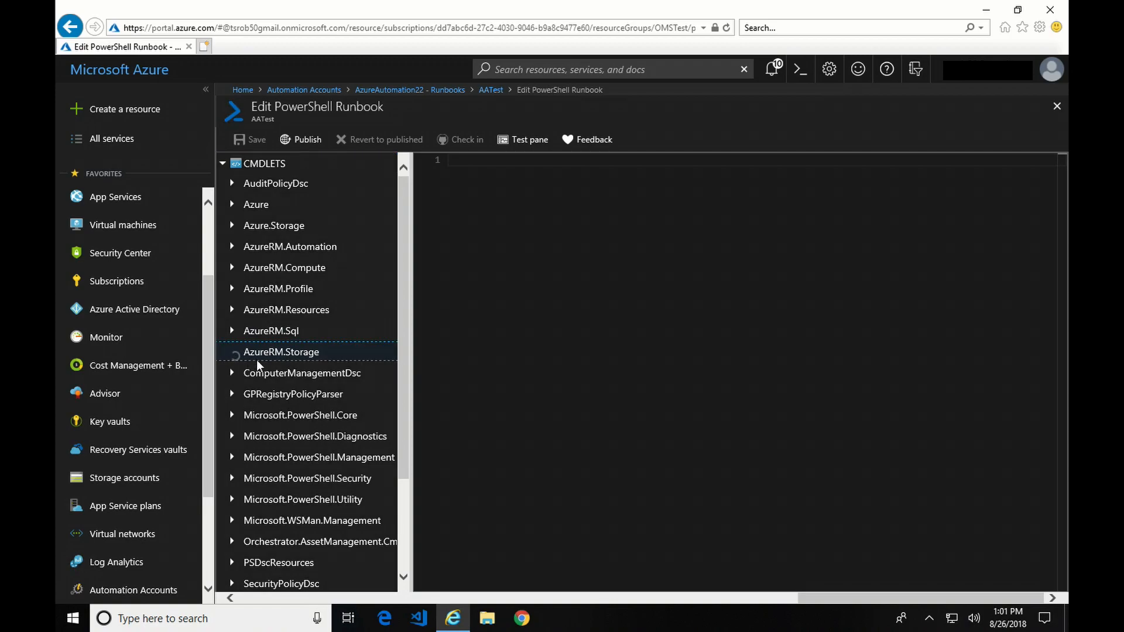
{"action": "left_click", "coordinate": [281, 352]}
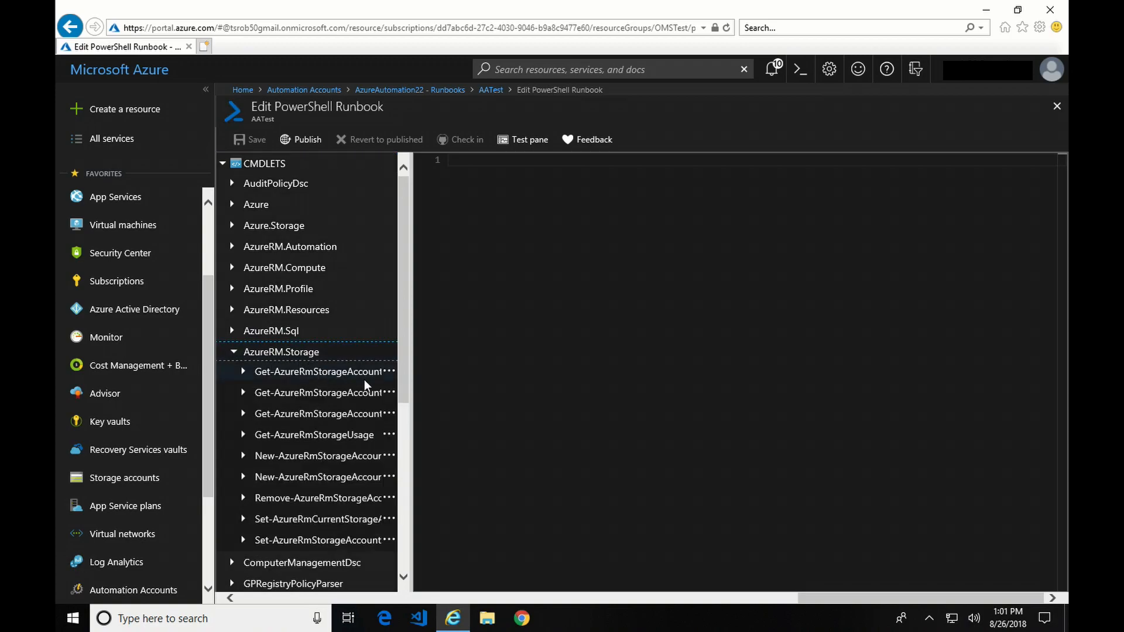
{"action": "left_click", "coordinate": [390, 371]}
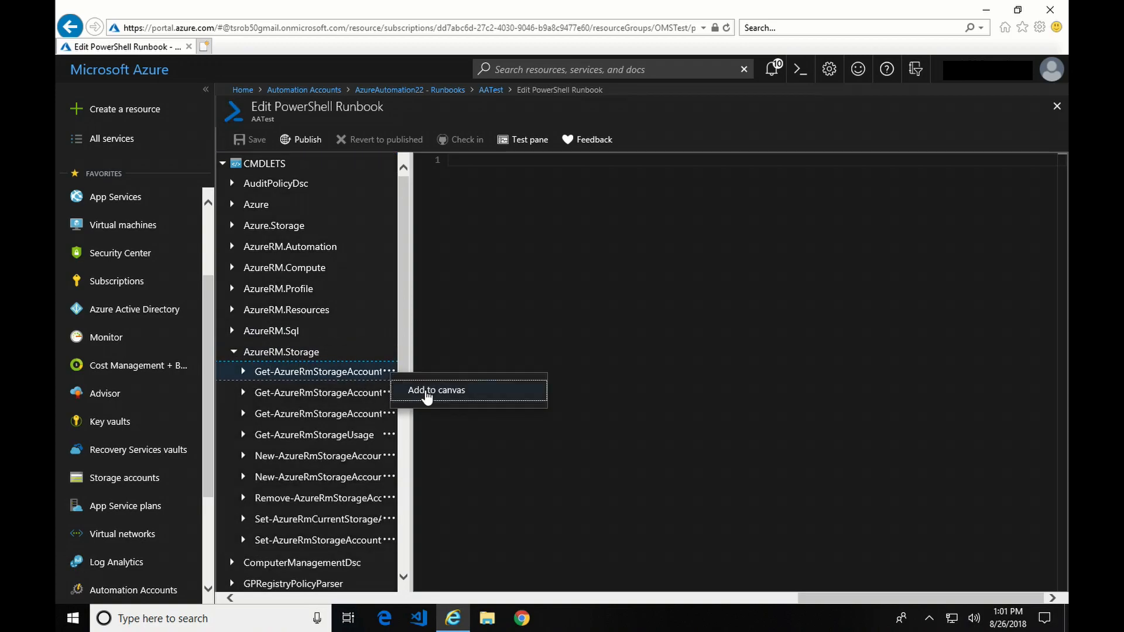
{"action": "left_click", "coordinate": [436, 390]}
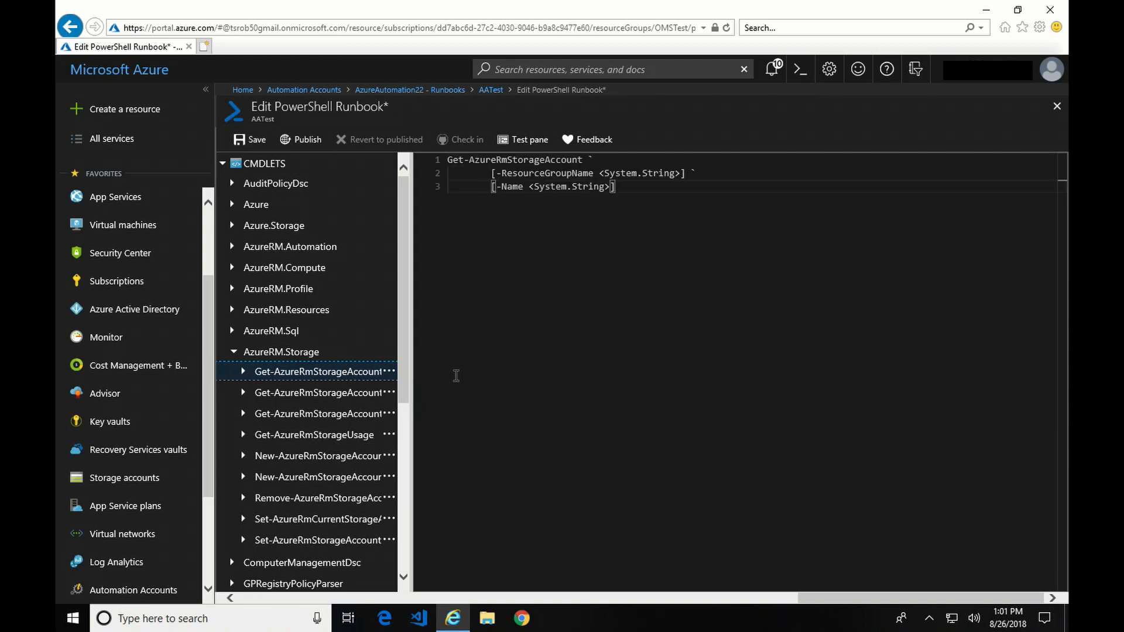
{"action": "mouse_move", "coordinate": [643, 199]}
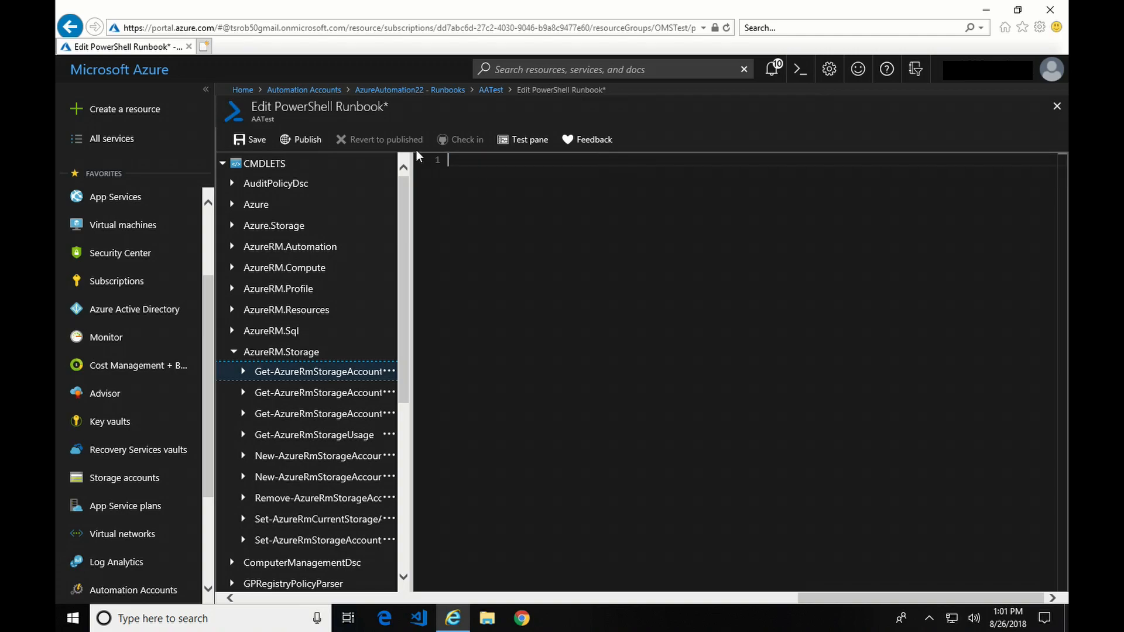
{"action": "left_click", "coordinate": [223, 163]}
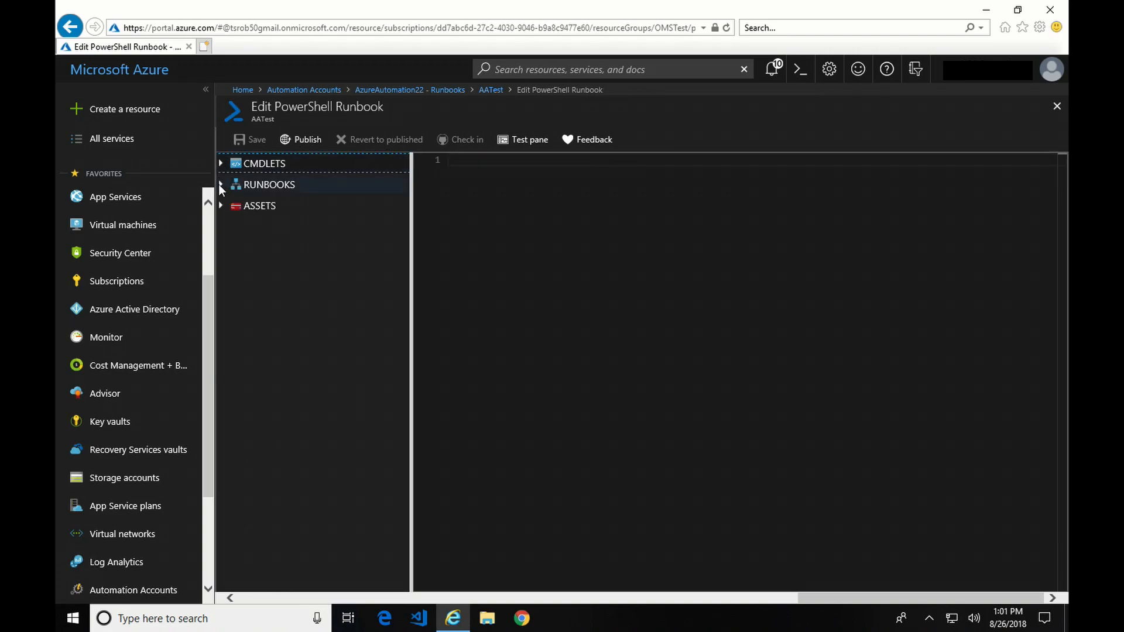
Insert an AzureAutomationTutorialScript call and an AzureRunAsConnection lookup, then delete them
{"action": "left_click", "coordinate": [220, 184]}
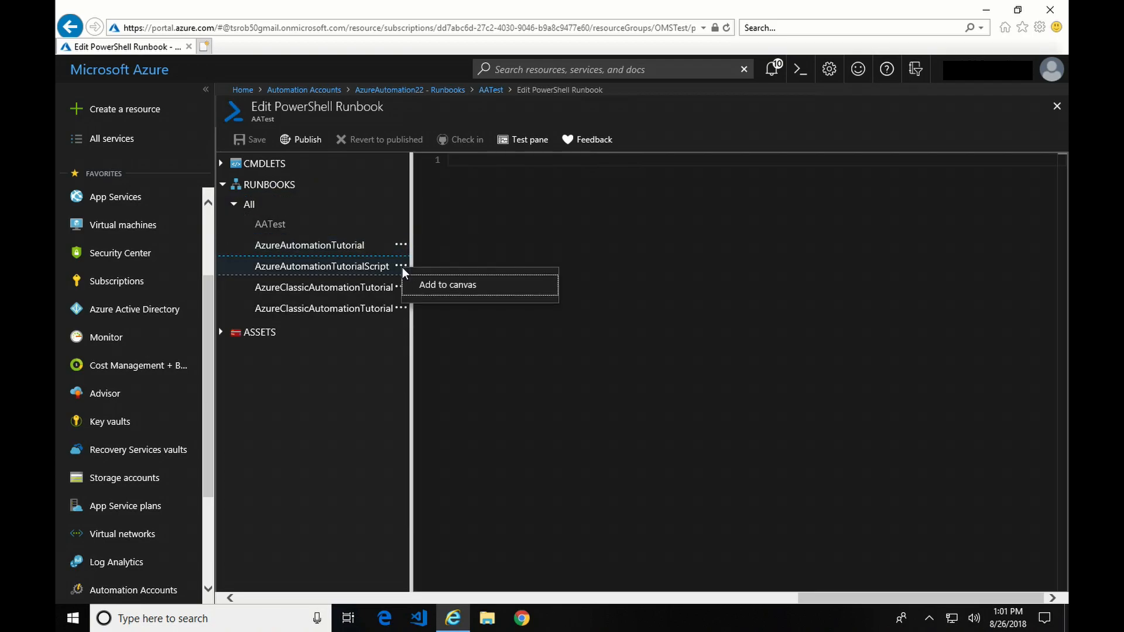
{"action": "left_click", "coordinate": [447, 284]}
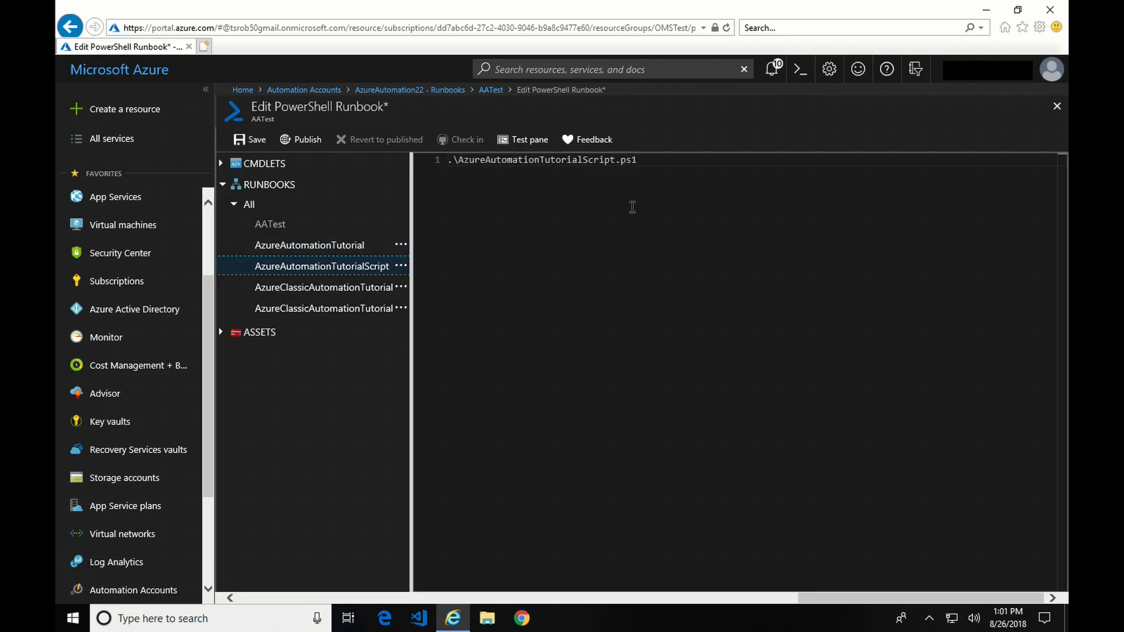
{"action": "triple_click", "coordinate": [543, 160]}
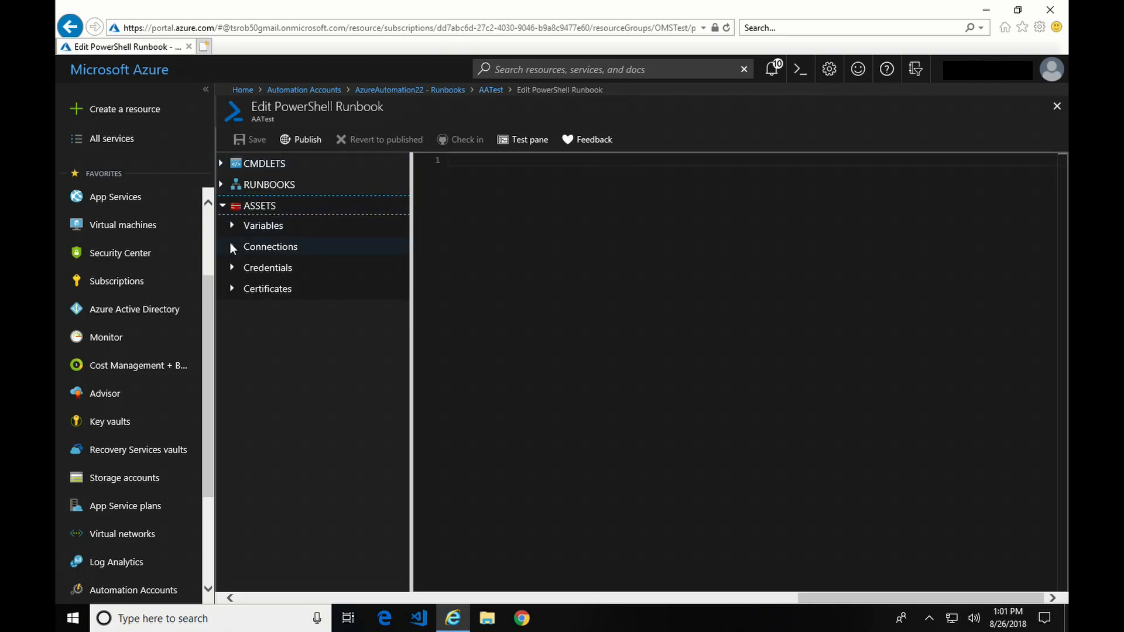
{"action": "left_click", "coordinate": [270, 247]}
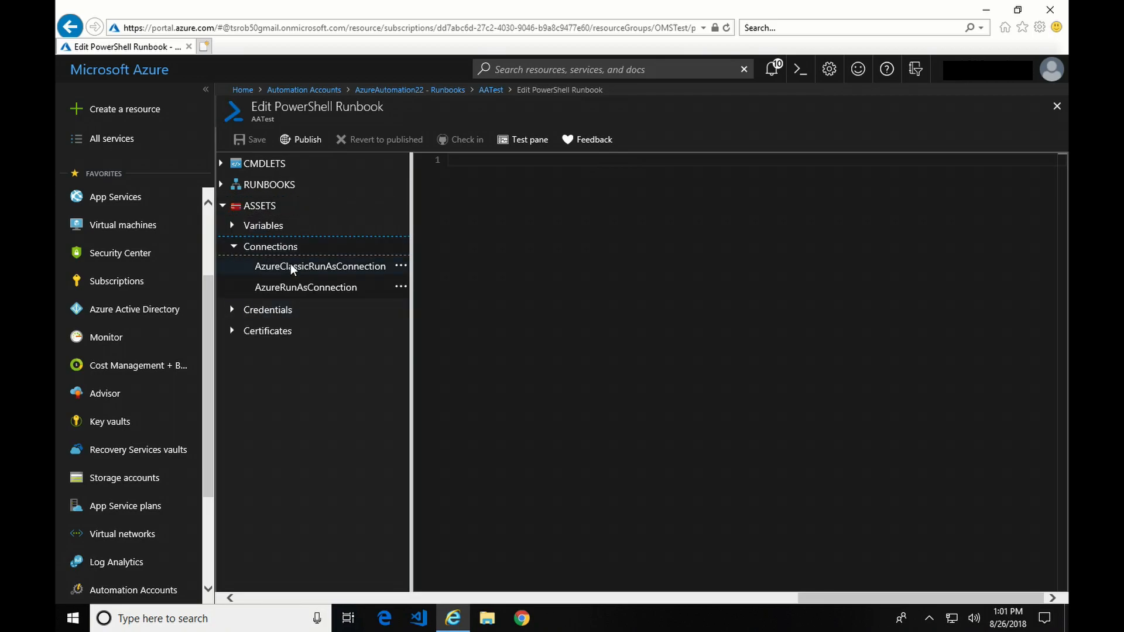
{"action": "mouse_move", "coordinate": [402, 287]}
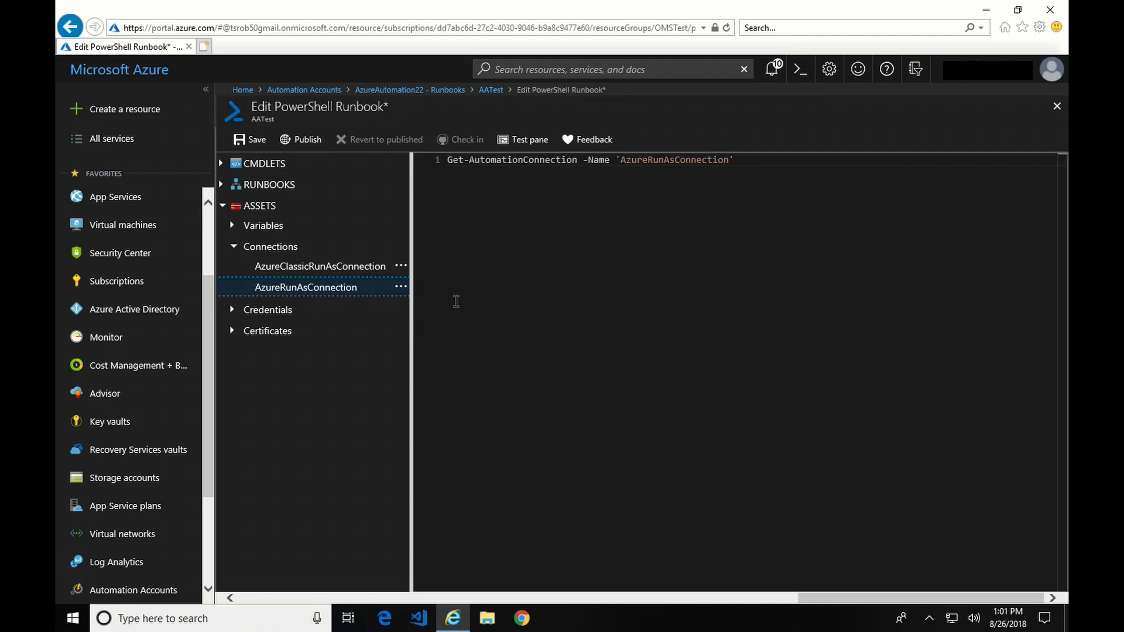
{"action": "double_click", "coordinate": [674, 160]}
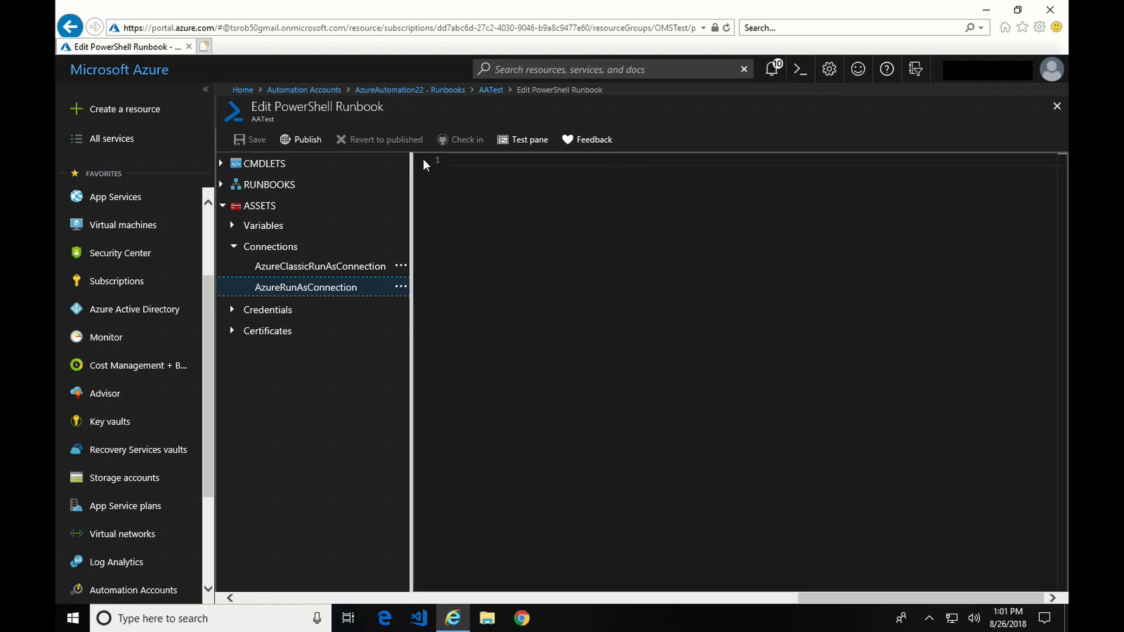
Enter write-output "Hello World" as the AATest script and save it
{"action": "type", "text": "writ"}
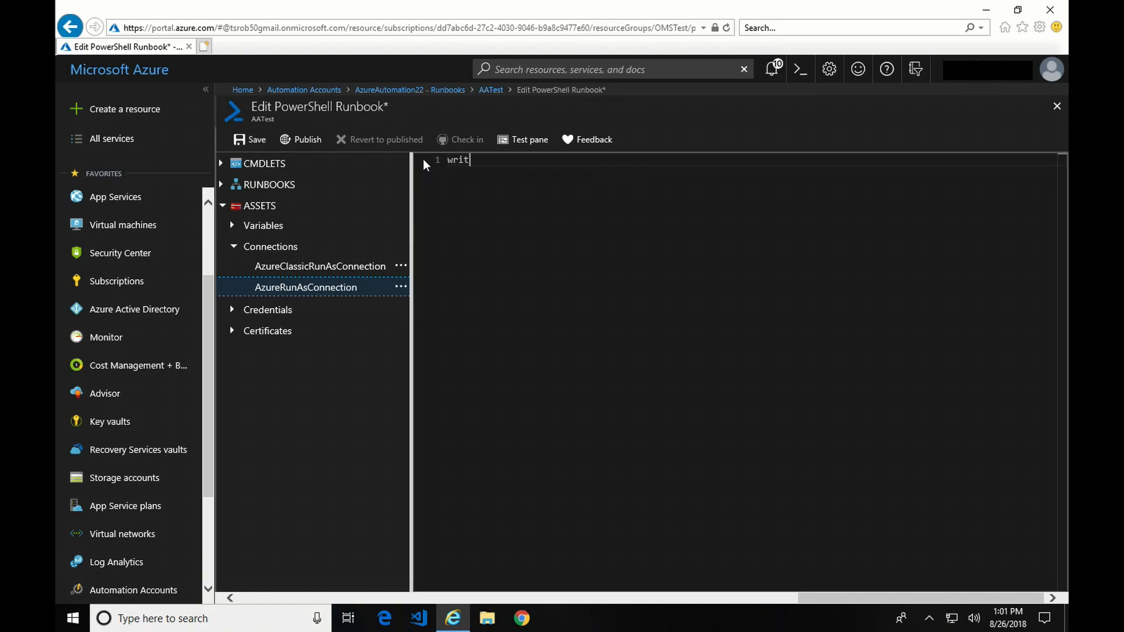
{"action": "type", "text": "e-output"}
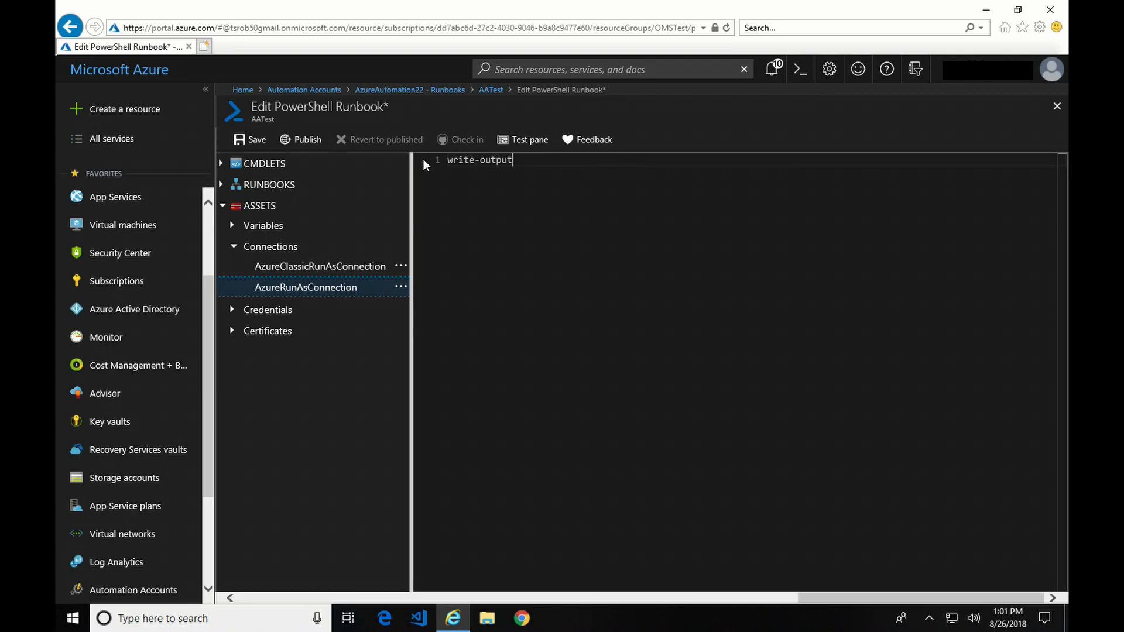
{"action": "type", "text": "He"}
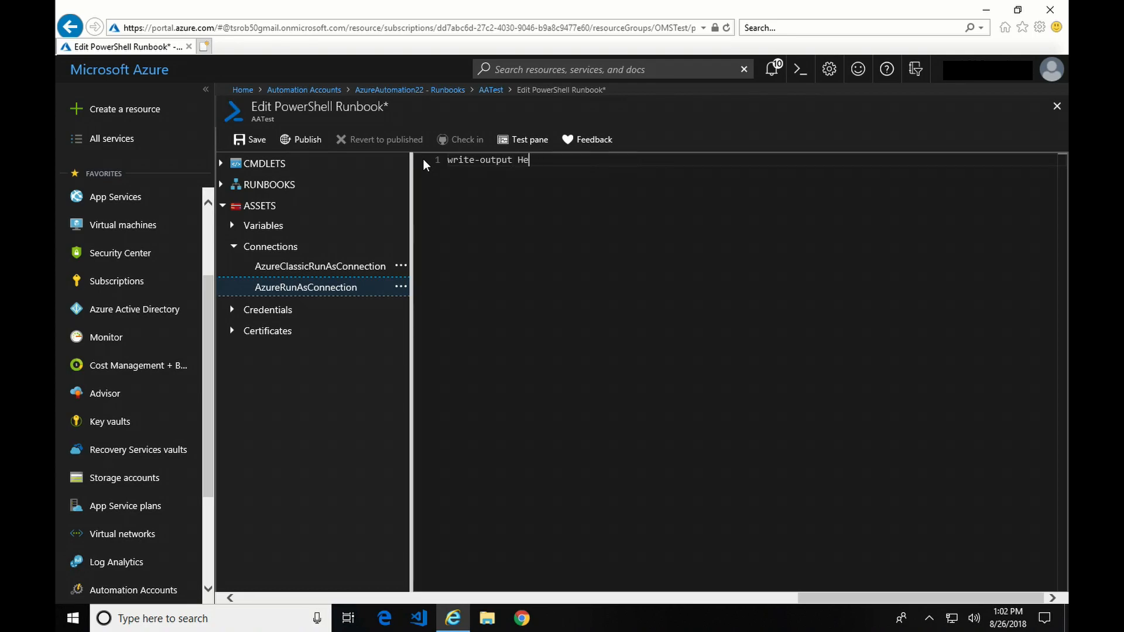
{"action": "type", "text": "\"He"}
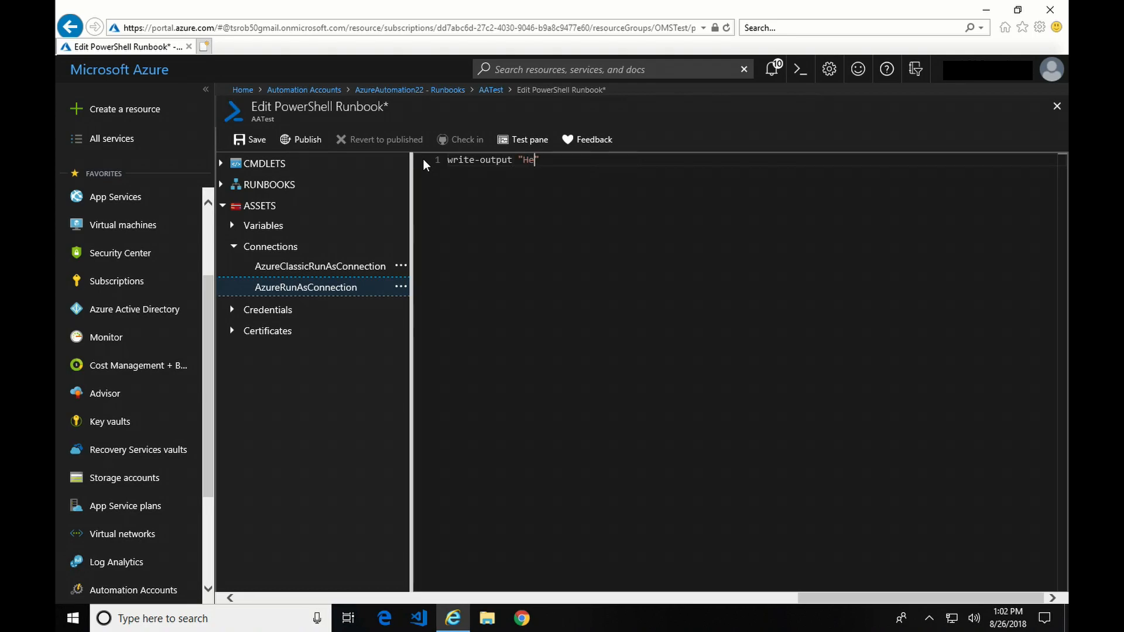
{"action": "type", "text": "llo W"}
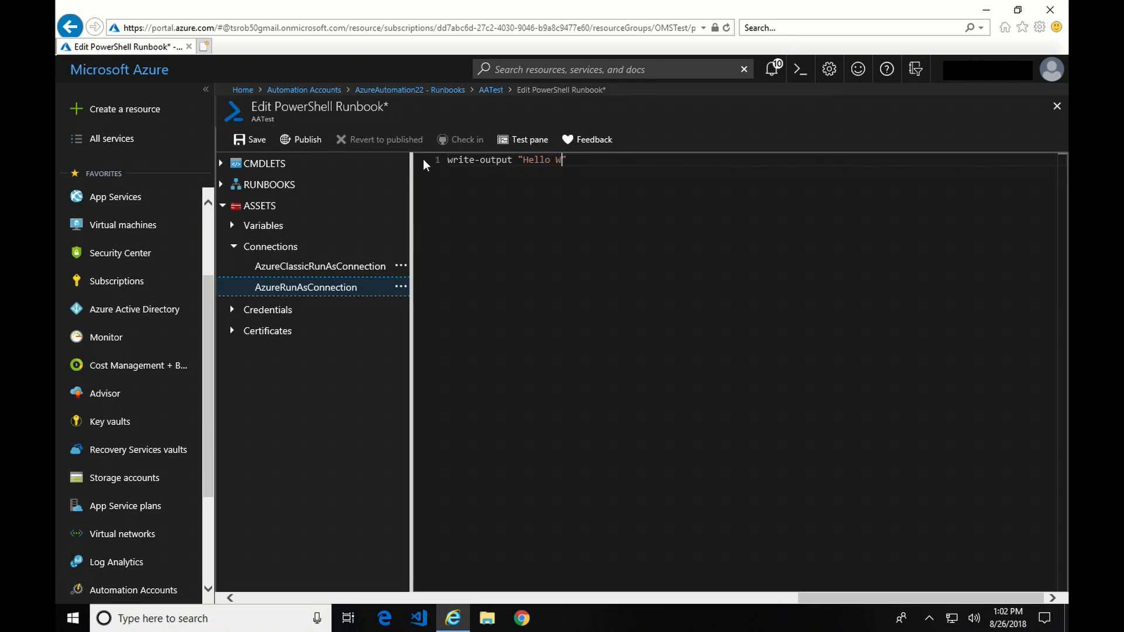
{"action": "type", "text": "orld"}
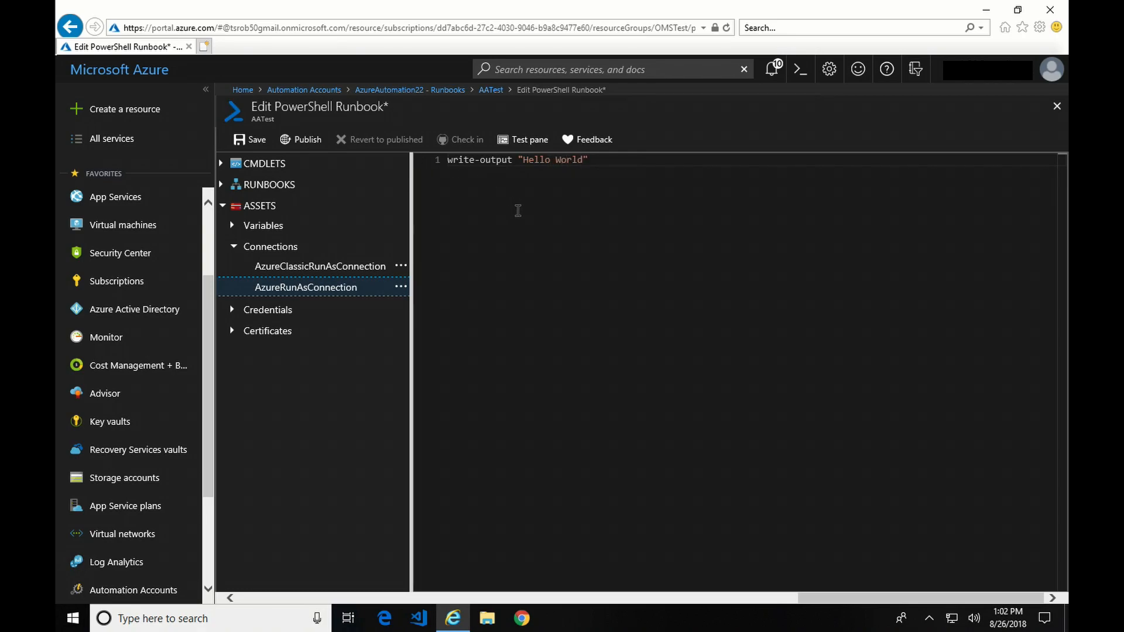
{"action": "mouse_move", "coordinate": [498, 197]}
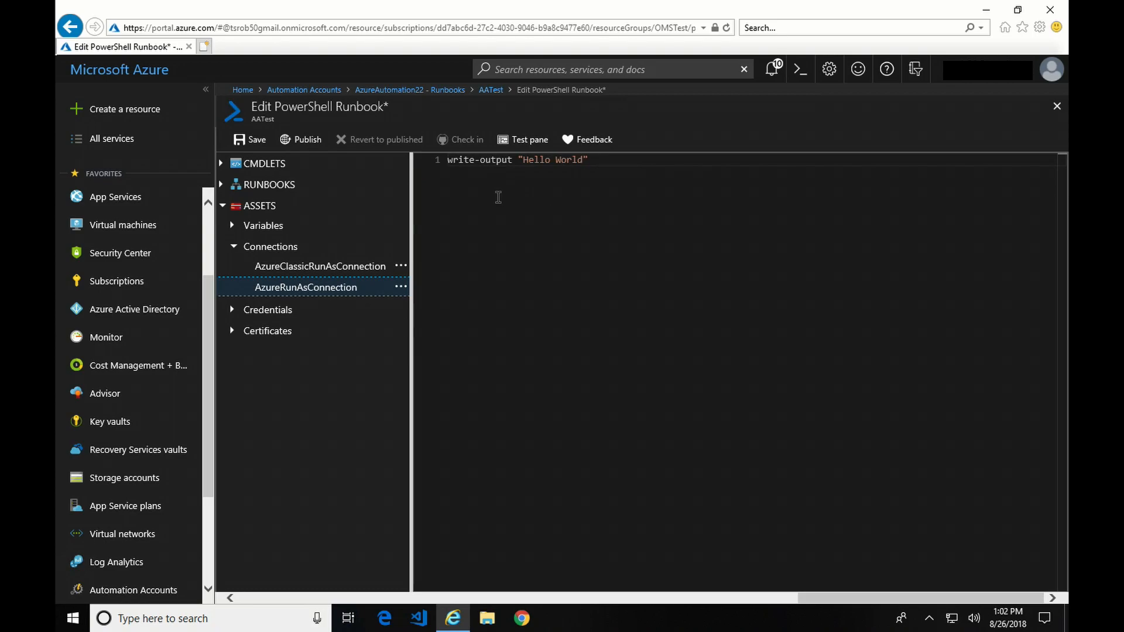
{"action": "left_click", "coordinate": [250, 140]}
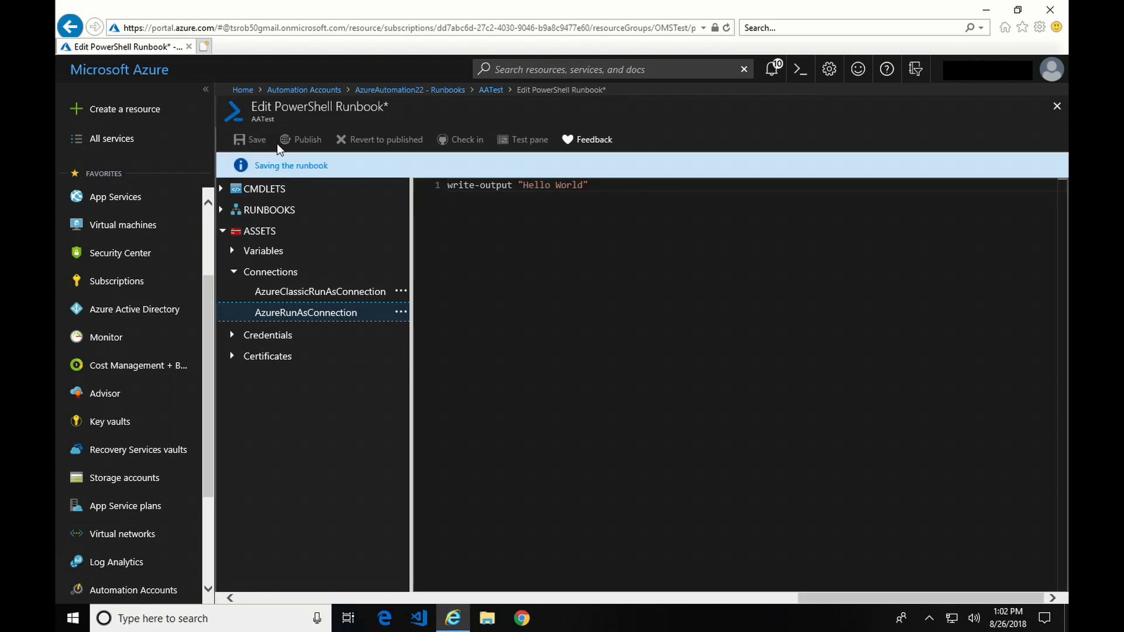
{"action": "left_click", "coordinate": [250, 139]}
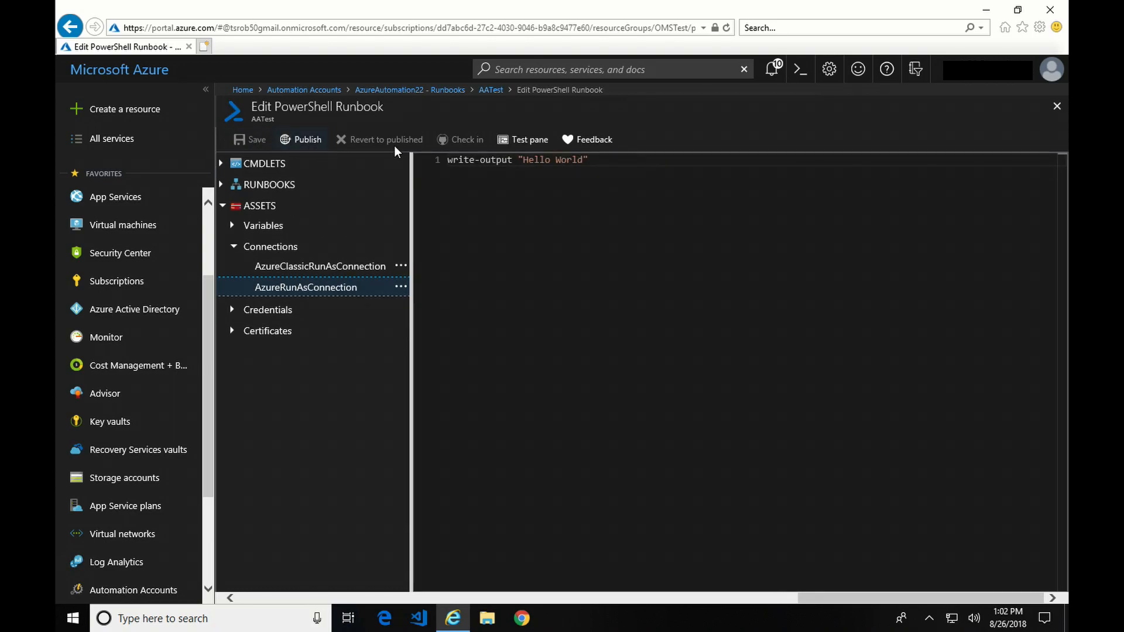
{"action": "mouse_move", "coordinate": [309, 140]}
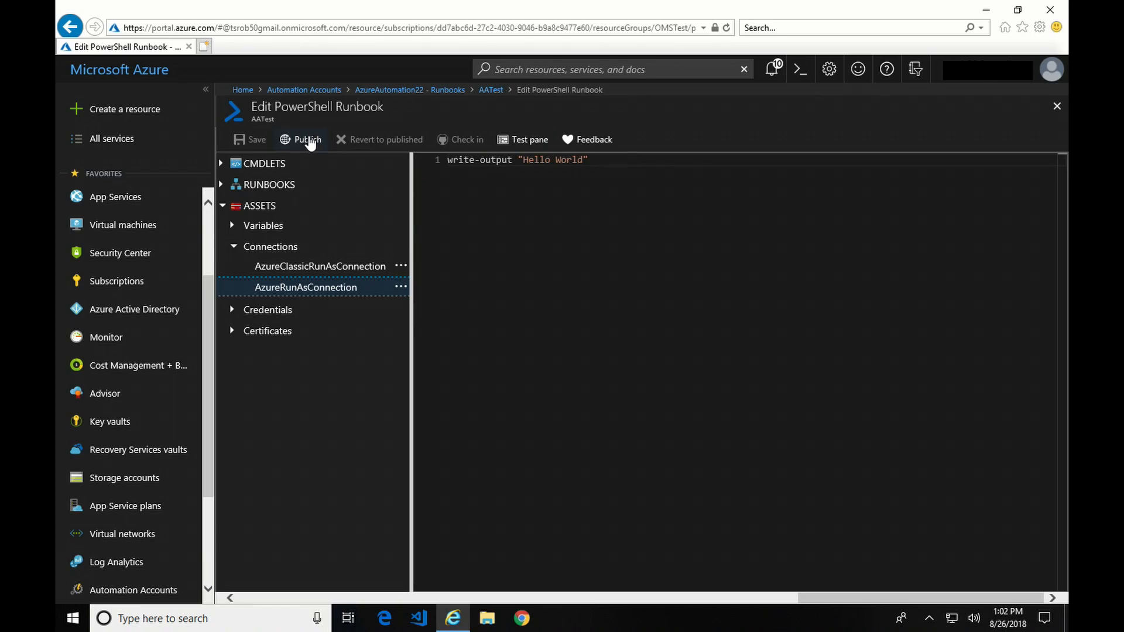
{"action": "mouse_move", "coordinate": [530, 139]}
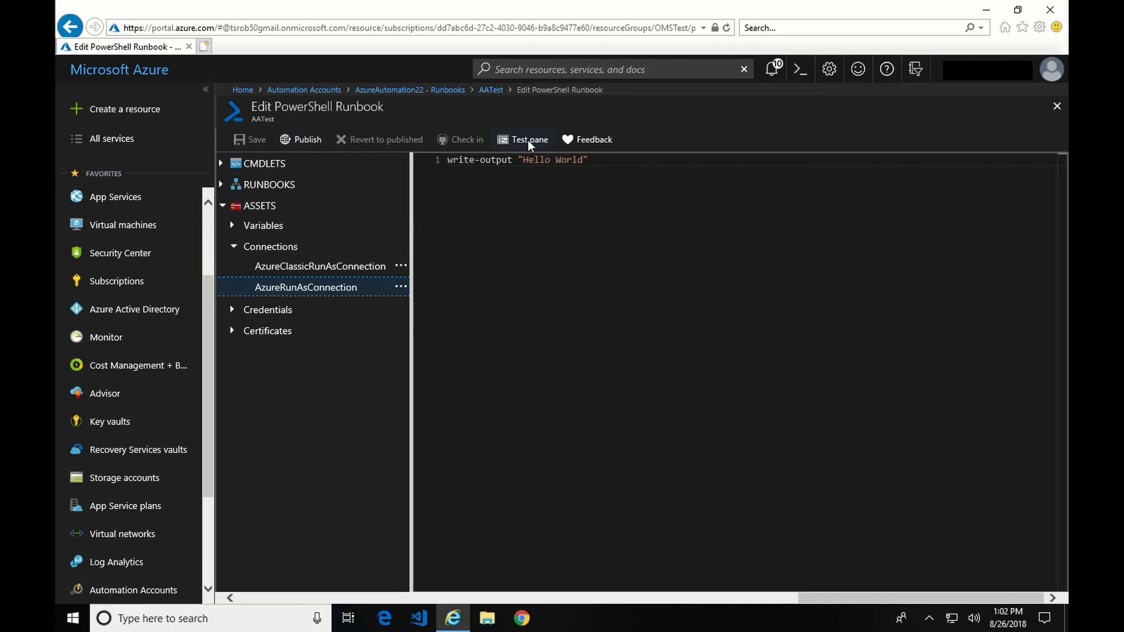
Start a test run of AATest in the Test pane, producing Hello World
{"action": "left_click", "coordinate": [530, 139]}
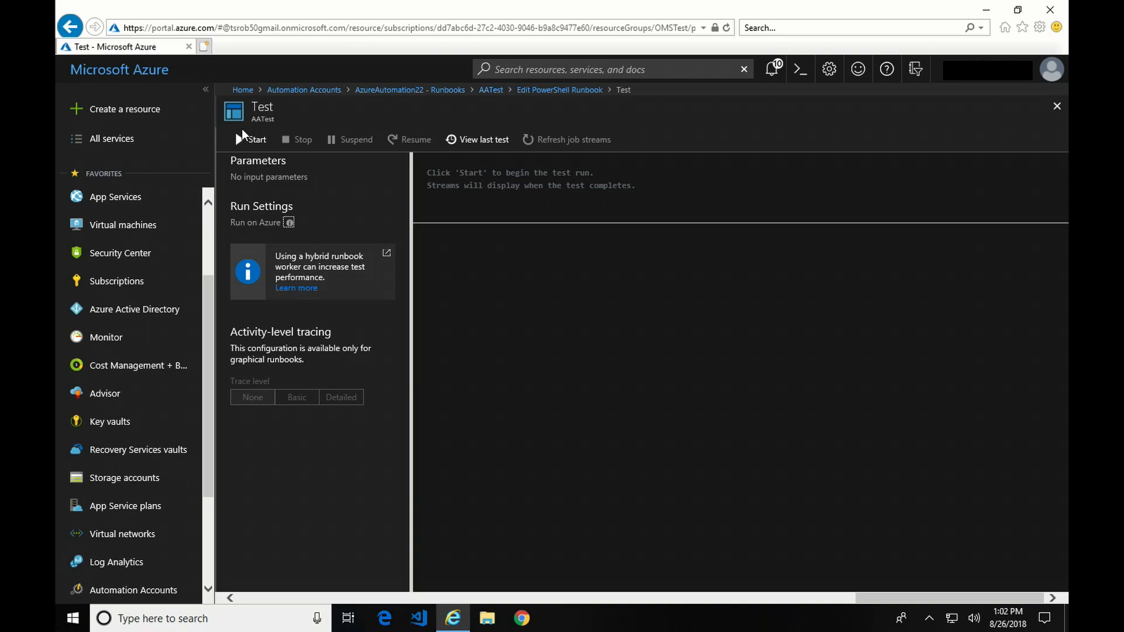
{"action": "mouse_move", "coordinate": [257, 140]}
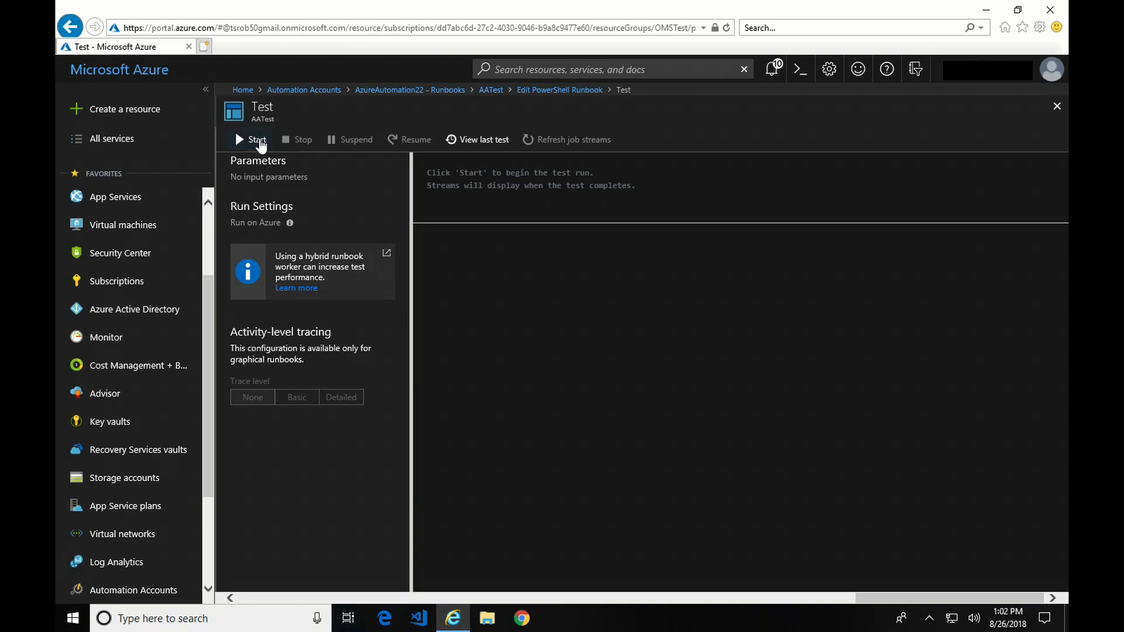
{"action": "left_click", "coordinate": [255, 139]}
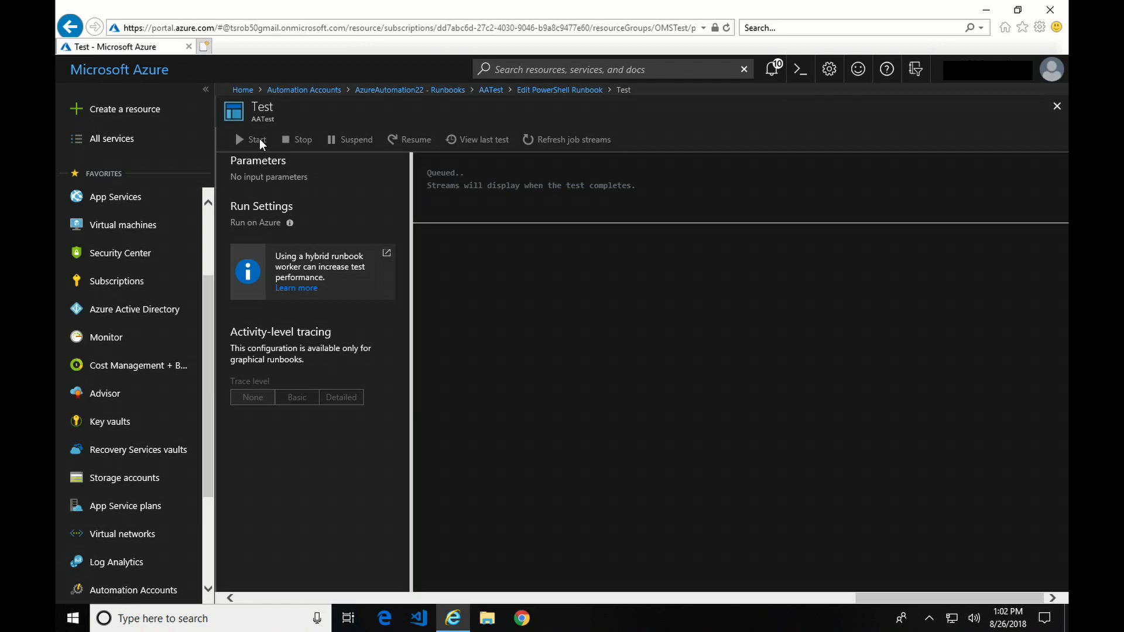
{"action": "left_click", "coordinate": [253, 140]}
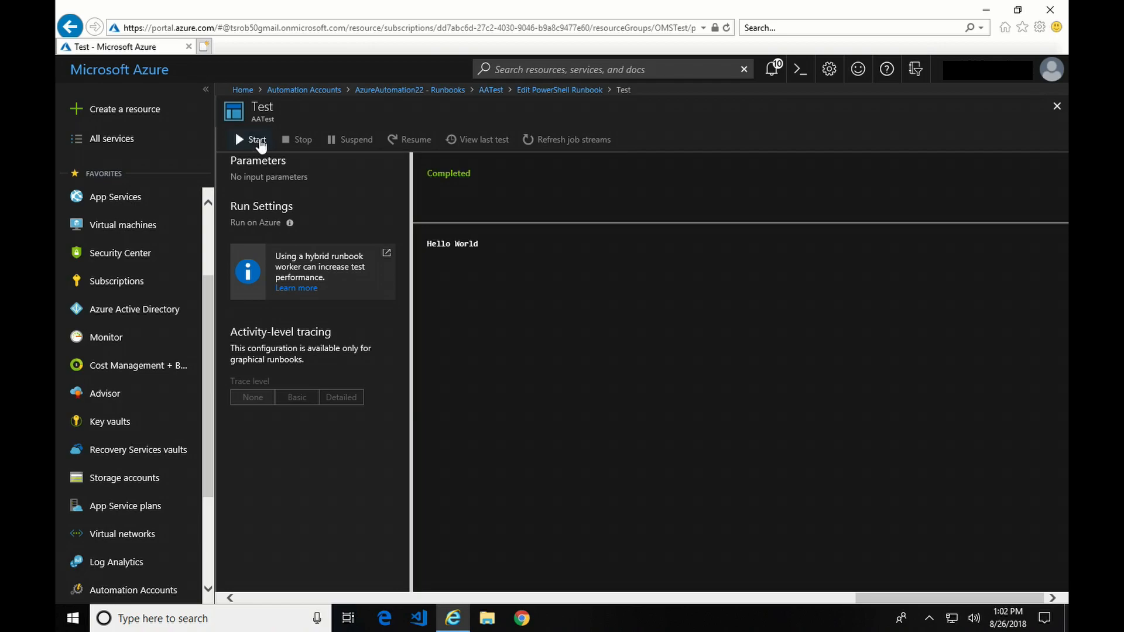
{"action": "mouse_move", "coordinate": [487, 263]}
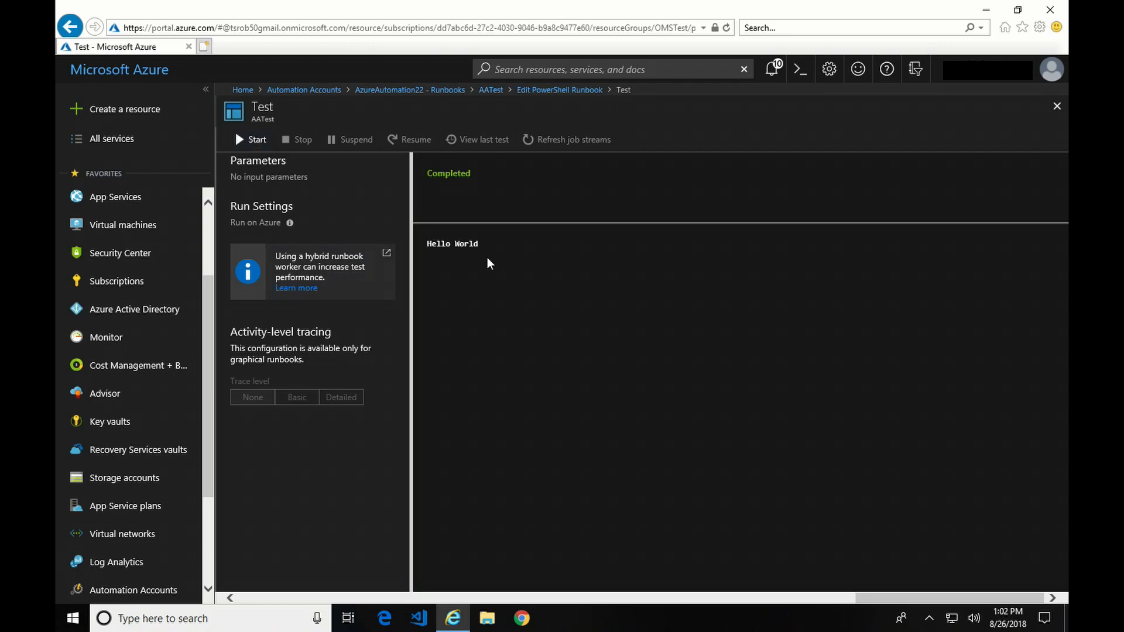
{"action": "mouse_move", "coordinate": [559, 90]}
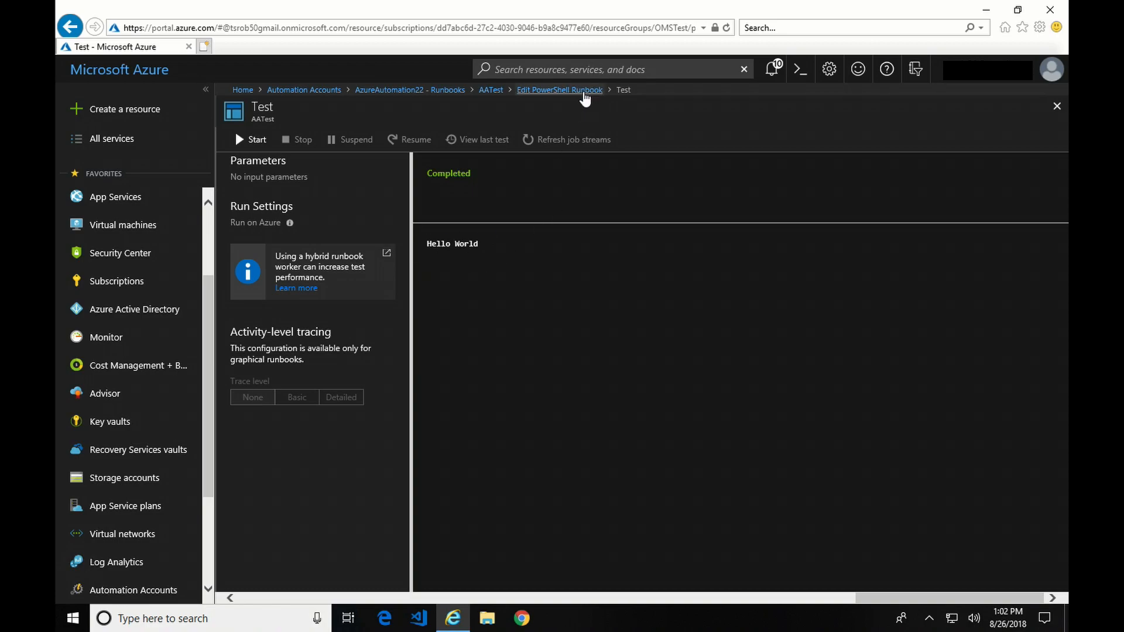
Reopen the Test pane and view the last test's Completed Hello World output
{"action": "left_click", "coordinate": [559, 89]}
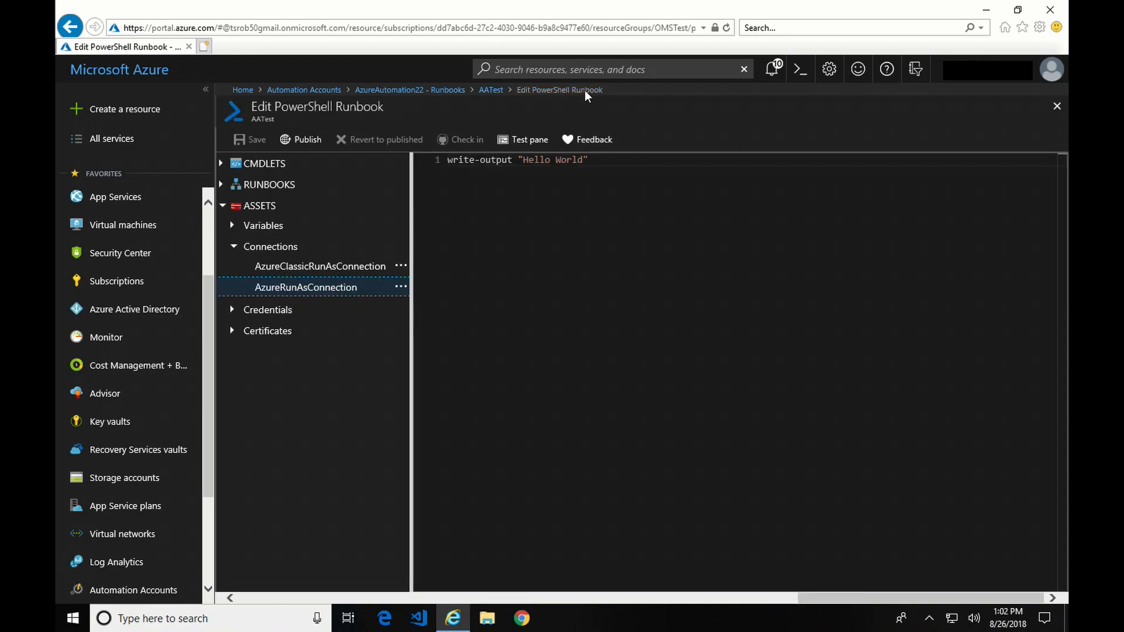
{"action": "mouse_move", "coordinate": [530, 139]}
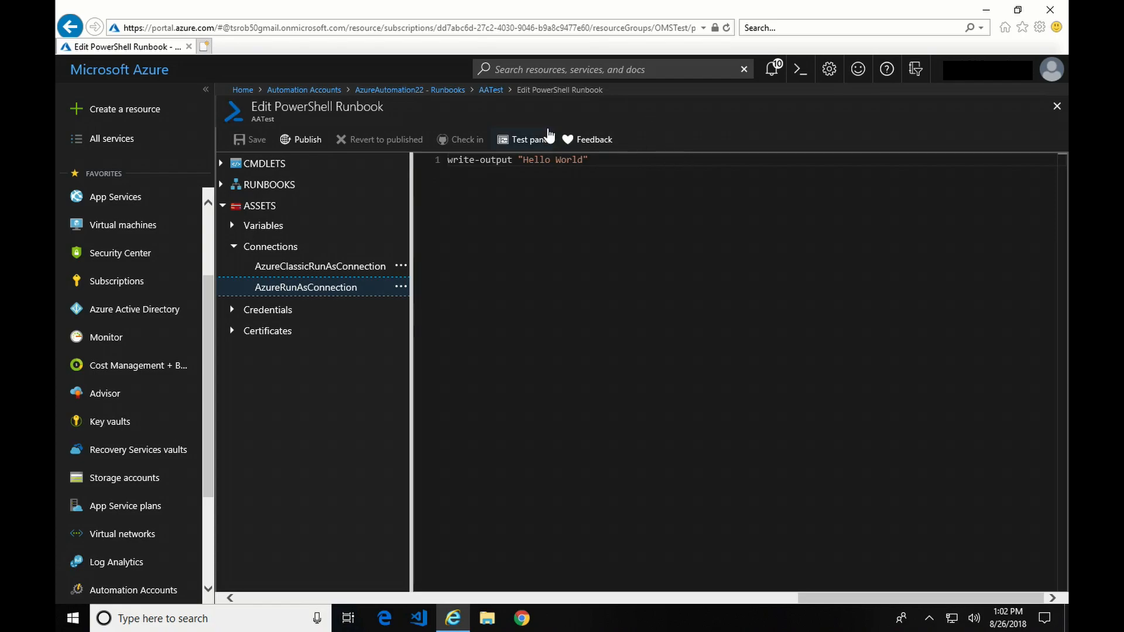
{"action": "mouse_move", "coordinate": [642, 153]}
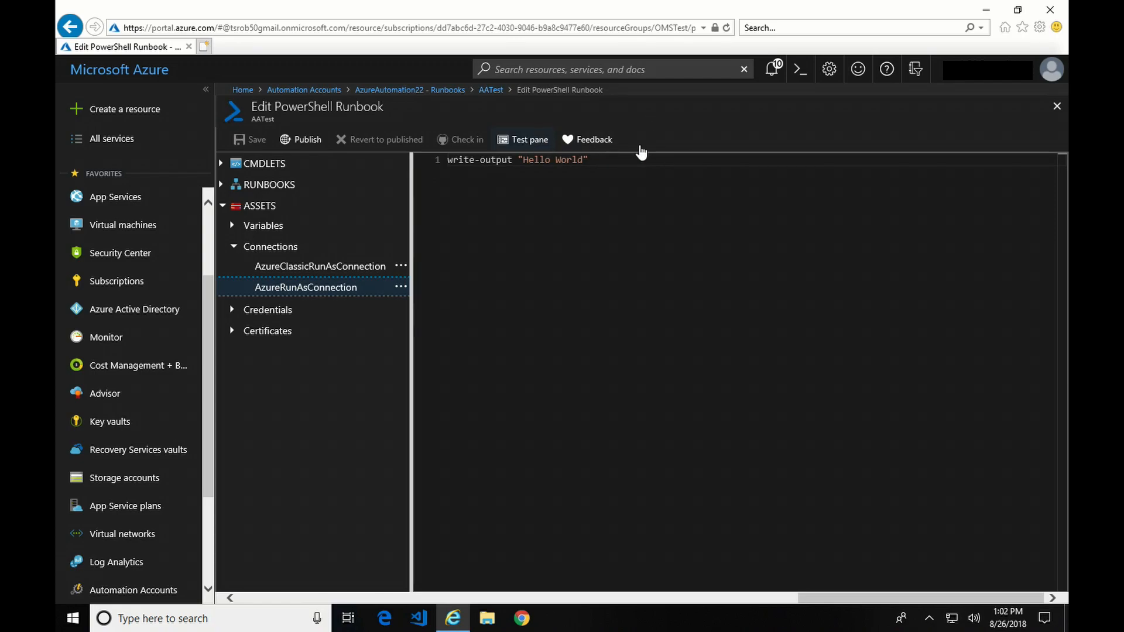
{"action": "left_click", "coordinate": [529, 139]}
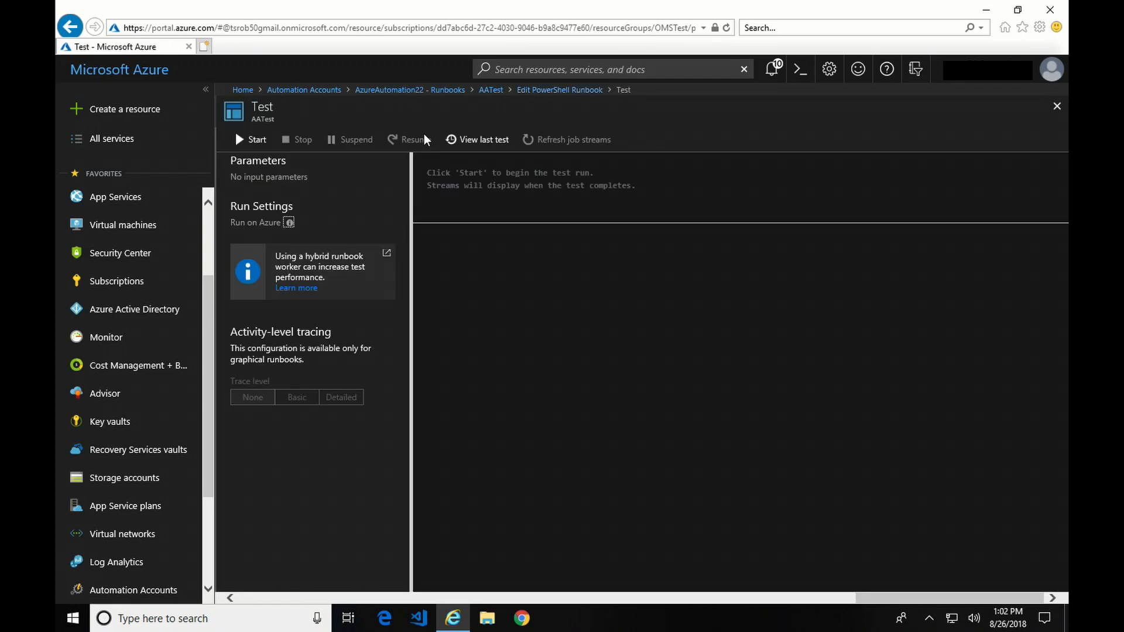
{"action": "mouse_move", "coordinate": [477, 140]}
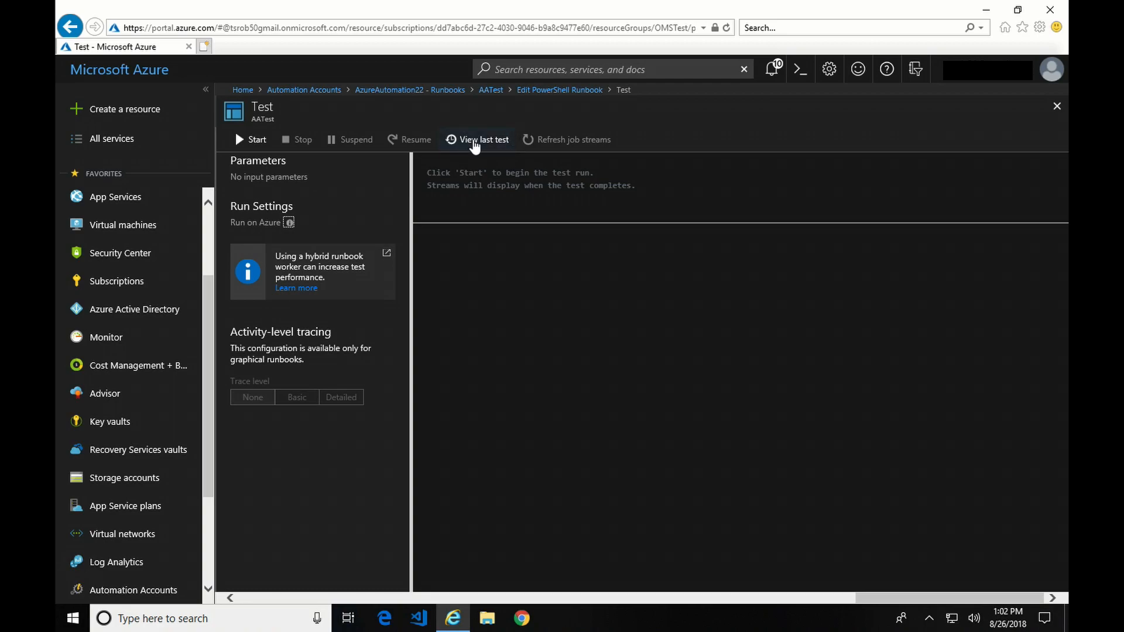
{"action": "left_click", "coordinate": [482, 140]}
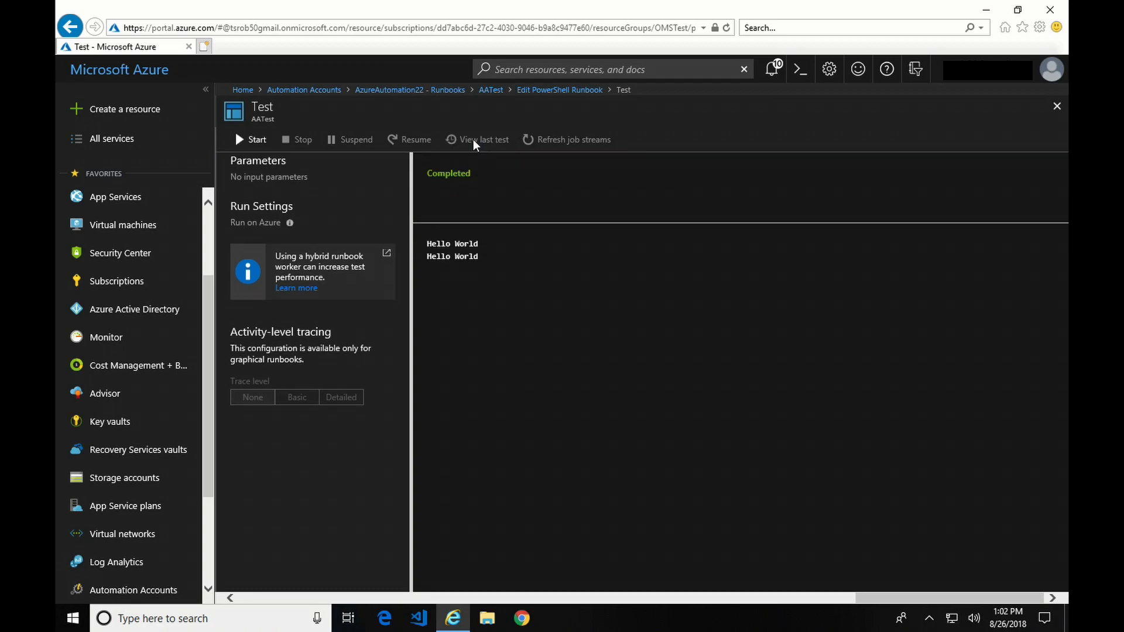
{"action": "mouse_move", "coordinate": [470, 242]}
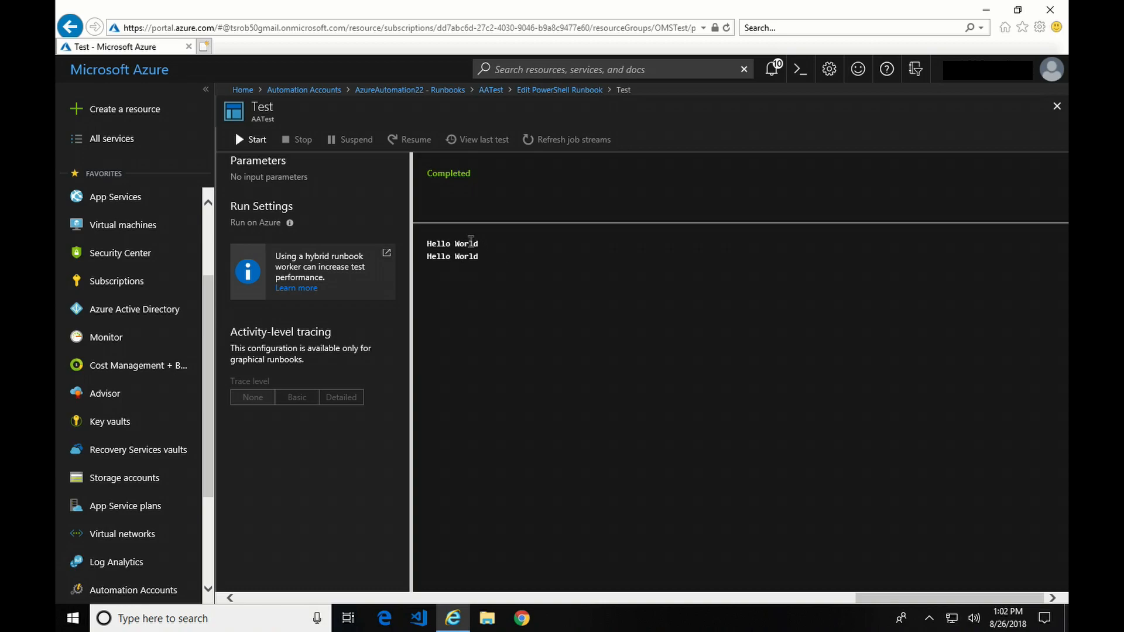
{"action": "mouse_move", "coordinate": [500, 261]}
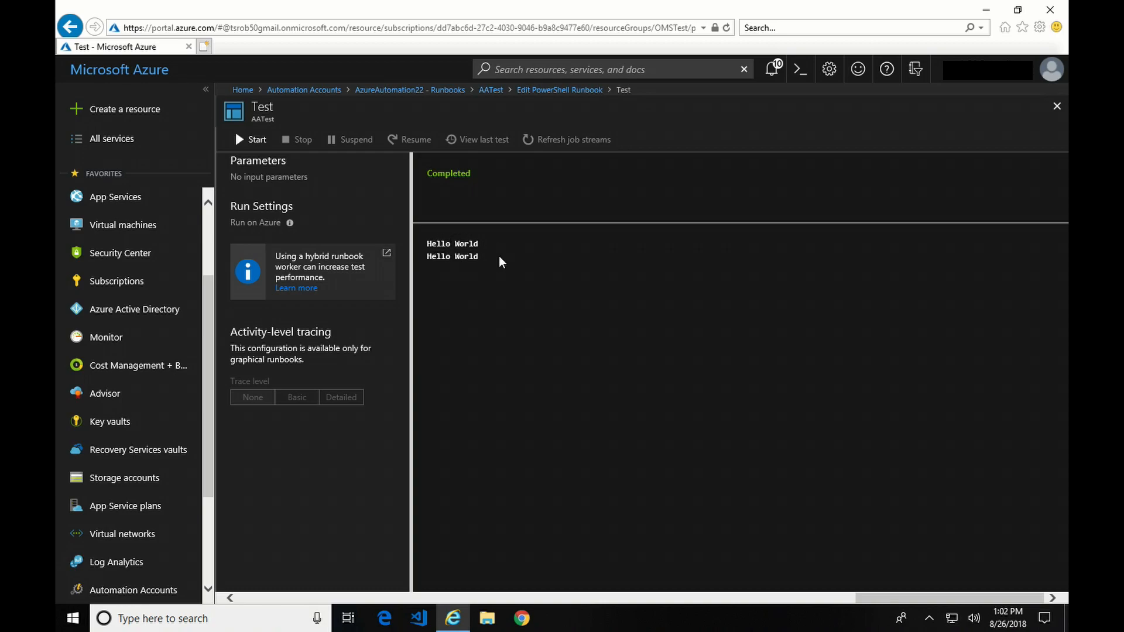
{"action": "mouse_move", "coordinate": [509, 195]}
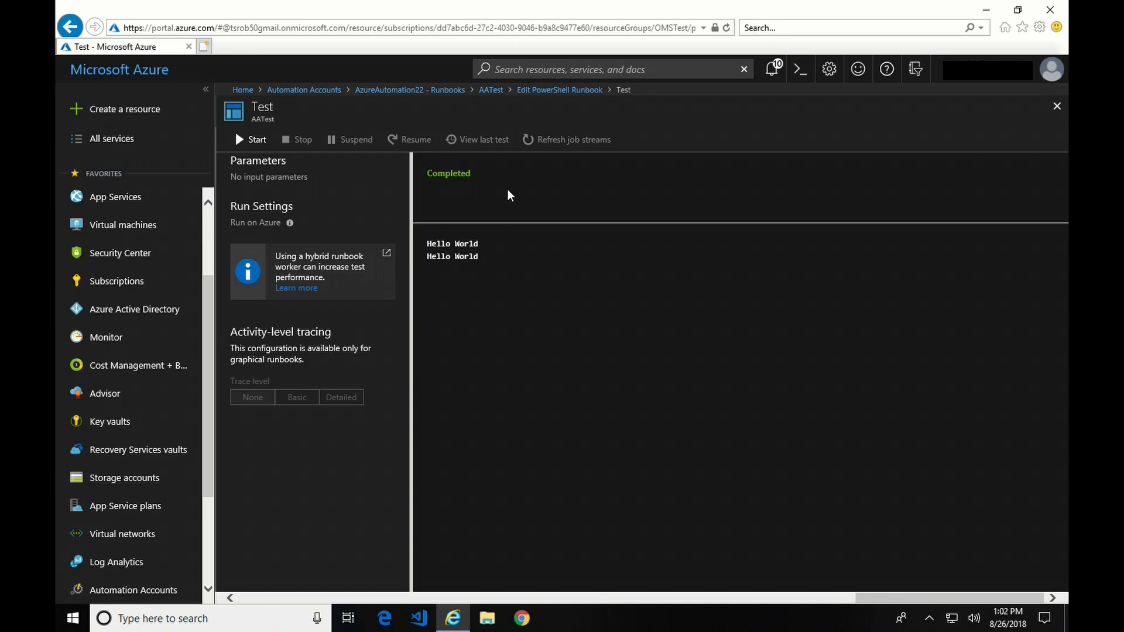
{"action": "mouse_move", "coordinate": [485, 140]}
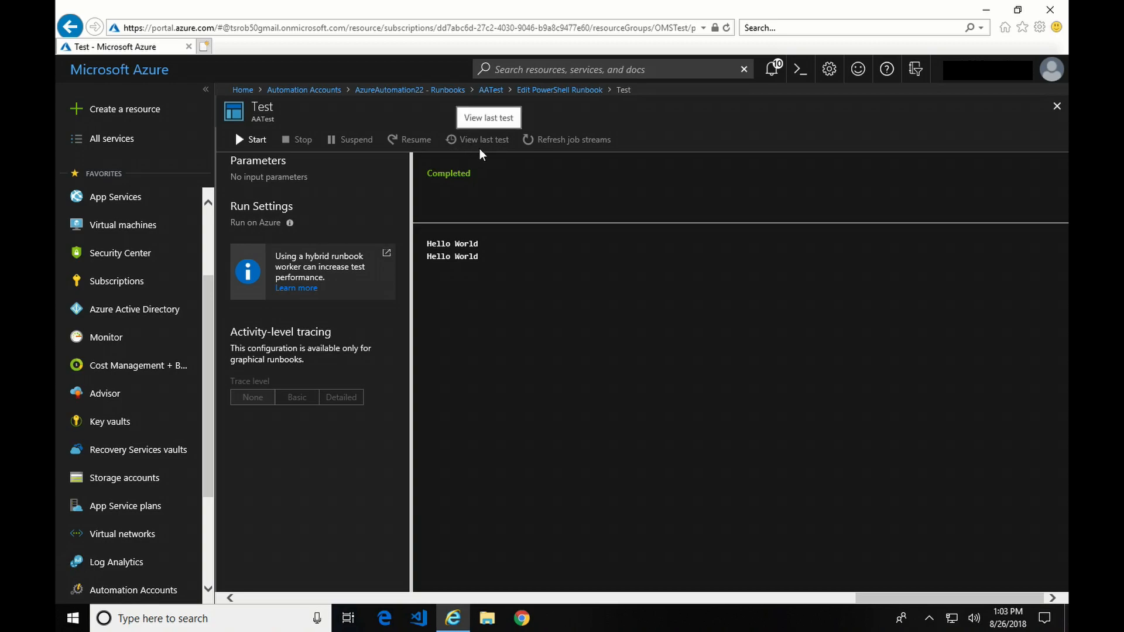
{"action": "mouse_move", "coordinate": [440, 160]}
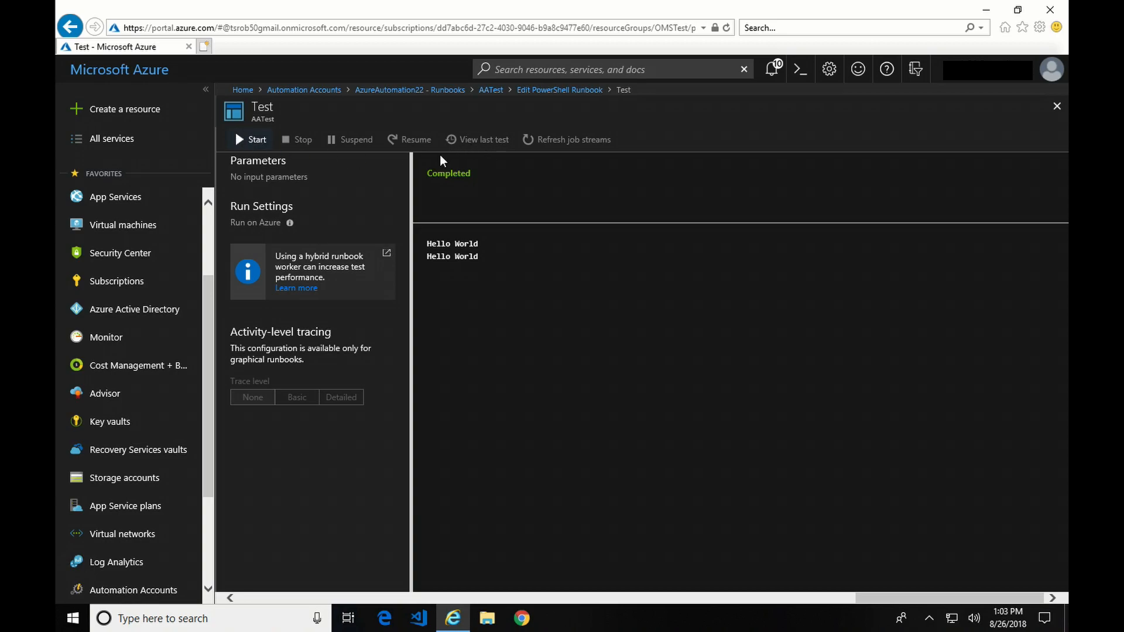
{"action": "mouse_move", "coordinate": [494, 160]}
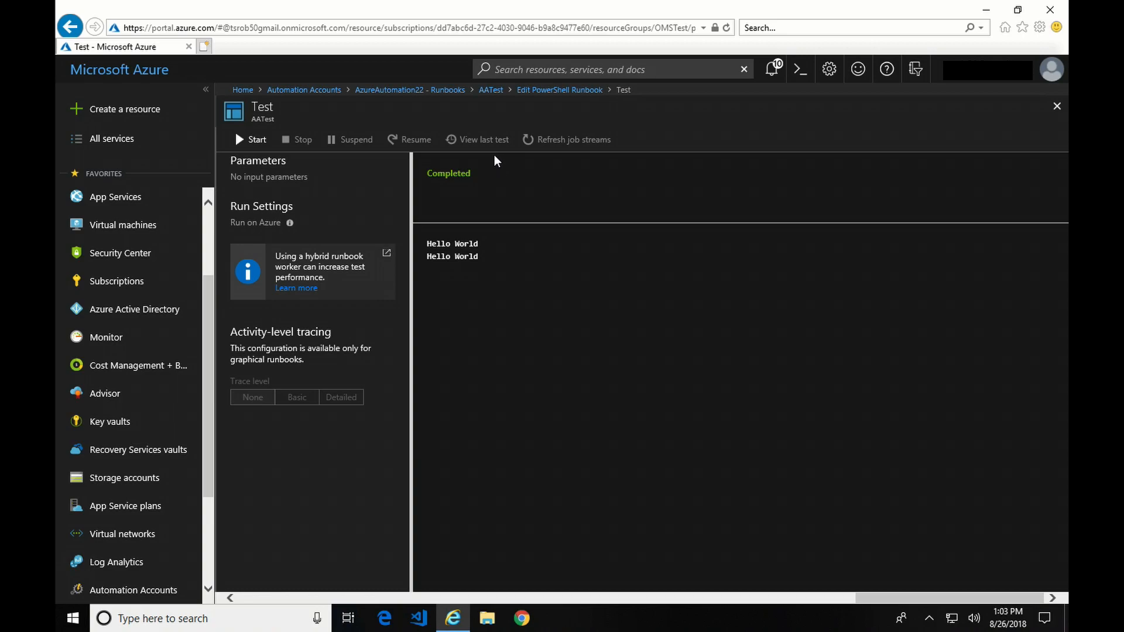
{"action": "mouse_move", "coordinate": [502, 158]}
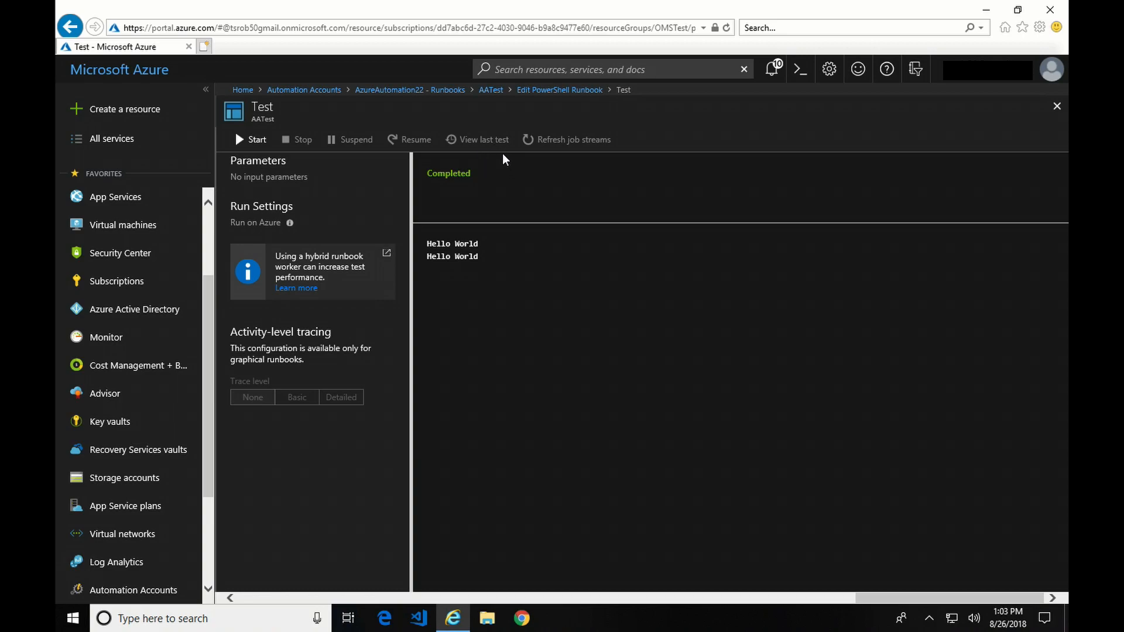
{"action": "mouse_move", "coordinate": [485, 139]}
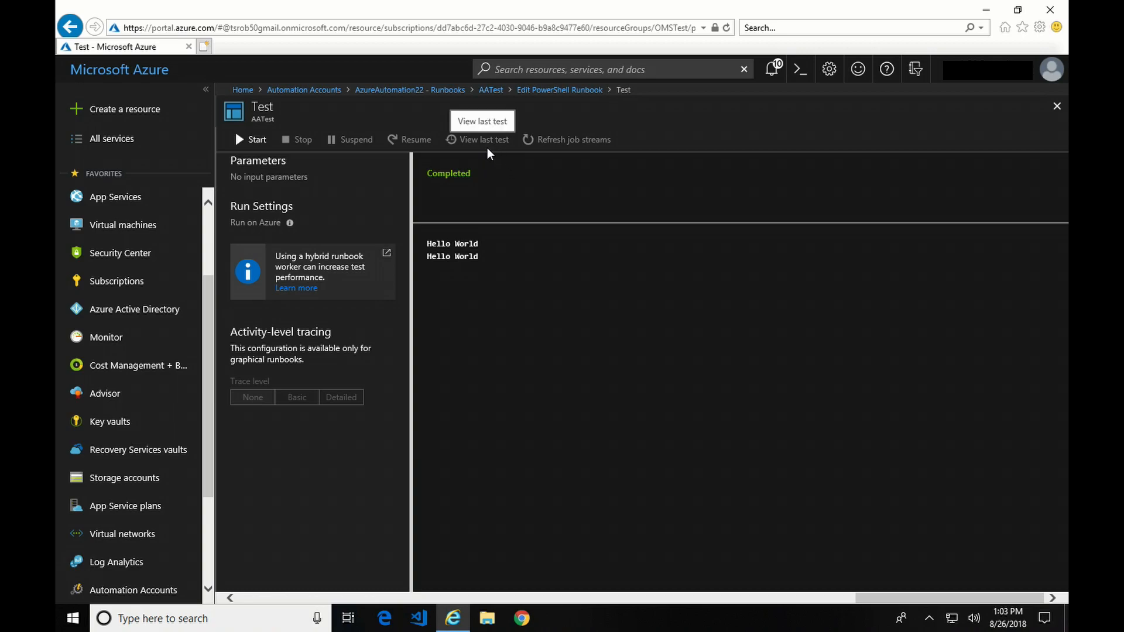
{"action": "mouse_move", "coordinate": [572, 153]}
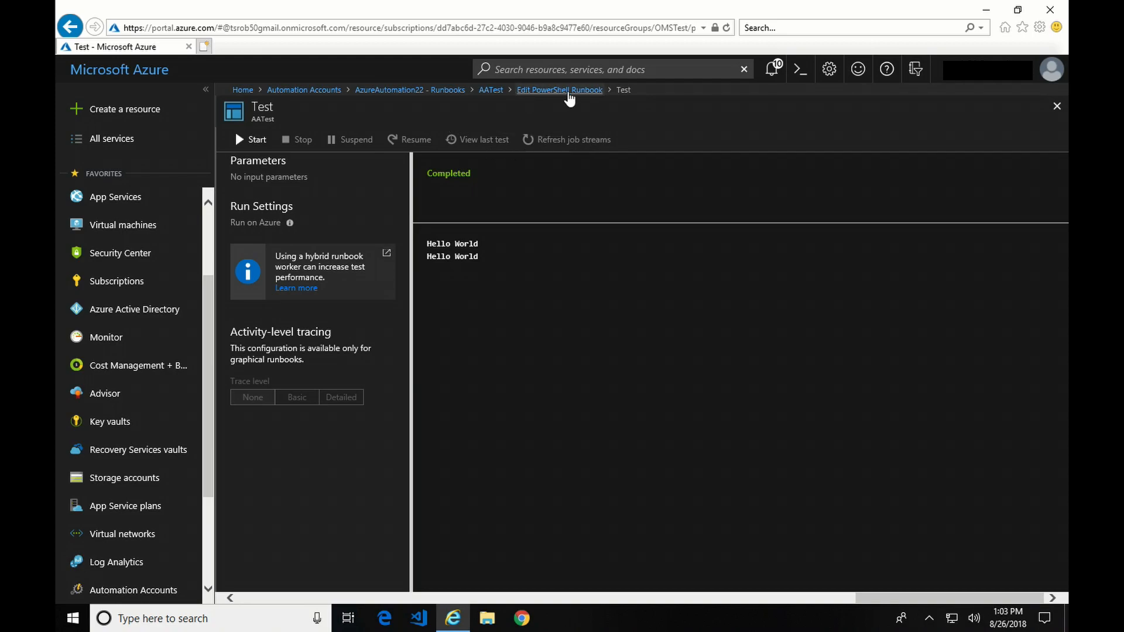
Publish AATest from the editor and confirm overriding the published version
{"action": "left_click", "coordinate": [559, 90]}
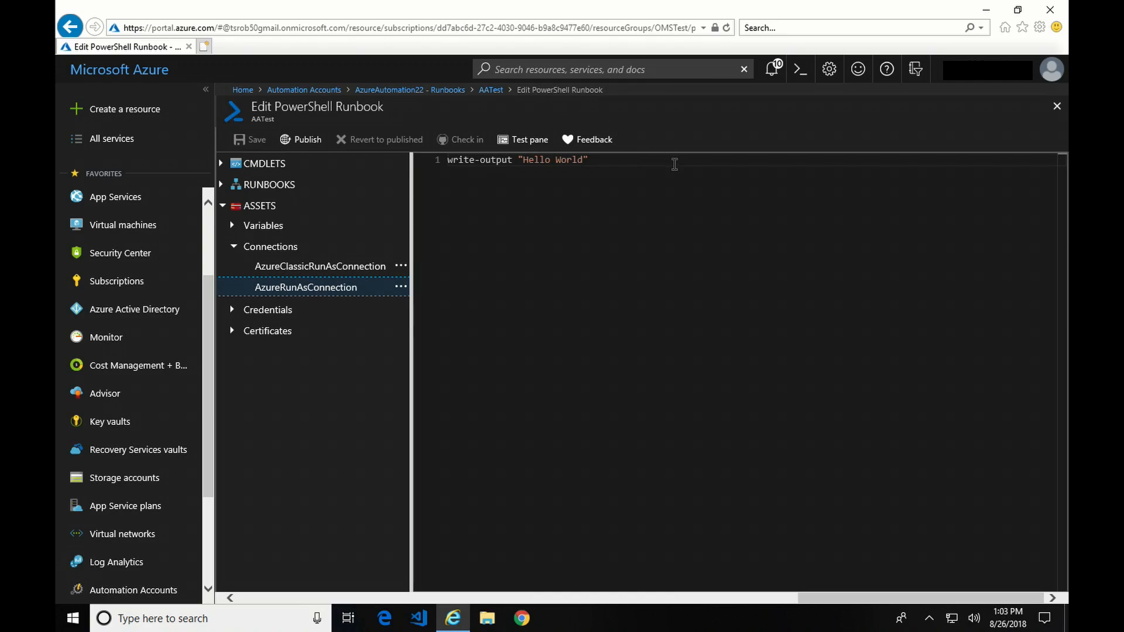
{"action": "left_click", "coordinate": [299, 139]}
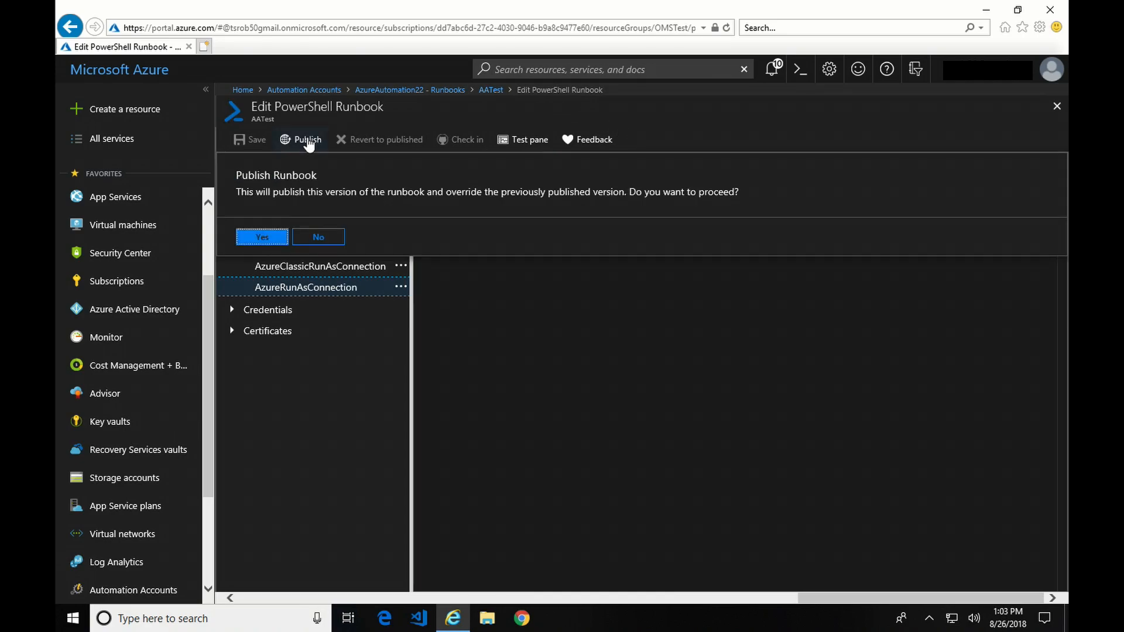
{"action": "mouse_move", "coordinate": [262, 236]}
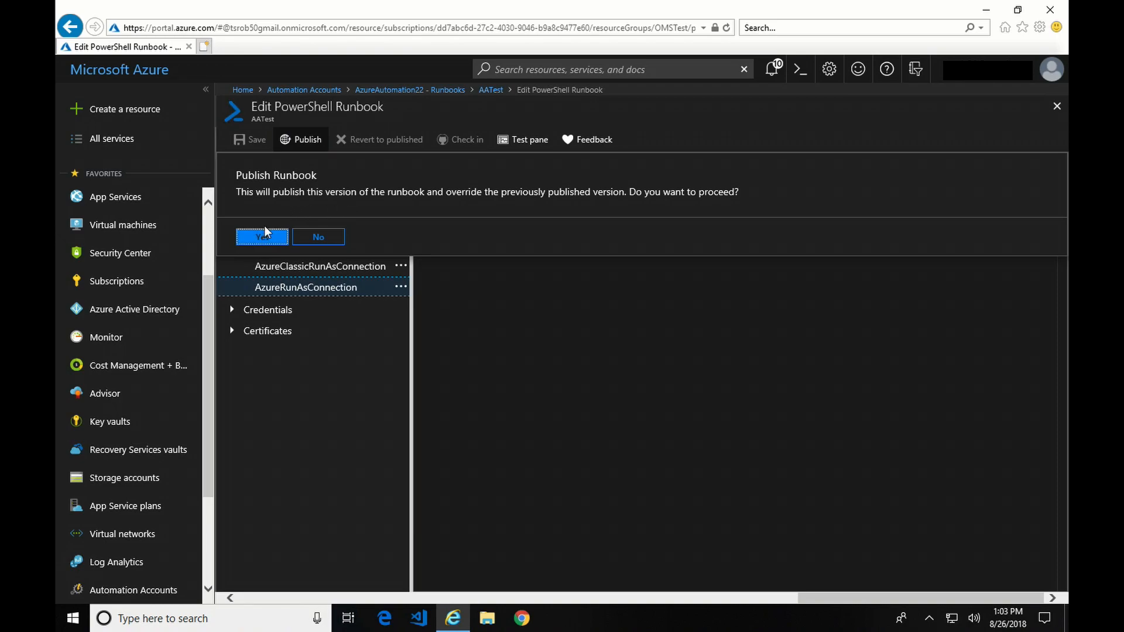
{"action": "left_click", "coordinate": [261, 237]}
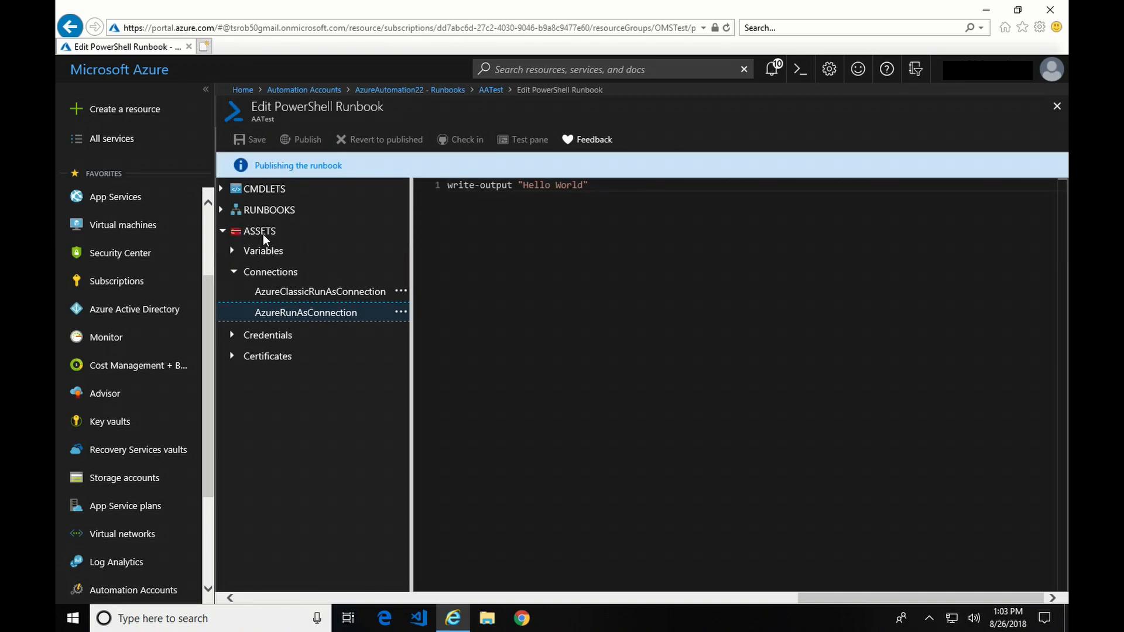
Open the AATest overview via the breadcrumb, showing Published and no jobs
{"action": "left_click", "coordinate": [301, 140]}
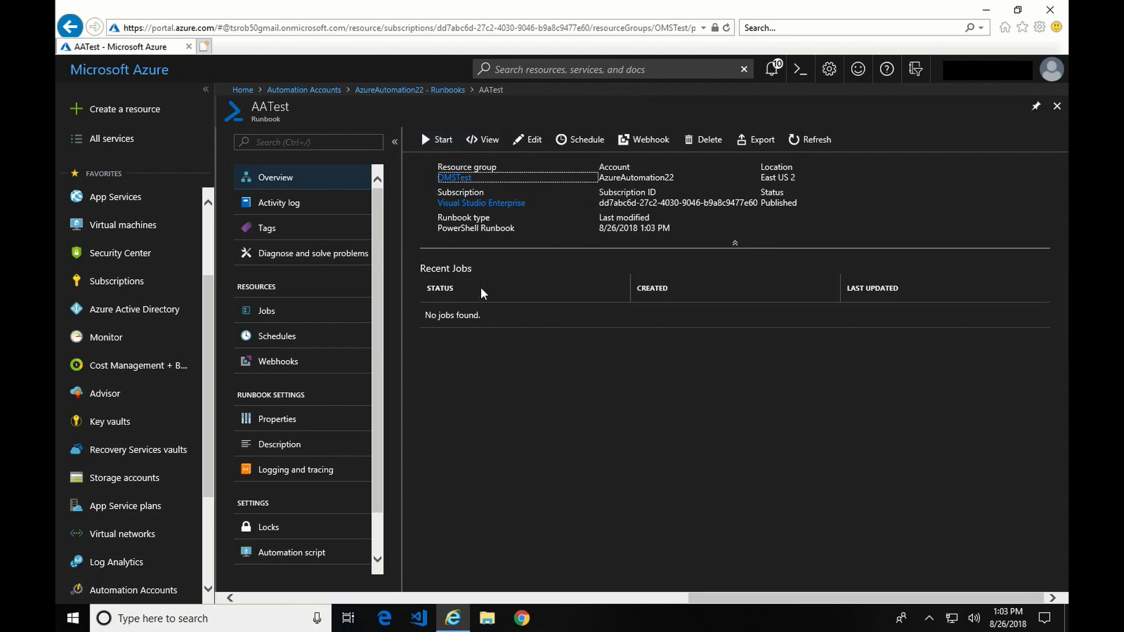
{"action": "mouse_move", "coordinate": [493, 338]}
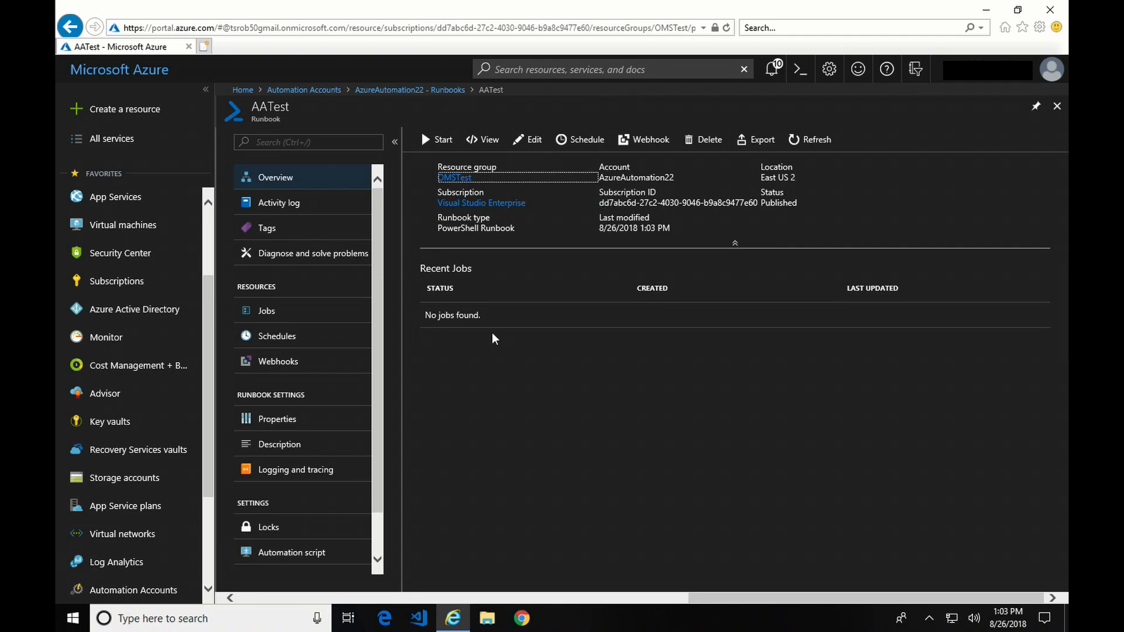
{"action": "mouse_move", "coordinate": [431, 265]}
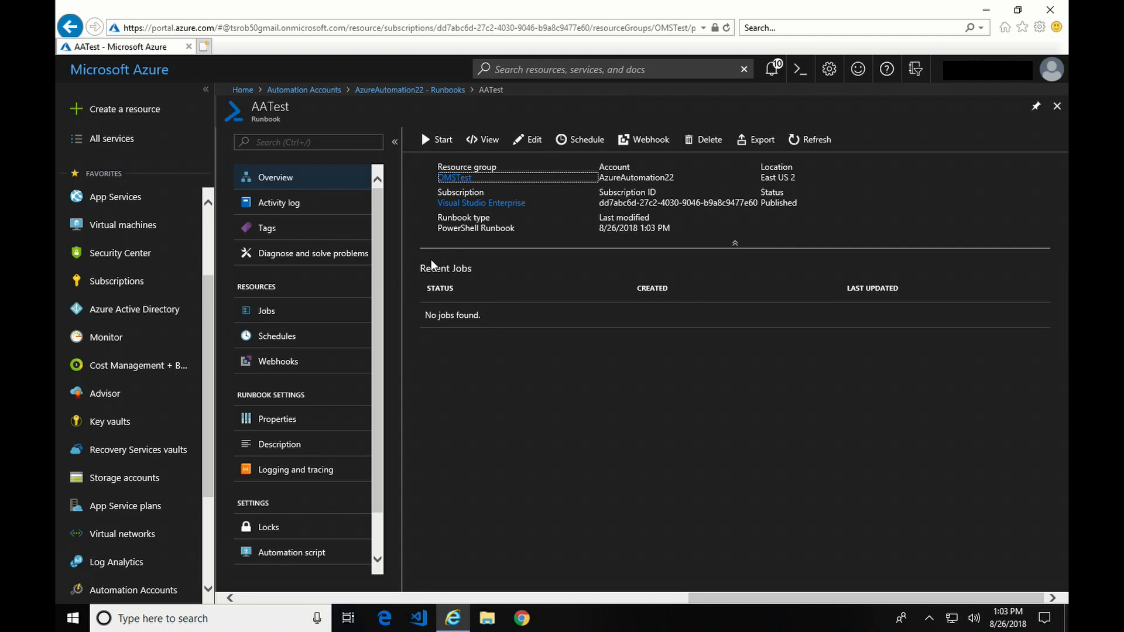
{"action": "mouse_move", "coordinate": [419, 280]}
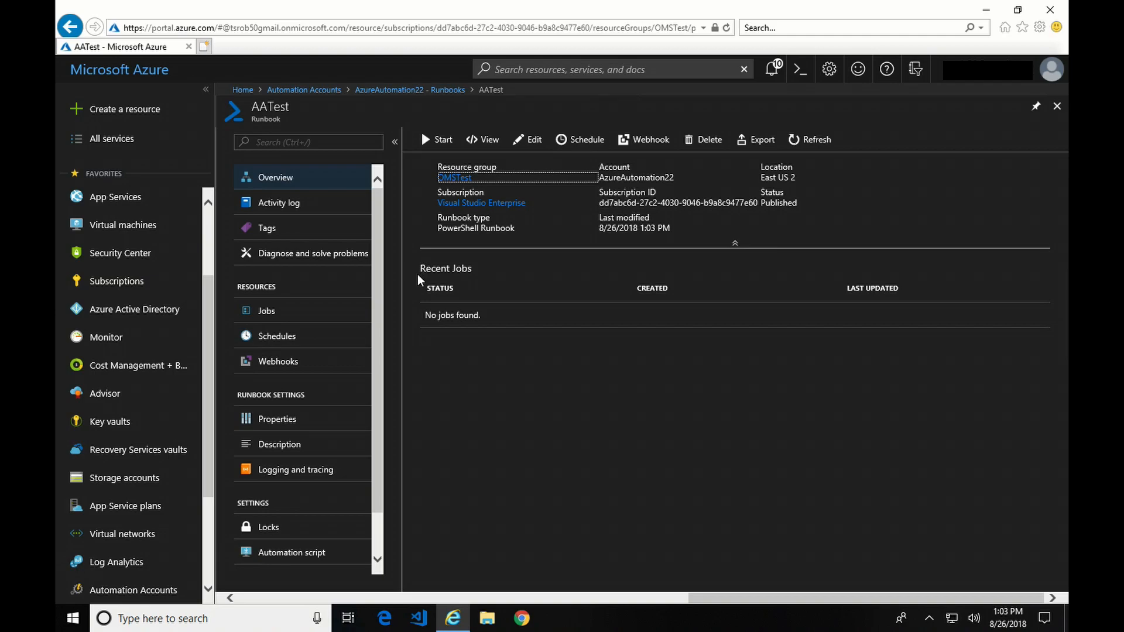
{"action": "mouse_move", "coordinate": [436, 264]}
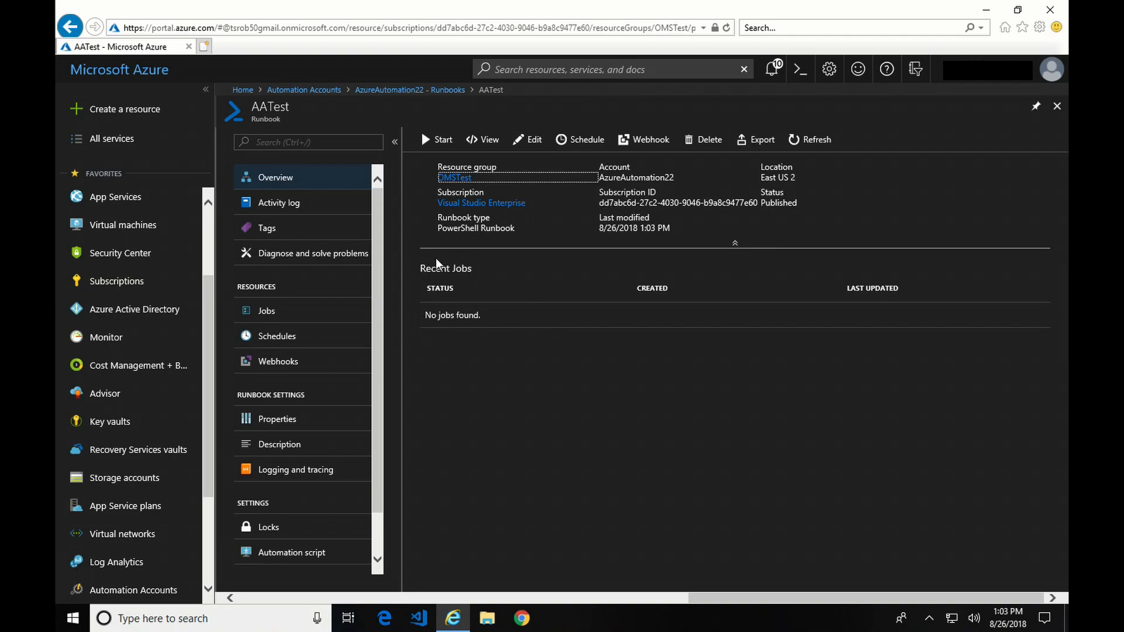
{"action": "mouse_move", "coordinate": [494, 297]}
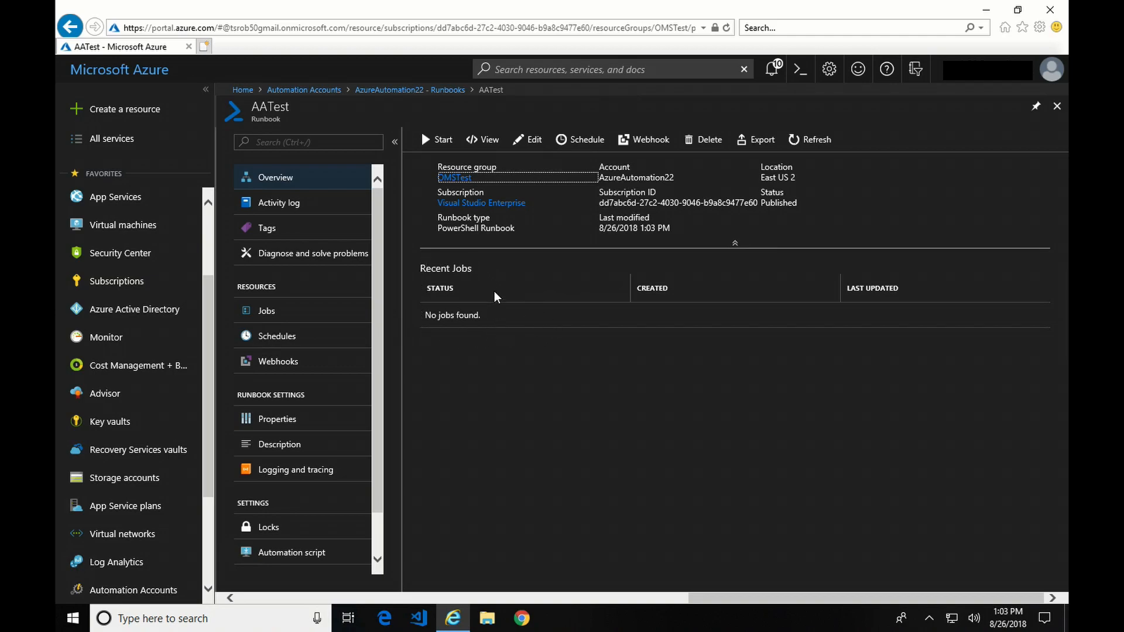
{"action": "mouse_move", "coordinate": [511, 276]}
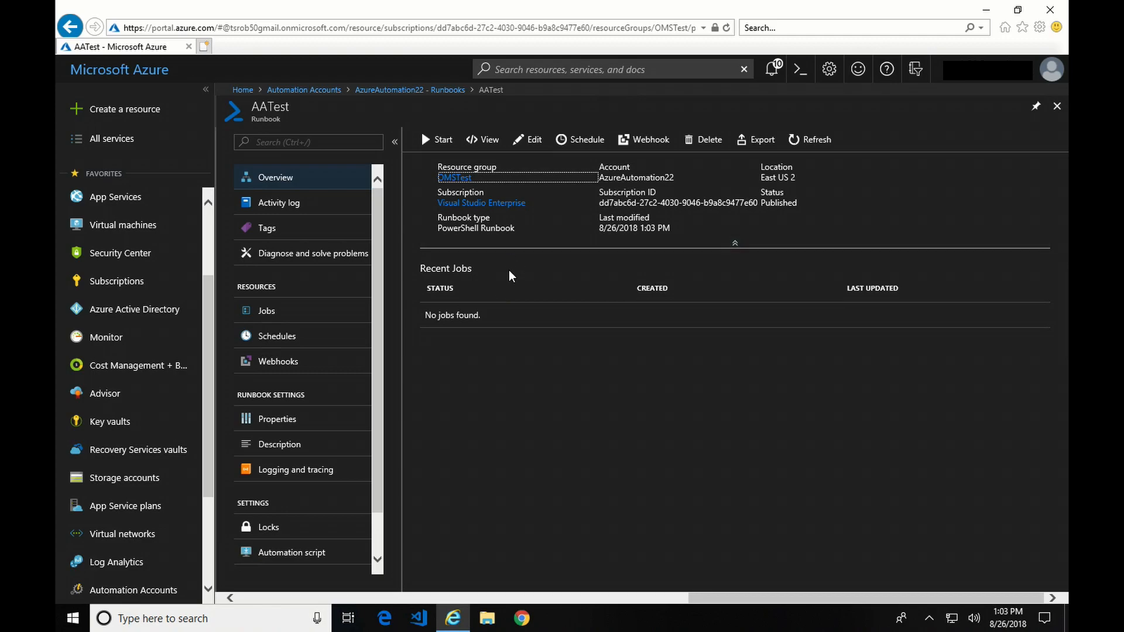
Start the published AATest runbook, confirm, and open its queued job
{"action": "left_click", "coordinate": [437, 140]}
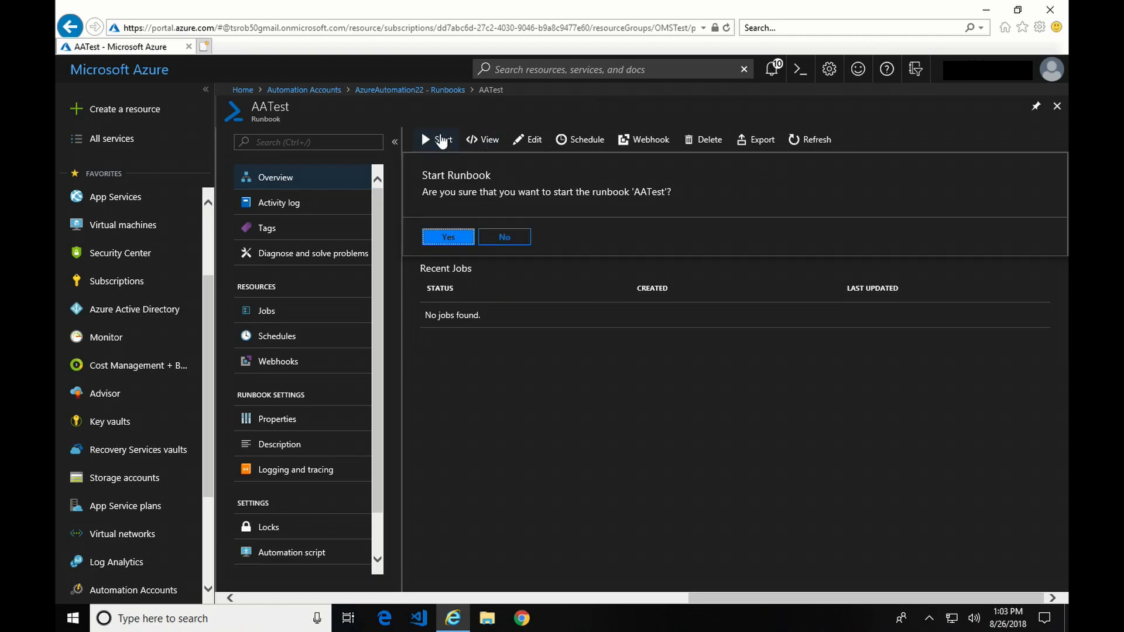
{"action": "left_click", "coordinate": [504, 237]}
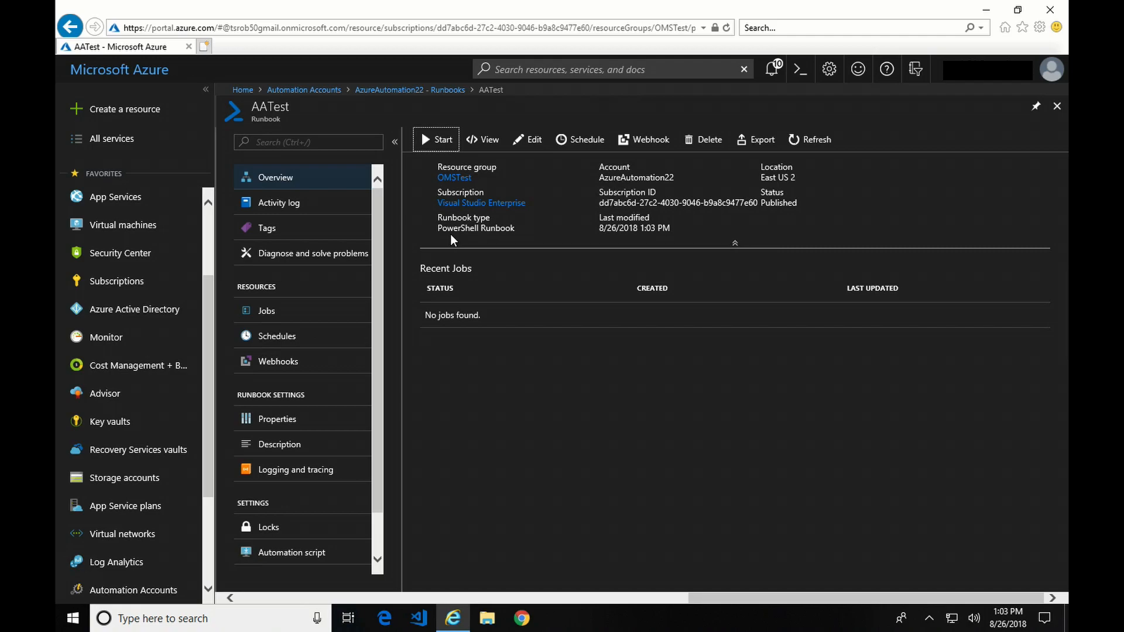
{"action": "left_click", "coordinate": [437, 140]}
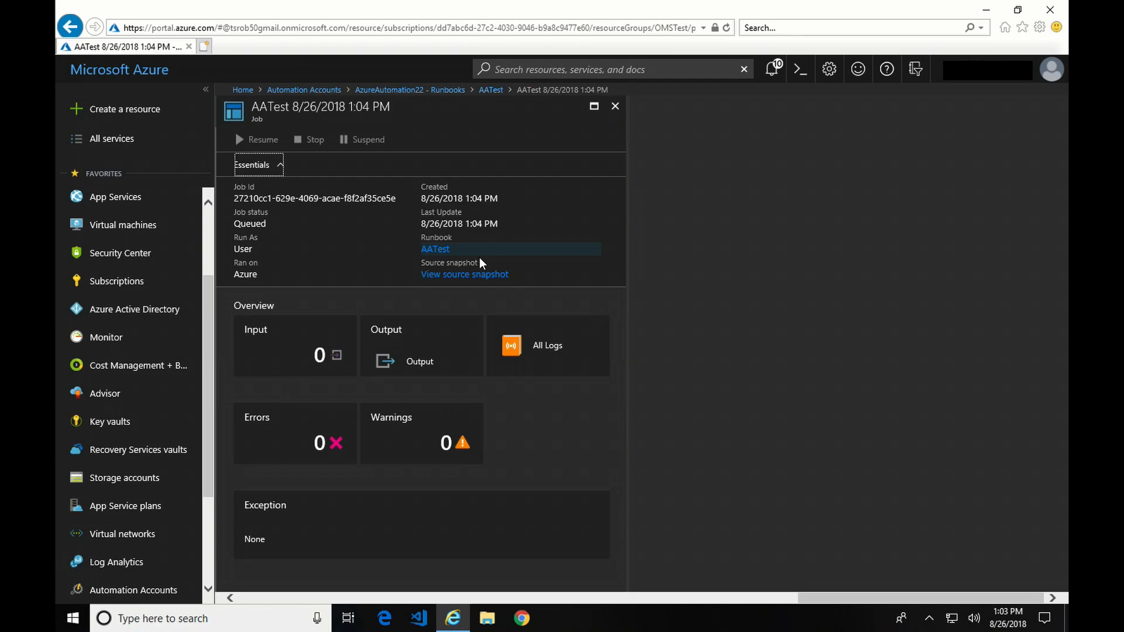
{"action": "mouse_move", "coordinate": [559, 291]}
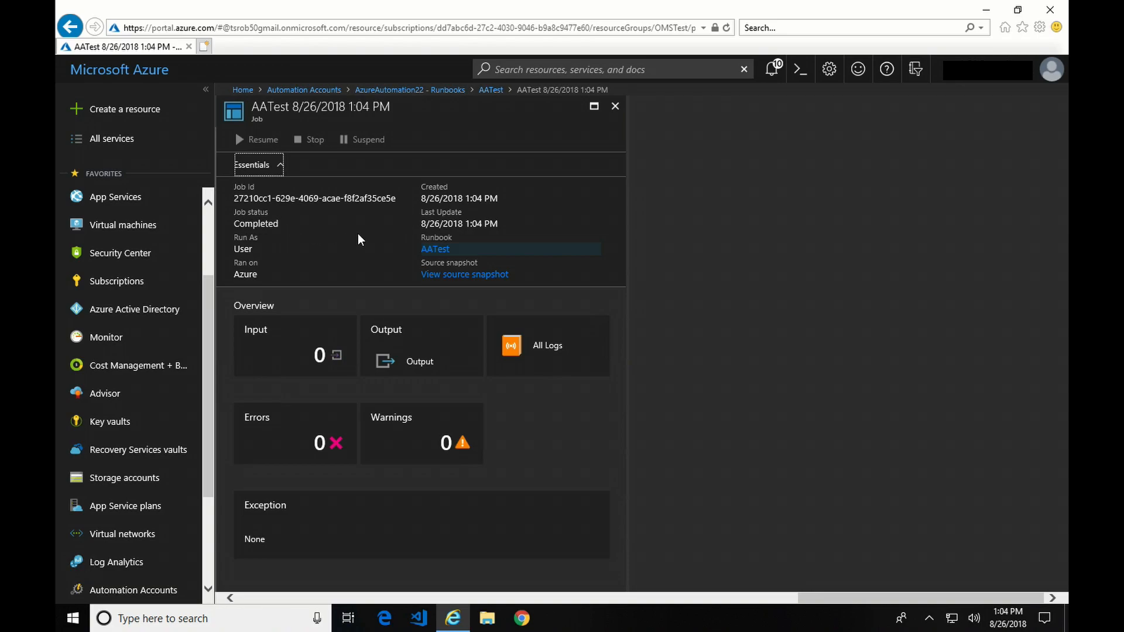
{"action": "mouse_move", "coordinate": [398, 360]}
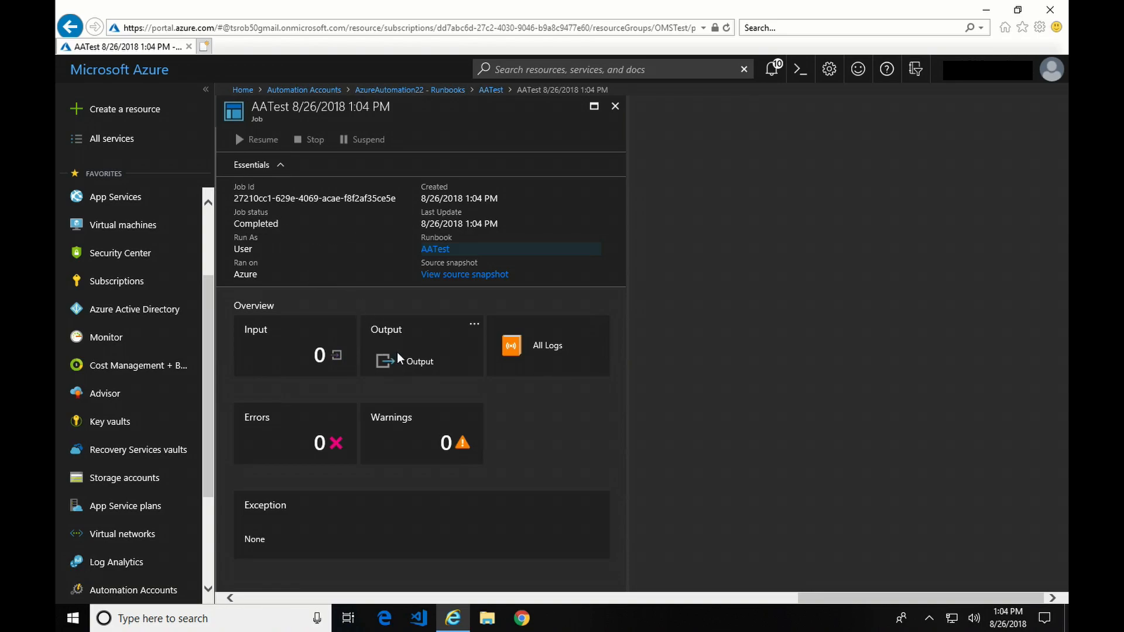
{"action": "left_click", "coordinate": [409, 361]}
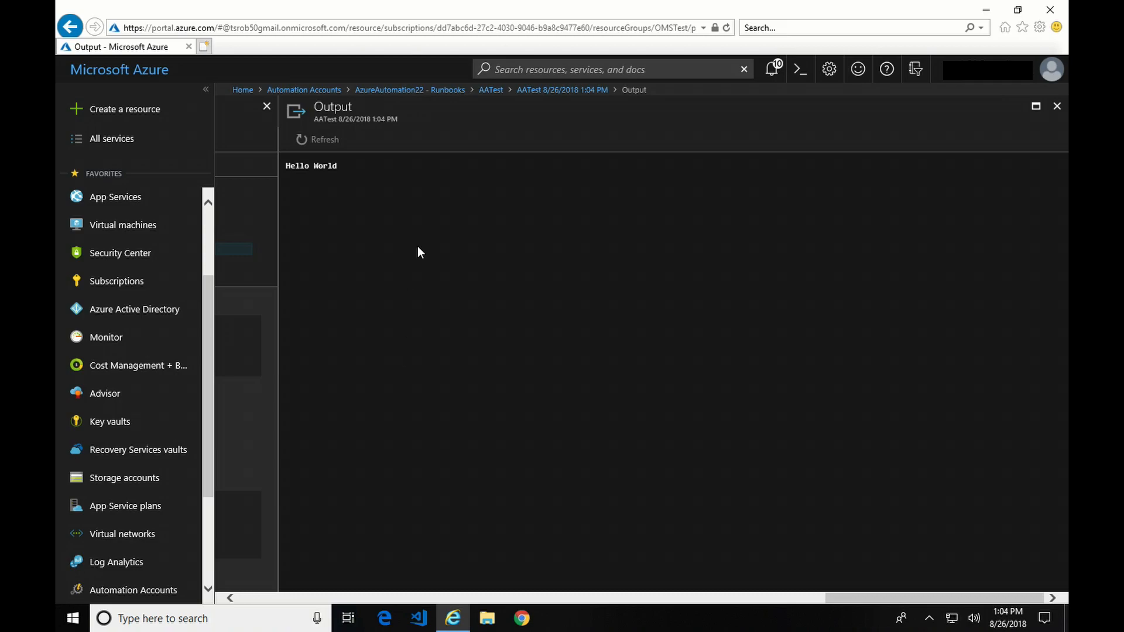
{"action": "left_click", "coordinate": [562, 90]}
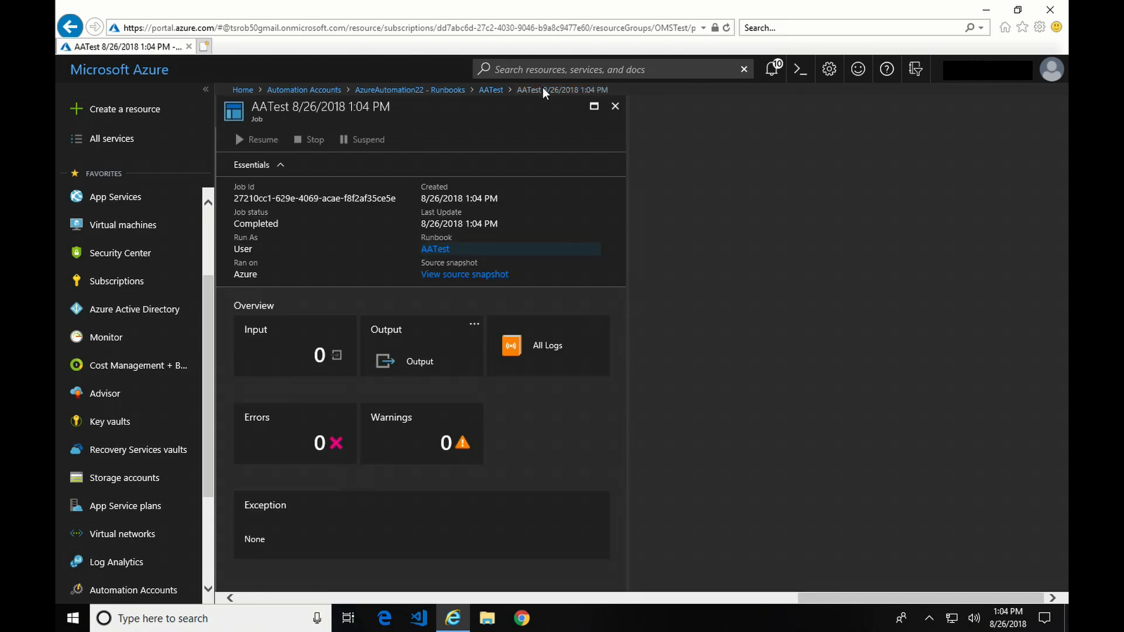
{"action": "left_click", "coordinate": [547, 345]}
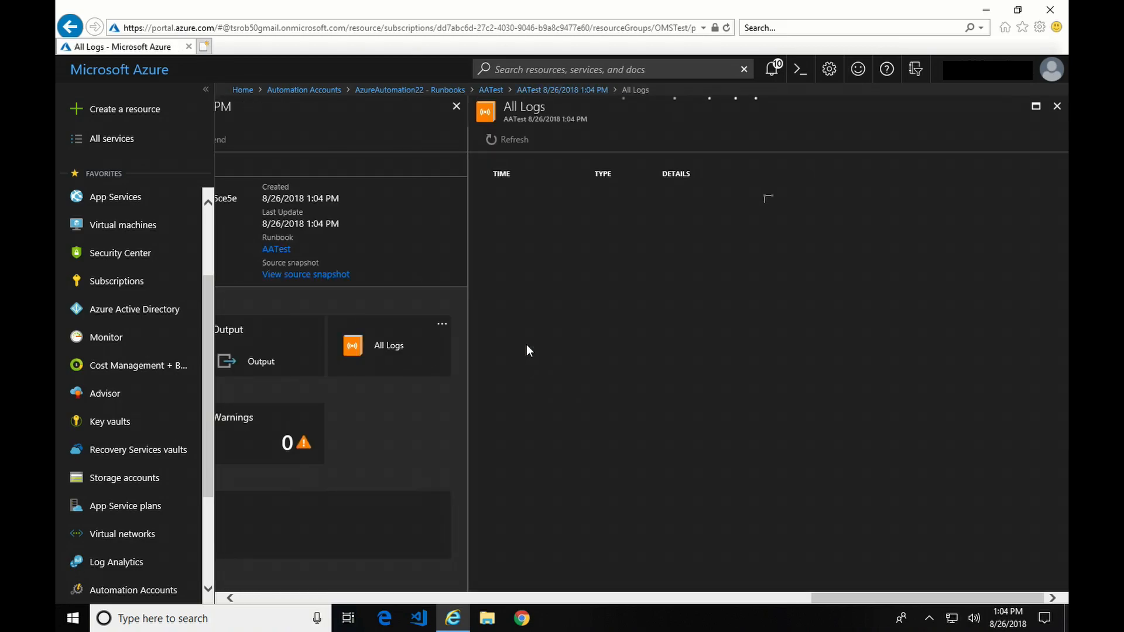
{"action": "left_click", "coordinate": [514, 139]}
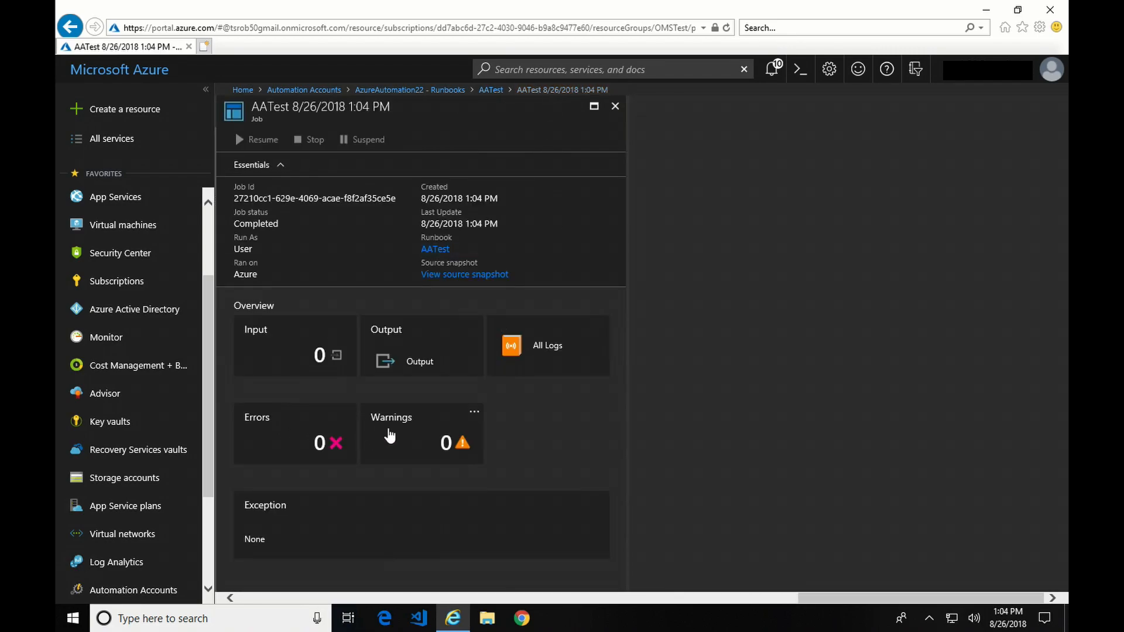
{"action": "mouse_move", "coordinate": [389, 429]}
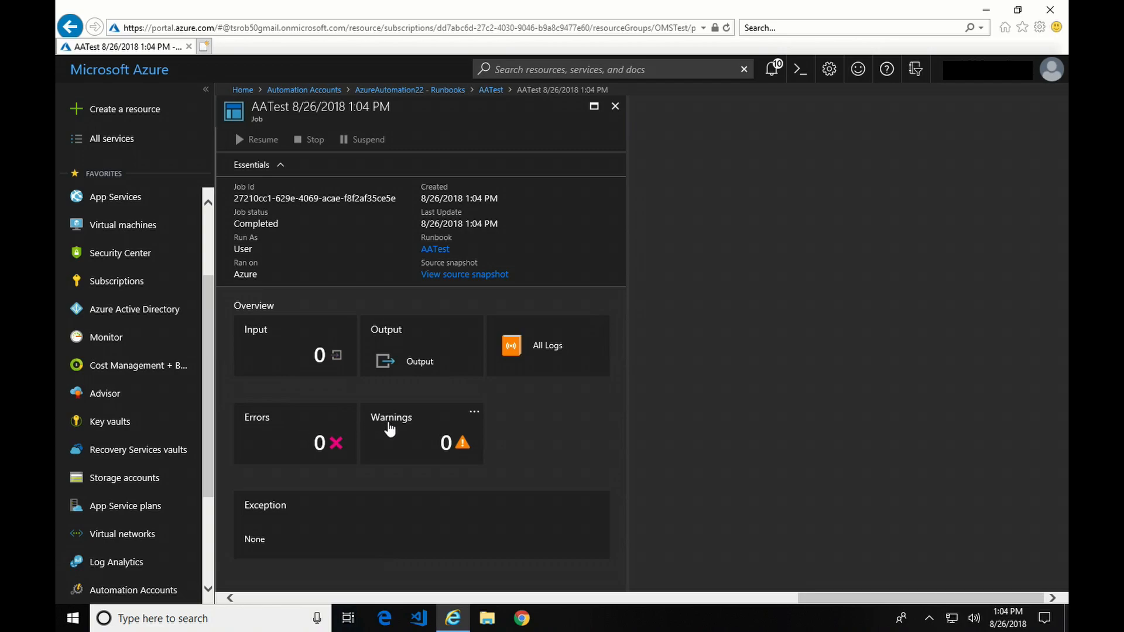
{"action": "mouse_move", "coordinate": [488, 163]}
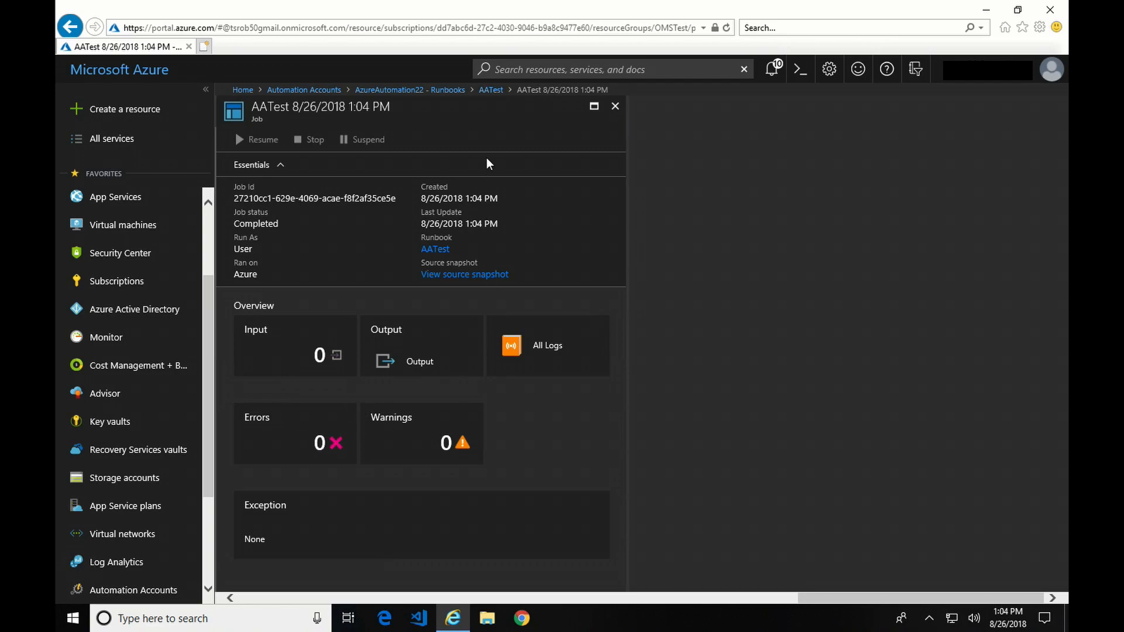
{"action": "mouse_move", "coordinate": [490, 90]}
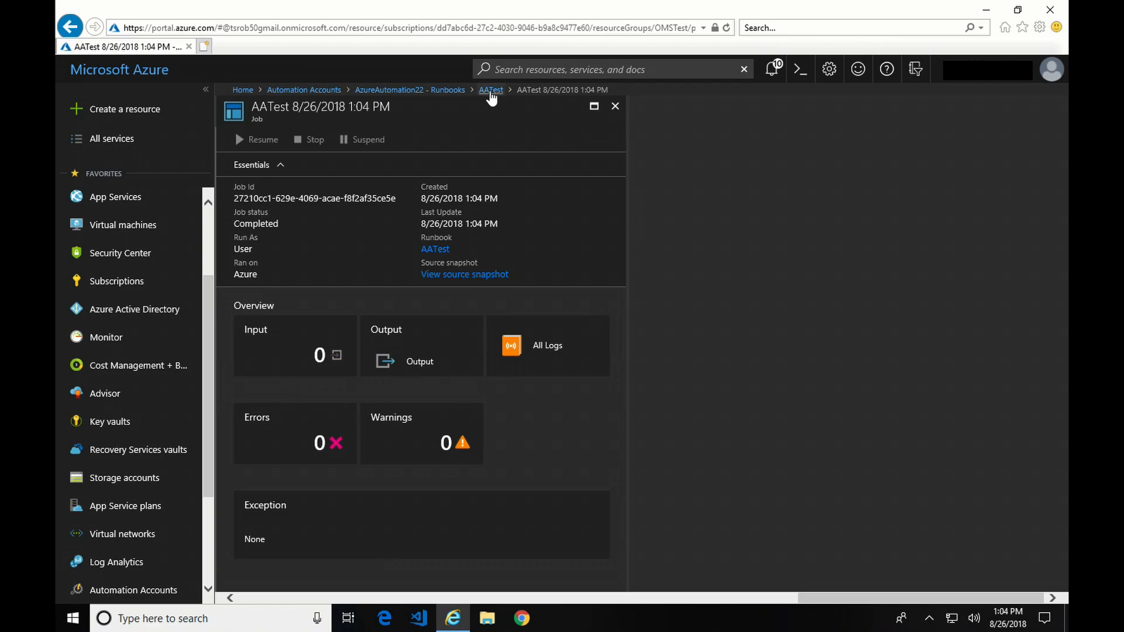
Go back to the AATest overview and refresh Recent Jobs until the run shows Completed
{"action": "left_click", "coordinate": [490, 89]}
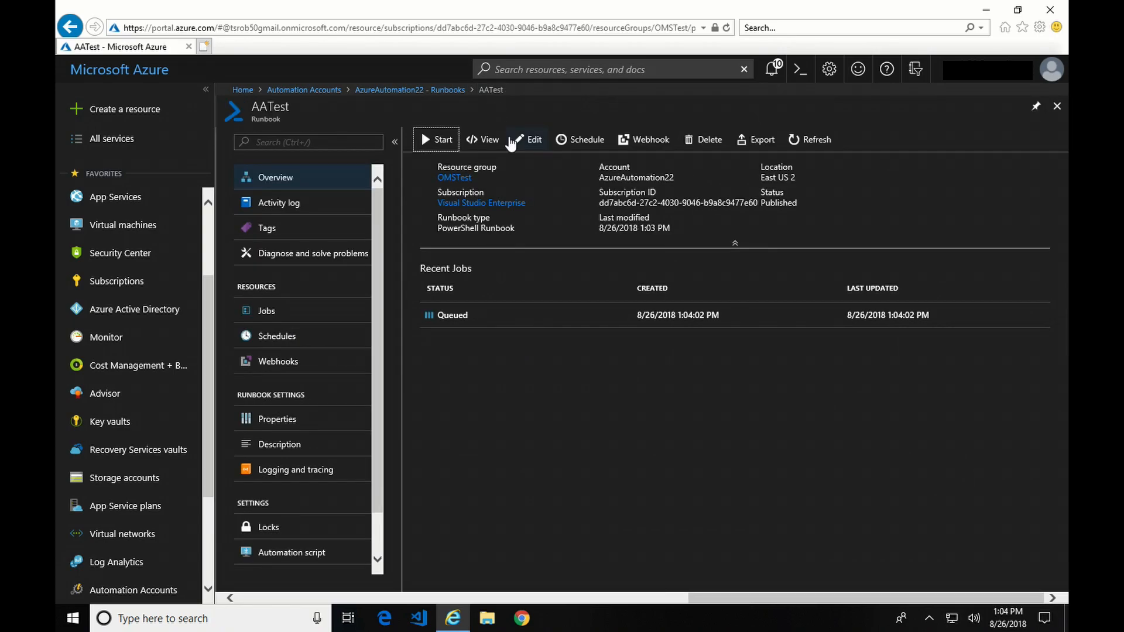
{"action": "mouse_move", "coordinate": [815, 139]}
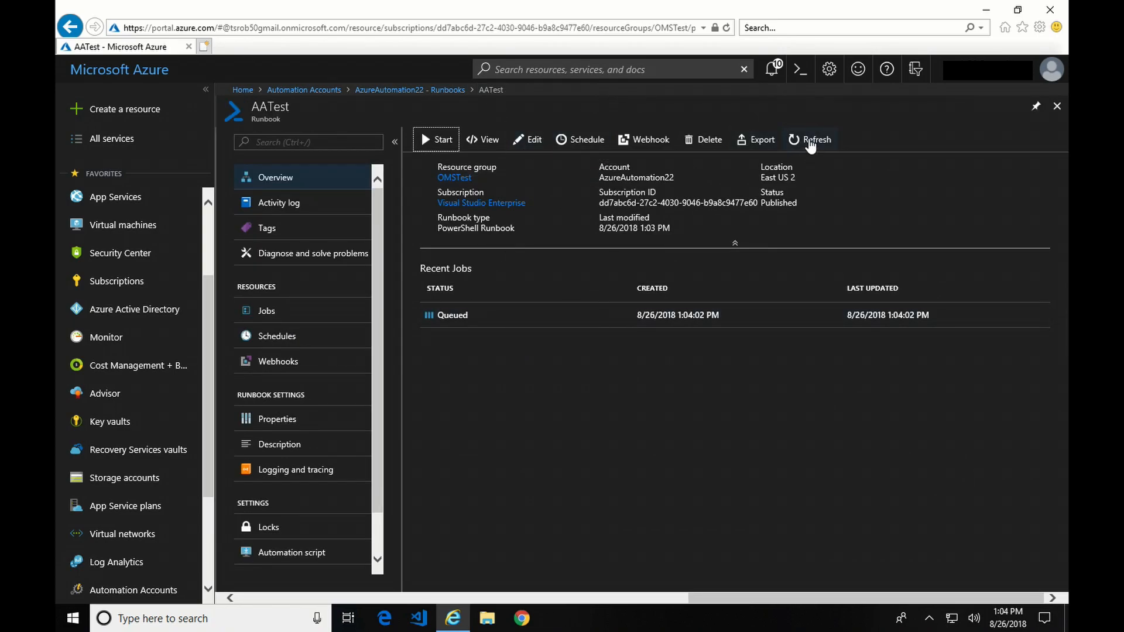
{"action": "left_click", "coordinate": [816, 139]}
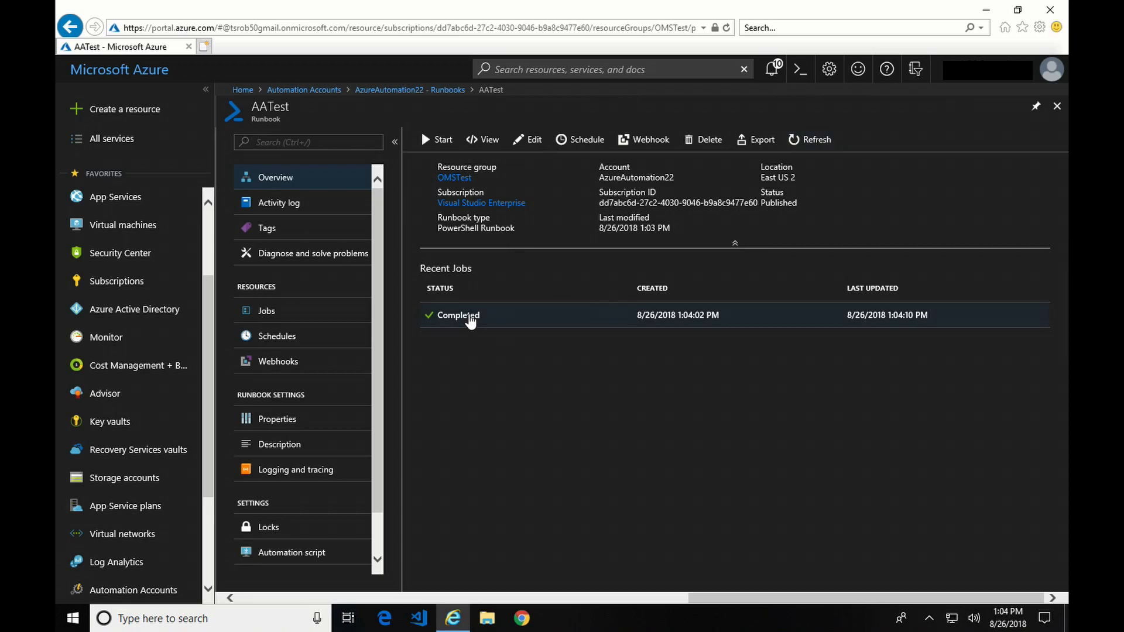
{"action": "mouse_move", "coordinate": [506, 324]}
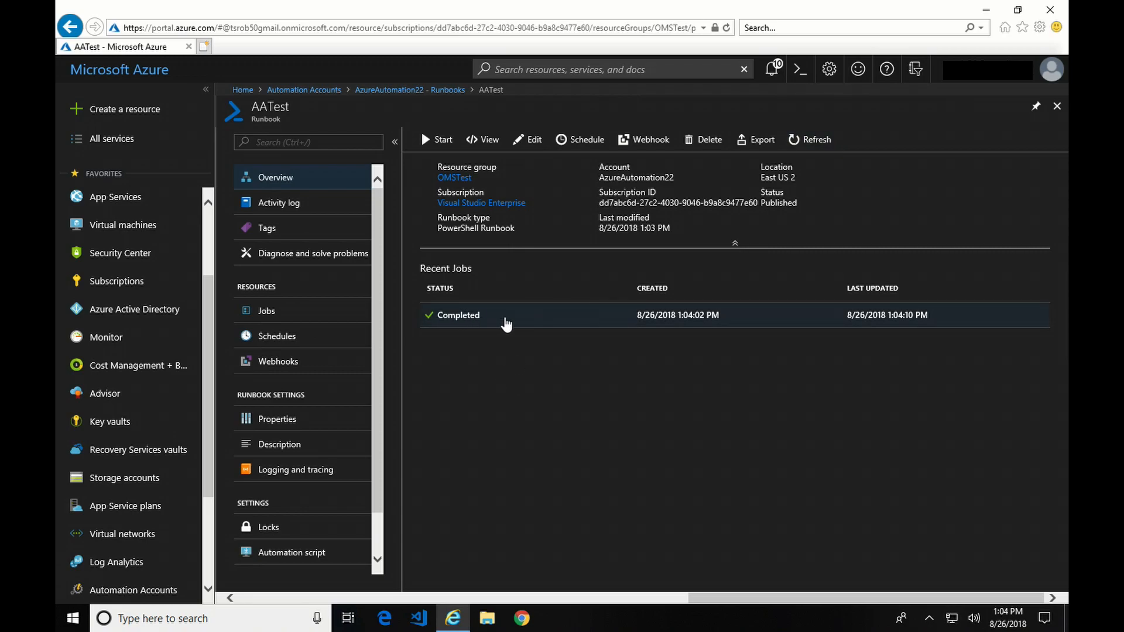
{"action": "mouse_move", "coordinate": [872, 330]}
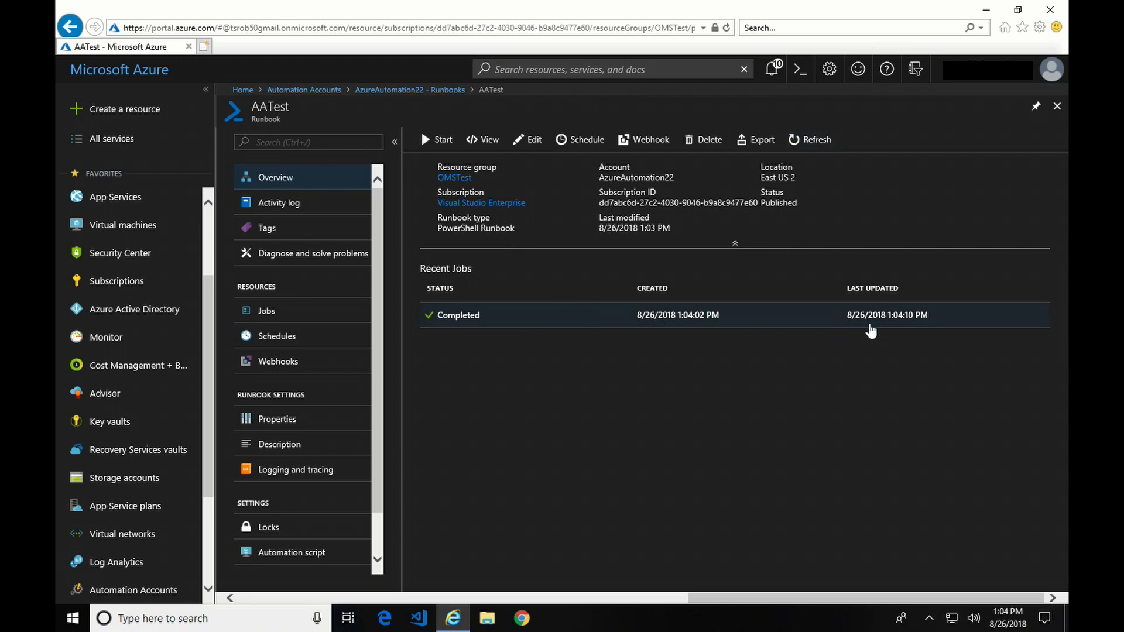
{"action": "mouse_move", "coordinate": [526, 162]}
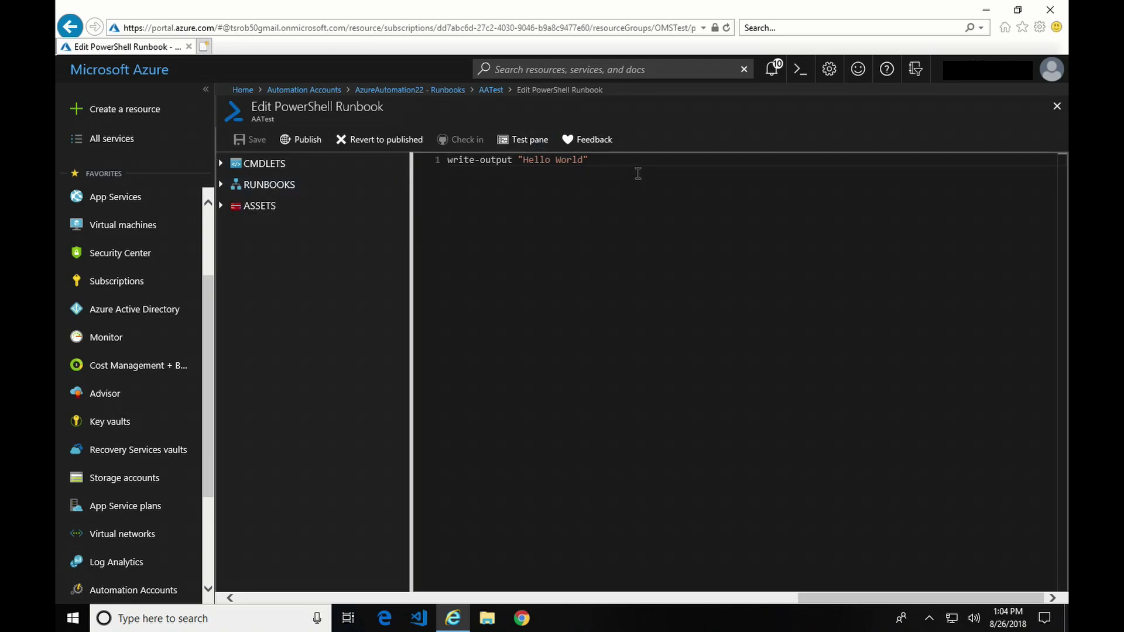
Add write-output "Test 2" as line 2 of AATest, save the draft, and open the Test pane
{"action": "type", "text": "write-ou"}
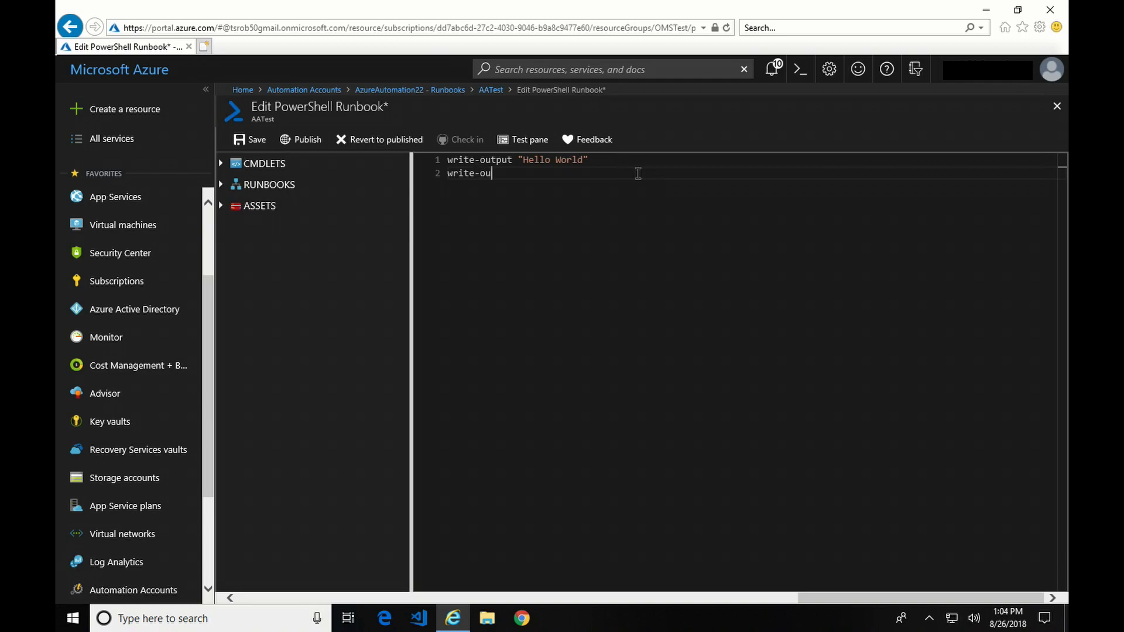
{"action": "type", "text": "tput \""}
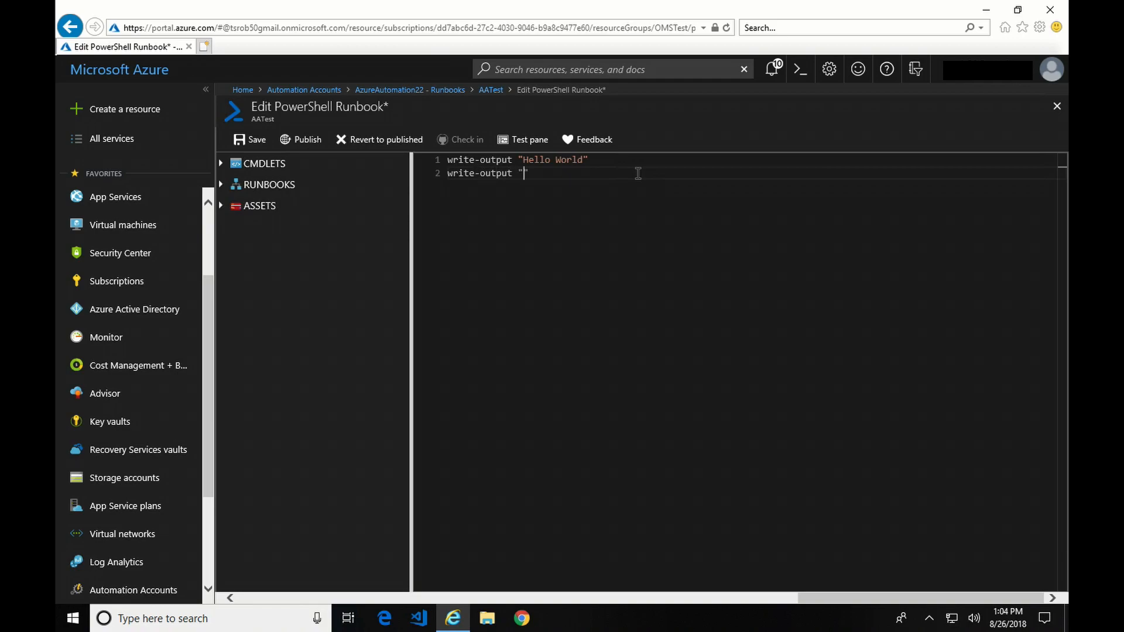
{"action": "type", "text": "Test"}
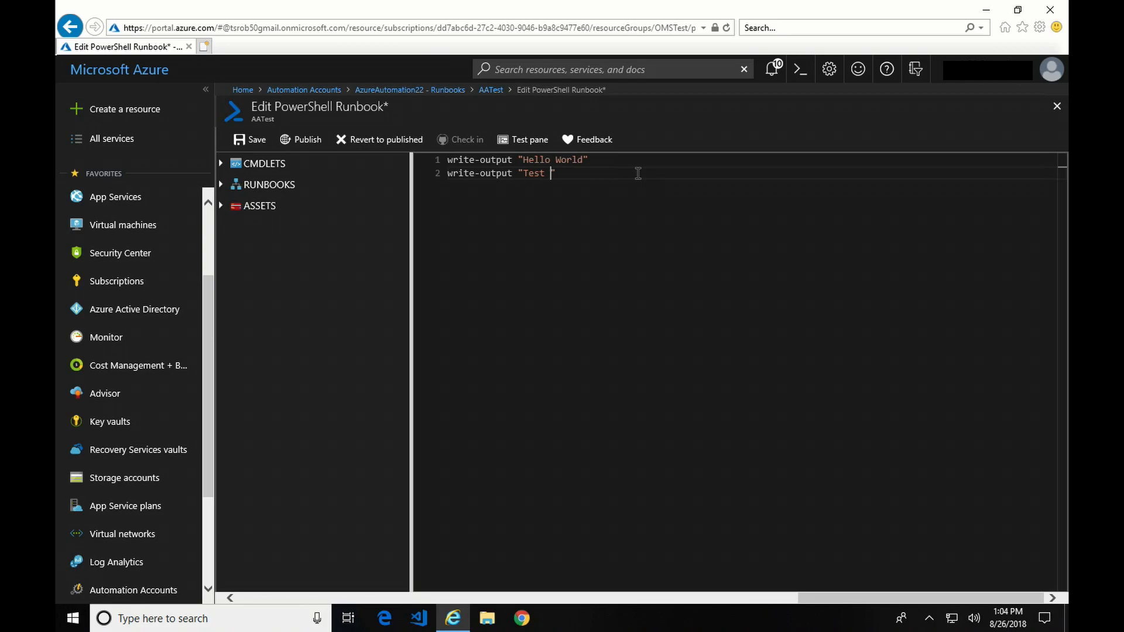
{"action": "type", "text": "2\""}
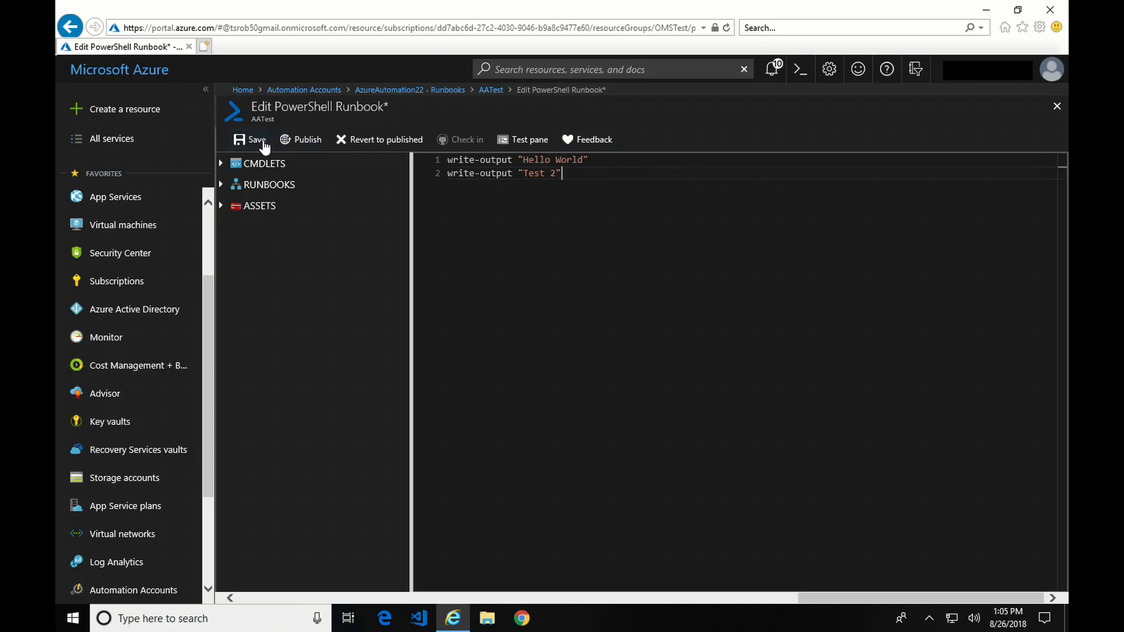
{"action": "left_click", "coordinate": [251, 139]}
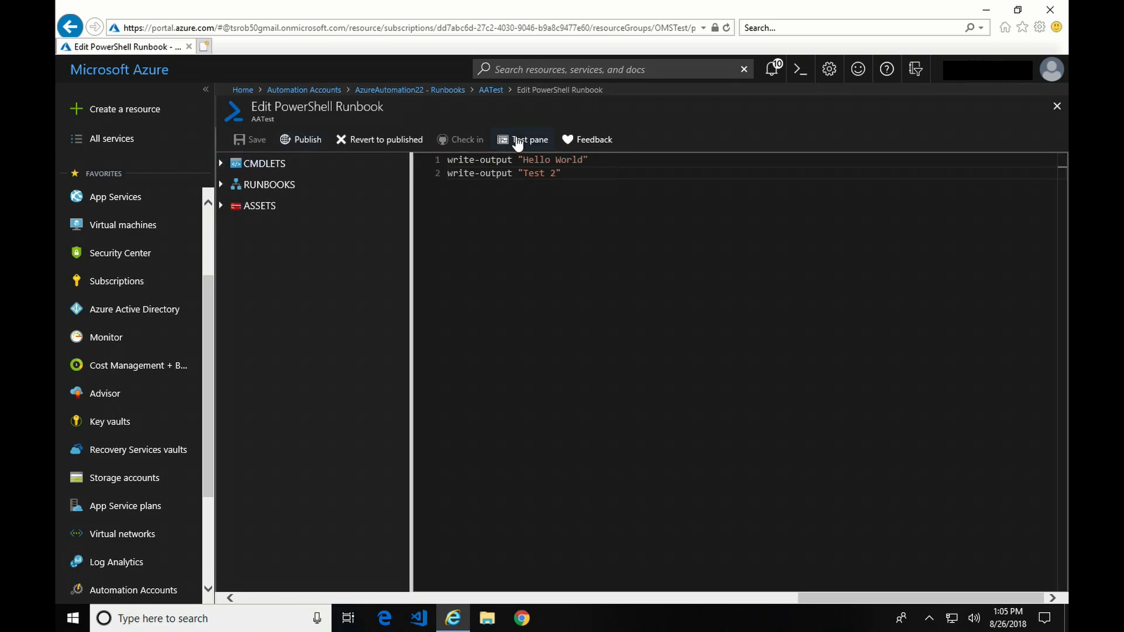
{"action": "left_click", "coordinate": [530, 139]}
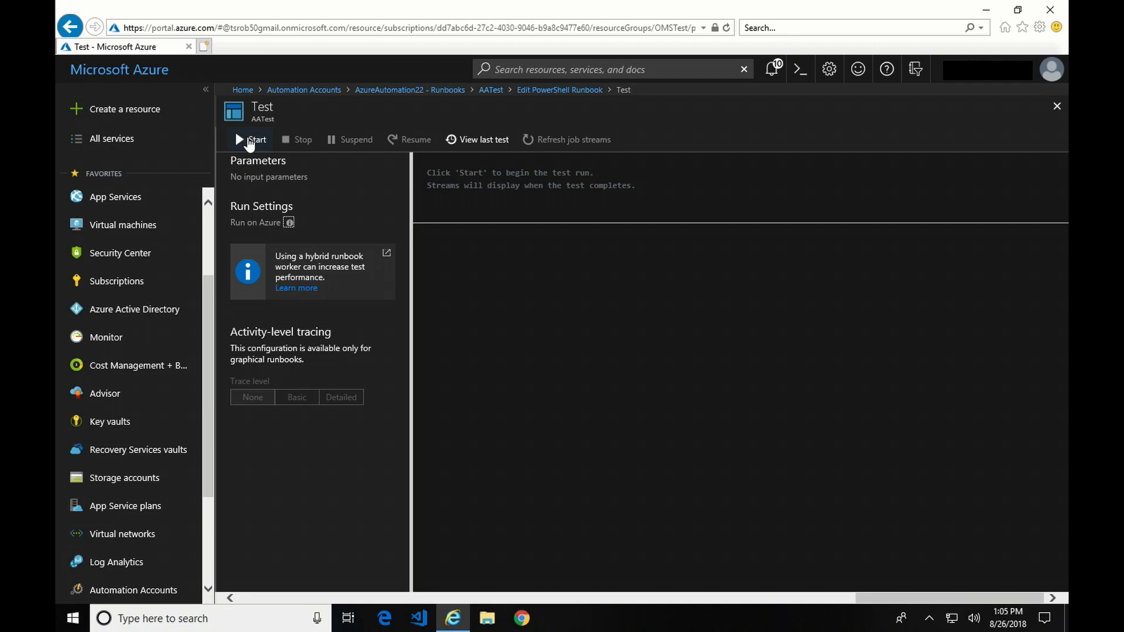
Test-run the AATest draft, get Hello World and Test 2 output, then return to the runbook
{"action": "left_click", "coordinate": [250, 139]}
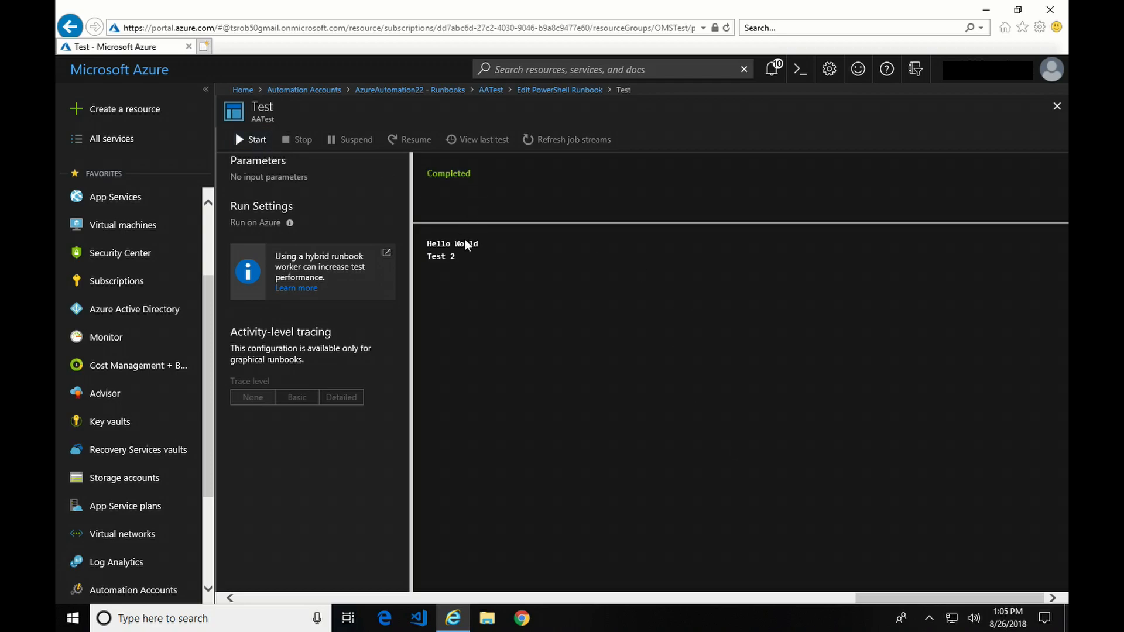
{"action": "mouse_move", "coordinate": [472, 267]}
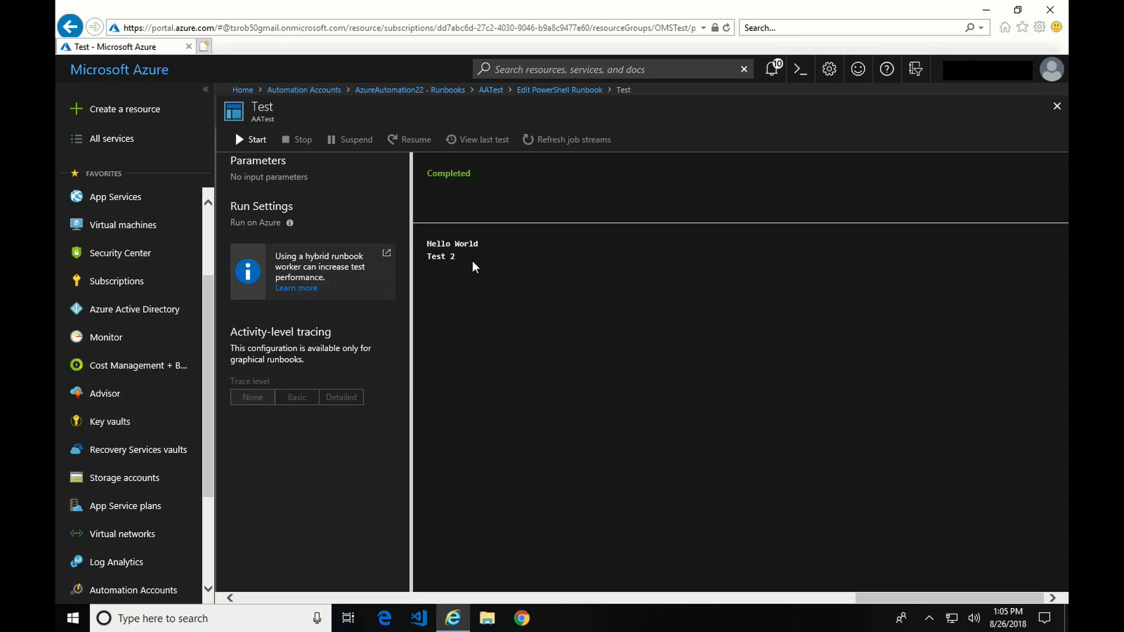
{"action": "mouse_move", "coordinate": [559, 89]}
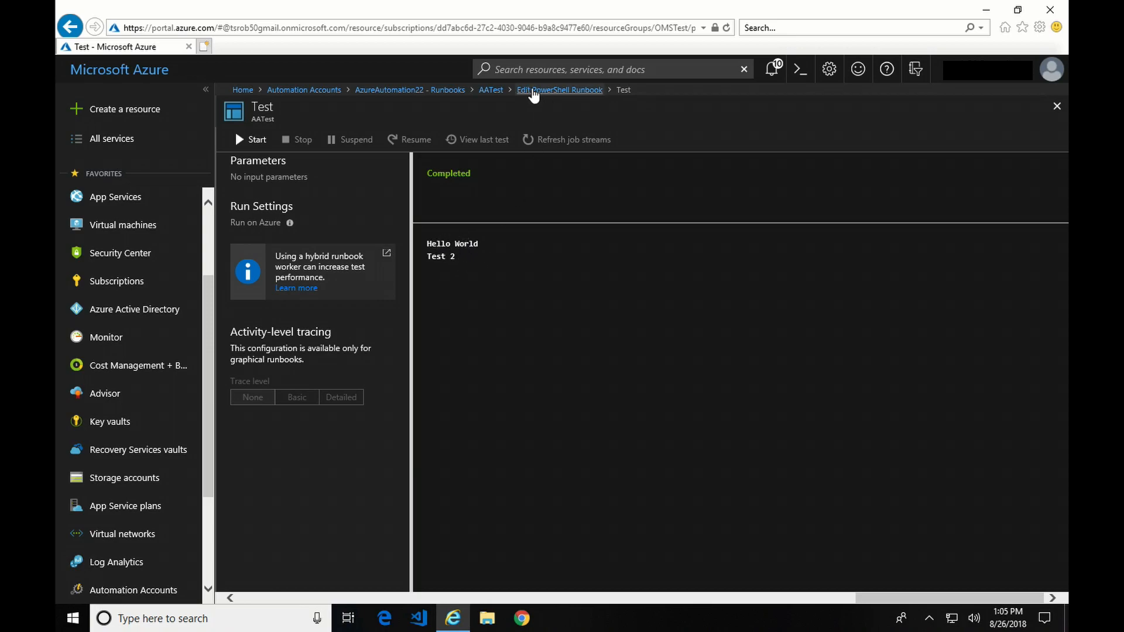
{"action": "left_click", "coordinate": [491, 89]}
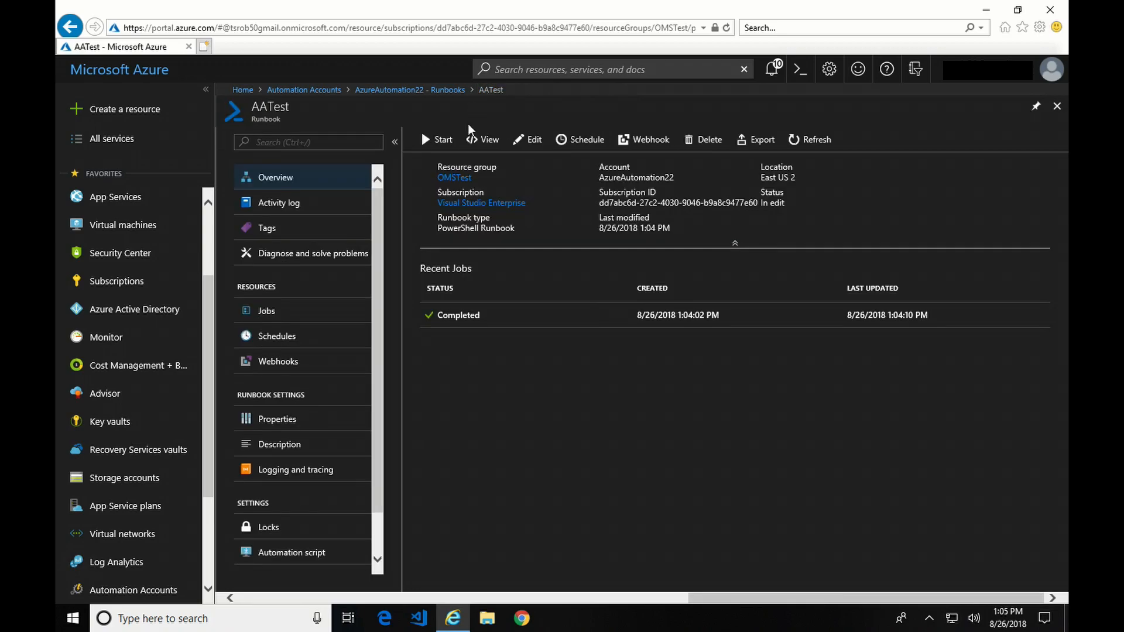
Start a confirmed AATest job, view its Hello World-only output, and return to the overview
{"action": "left_click", "coordinate": [437, 139]}
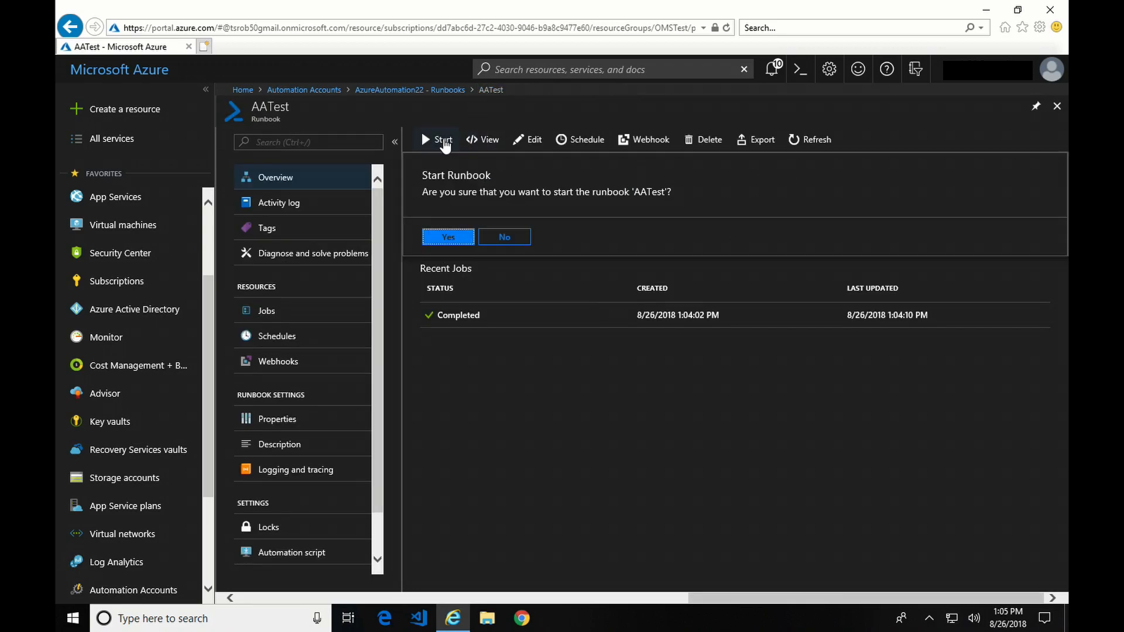
{"action": "left_click", "coordinate": [448, 236]}
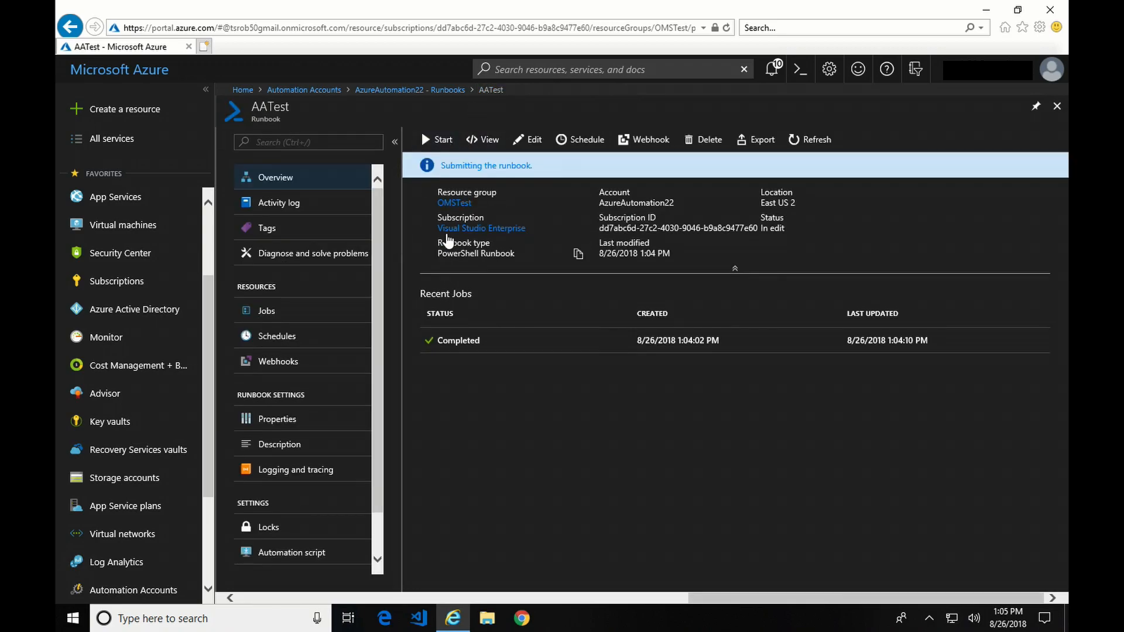
{"action": "left_click", "coordinate": [437, 139]}
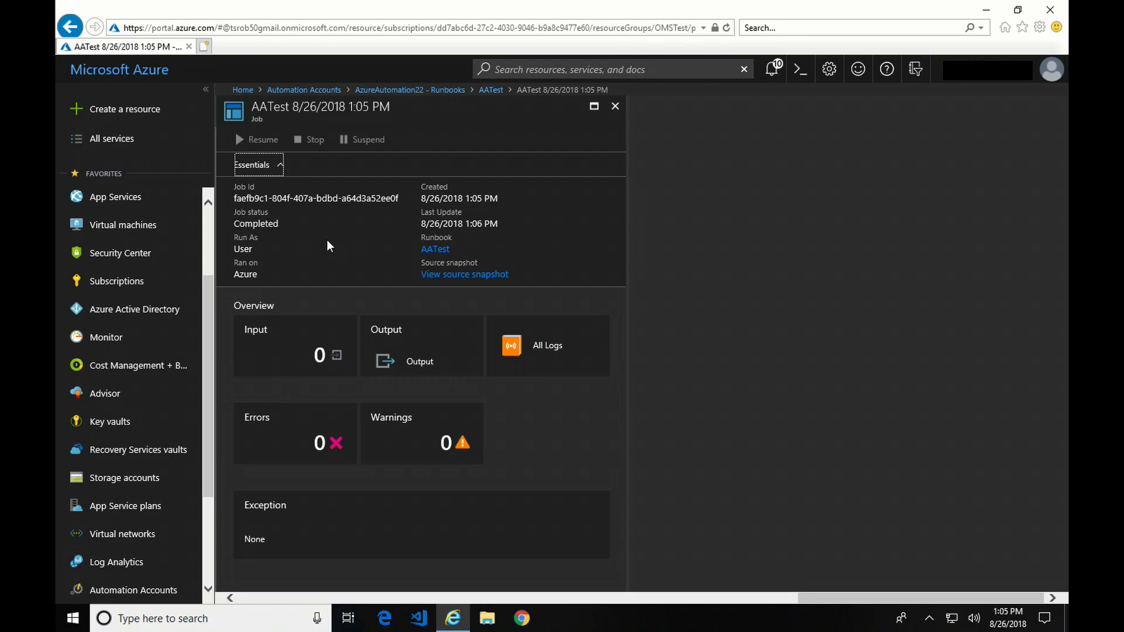
{"action": "left_click", "coordinate": [419, 361]}
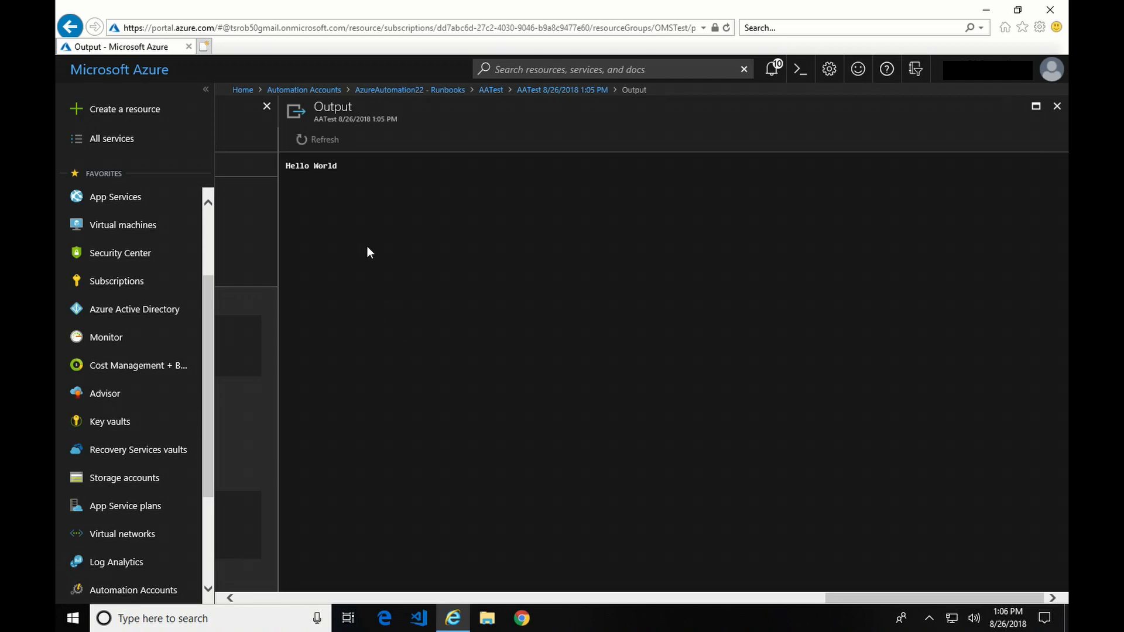
{"action": "mouse_move", "coordinate": [339, 205]}
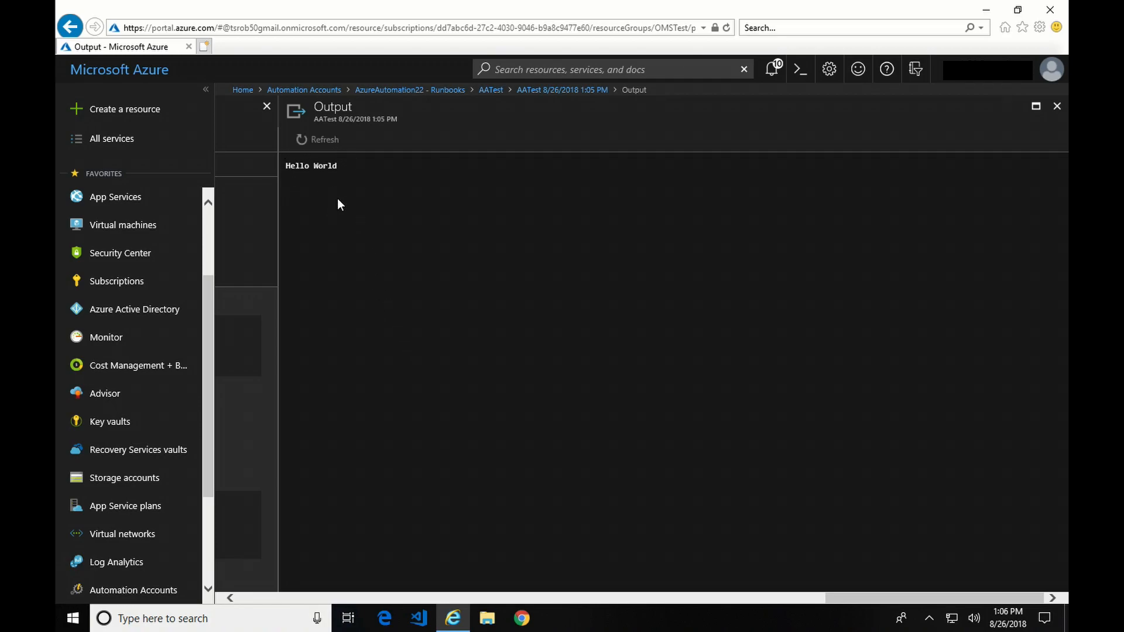
{"action": "mouse_move", "coordinate": [491, 89]}
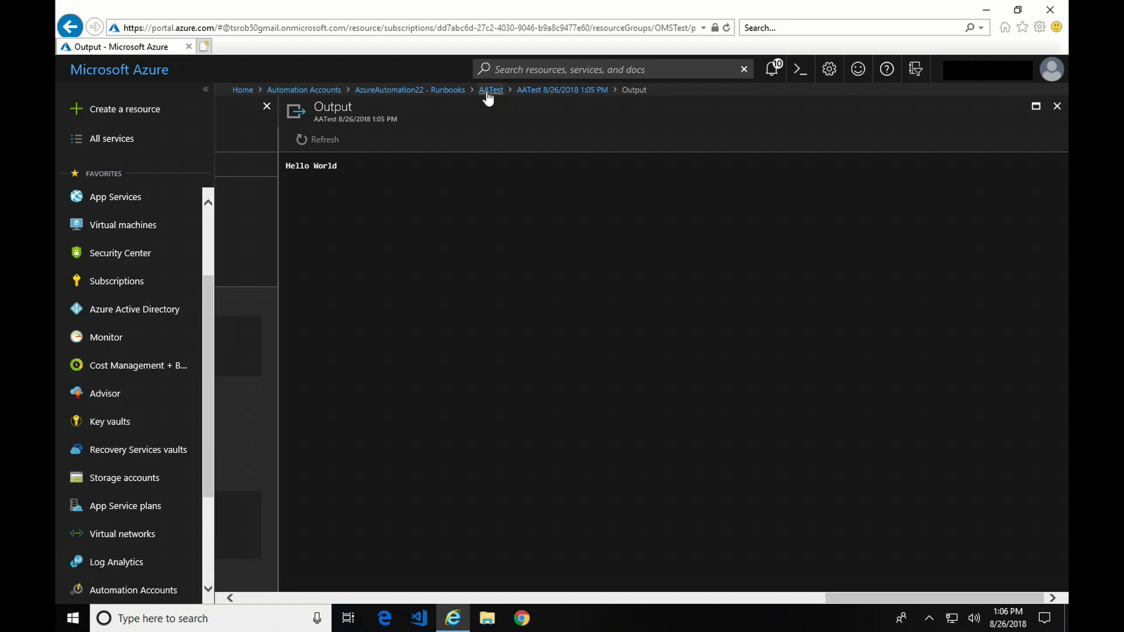
{"action": "left_click", "coordinate": [491, 90]}
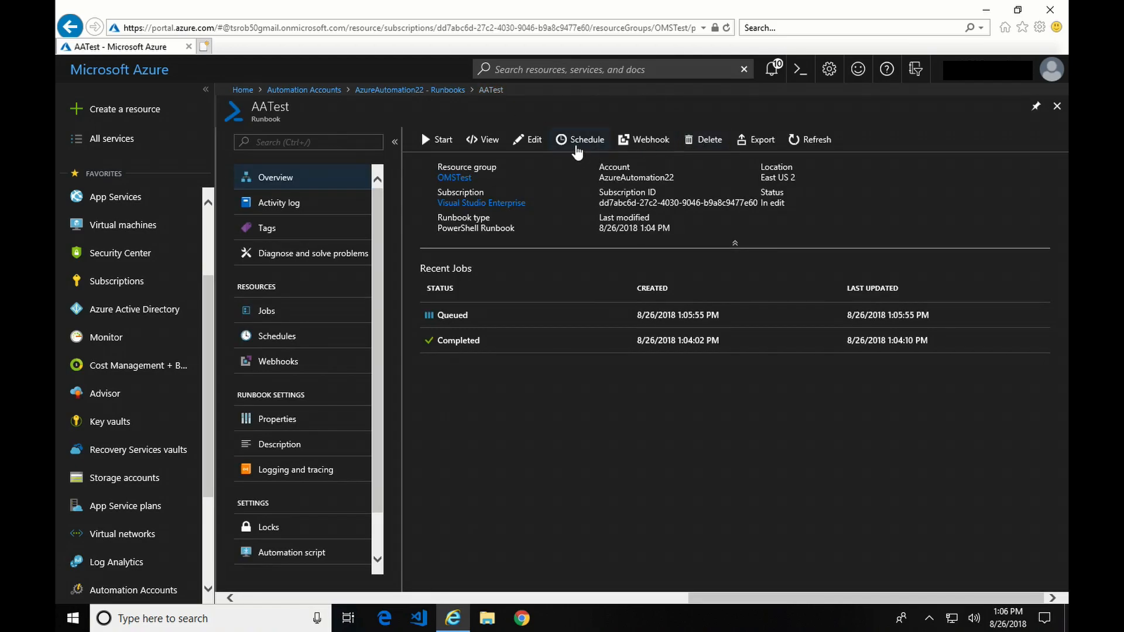
{"action": "mouse_move", "coordinate": [534, 143]}
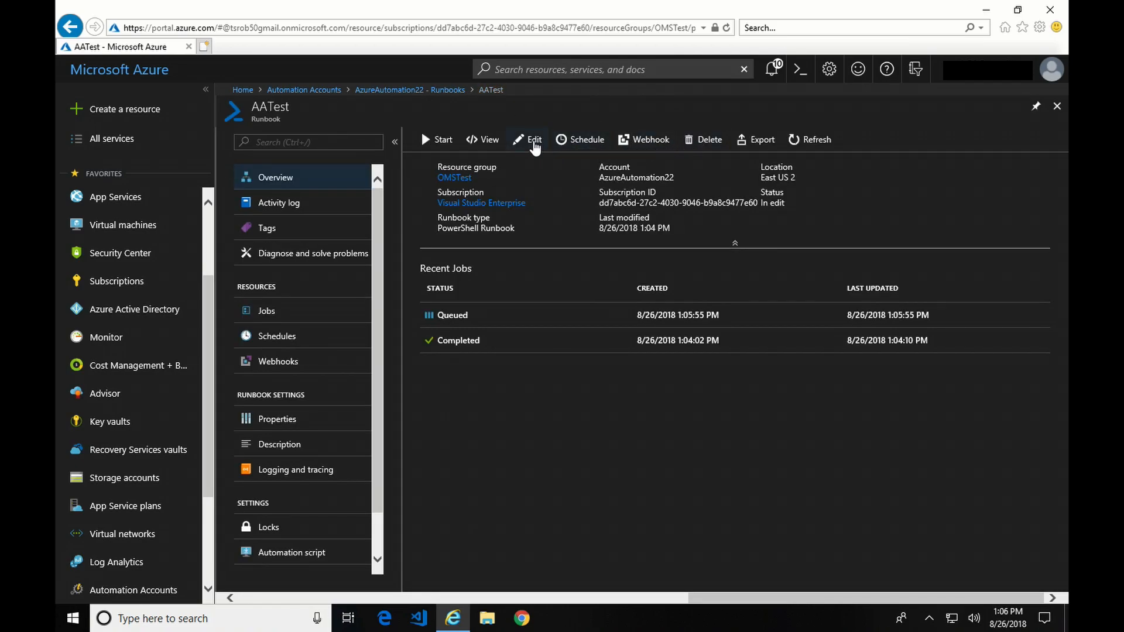
Check the runbooks list showing AATest in edit, then reopen AATest with both jobs Completed
{"action": "left_click", "coordinate": [533, 139]}
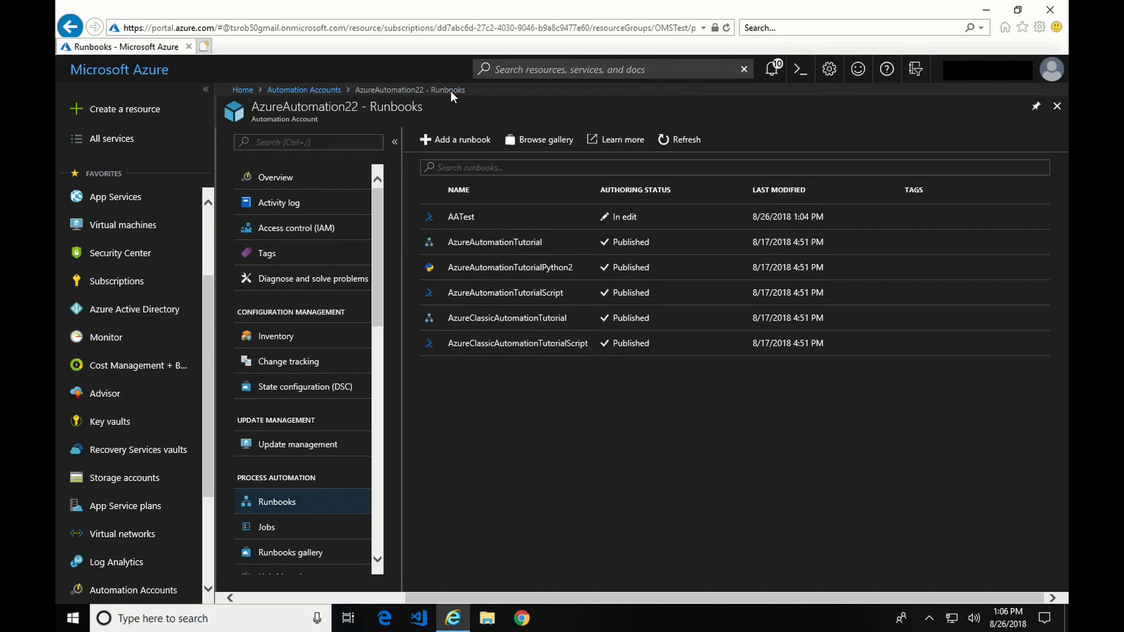
{"action": "mouse_move", "coordinate": [638, 216]}
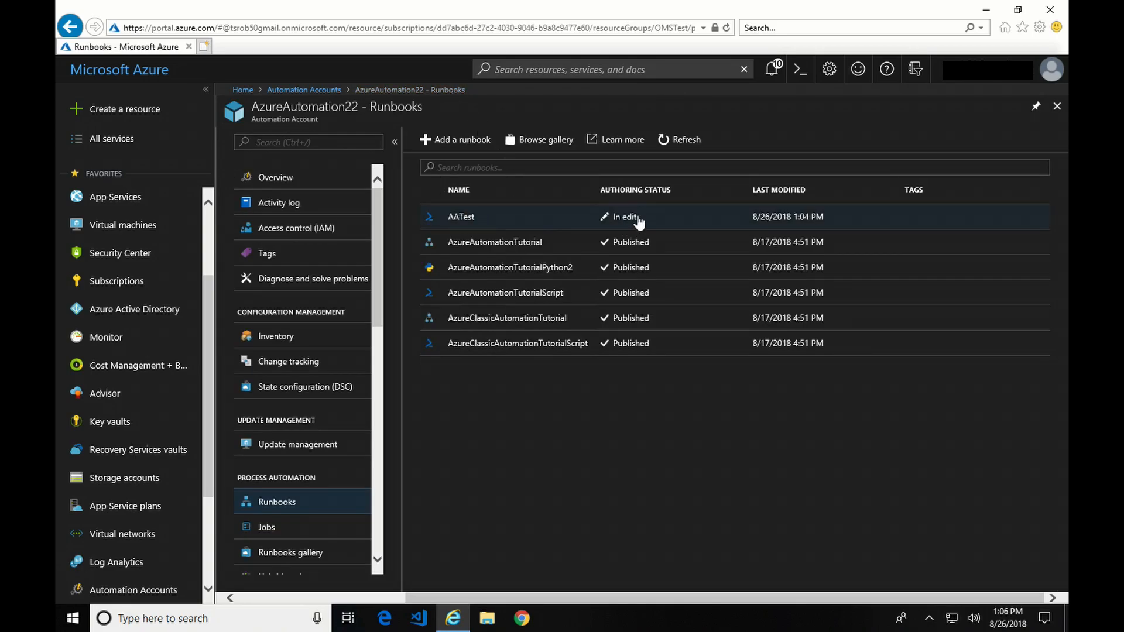
{"action": "mouse_move", "coordinate": [633, 223]}
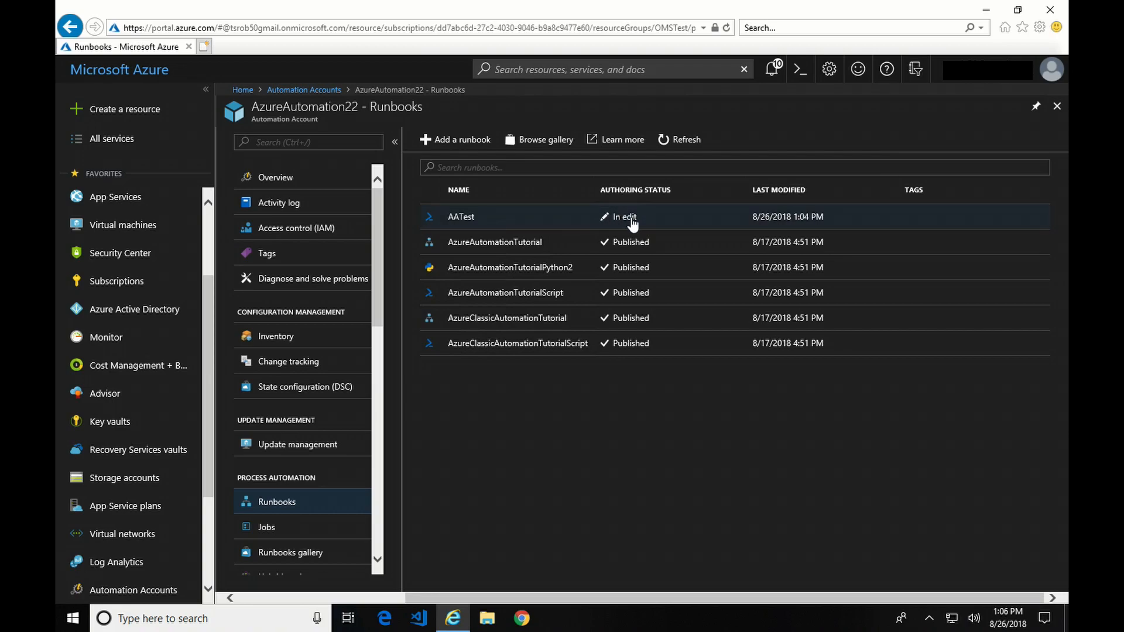
{"action": "mouse_move", "coordinate": [616, 220]}
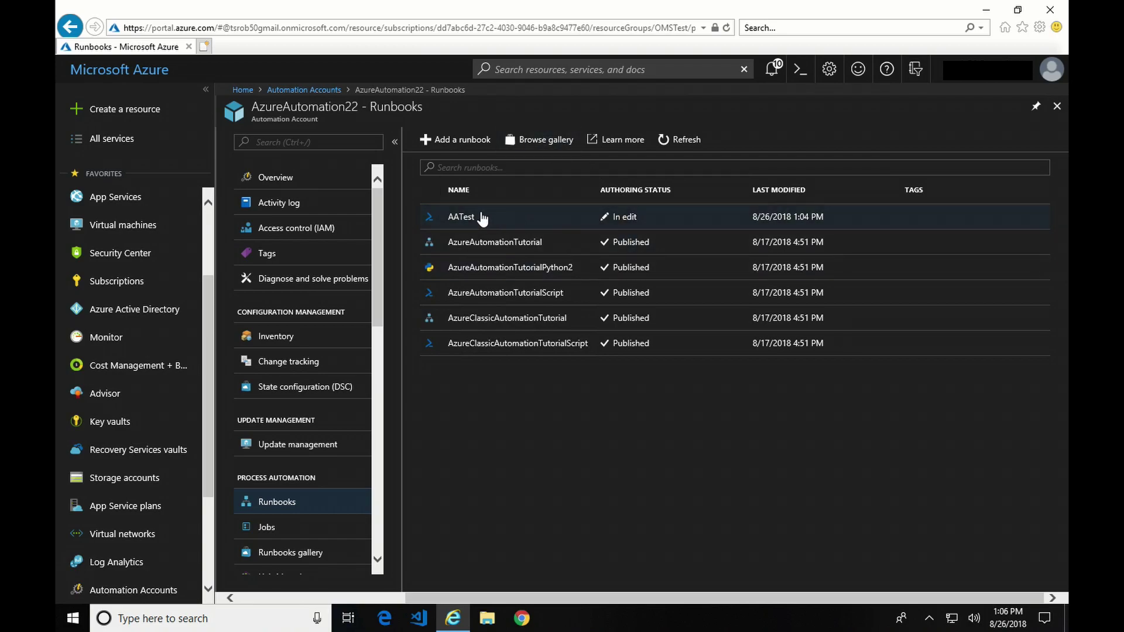
{"action": "left_click", "coordinate": [461, 217]}
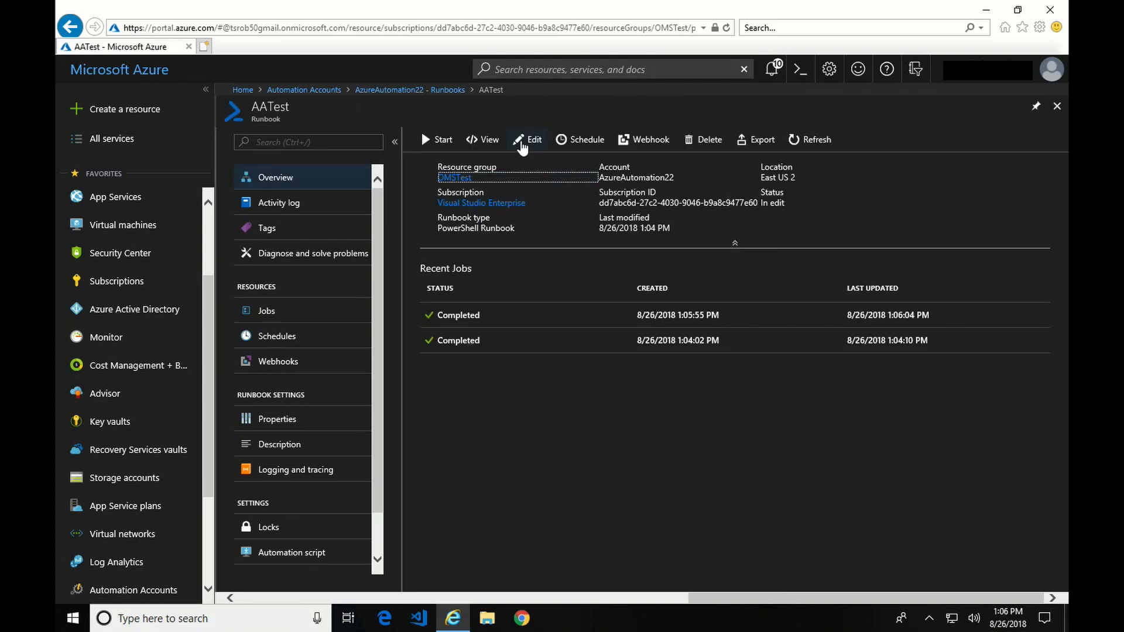
Publish the AATest draft containing the Test 2 line, confirming the override of the old version
{"action": "left_click", "coordinate": [534, 140]}
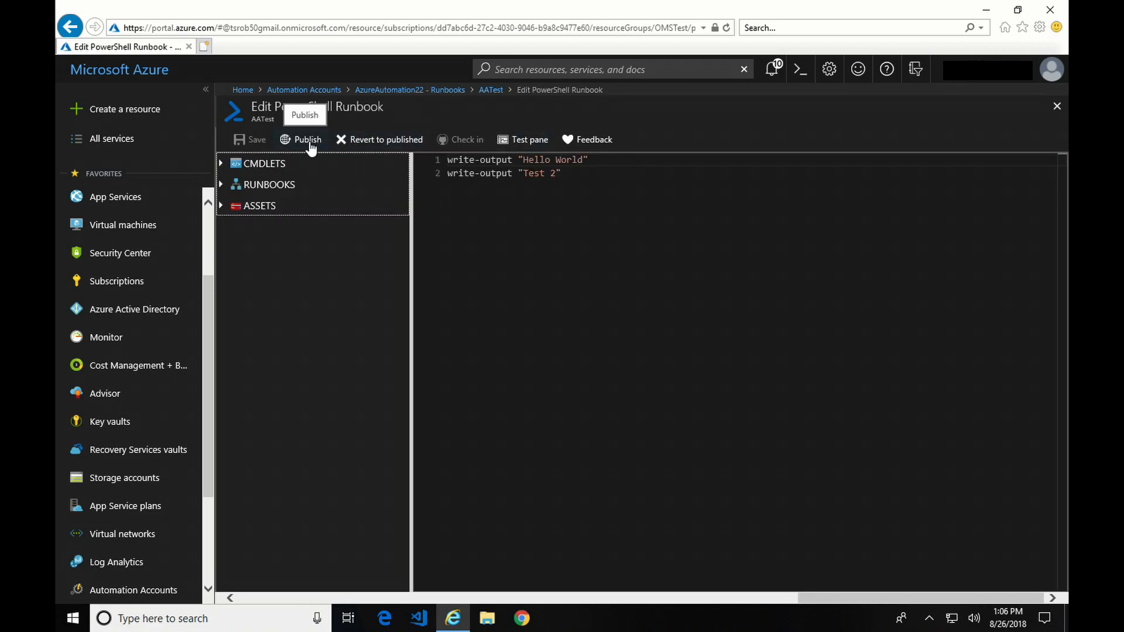
{"action": "mouse_move", "coordinate": [387, 139]}
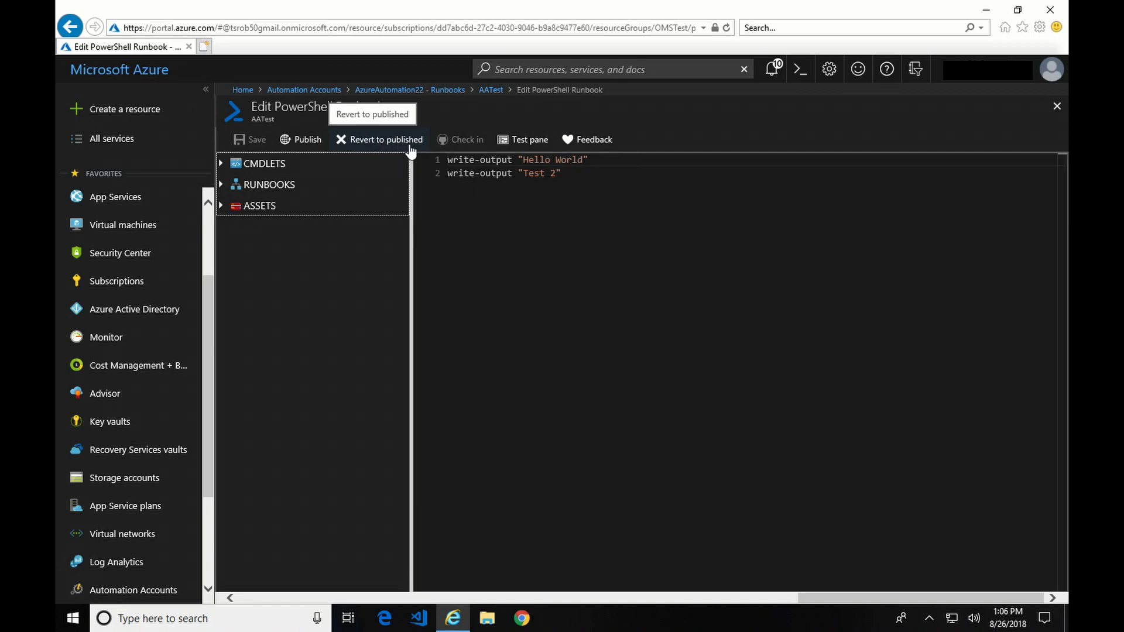
{"action": "mouse_move", "coordinate": [479, 163]}
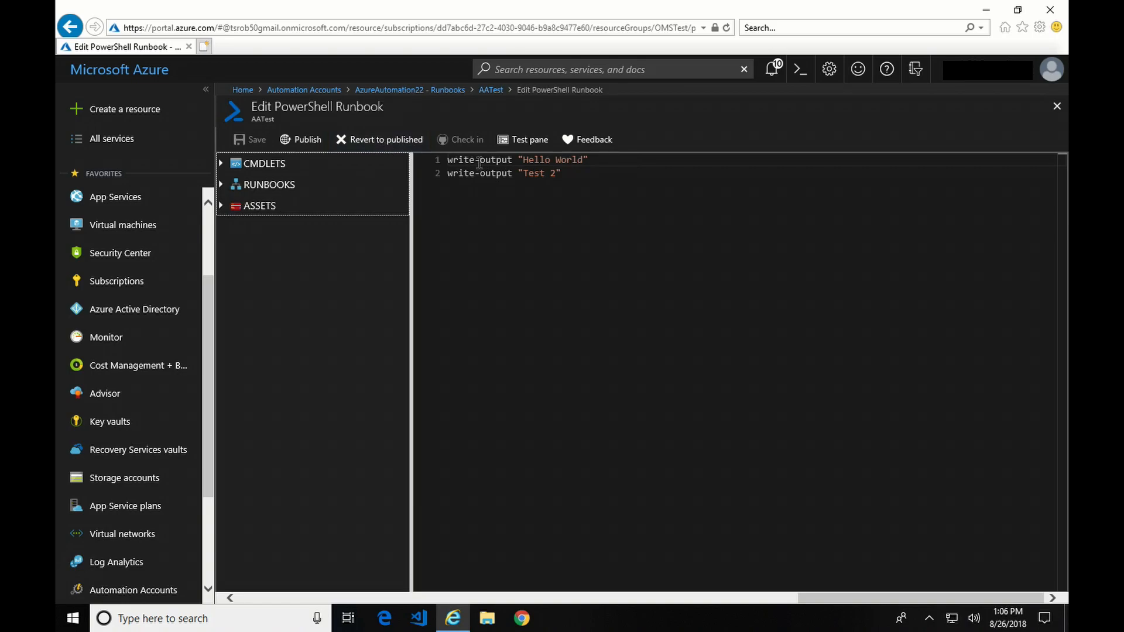
{"action": "mouse_move", "coordinate": [385, 139]}
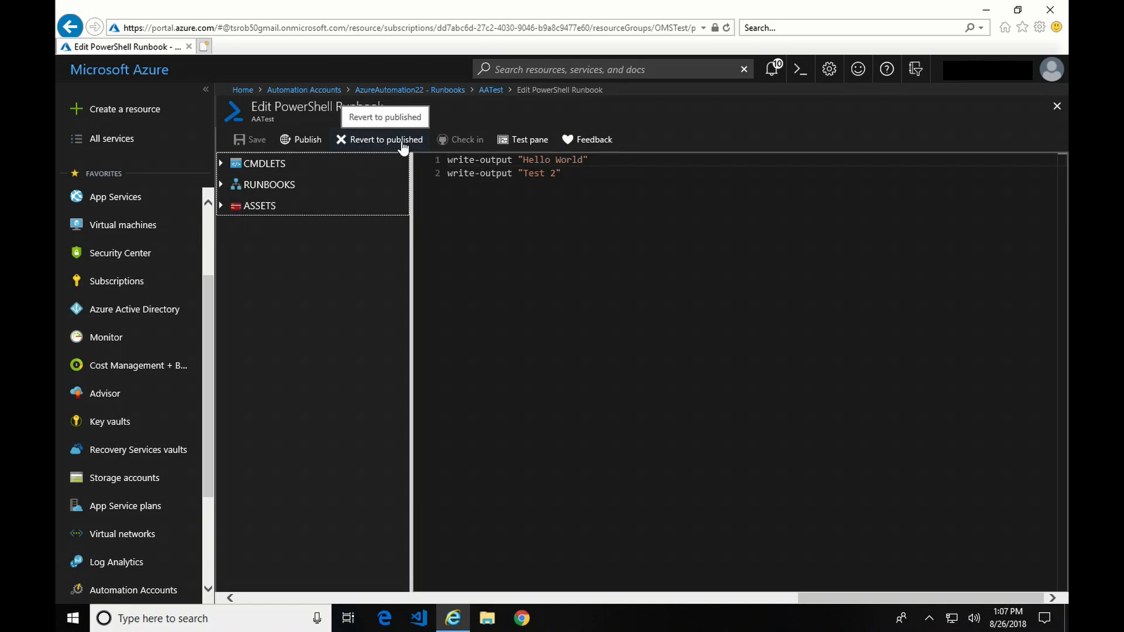
{"action": "left_click", "coordinate": [307, 140]}
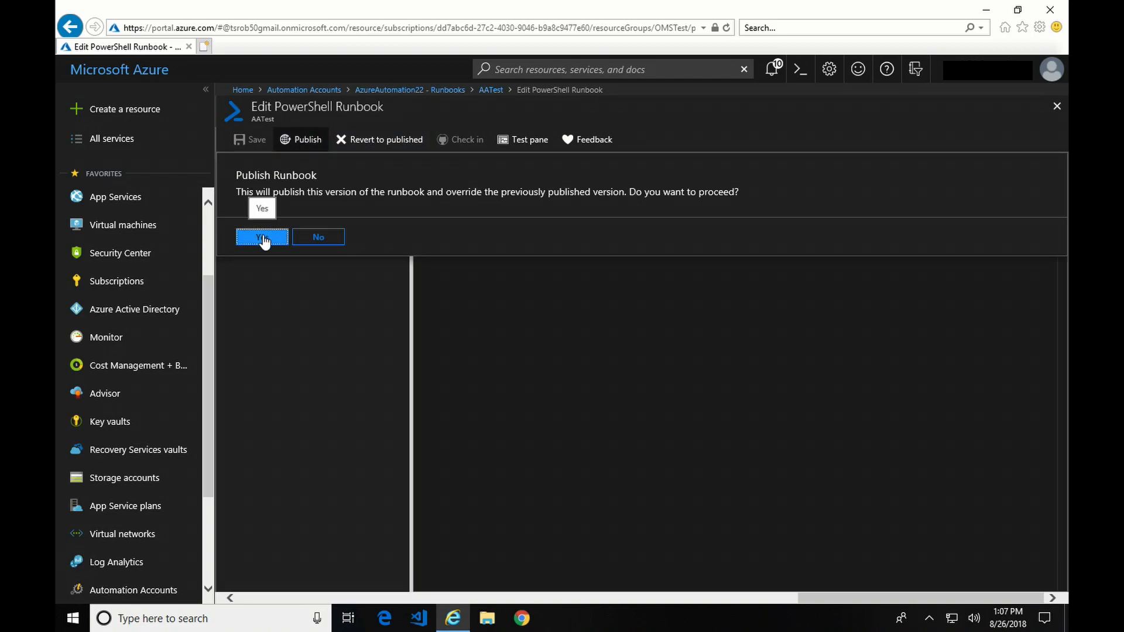
{"action": "mouse_move", "coordinate": [512, 209]}
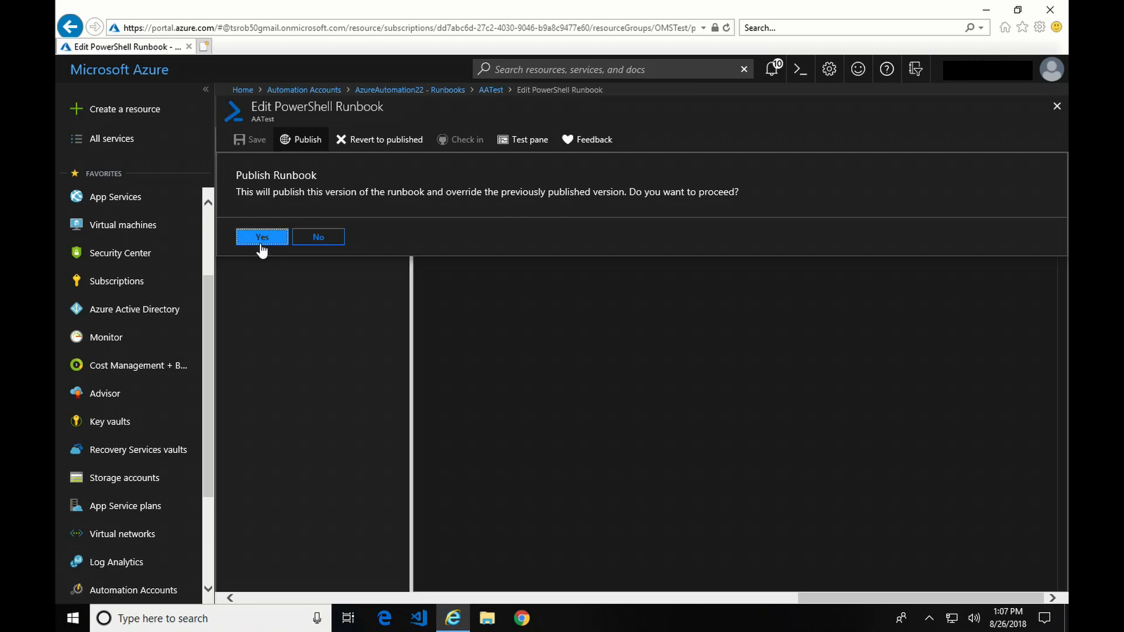
{"action": "left_click", "coordinate": [262, 236]}
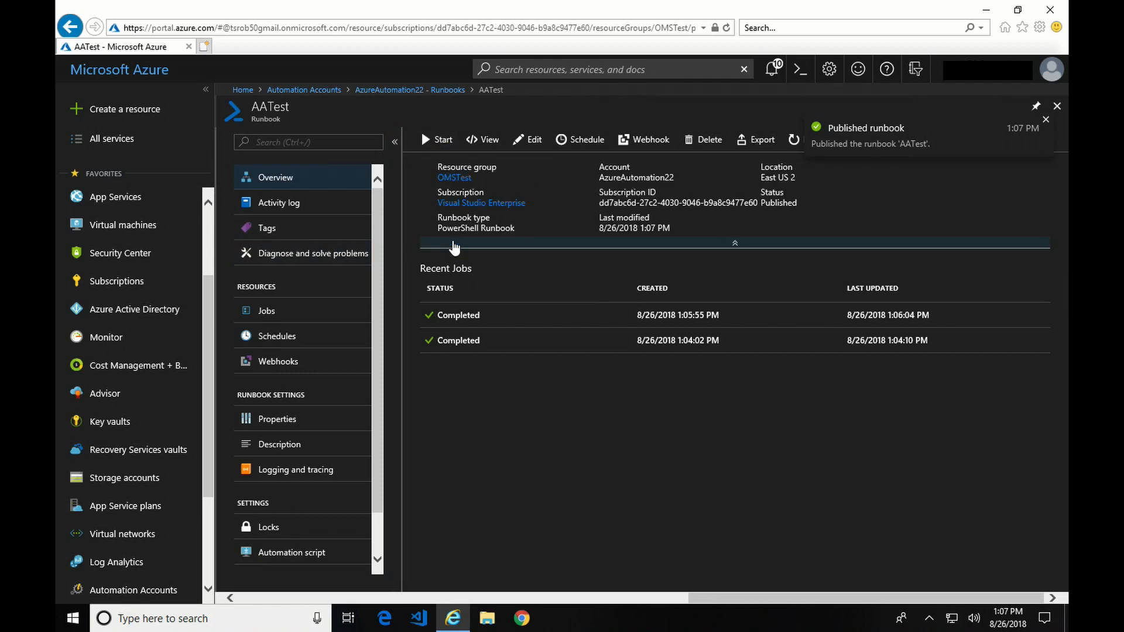
Open the new job's output showing Hello World and Test 2, then return to AATest
{"action": "left_click", "coordinate": [734, 243]}
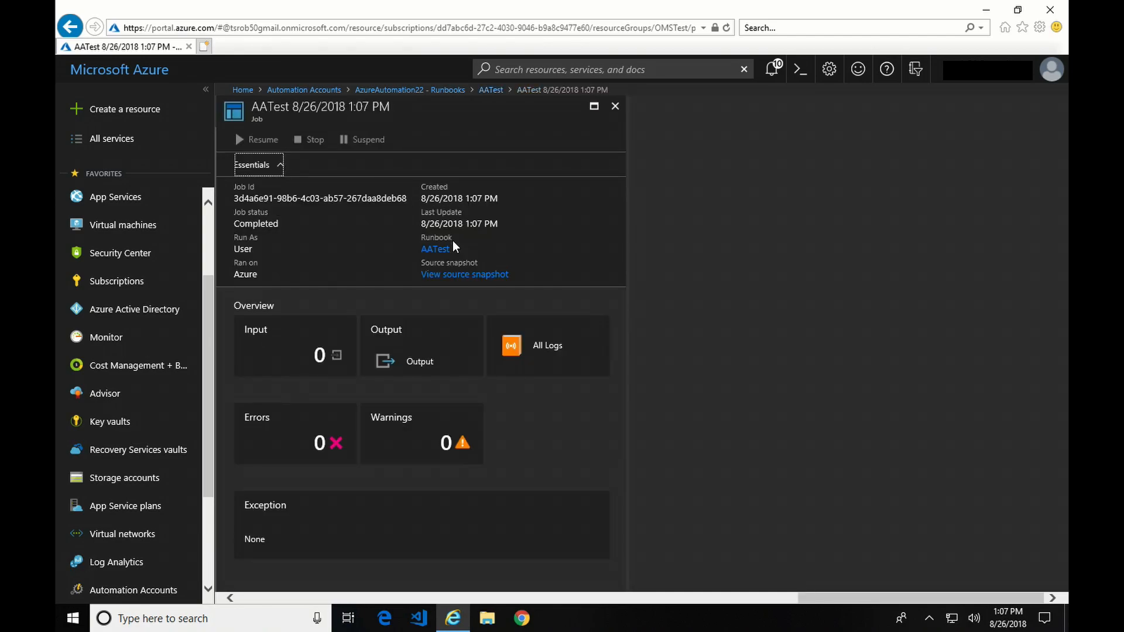
{"action": "mouse_move", "coordinate": [391, 344]}
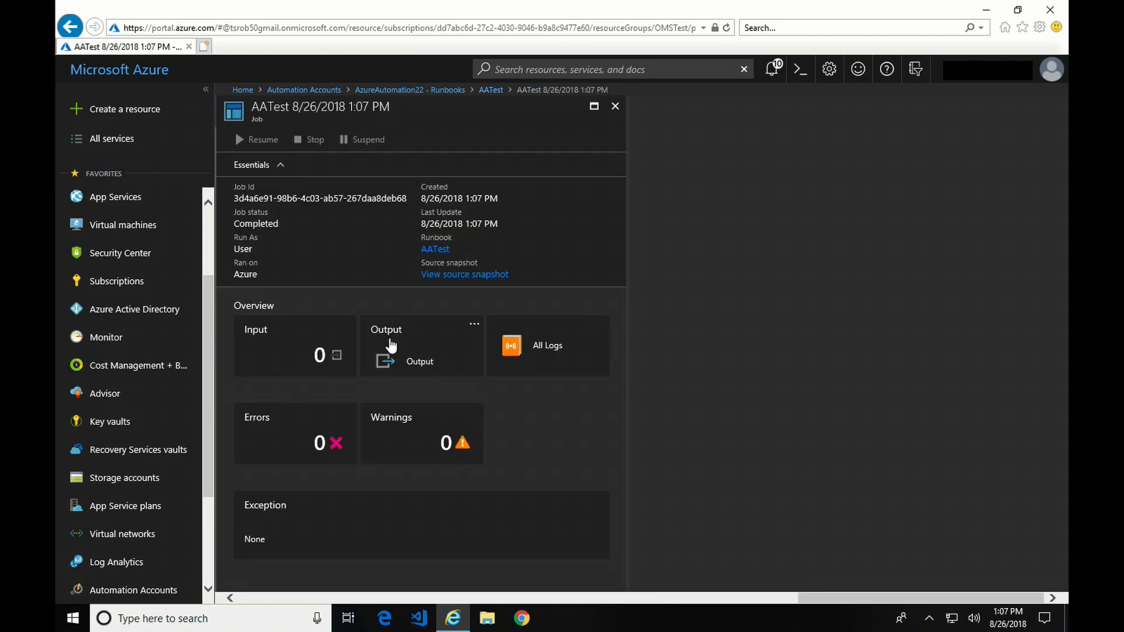
{"action": "left_click", "coordinate": [385, 344]}
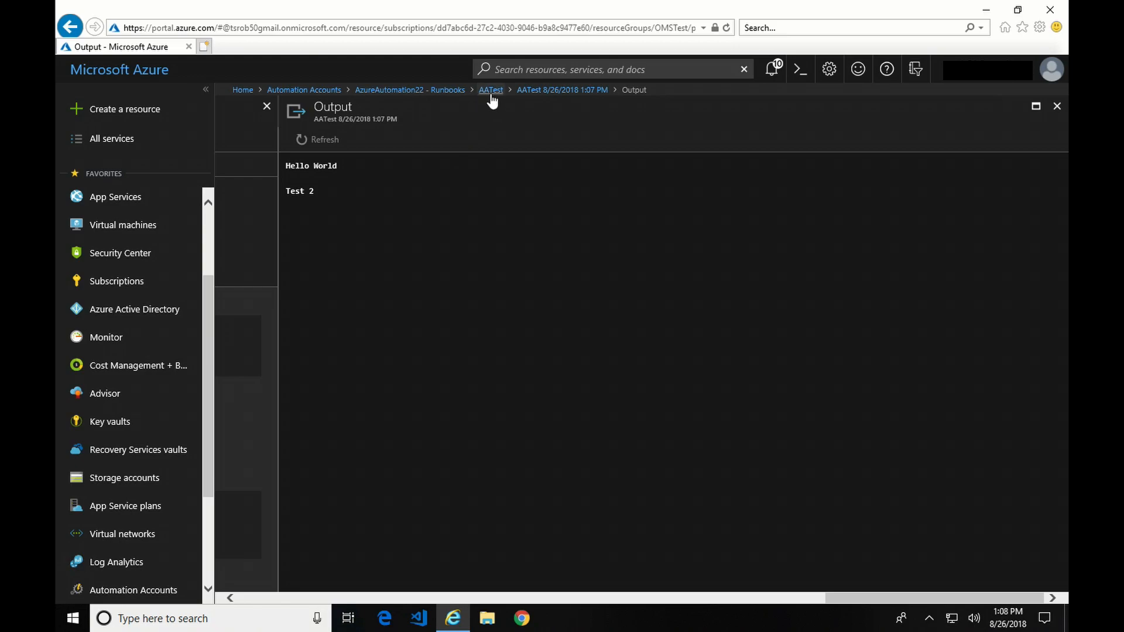
{"action": "left_click", "coordinate": [490, 90]}
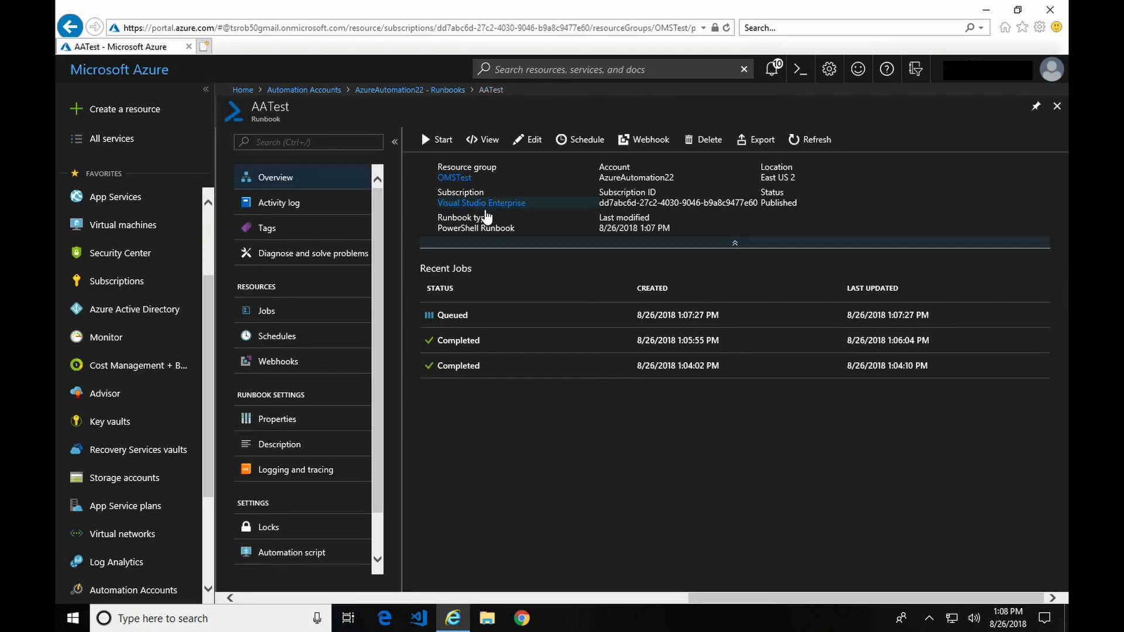
{"action": "mouse_move", "coordinate": [534, 147]}
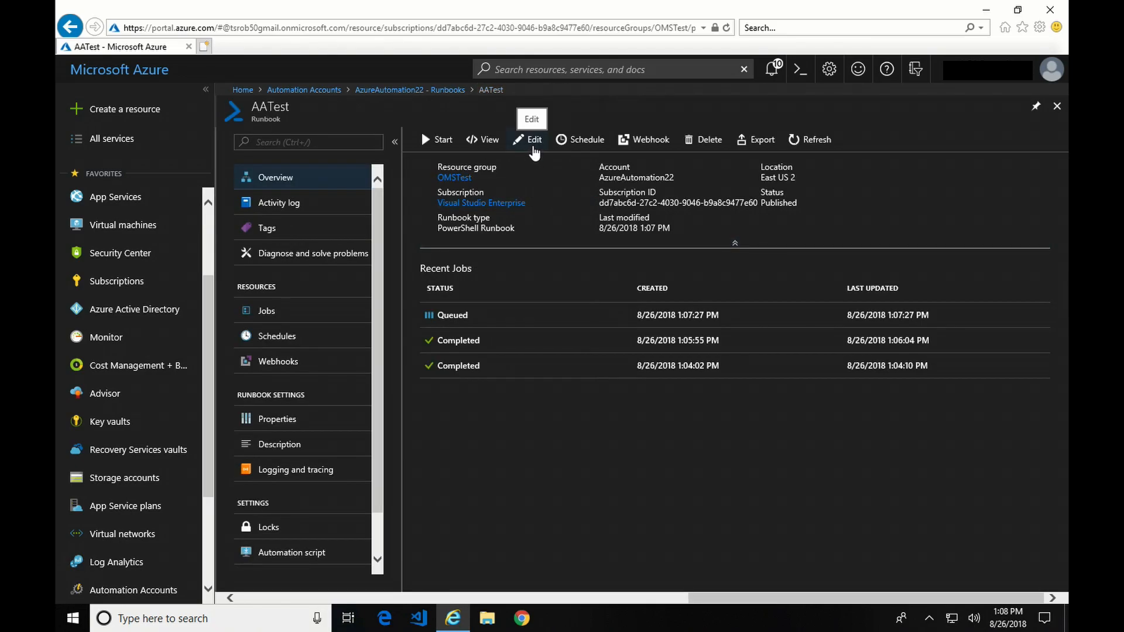
Add 2/0 as line 3 of the AATest script, then save and publish it
{"action": "left_click", "coordinate": [533, 140]}
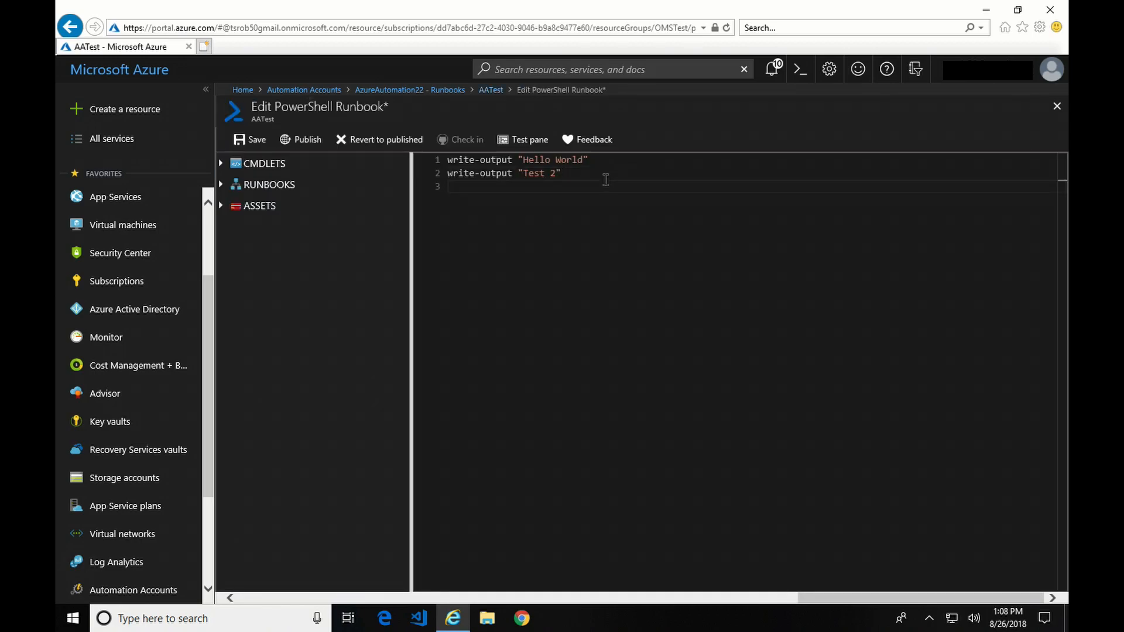
{"action": "type", "text": "2"}
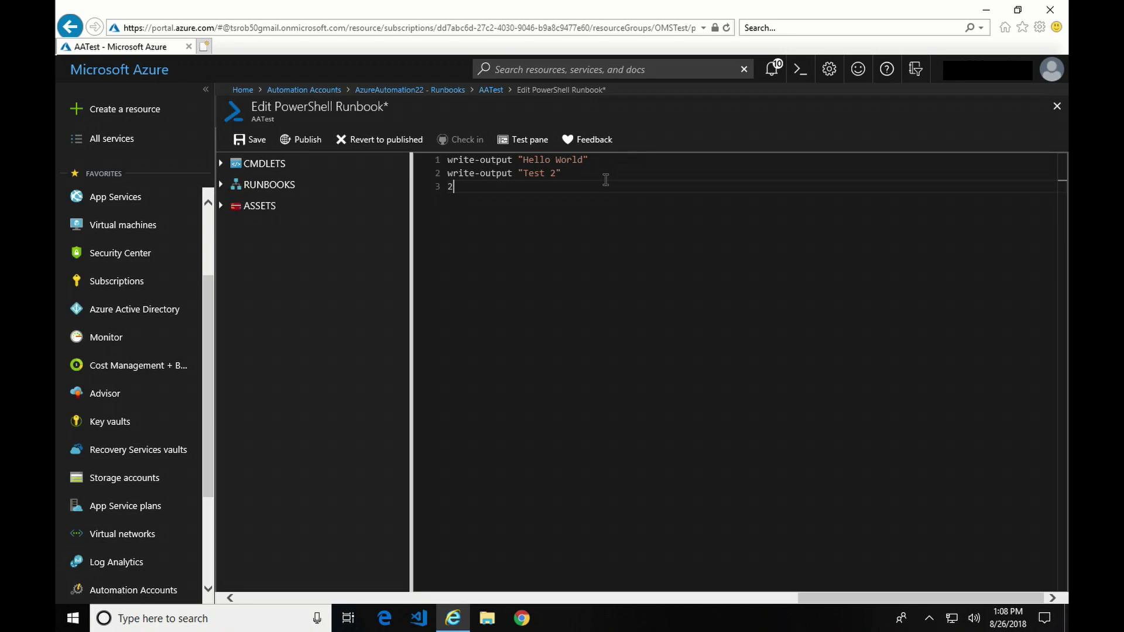
{"action": "type", "text": "/0"}
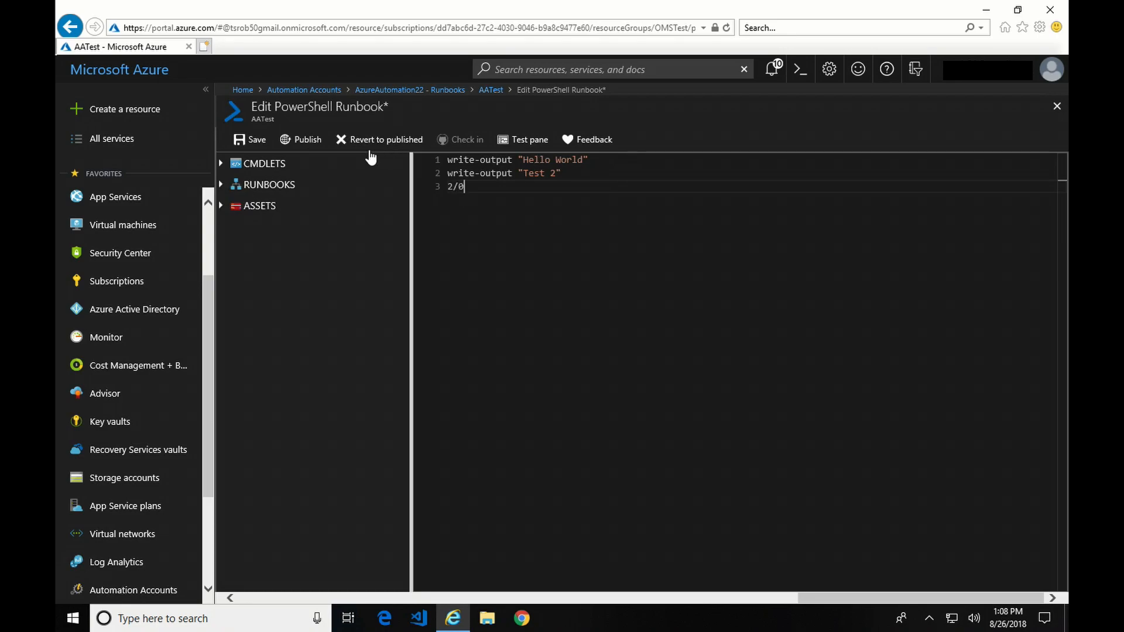
{"action": "left_click", "coordinate": [250, 139]}
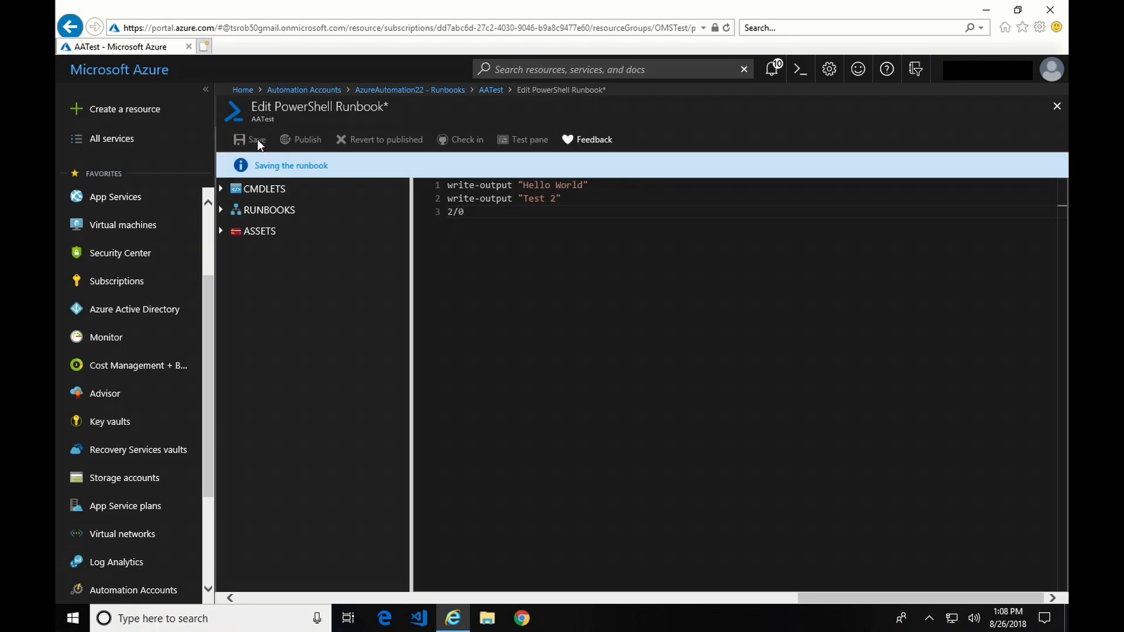
{"action": "left_click", "coordinate": [307, 139]}
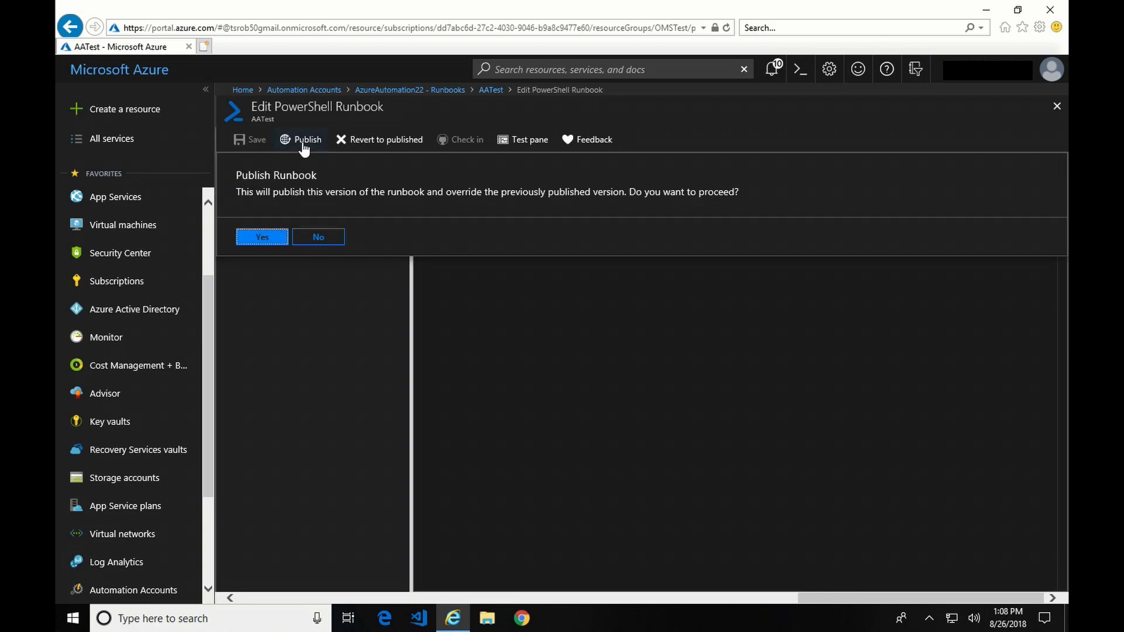
{"action": "left_click", "coordinate": [261, 237]}
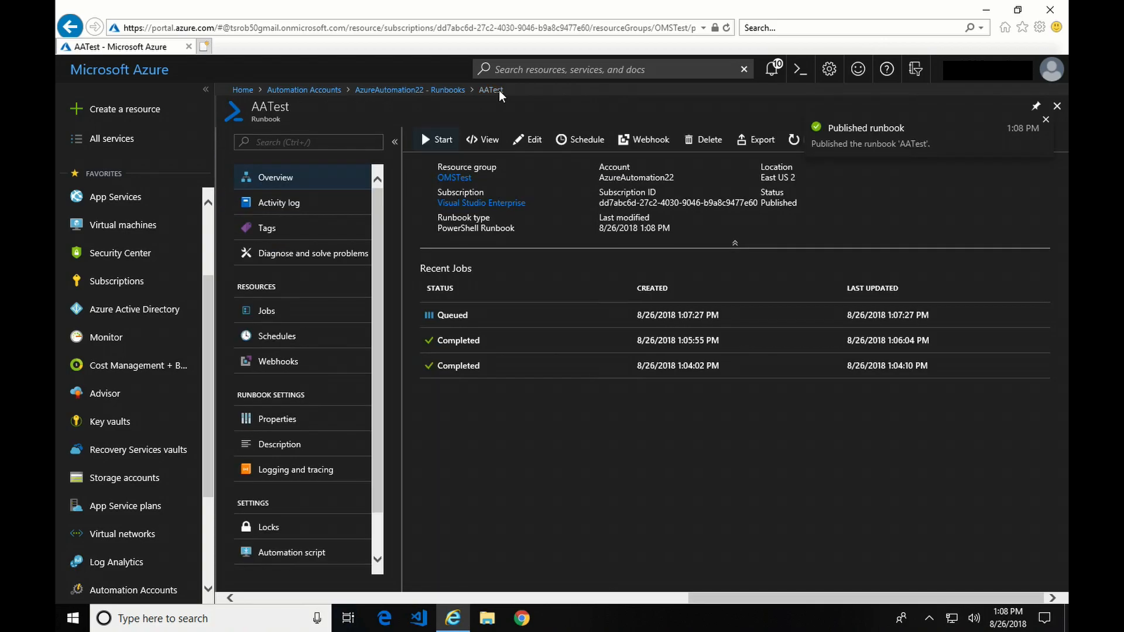
{"action": "mouse_move", "coordinate": [440, 141]}
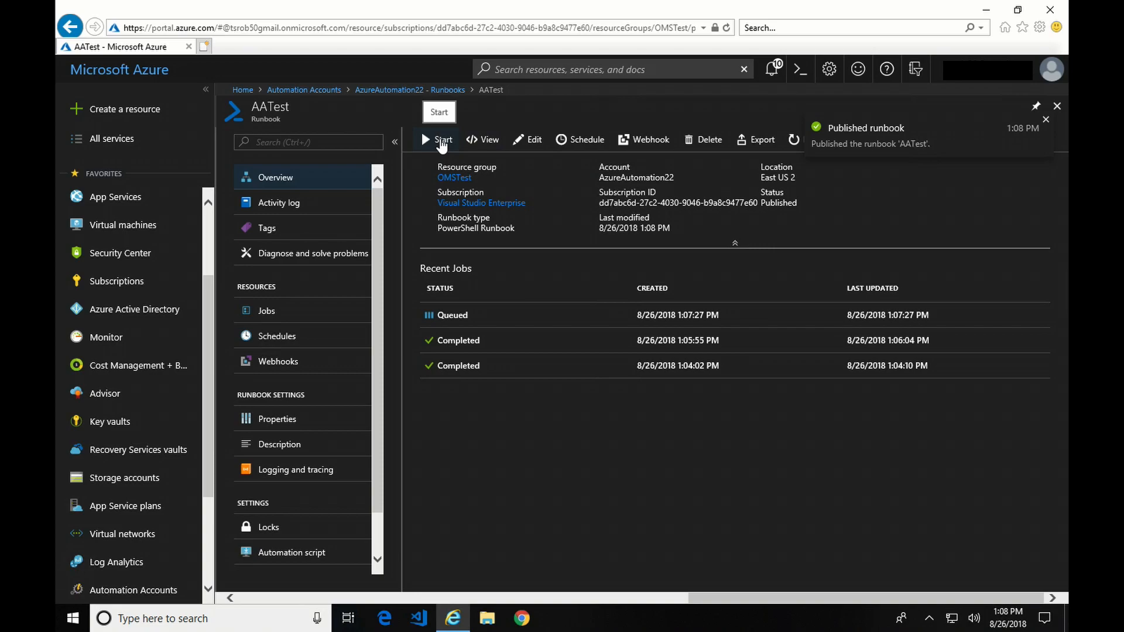
Start the republished AATest runbook, confirm, and open the new job completed with 1 error
{"action": "left_click", "coordinate": [444, 140]}
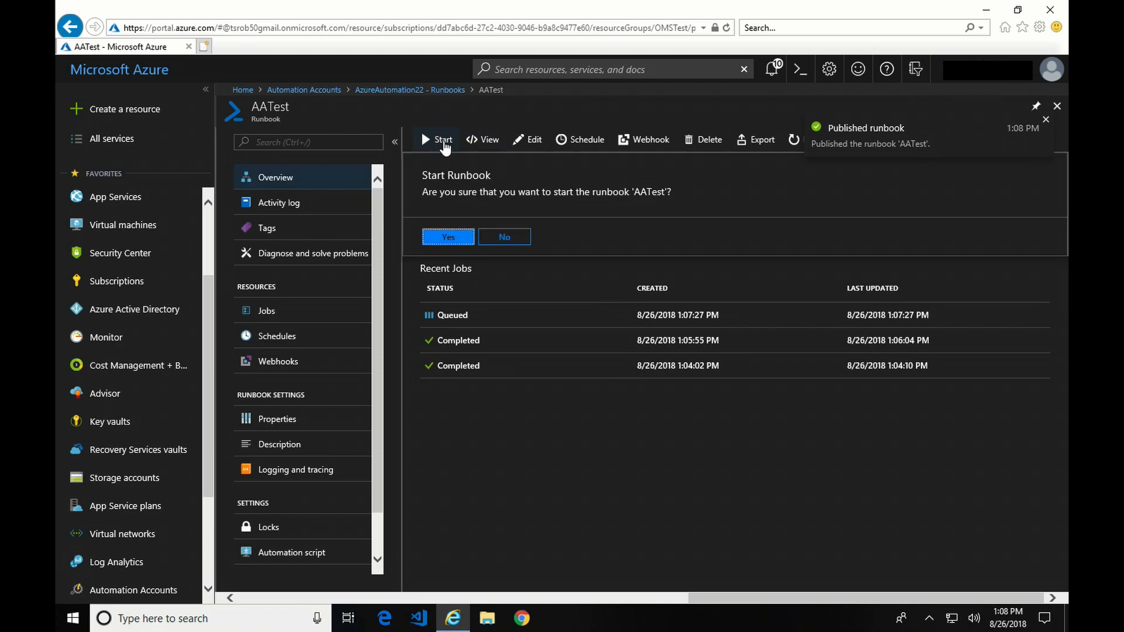
{"action": "left_click", "coordinate": [447, 238]}
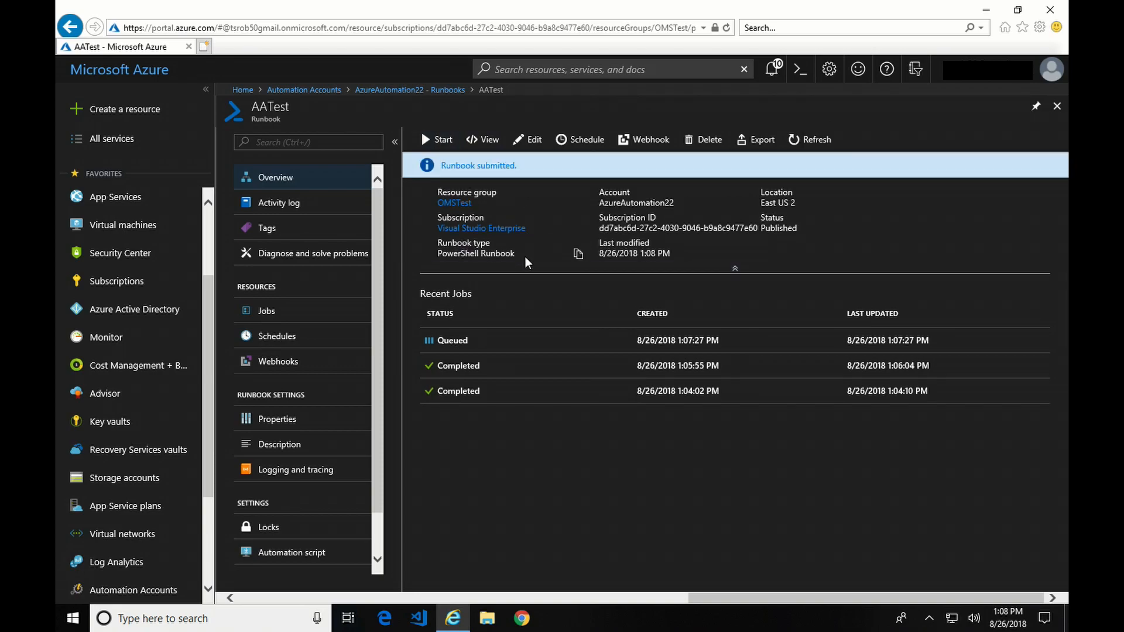
{"action": "left_click", "coordinate": [455, 340]}
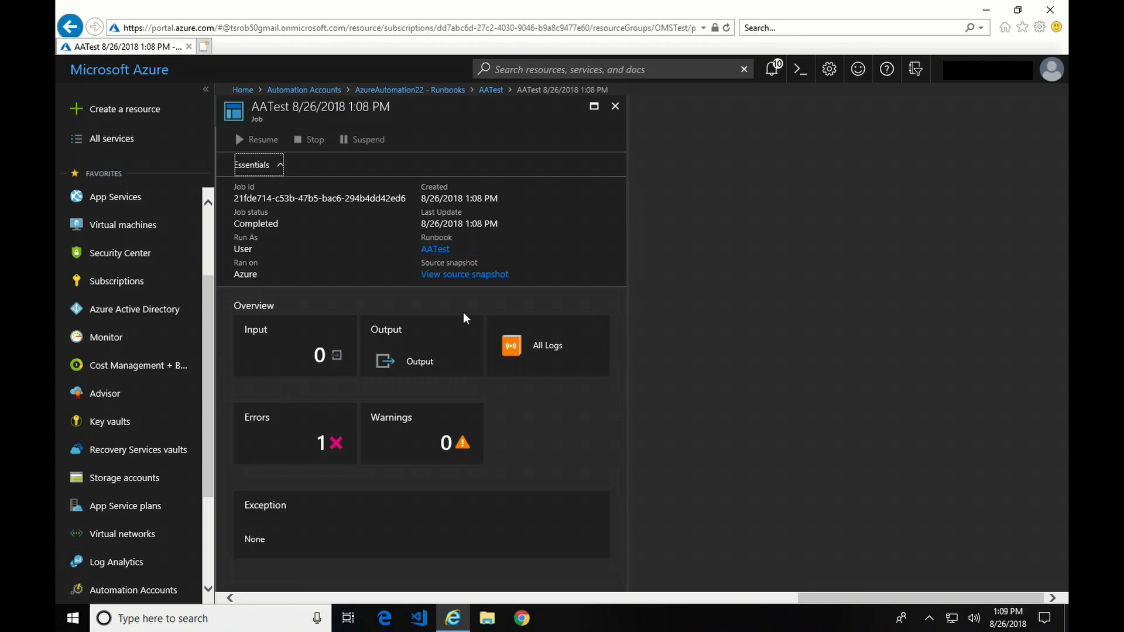
{"action": "mouse_move", "coordinate": [425, 352]}
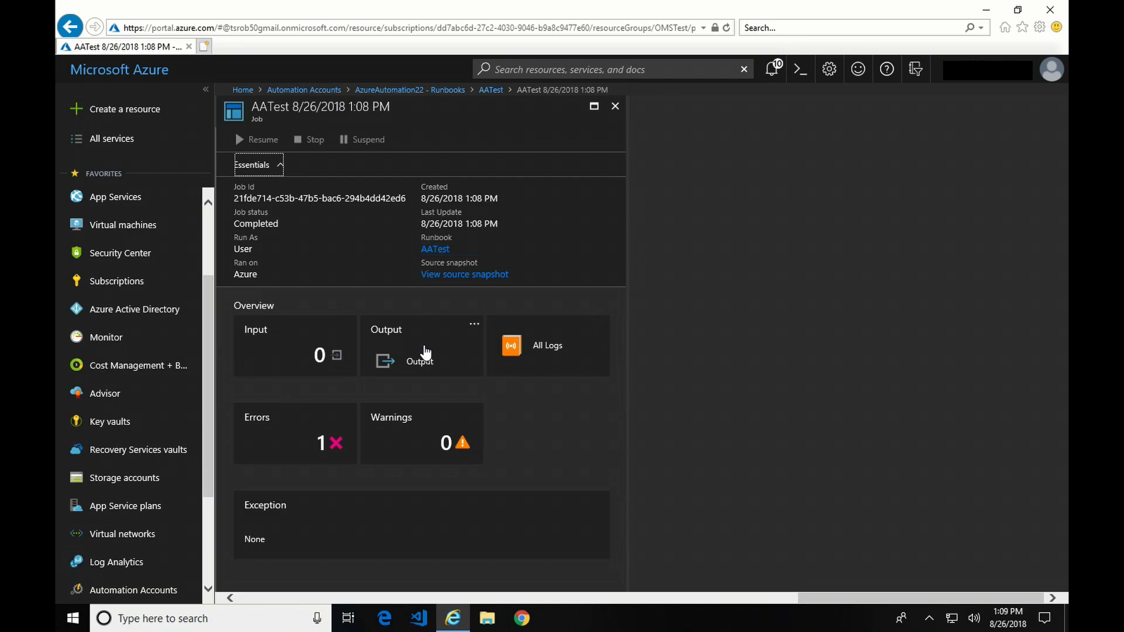
{"action": "left_click", "coordinate": [419, 345]}
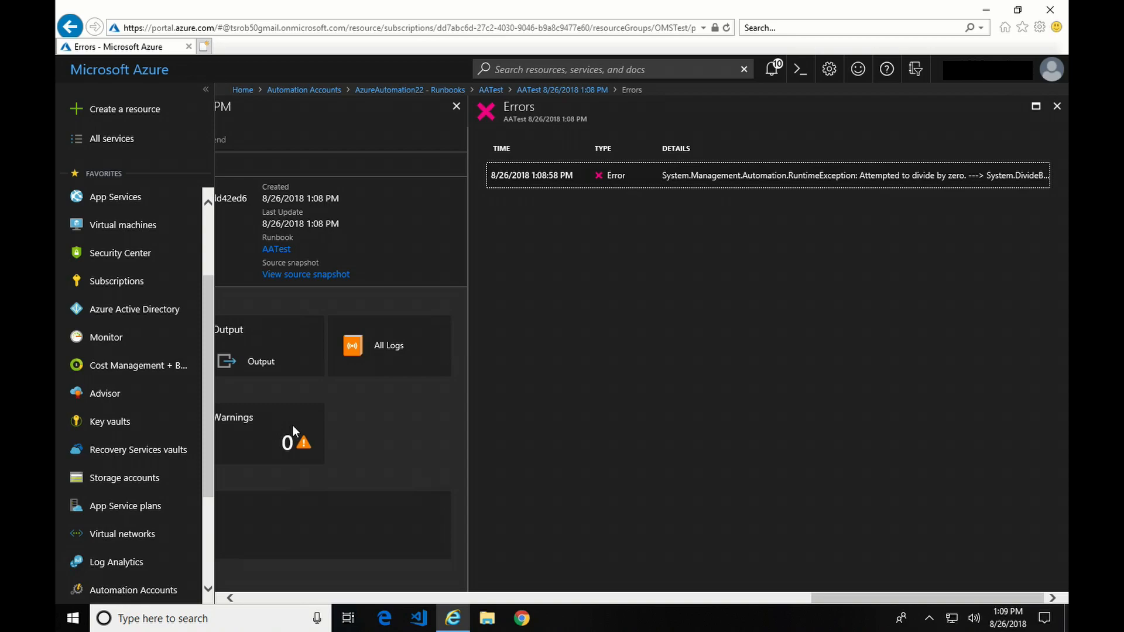
{"action": "mouse_move", "coordinate": [319, 423]}
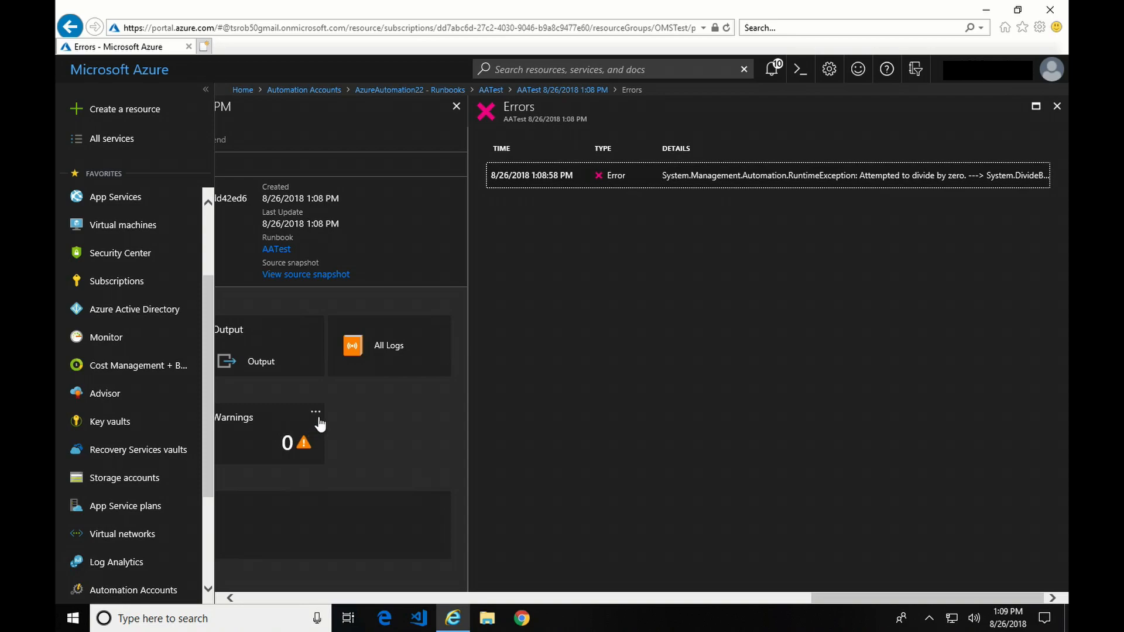
{"action": "mouse_move", "coordinate": [883, 572]}
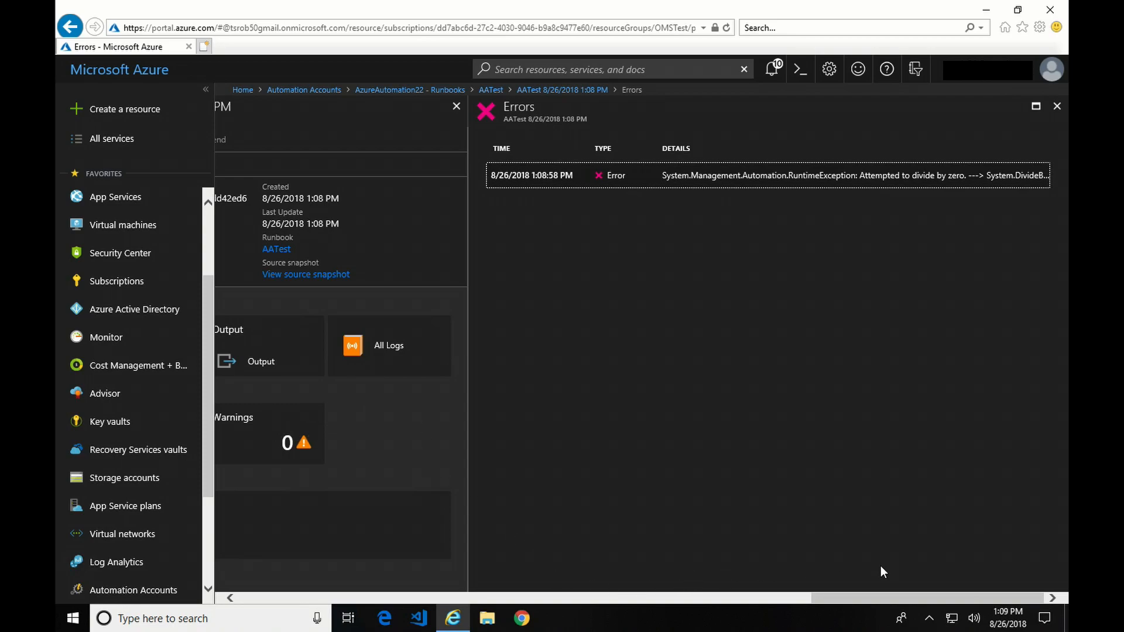
{"action": "mouse_move", "coordinate": [686, 516]}
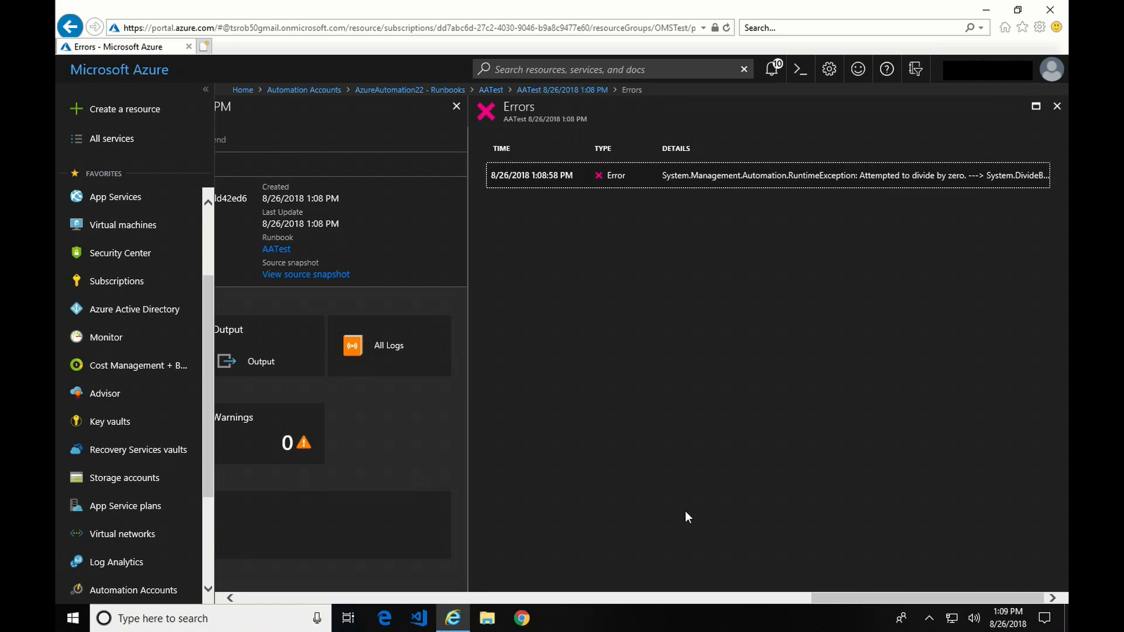
{"action": "mouse_move", "coordinate": [579, 241]}
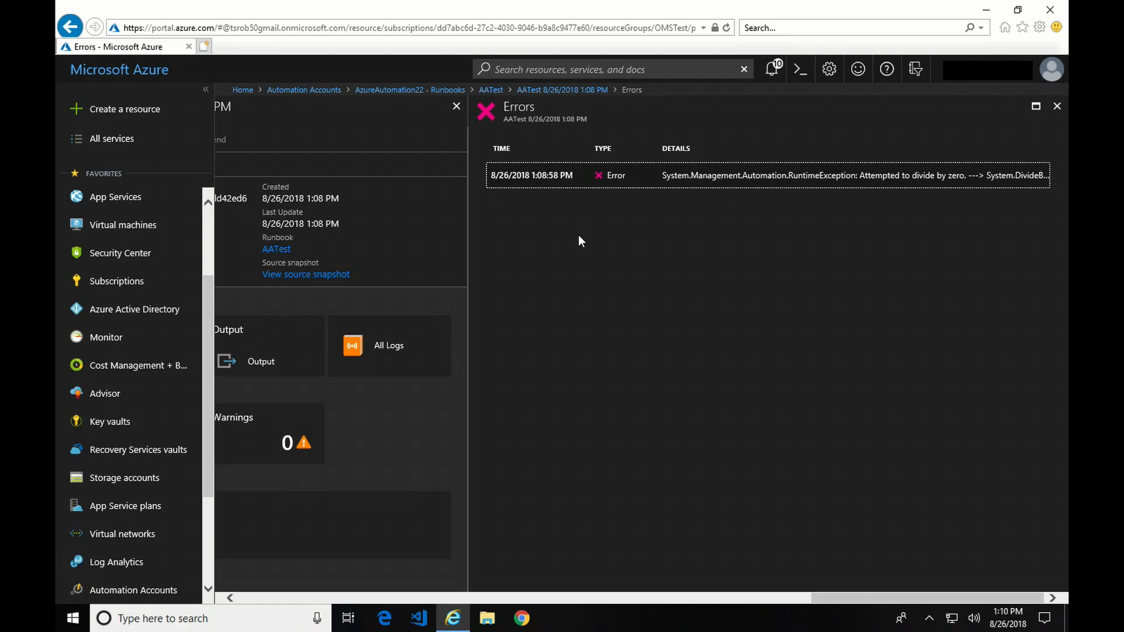
{"action": "mouse_move", "coordinate": [504, 94]}
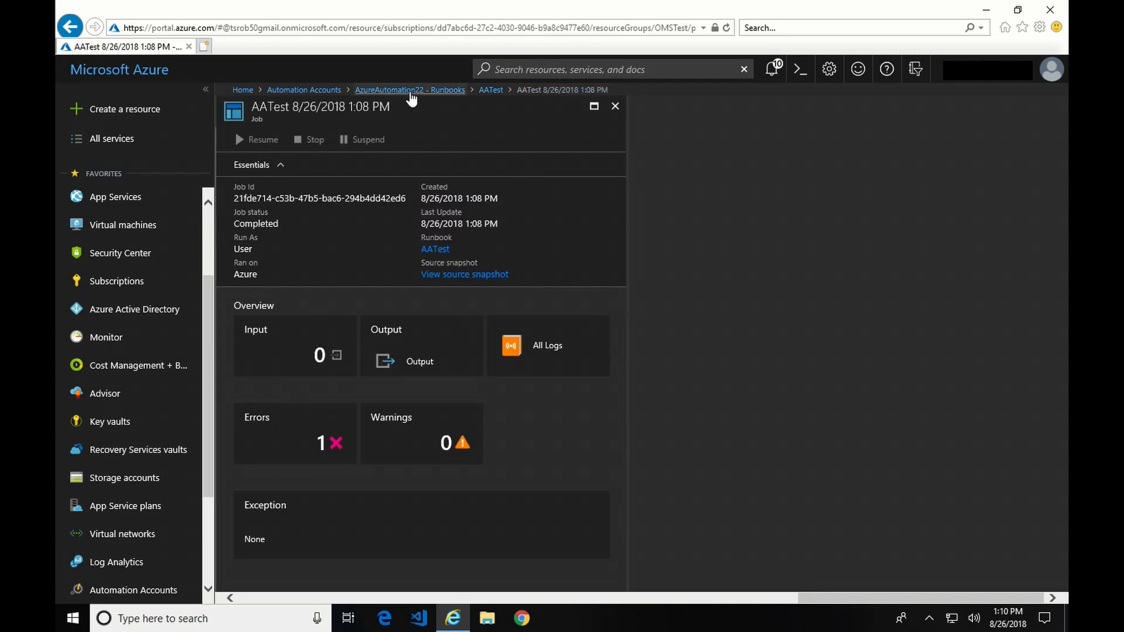
Navigate from the AATest runbook to the automation account's Schedules page
{"action": "left_click", "coordinate": [409, 89]}
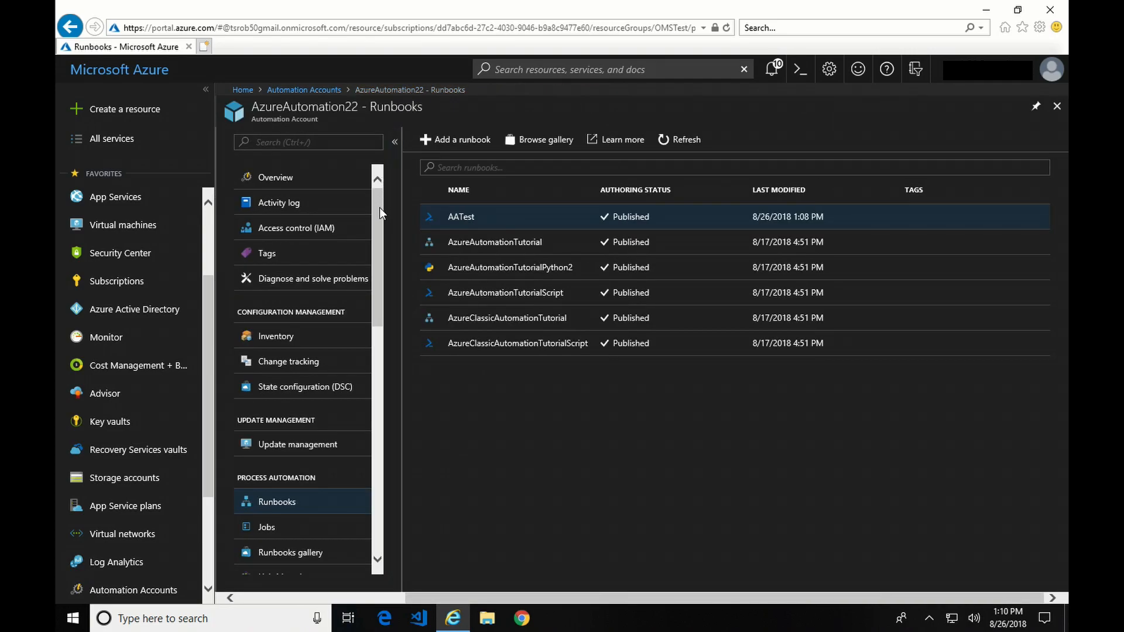
{"action": "scroll", "scroll_direction": "down", "scroll_amount": 3}
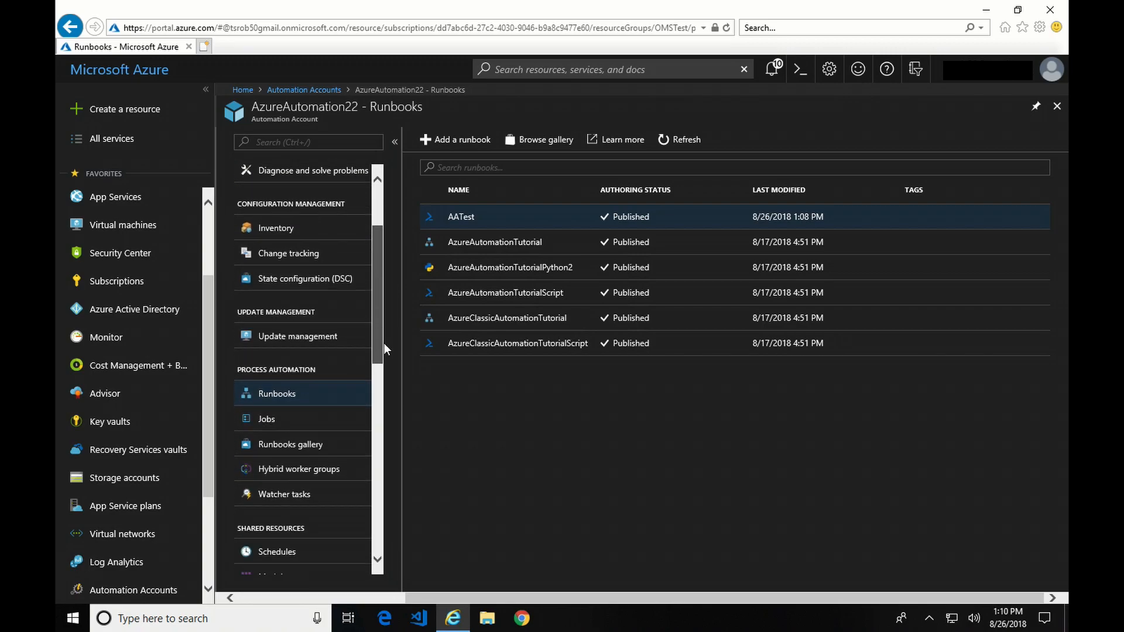
{"action": "scroll", "scroll_direction": "down", "scroll_amount": 3}
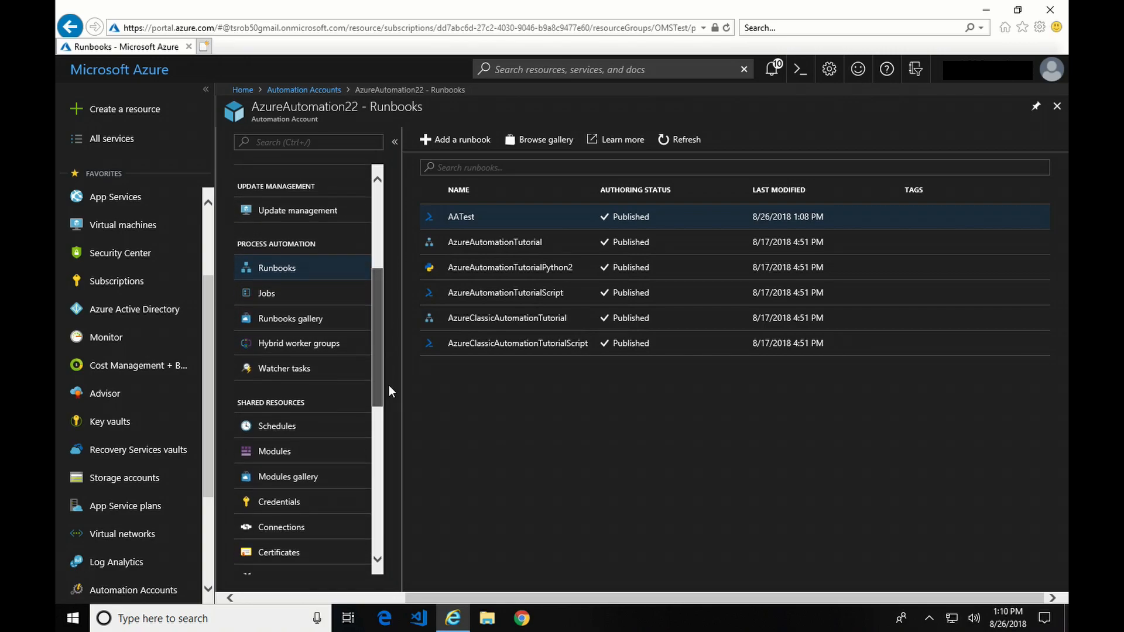
{"action": "left_click", "coordinate": [276, 426]}
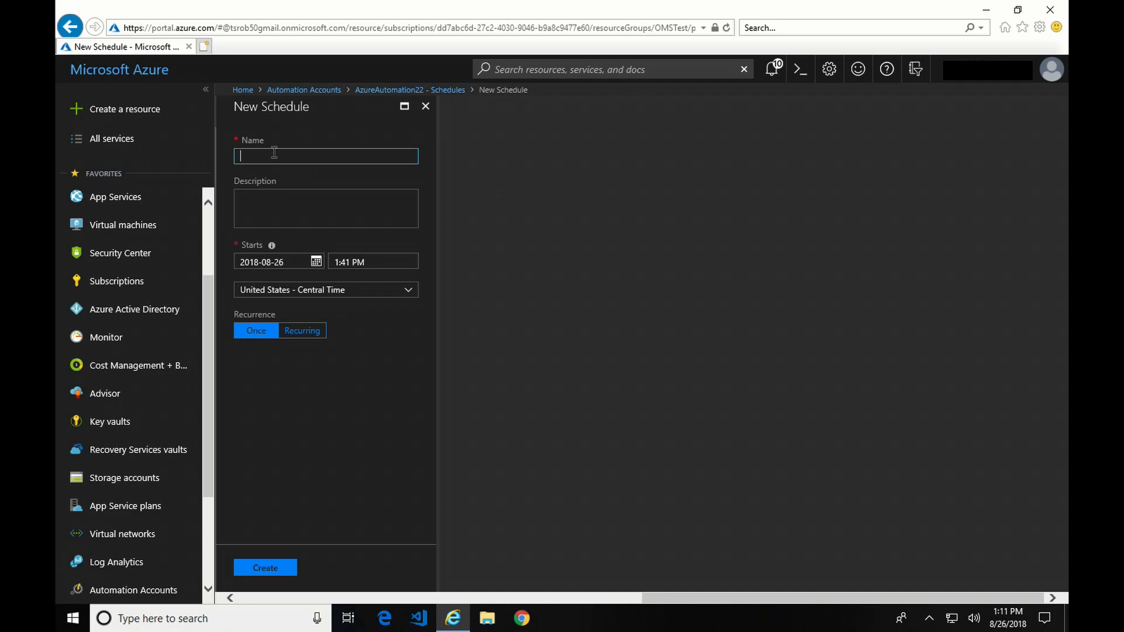
Create a one-time schedule named Daily starting 8/26/2018 at 2:00 PM Central Time
{"action": "type", "text": "A"}
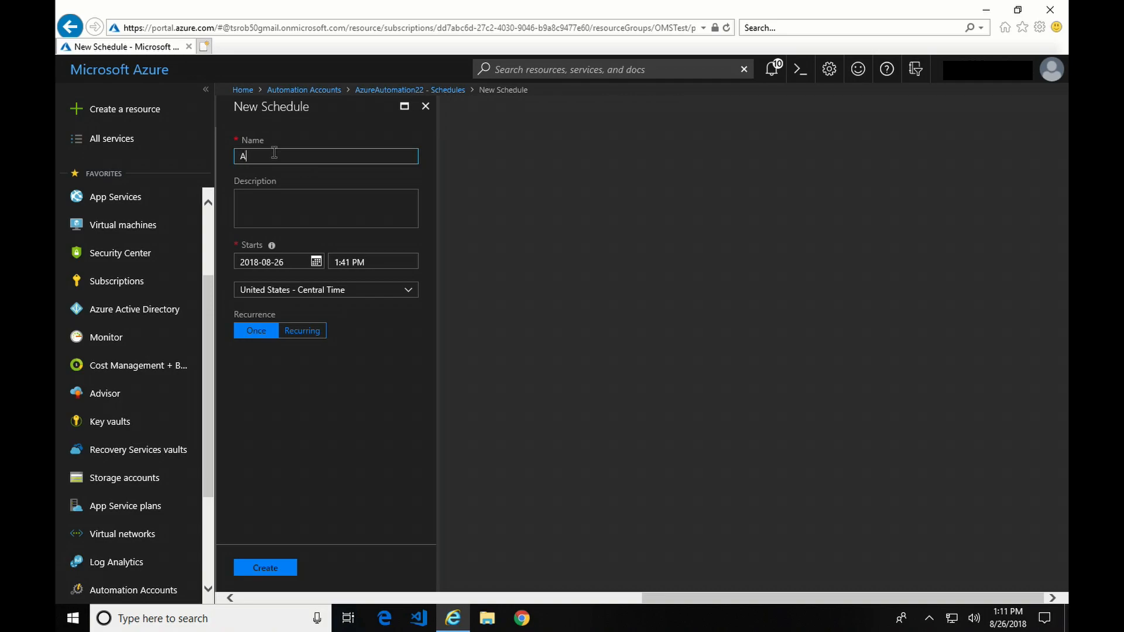
{"action": "type", "text": "Daily"}
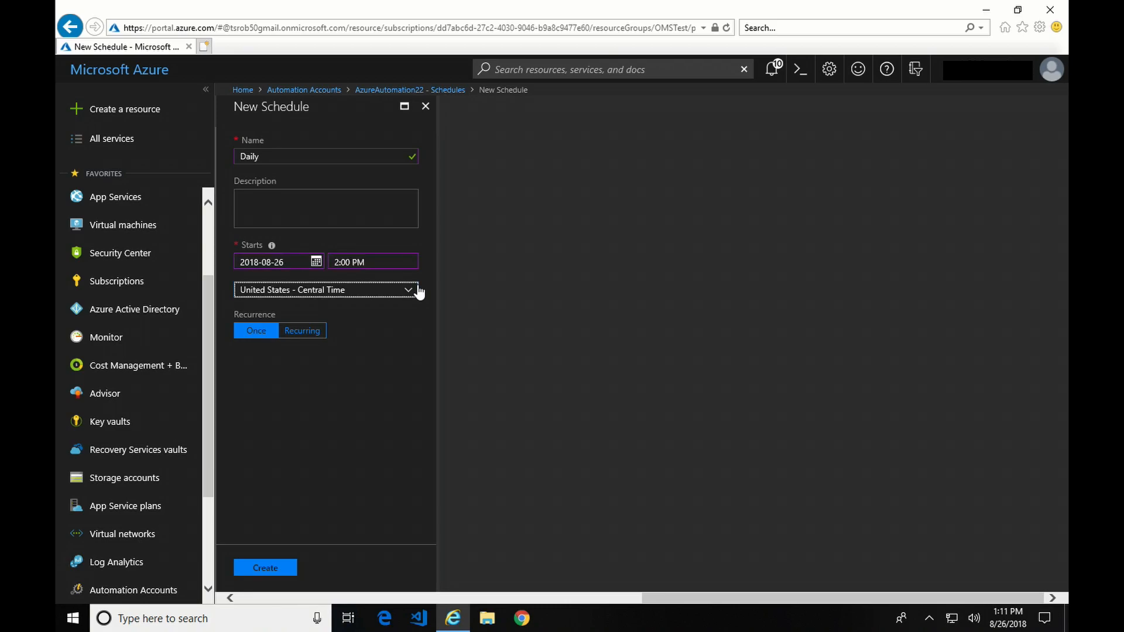
{"action": "mouse_move", "coordinate": [384, 316]}
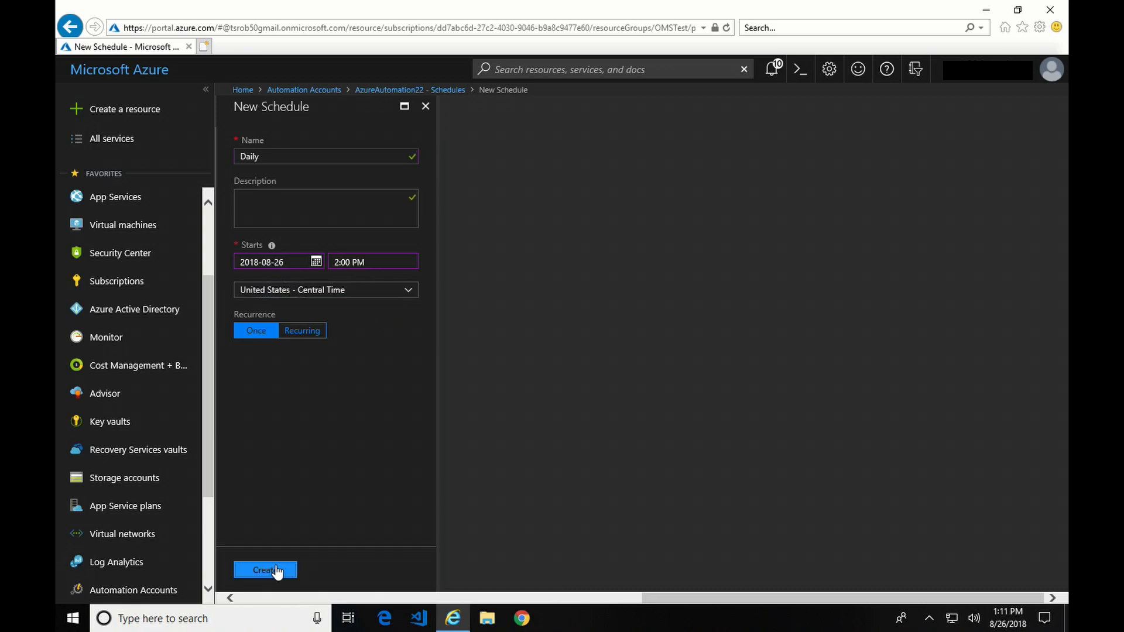
{"action": "left_click", "coordinate": [265, 570]}
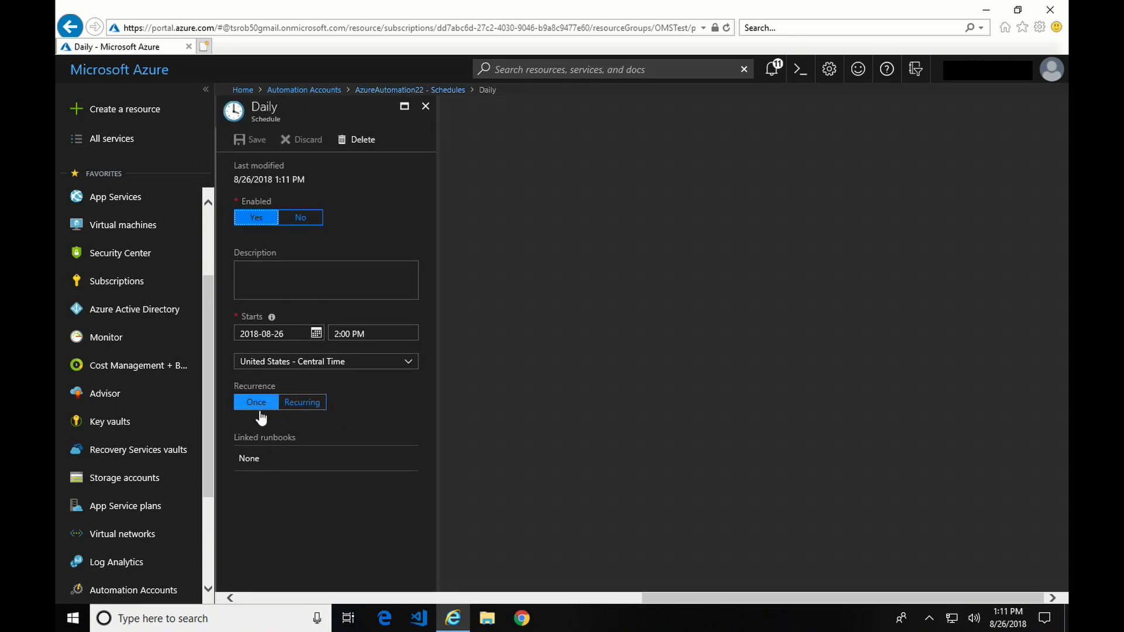
{"action": "mouse_move", "coordinate": [320, 256]}
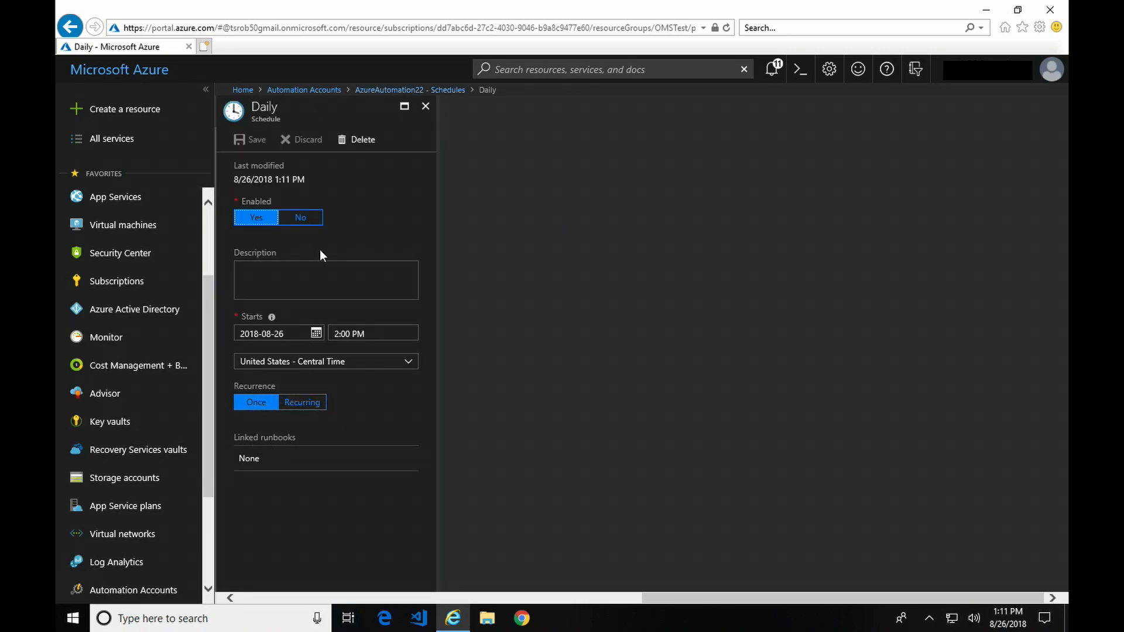
{"action": "left_click", "coordinate": [425, 106]}
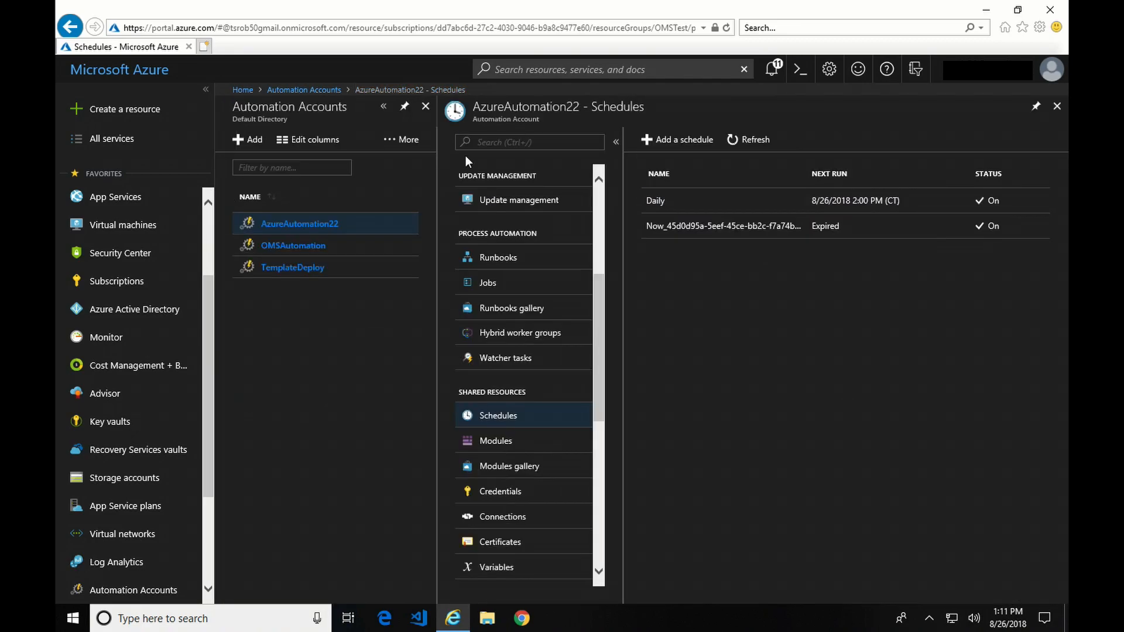
{"action": "mouse_move", "coordinate": [522, 258]}
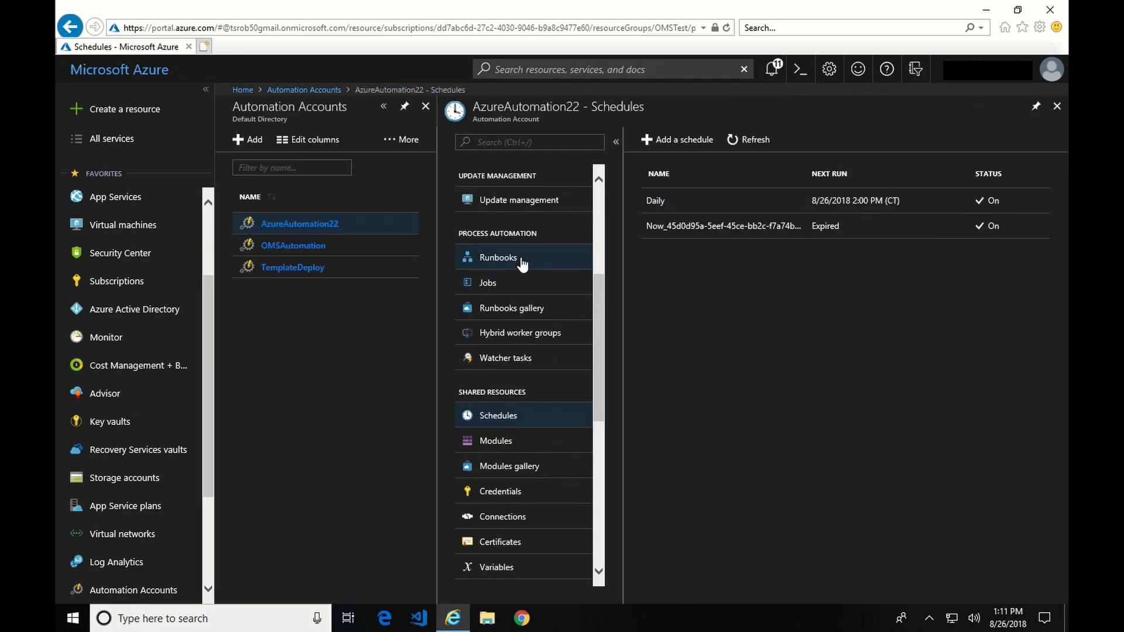
Open the AATest runbook in the portal and link it to the Daily schedule
{"action": "left_click", "coordinate": [498, 258]}
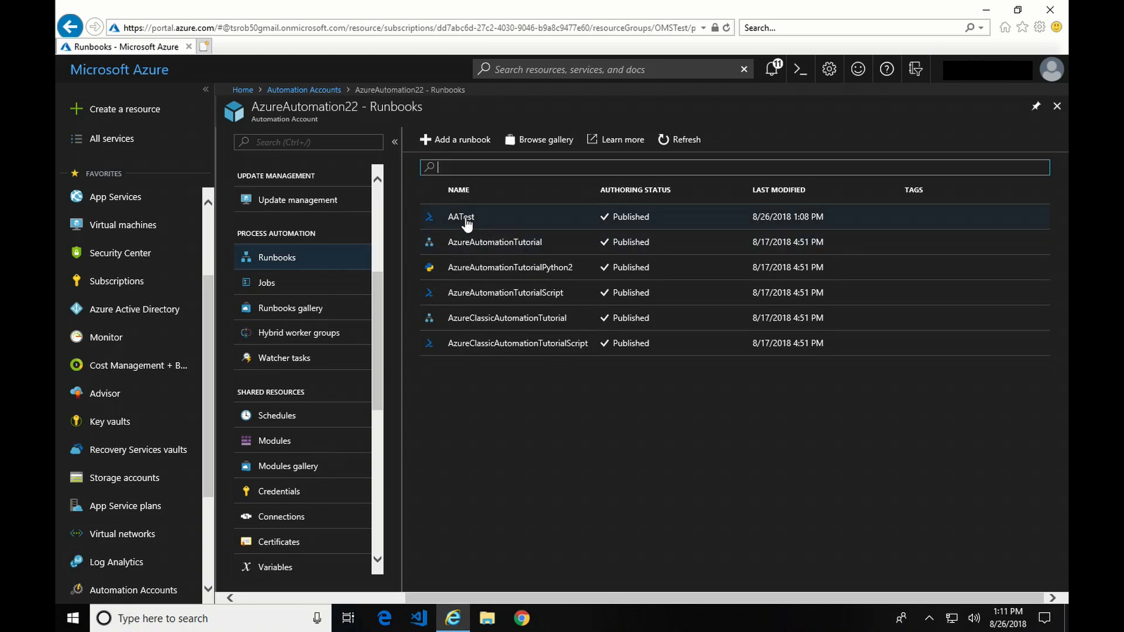
{"action": "left_click", "coordinate": [460, 217]}
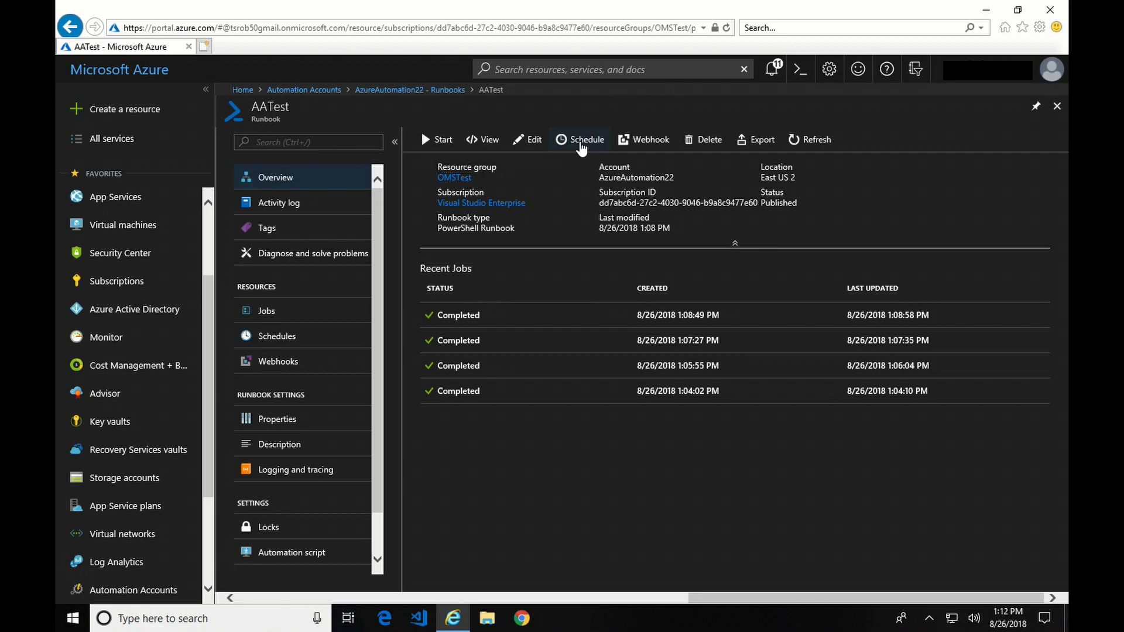
{"action": "left_click", "coordinate": [585, 140]}
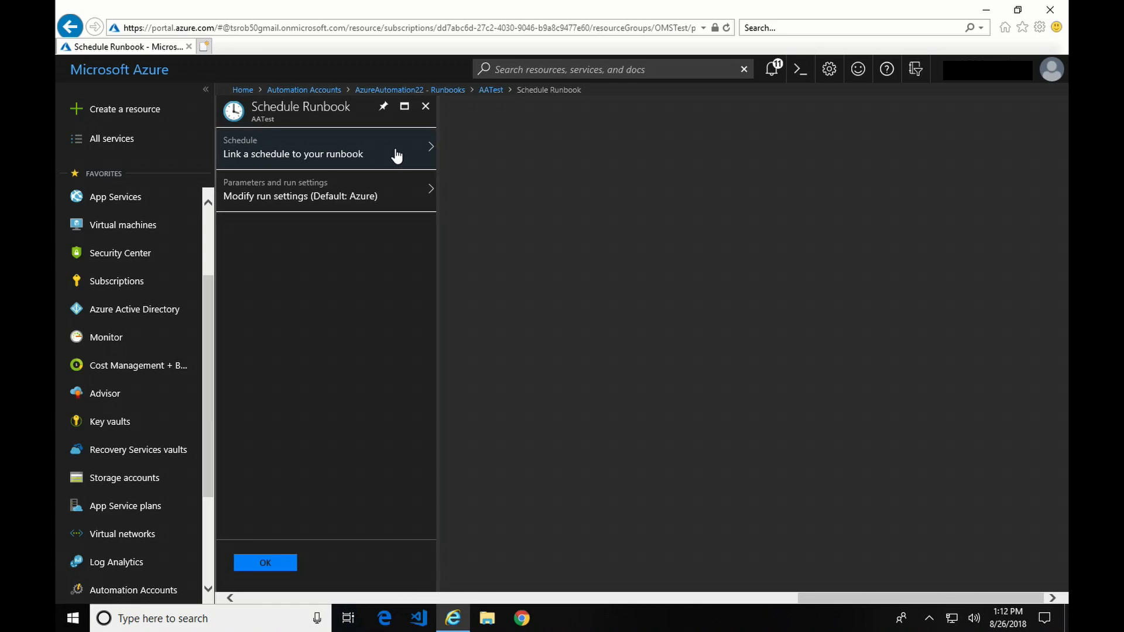
{"action": "left_click", "coordinate": [322, 146]}
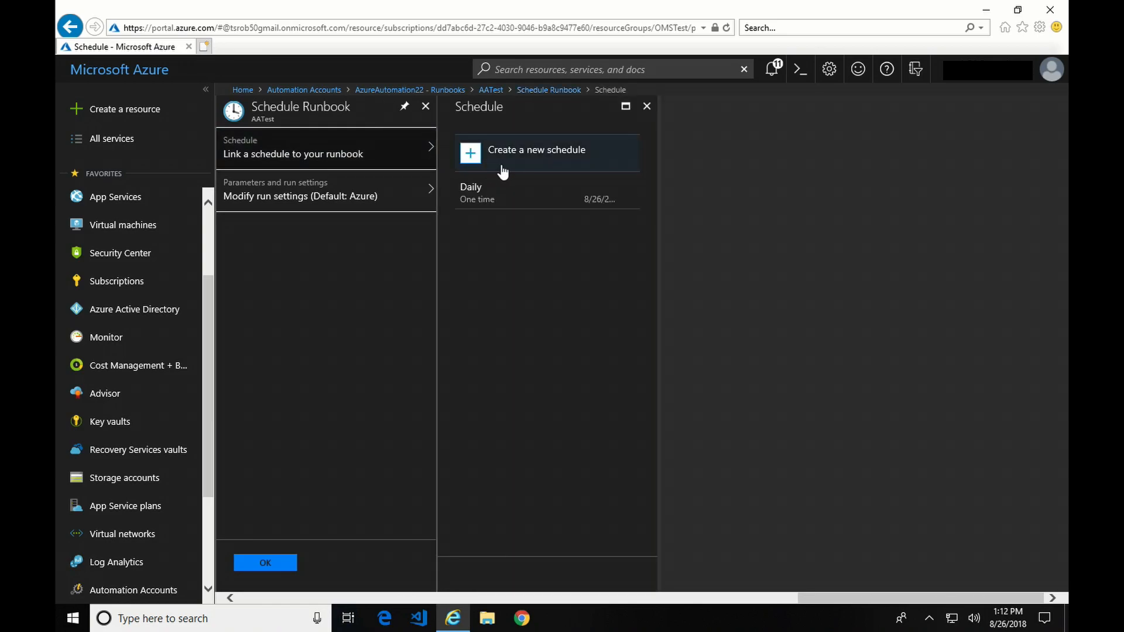
{"action": "left_click", "coordinate": [502, 194]}
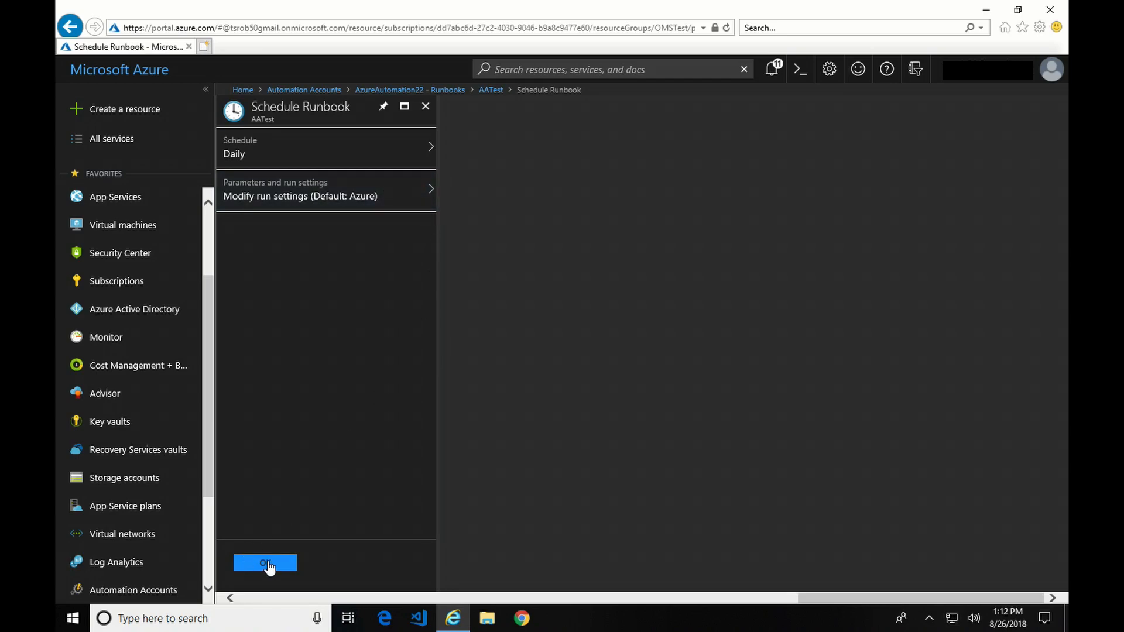
{"action": "left_click", "coordinate": [265, 563]}
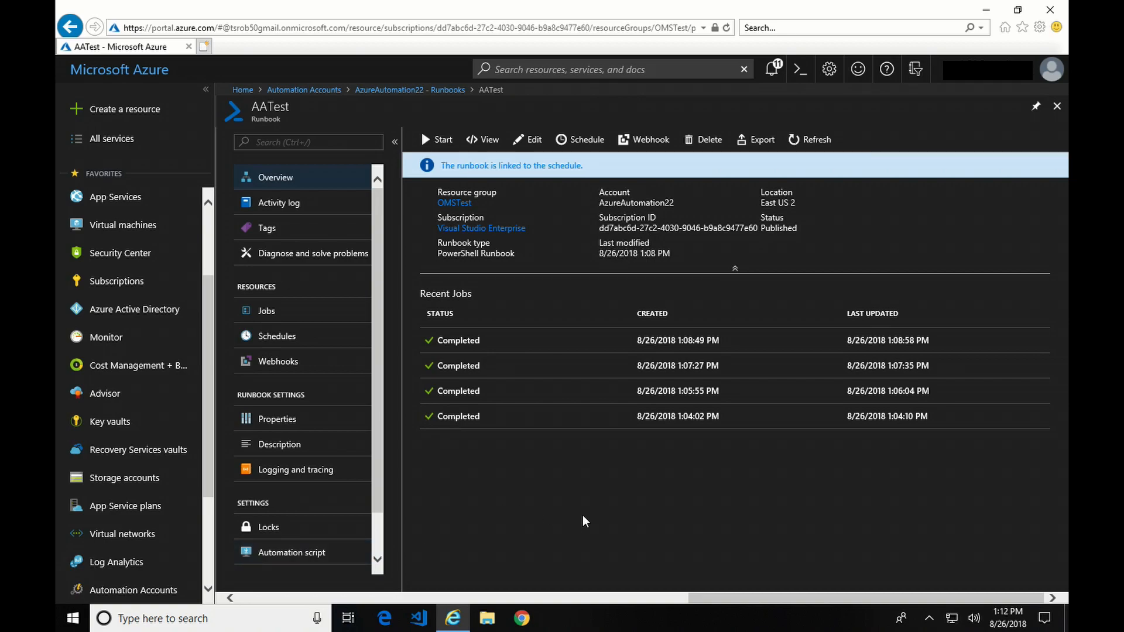
{"action": "mouse_move", "coordinate": [598, 499]}
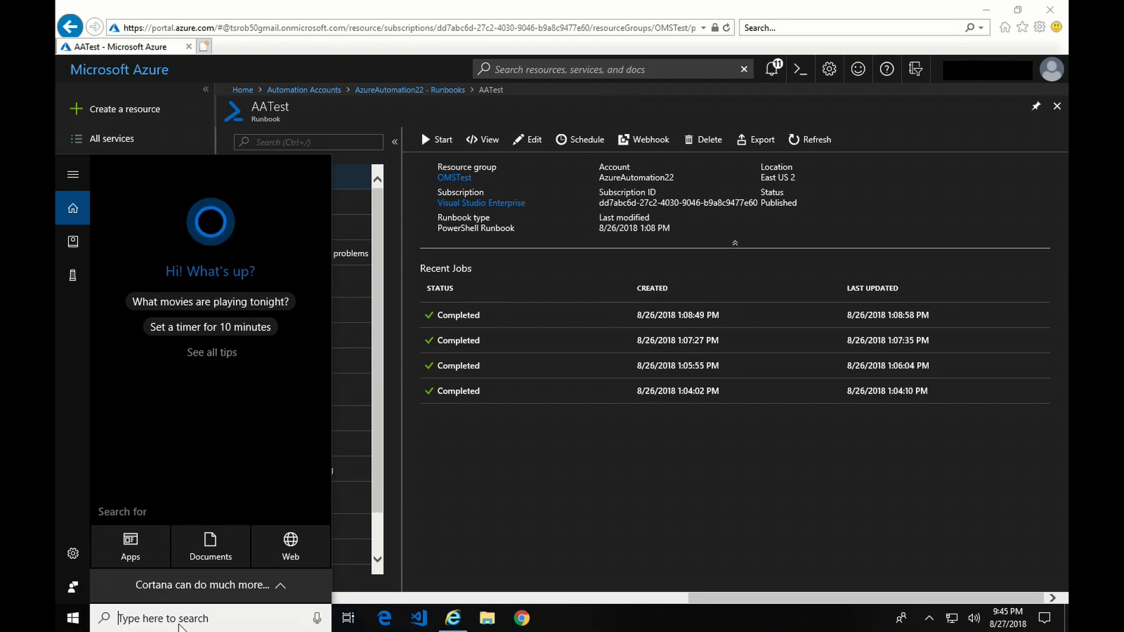
Search for 'ise' and run Windows PowerShell ISE as administrator
{"action": "type", "text": "ise"}
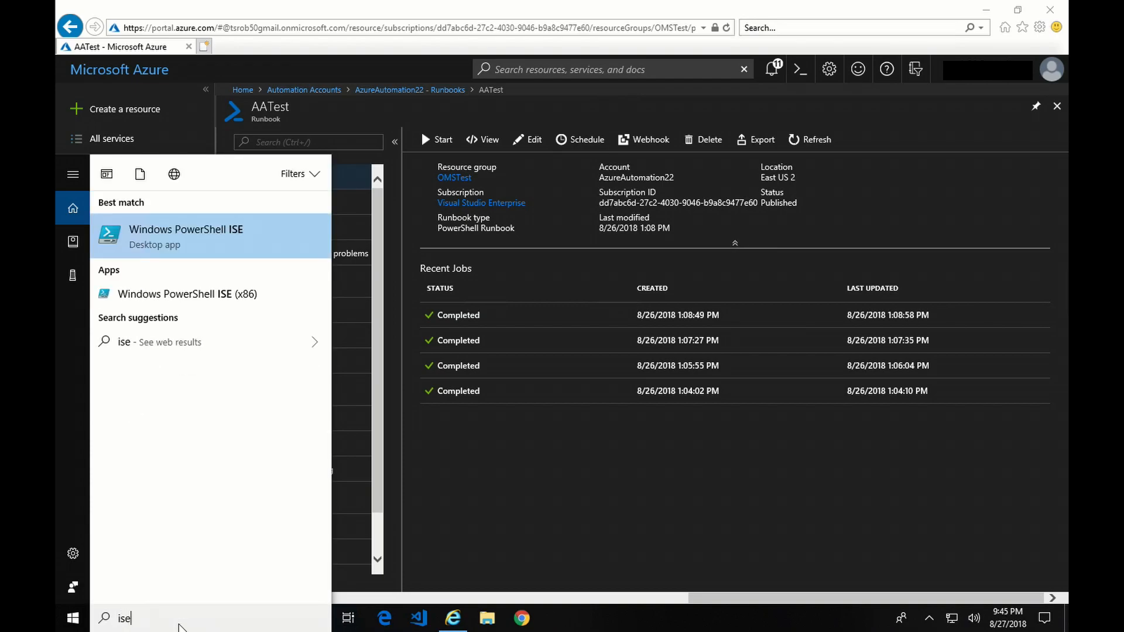
{"action": "right_click", "coordinate": [185, 237]}
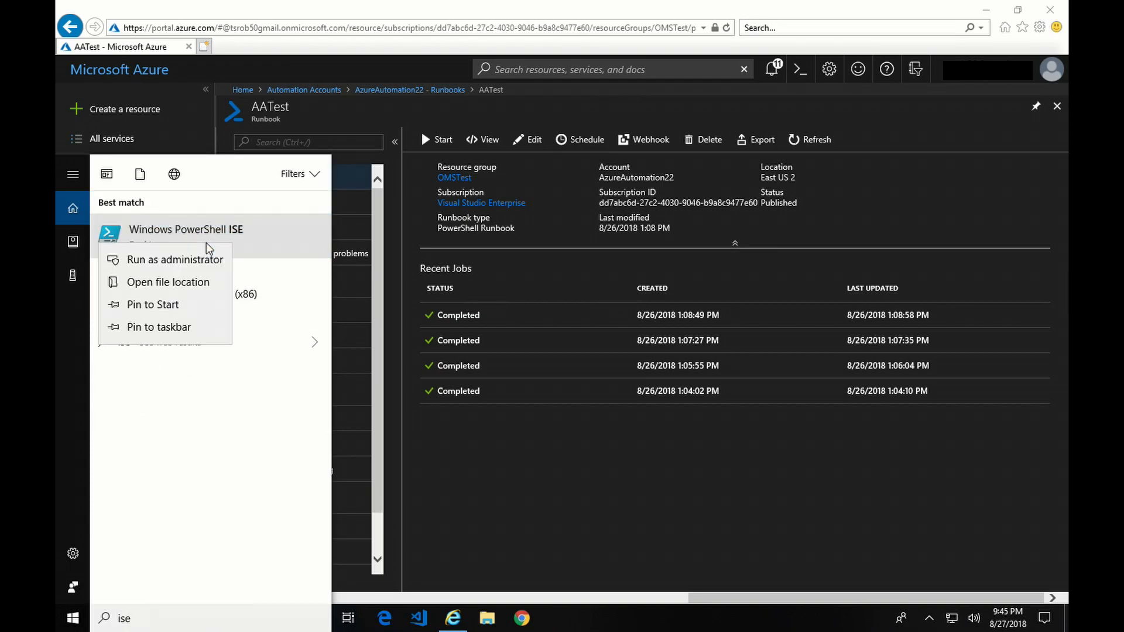
{"action": "left_click", "coordinate": [175, 260]}
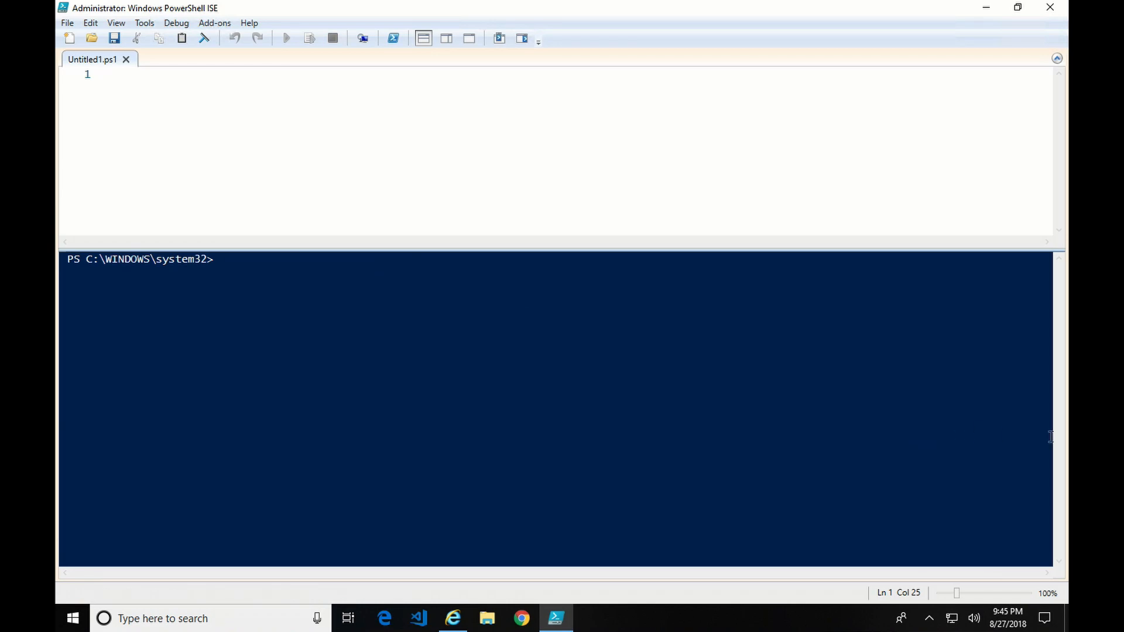
{"action": "mouse_move", "coordinate": [601, 451]}
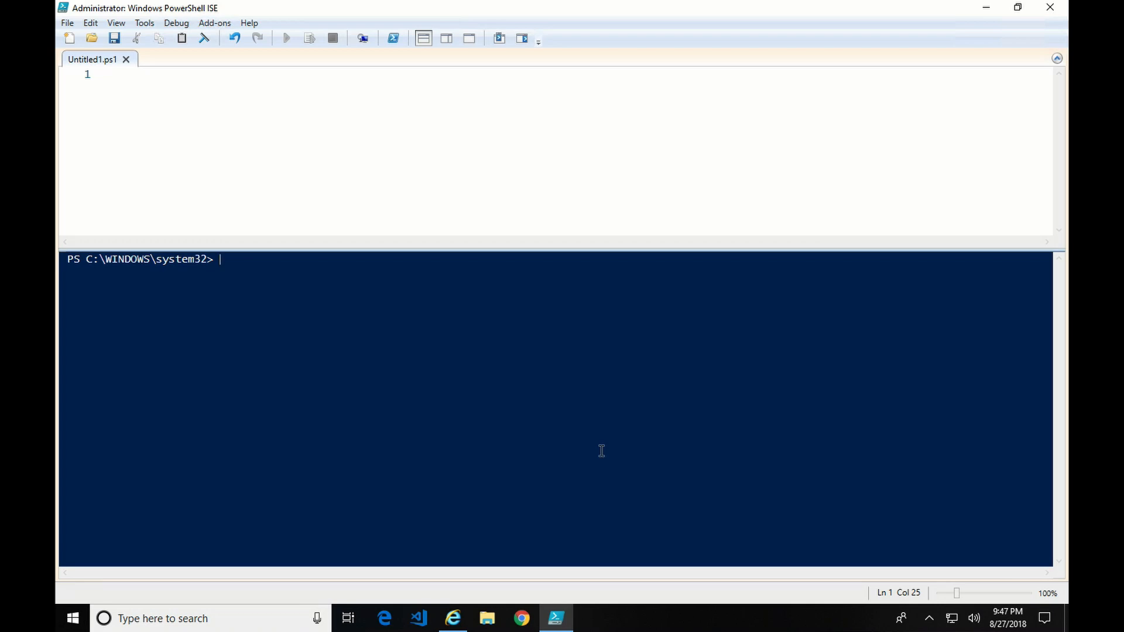
Run install-module AzureAutomationAuthoringToolkit -Scope CurrentUser and accept installing all modules from PSGallery
{"action": "type", "text": "ins"}
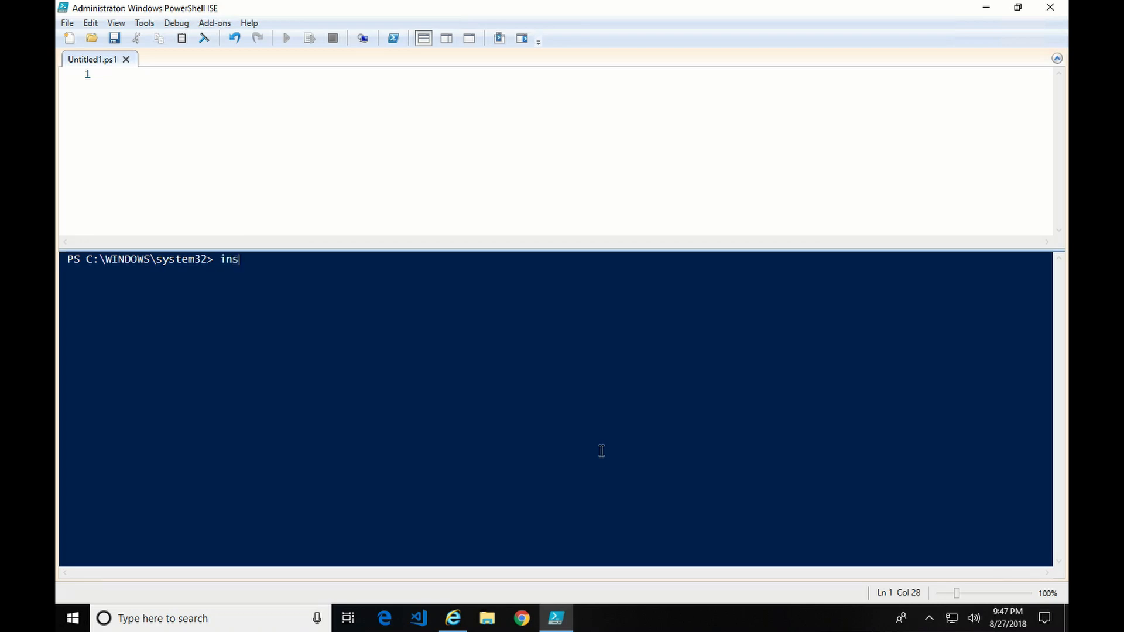
{"action": "type", "text": "tall-m"}
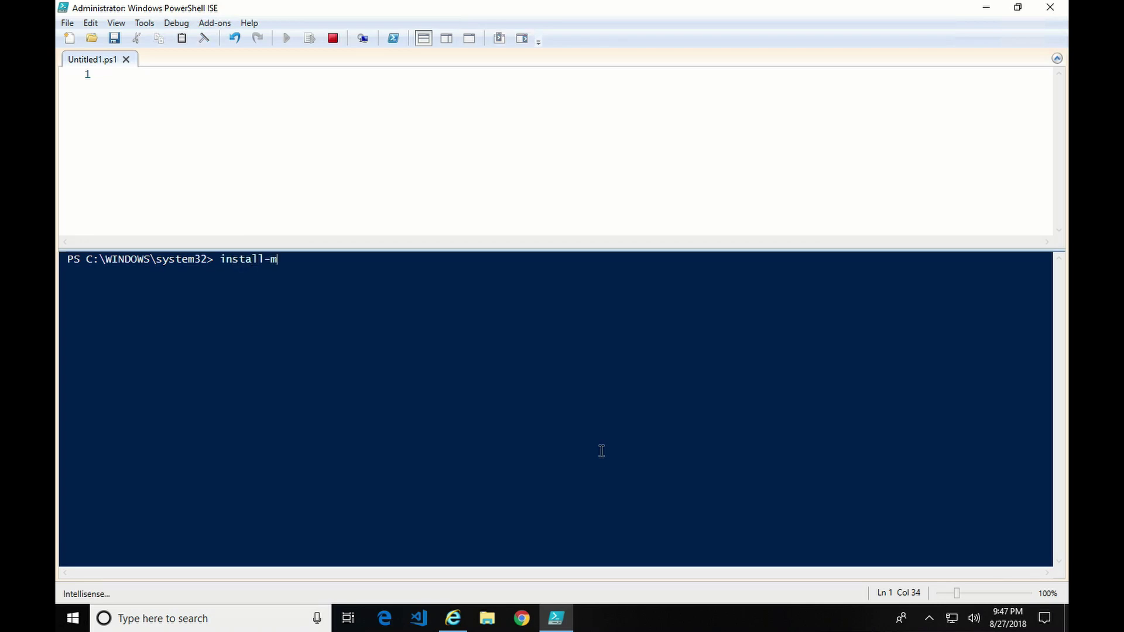
{"action": "type", "text": "odule"}
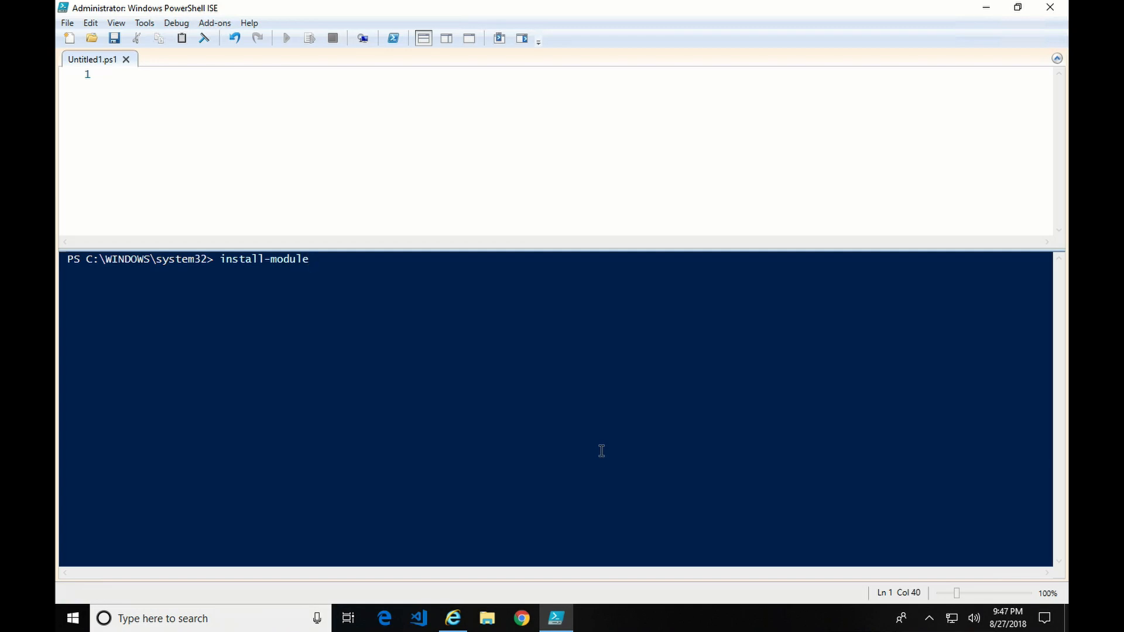
{"action": "type", "text": "Azure"}
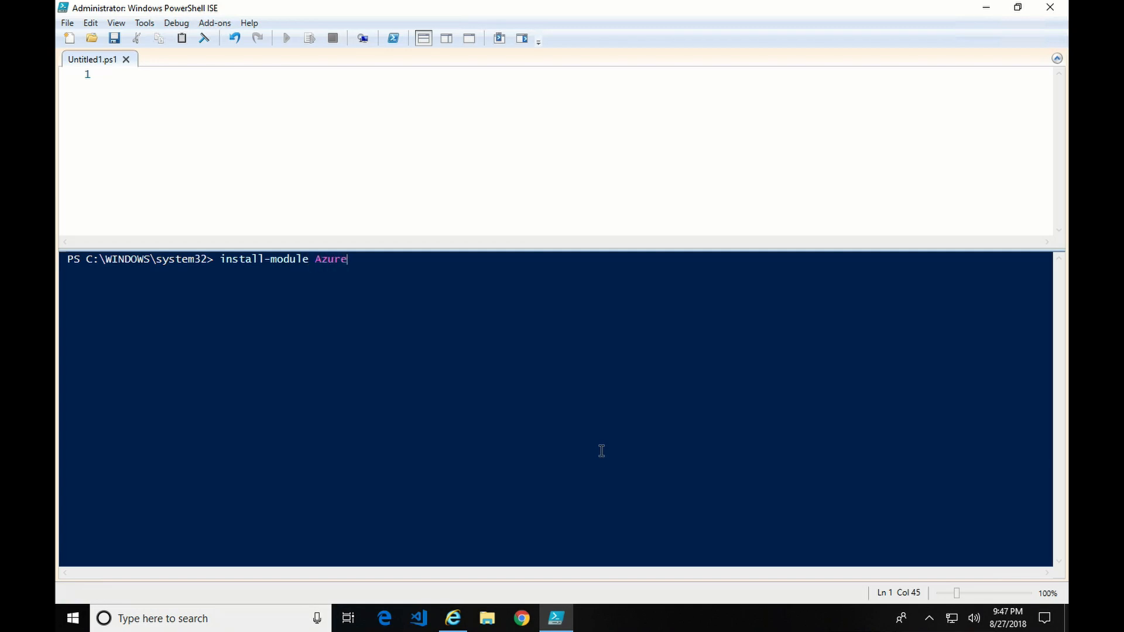
{"action": "type", "text": "Automat"}
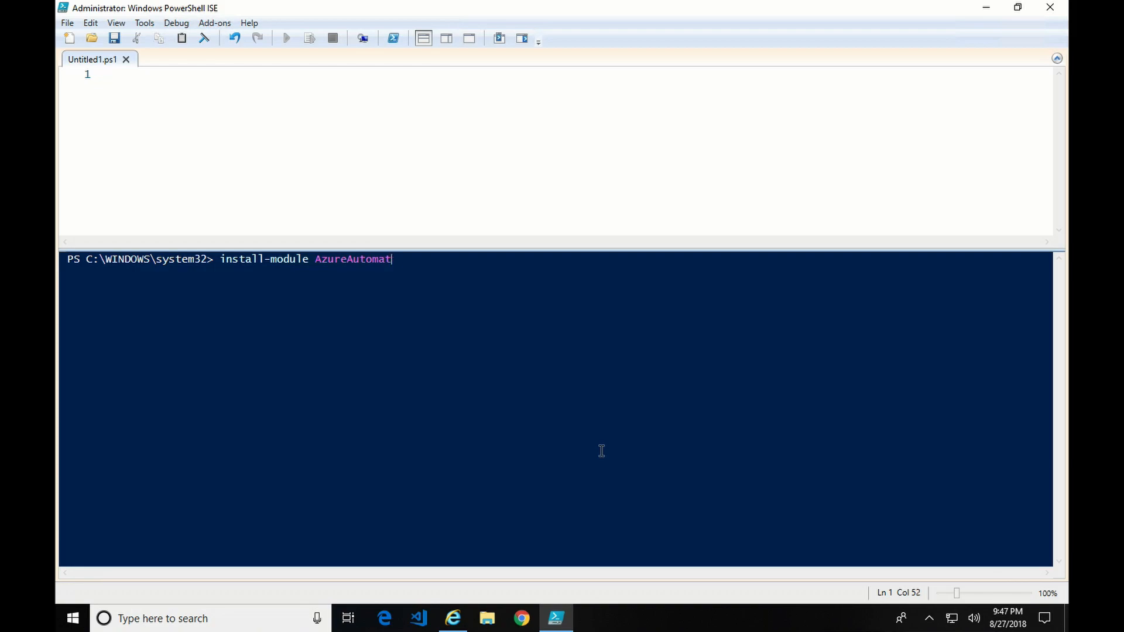
{"action": "type", "text": "ionAutho"}
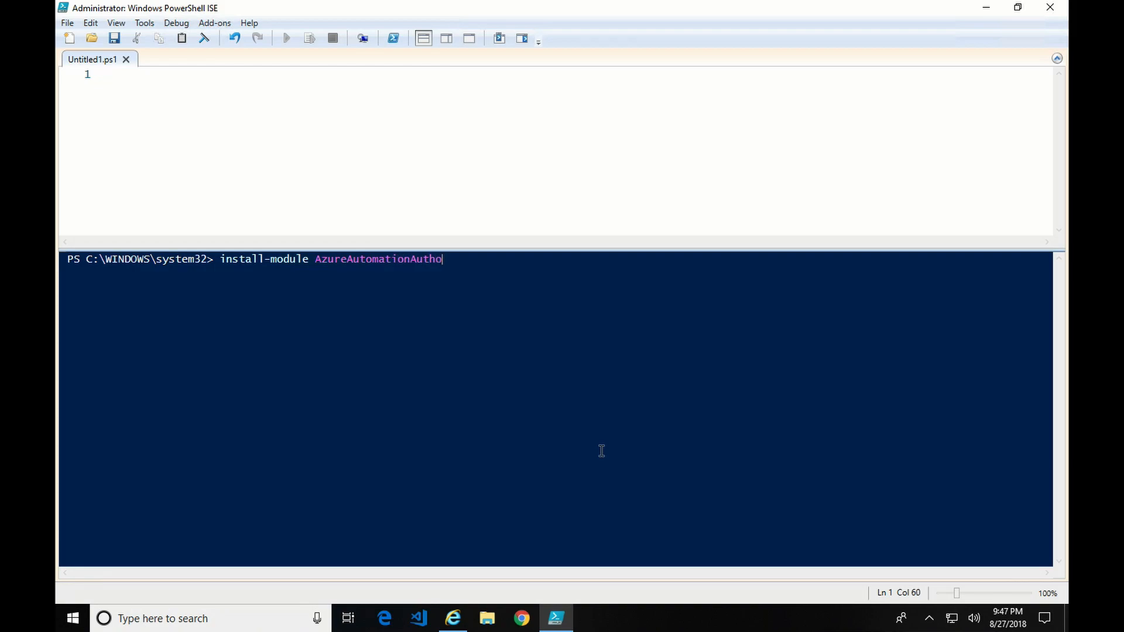
{"action": "type", "text": "ringToo"}
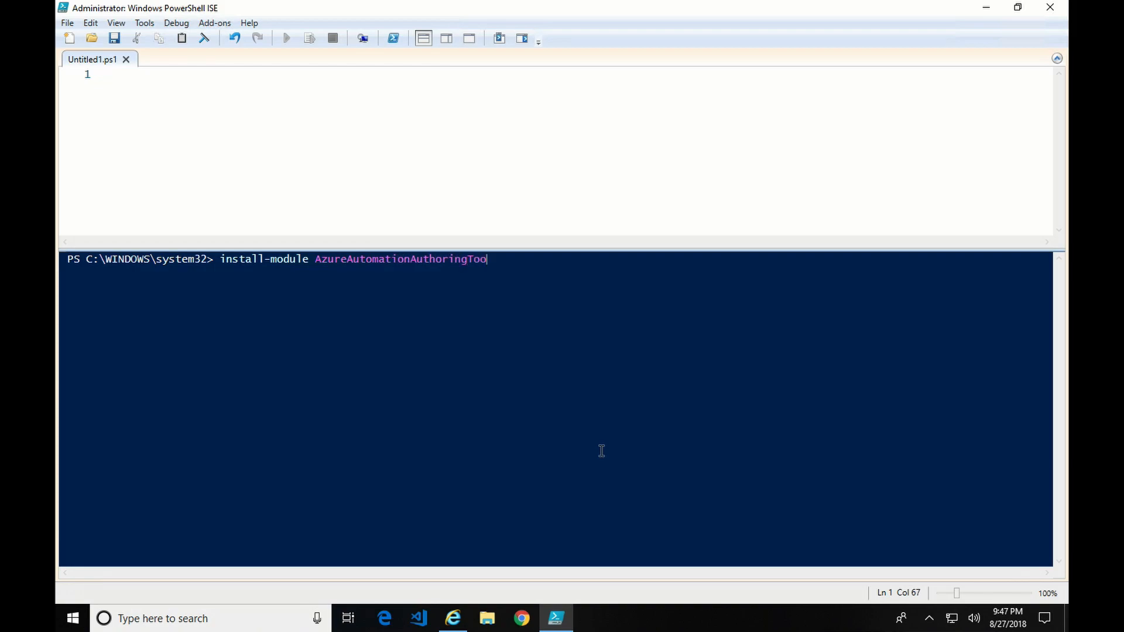
{"action": "type", "text": "ki"}
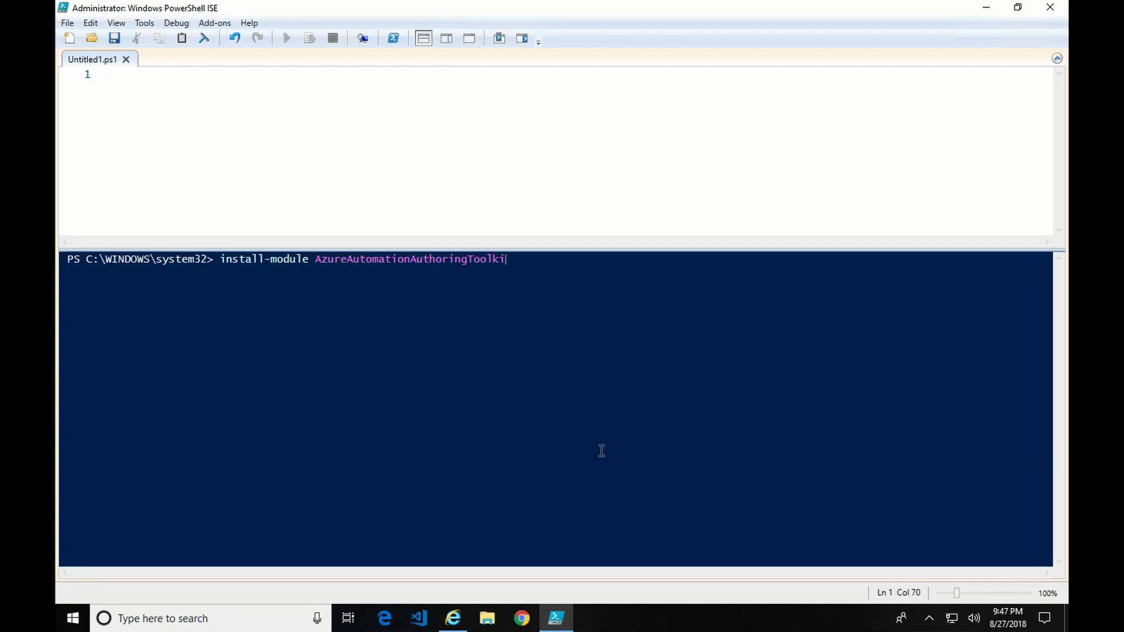
{"action": "type", "text": "-s"}
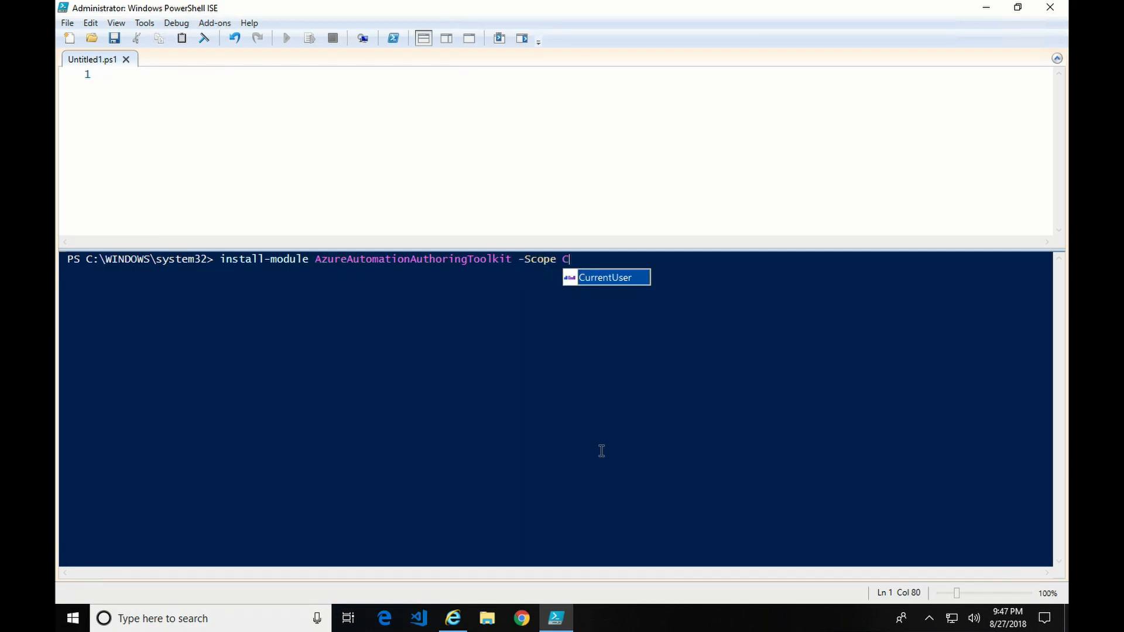
{"action": "key", "text": "Return"}
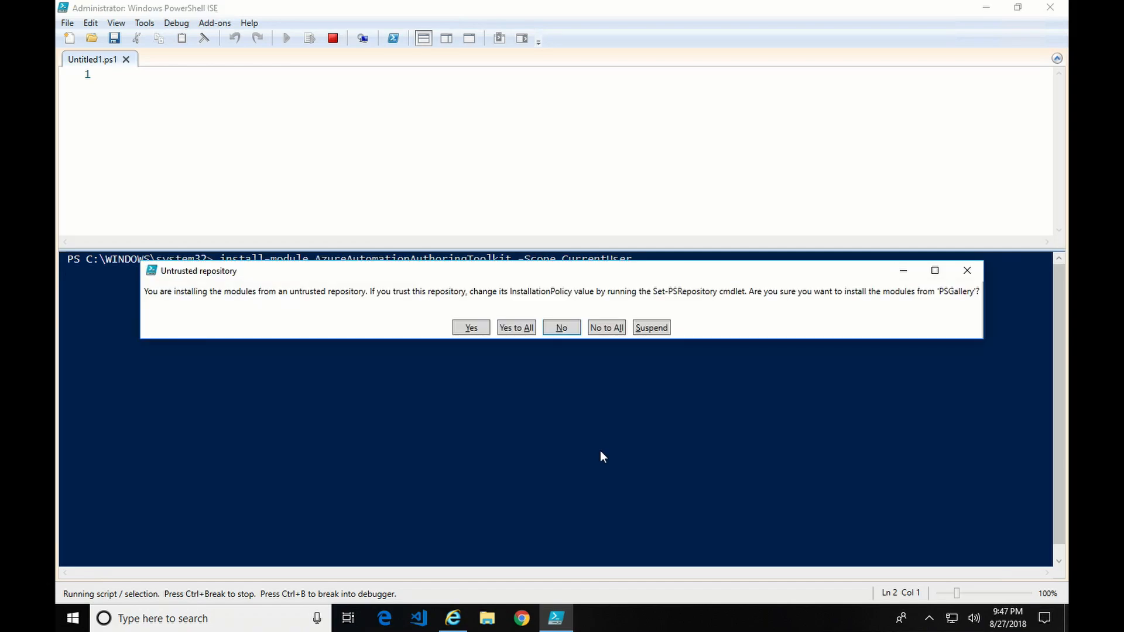
{"action": "mouse_move", "coordinate": [446, 193]}
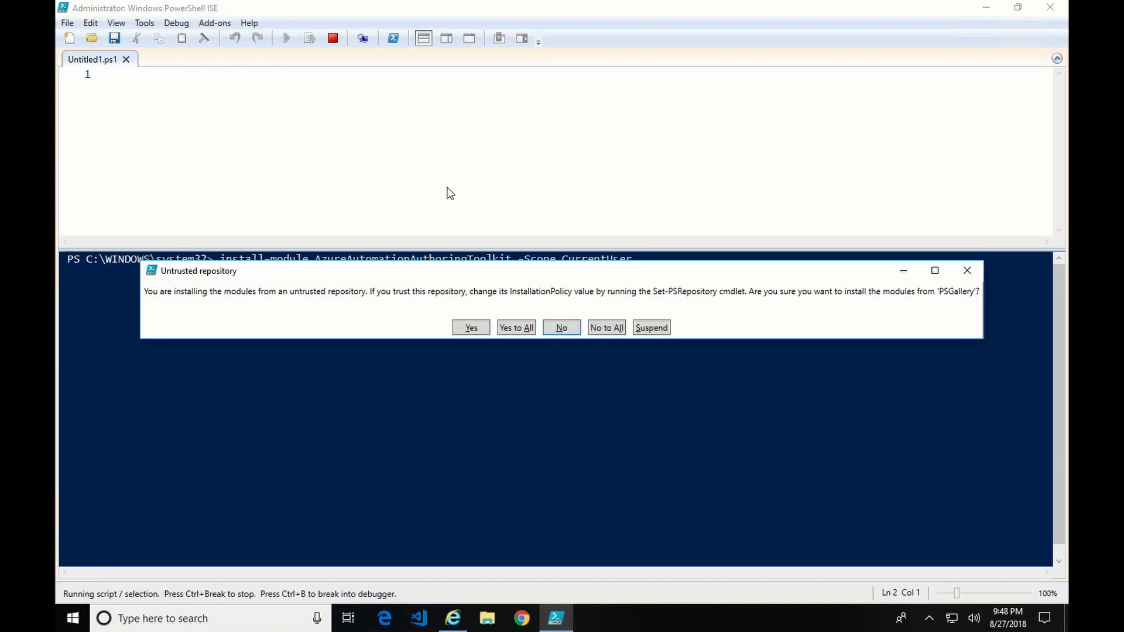
{"action": "mouse_move", "coordinate": [522, 342]}
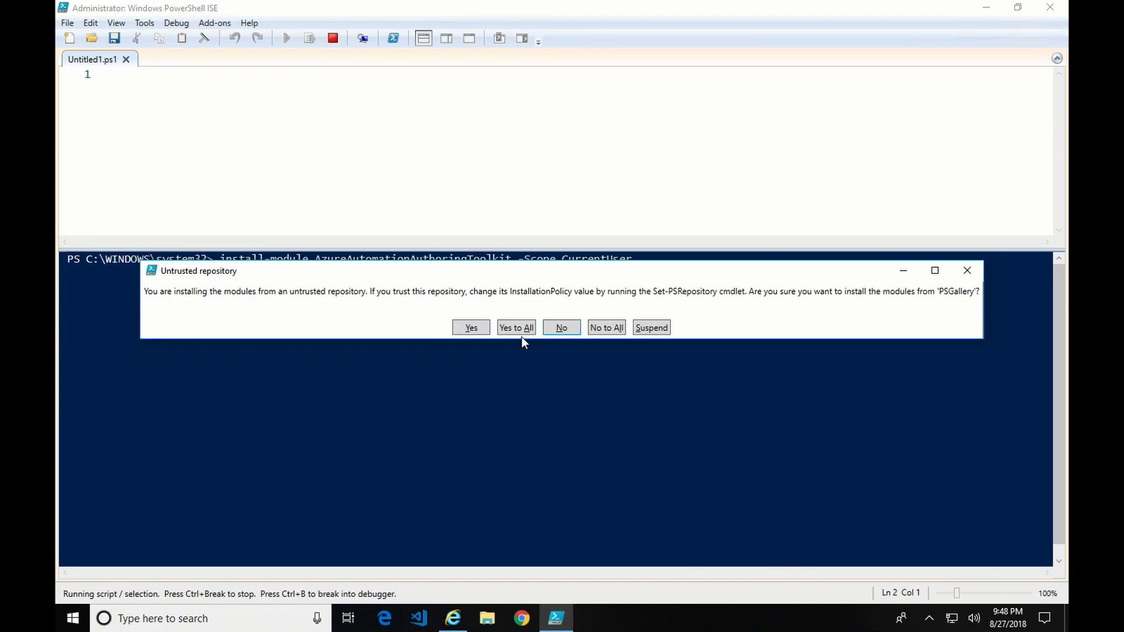
{"action": "left_click", "coordinate": [515, 328]}
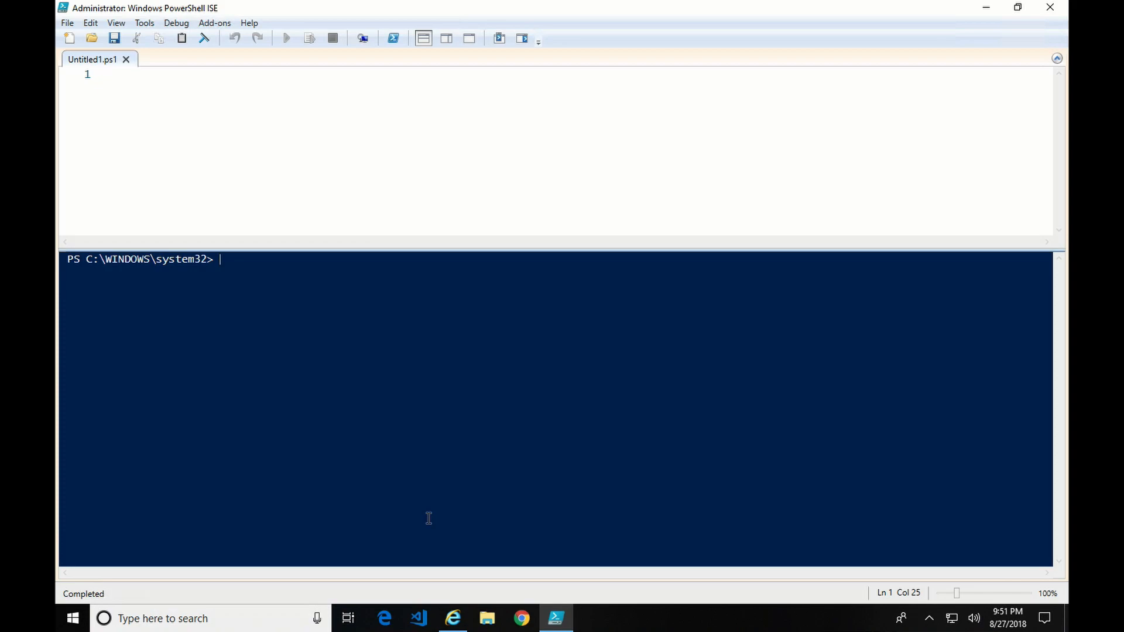
Type 'Import-Module AzureAutomation' in the ISE console
{"action": "type", "text": "import-mo"}
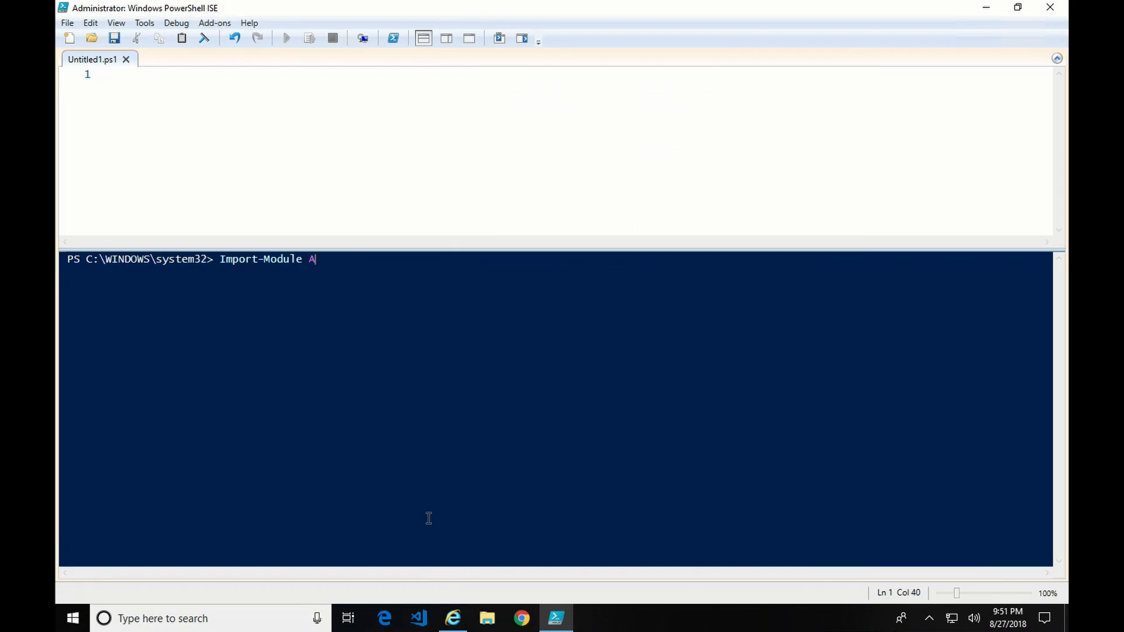
{"action": "type", "text": "zure"}
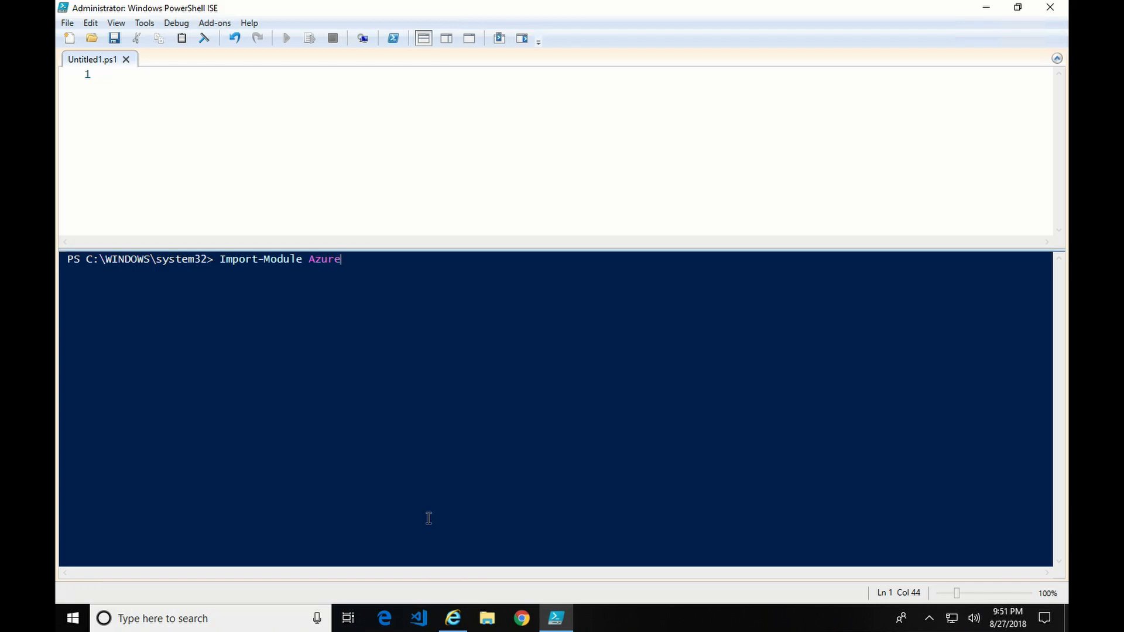
{"action": "type", "text": "Automation"}
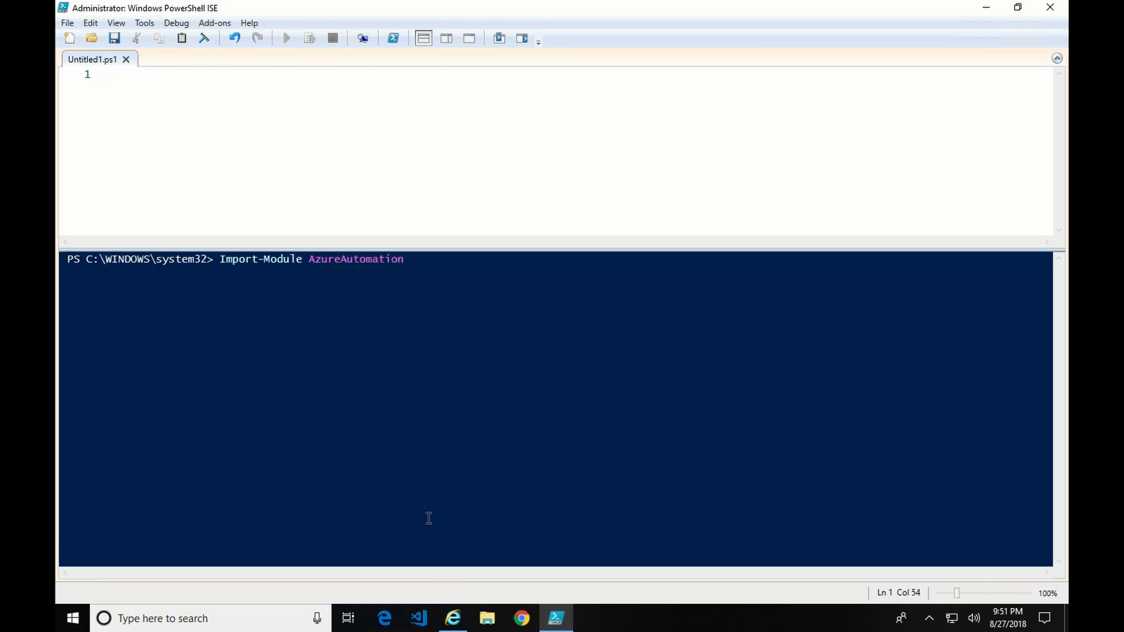
{"action": "type", "text": "Authoring"}
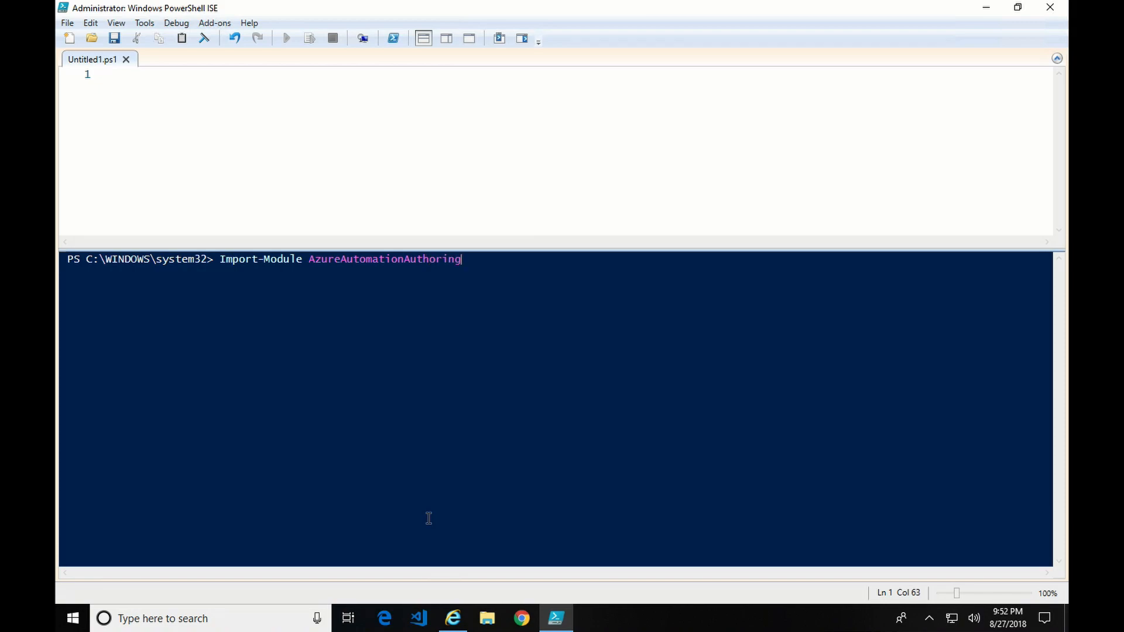
{"action": "key", "text": "Return"}
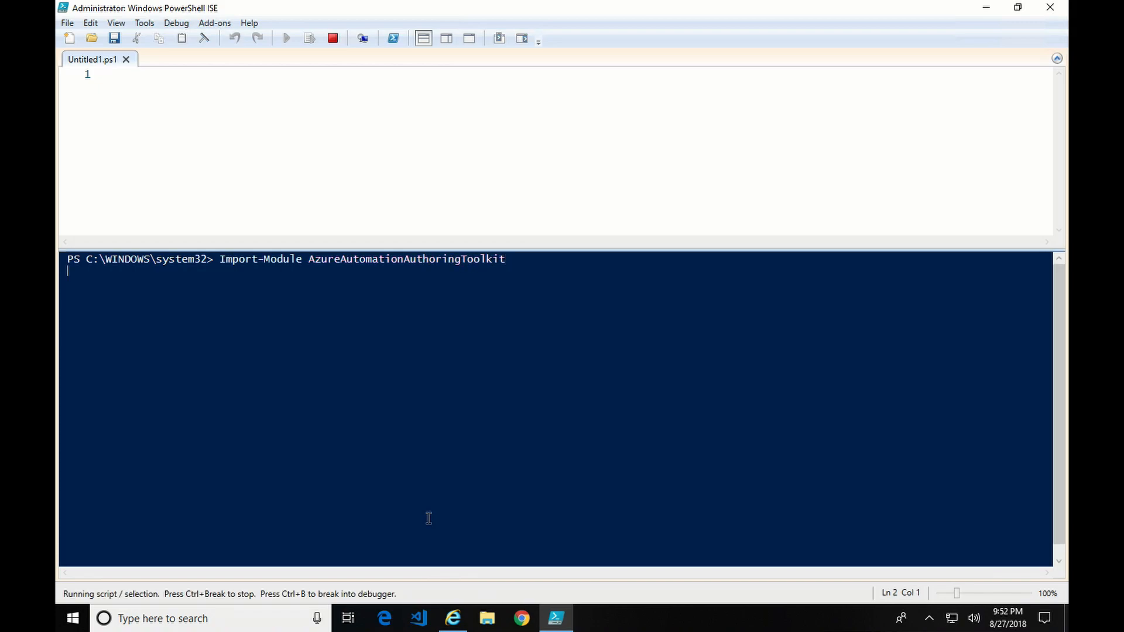
{"action": "mouse_move", "coordinate": [433, 520]}
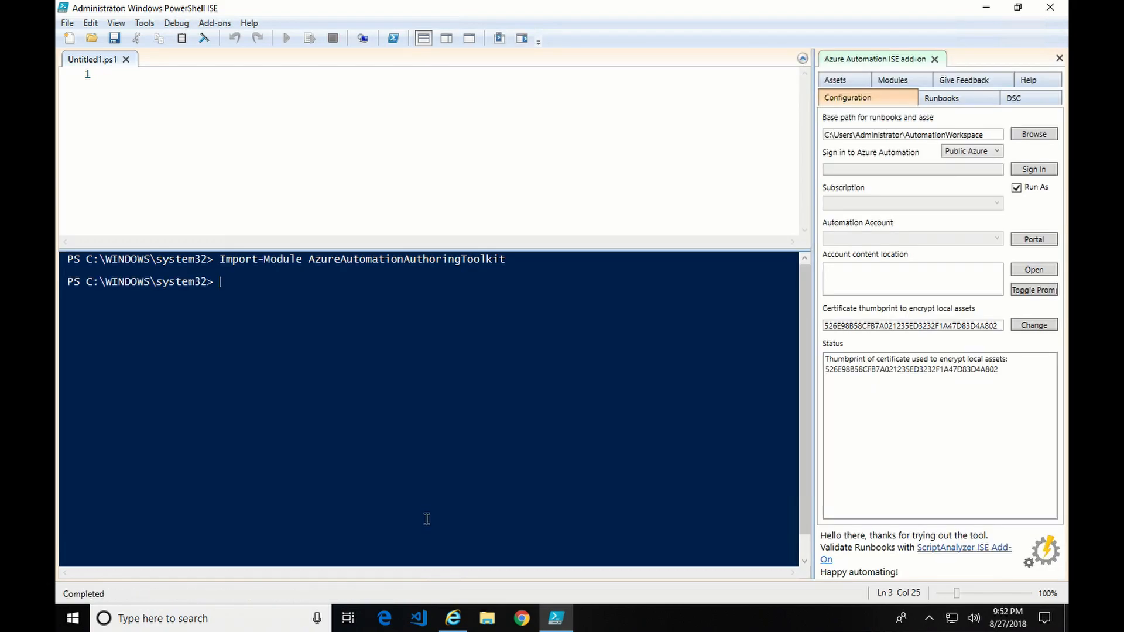
{"action": "mouse_move", "coordinate": [921, 66]}
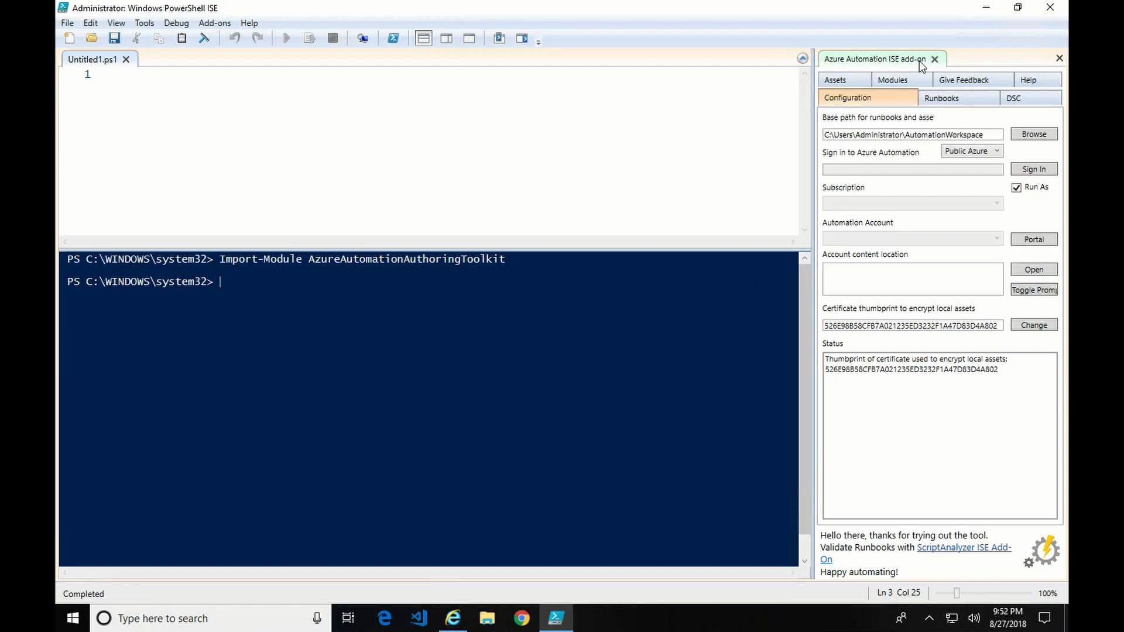
{"action": "mouse_move", "coordinate": [813, 157]}
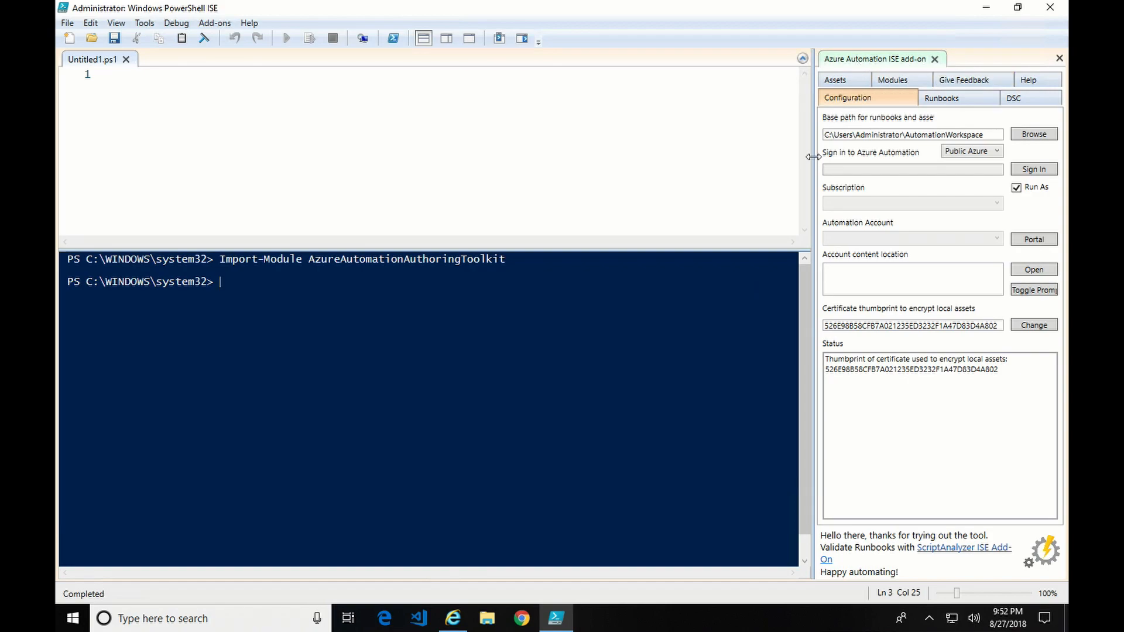
{"action": "mouse_move", "coordinate": [831, 155]}
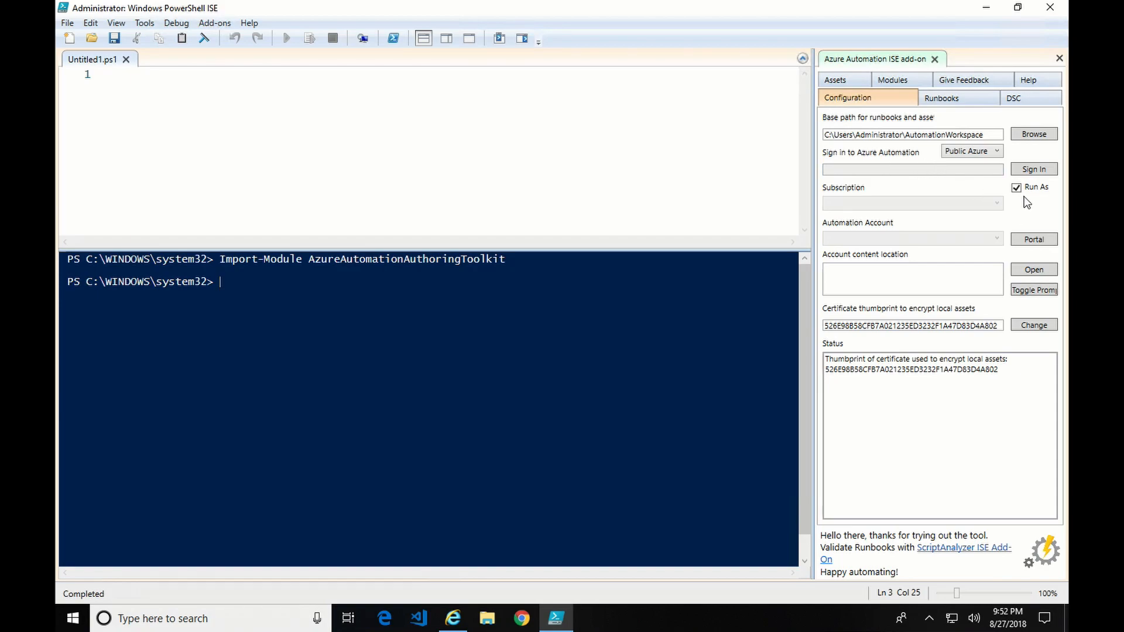
Sign in to Azure, select the Visual Studio Enterprise subscription, and dismiss the RunAs error
{"action": "left_click", "coordinate": [1033, 168]}
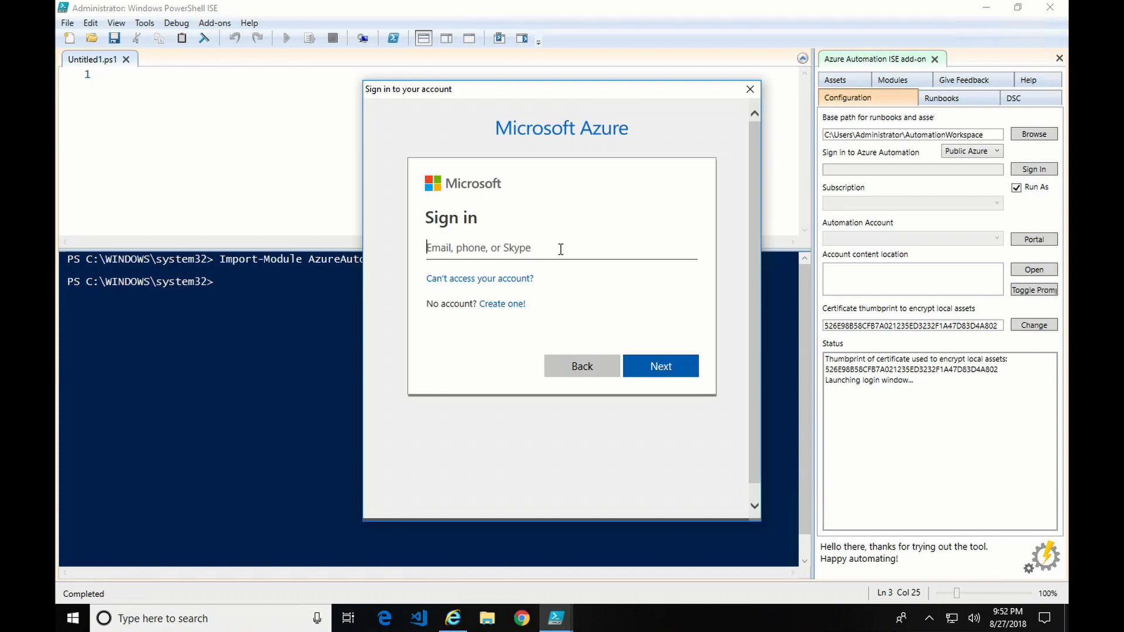
{"action": "left_click", "coordinate": [660, 365]}
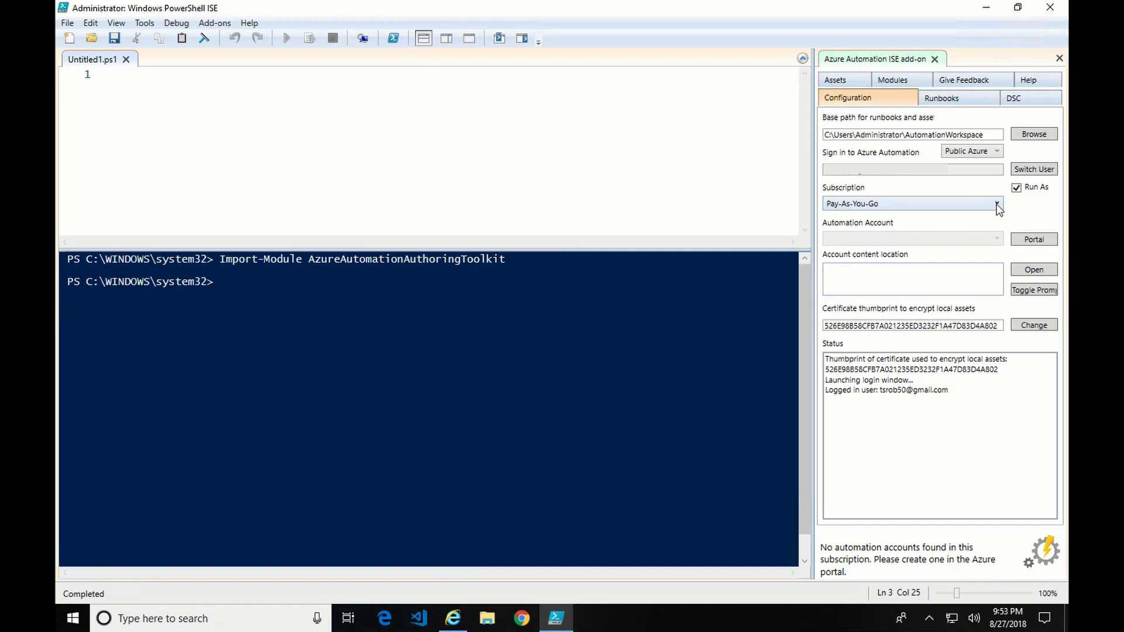
{"action": "left_click", "coordinate": [996, 204]}
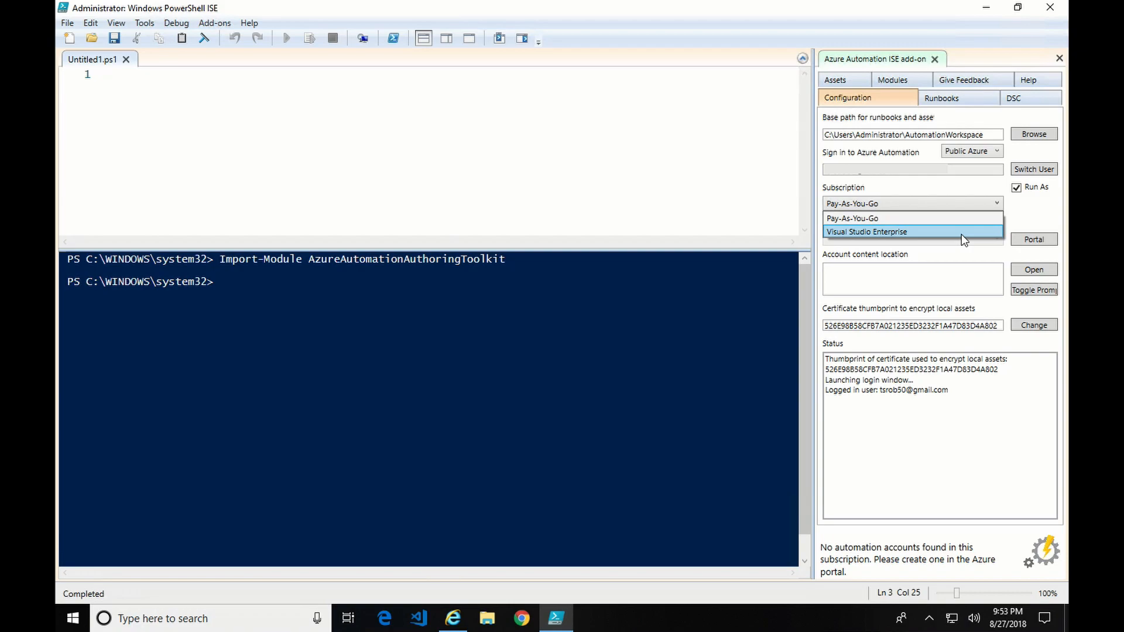
{"action": "mouse_move", "coordinate": [941, 239]}
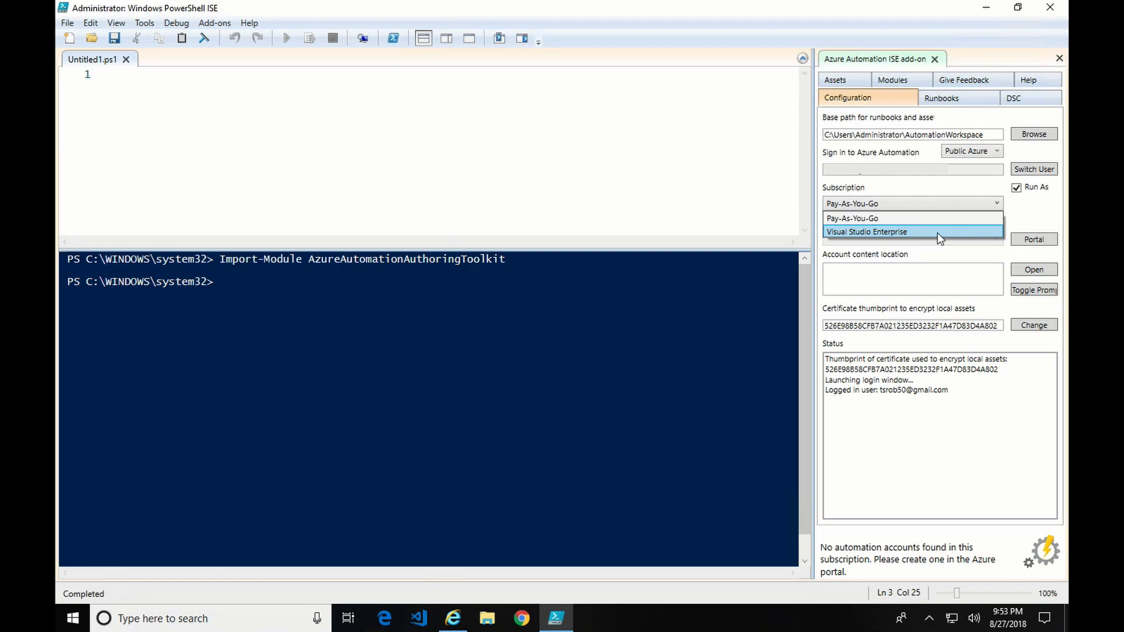
{"action": "left_click", "coordinate": [868, 232]}
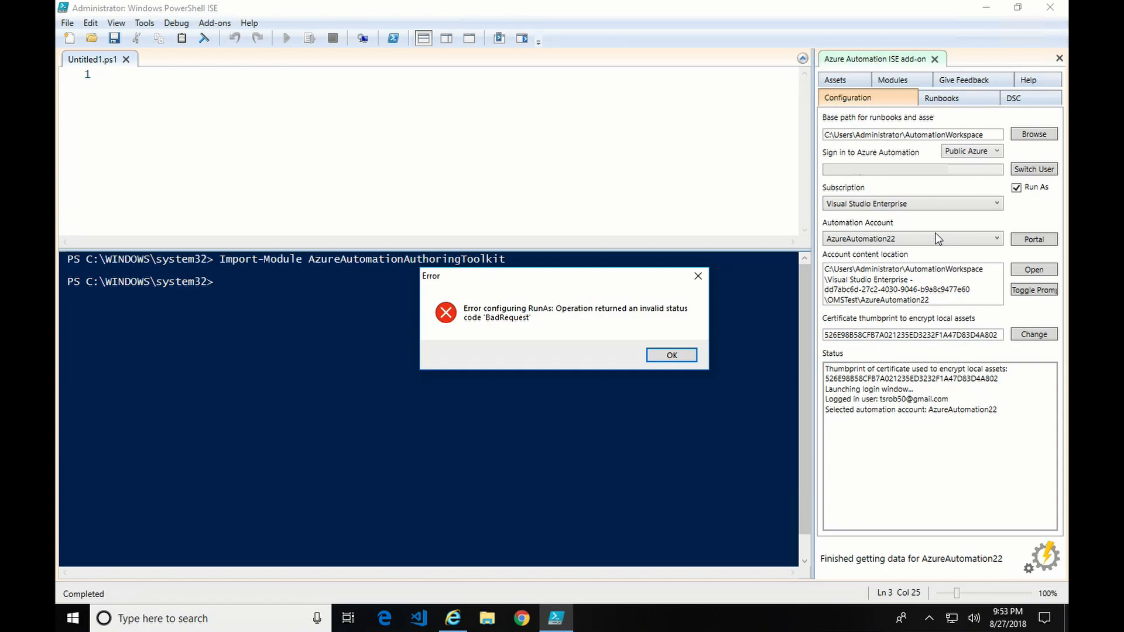
{"action": "mouse_move", "coordinate": [876, 276]}
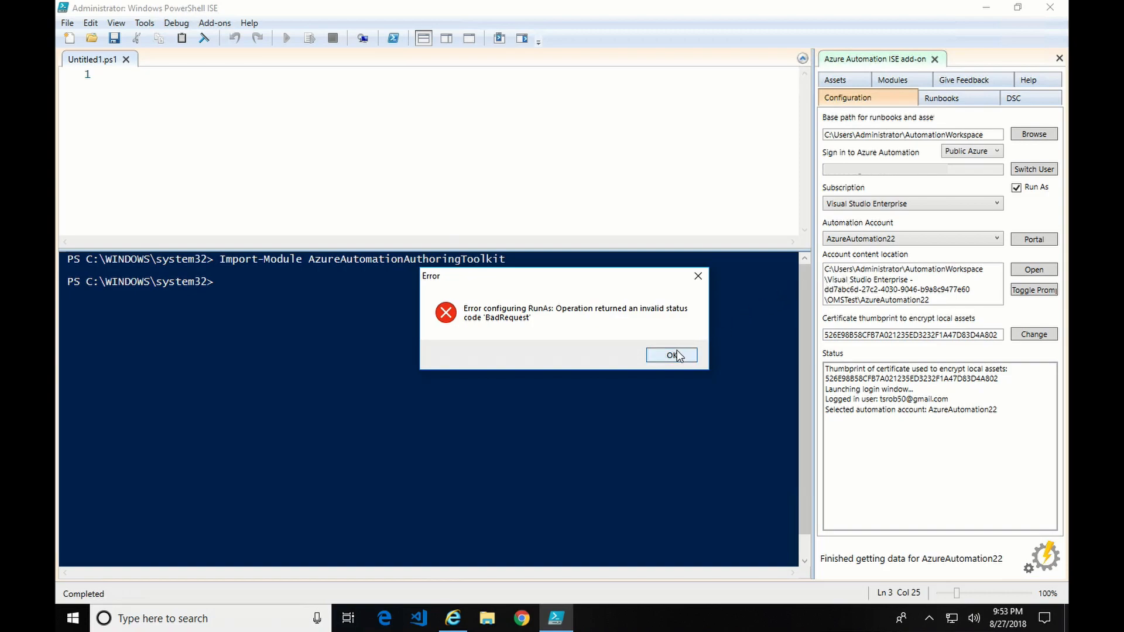
{"action": "left_click", "coordinate": [670, 355]}
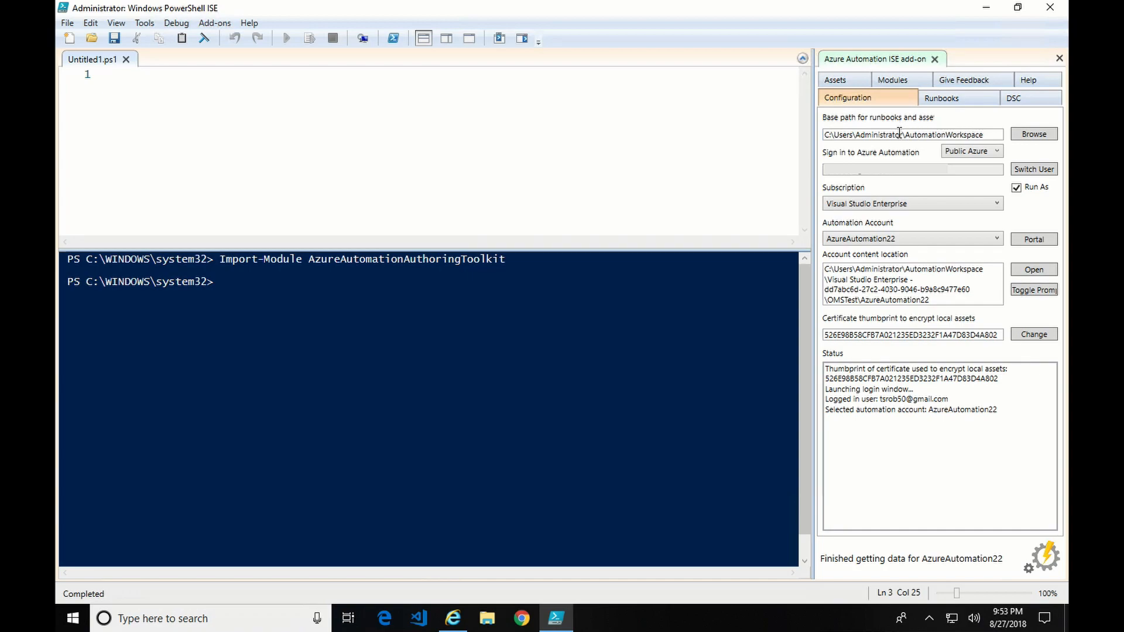
{"action": "mouse_move", "coordinate": [919, 159]}
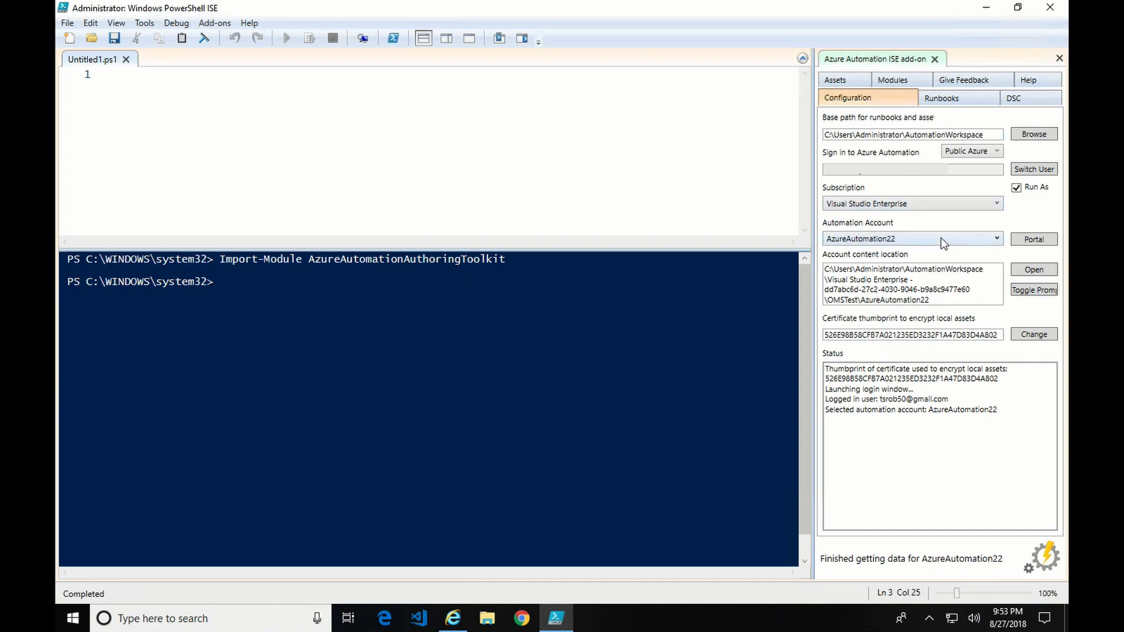
{"action": "mouse_move", "coordinate": [966, 242]}
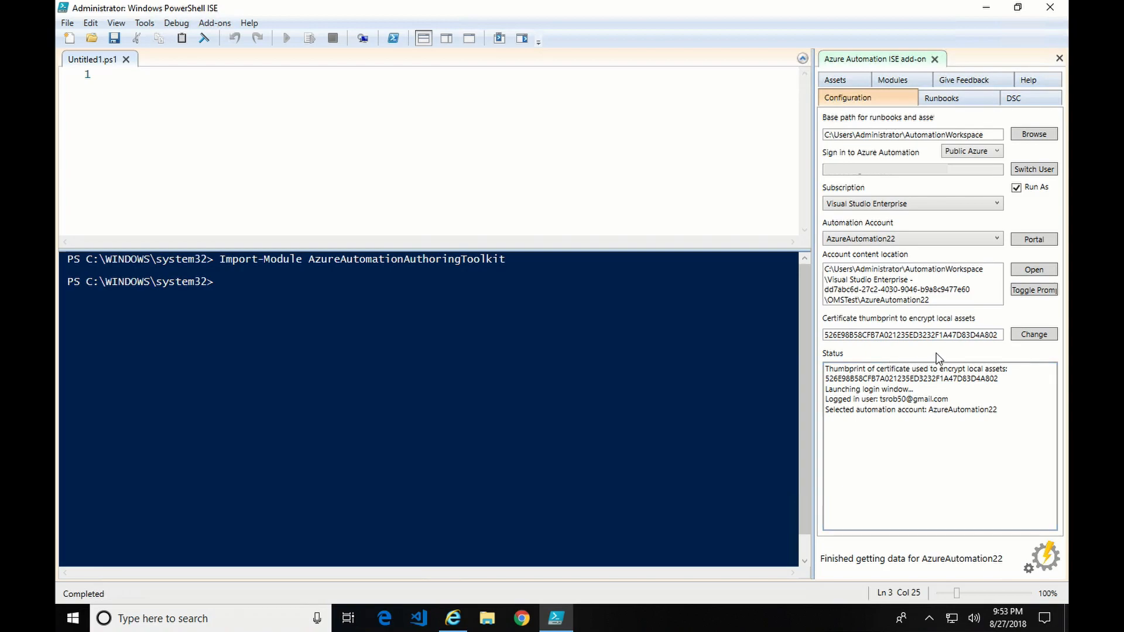
{"action": "mouse_move", "coordinate": [987, 359]}
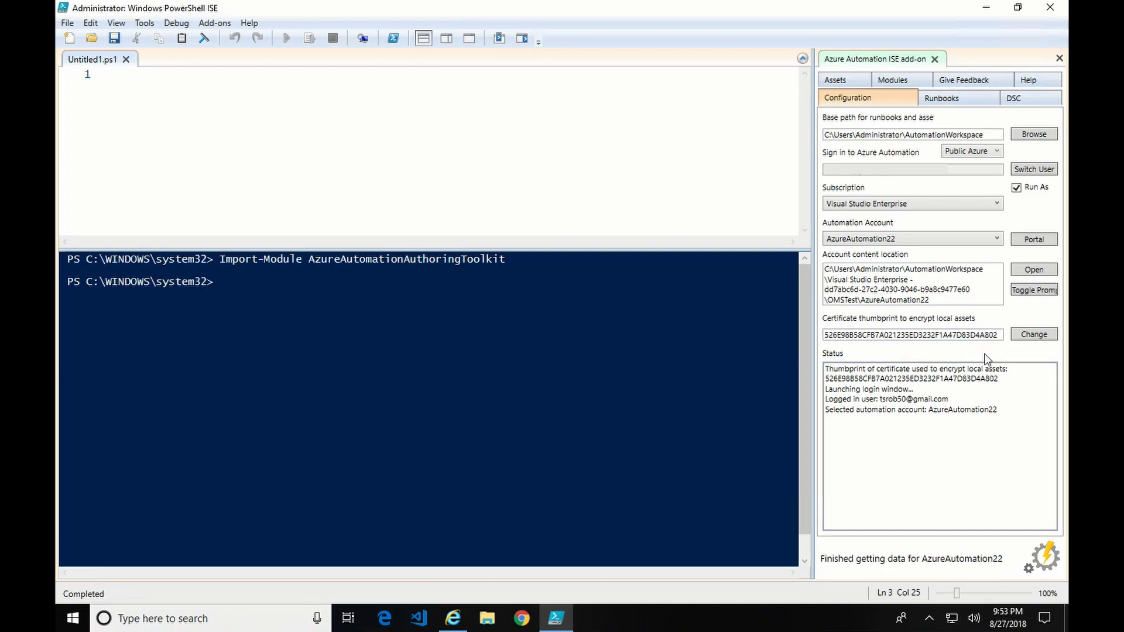
{"action": "mouse_move", "coordinate": [964, 134]}
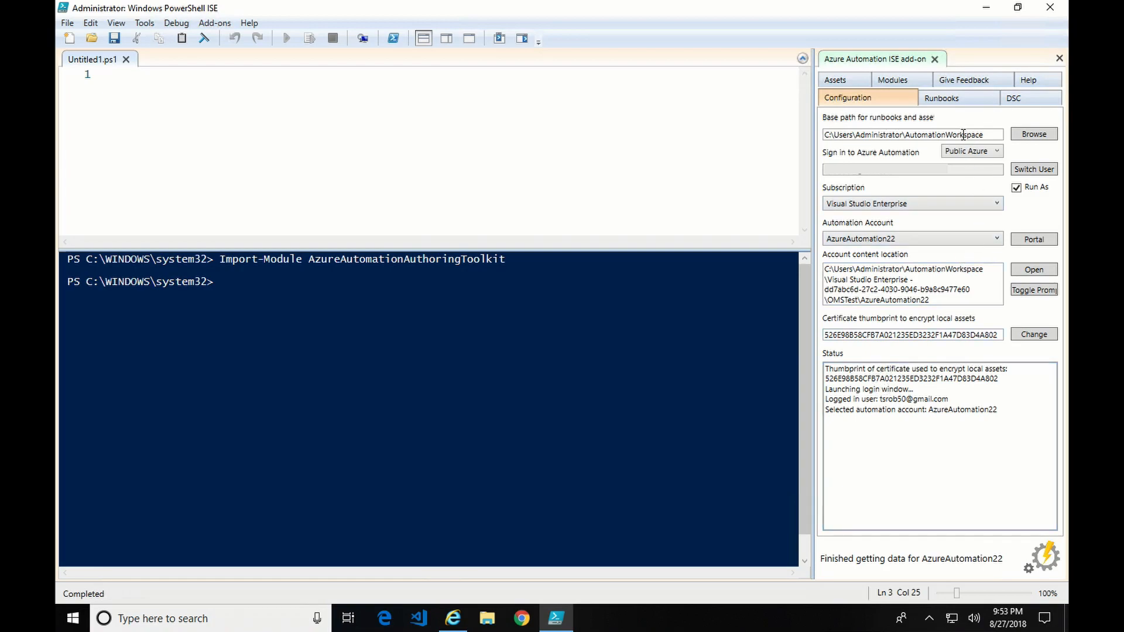
Download the AATest runbook from the Runbooks list and open AATest.ps1
{"action": "left_click", "coordinate": [941, 98]}
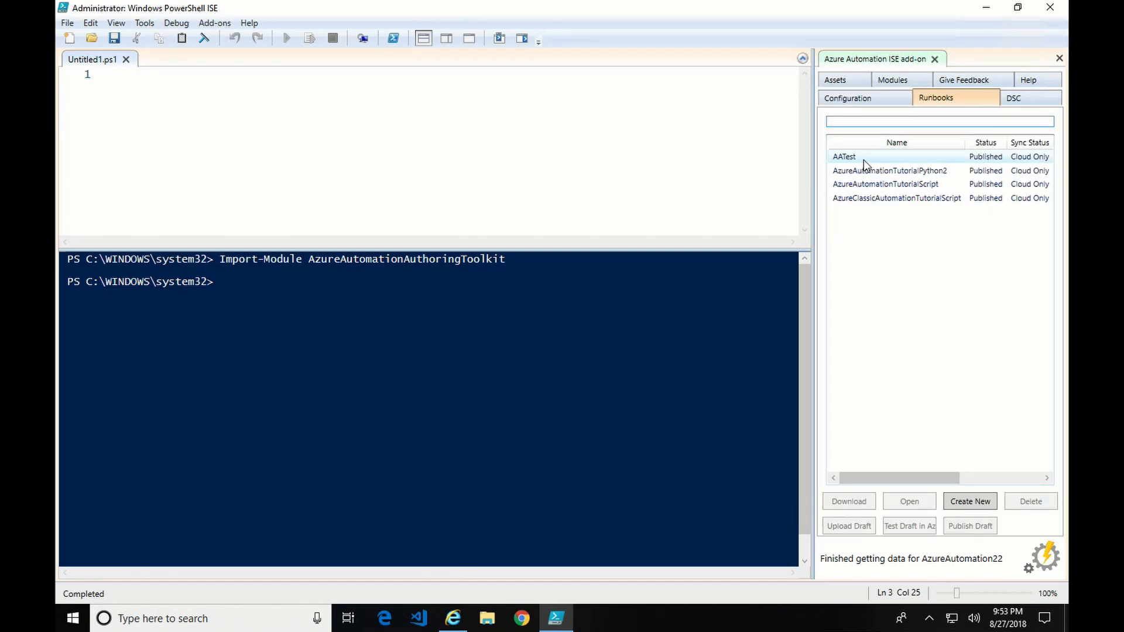
{"action": "mouse_move", "coordinate": [892, 173]}
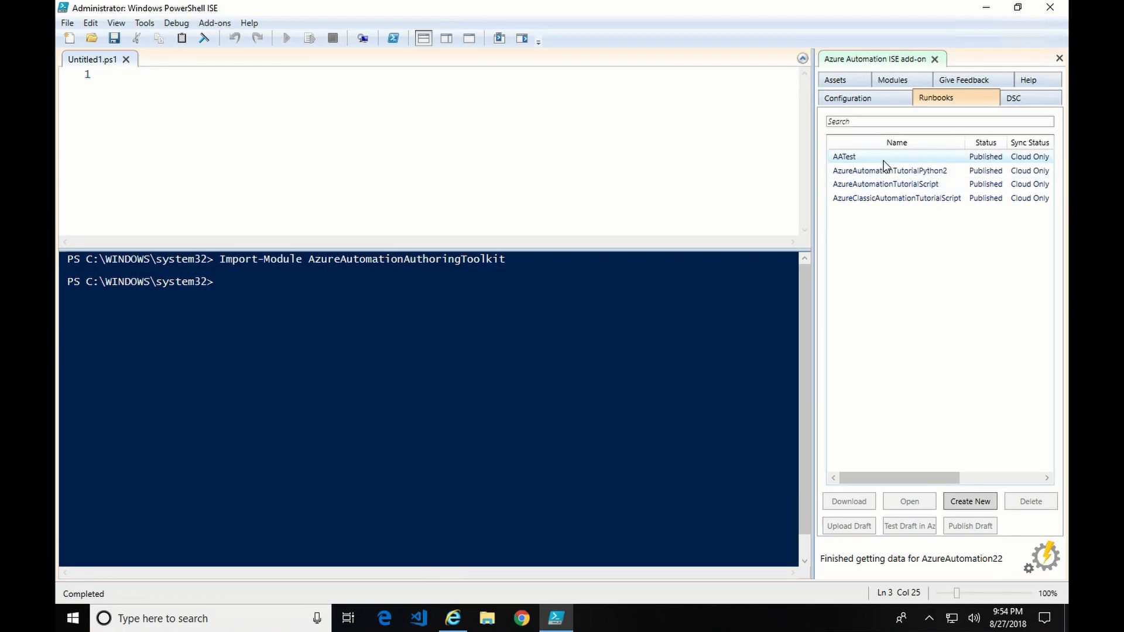
{"action": "mouse_move", "coordinate": [852, 159]}
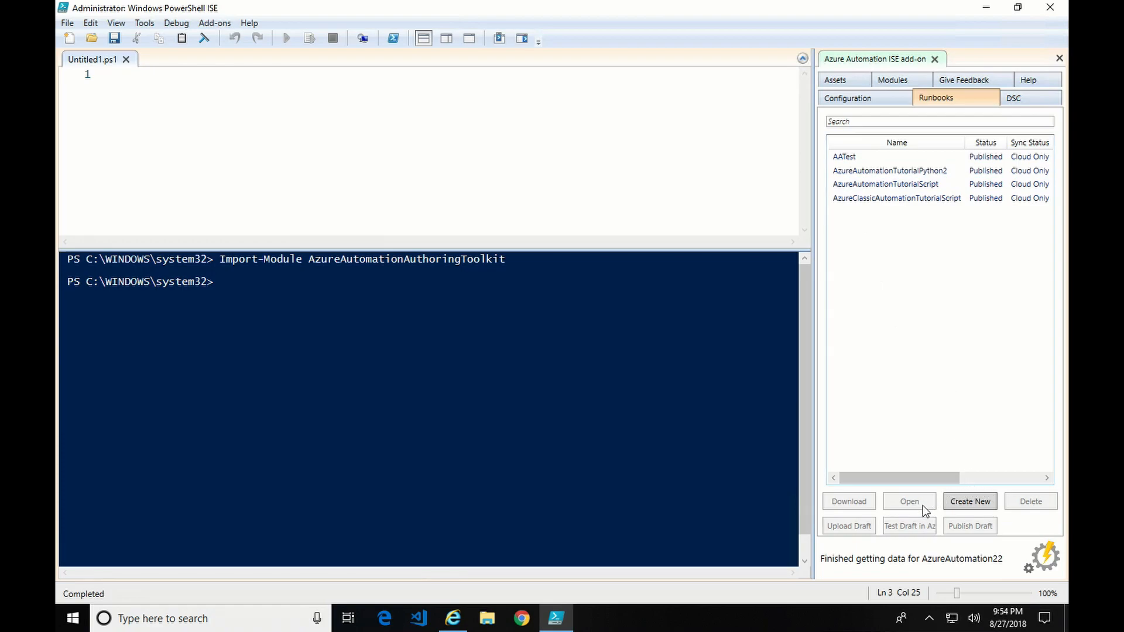
{"action": "mouse_move", "coordinate": [860, 170]}
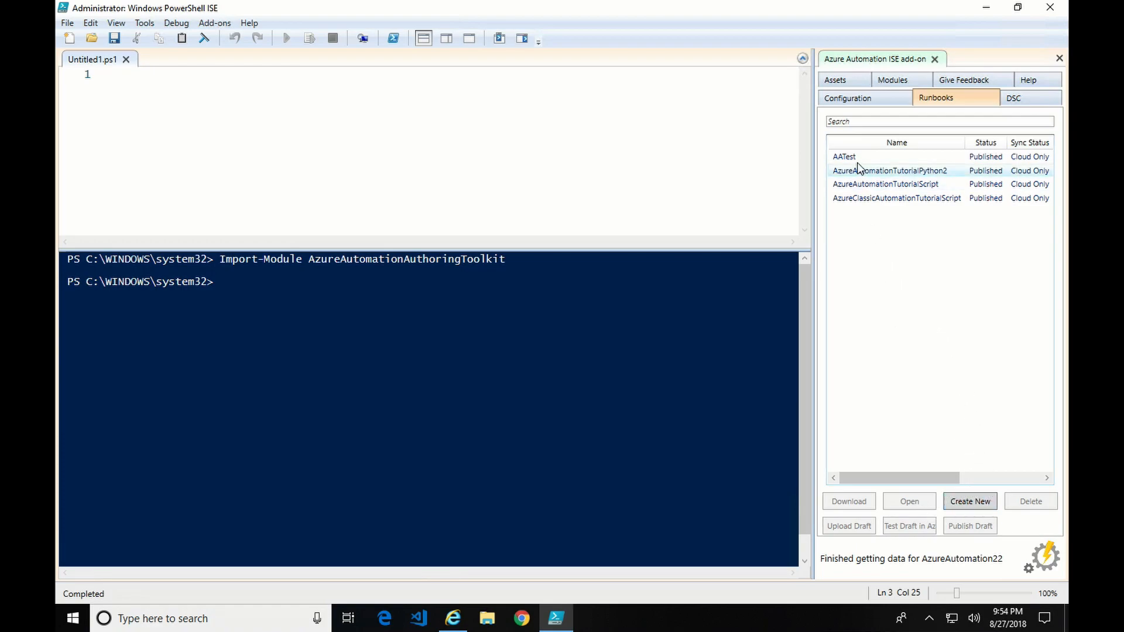
{"action": "left_click", "coordinate": [844, 156]}
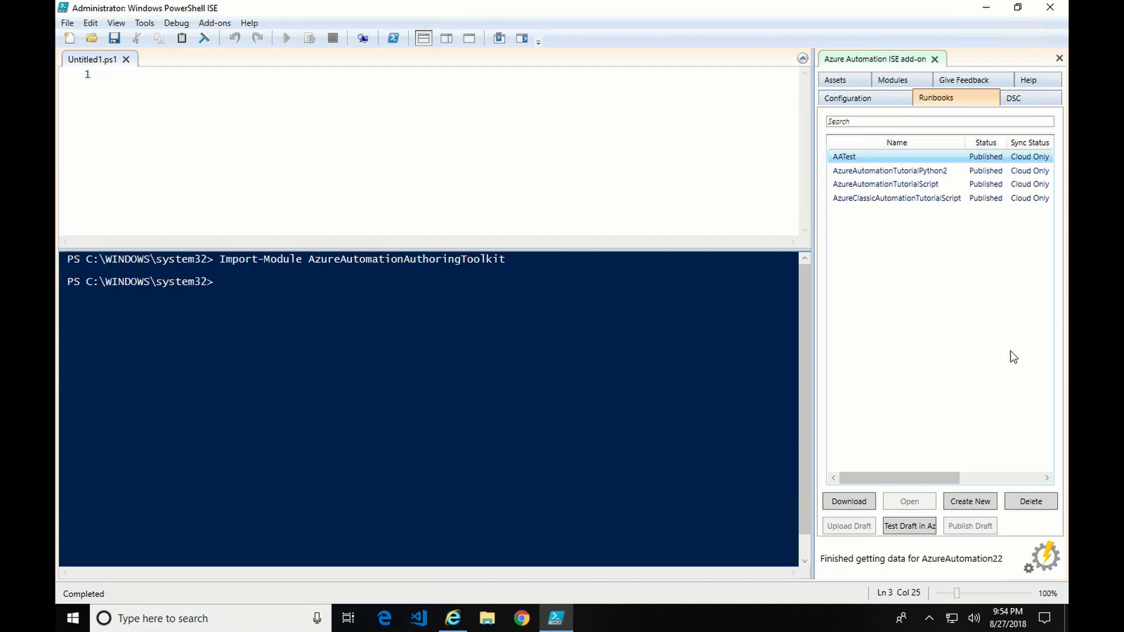
{"action": "mouse_move", "coordinate": [849, 501]}
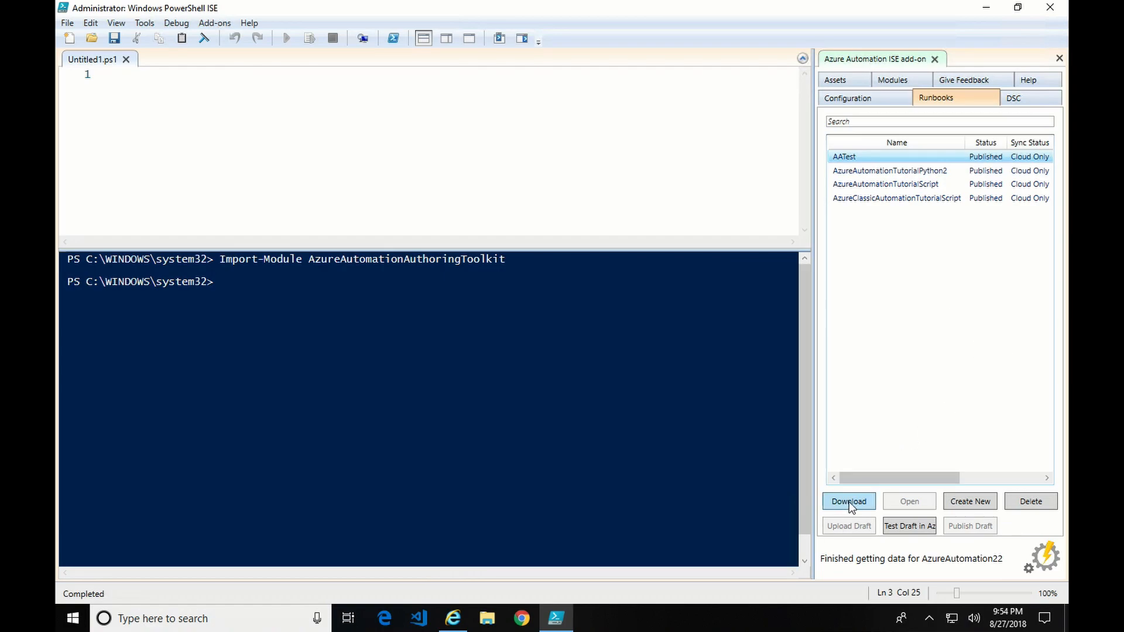
{"action": "left_click", "coordinate": [848, 501]}
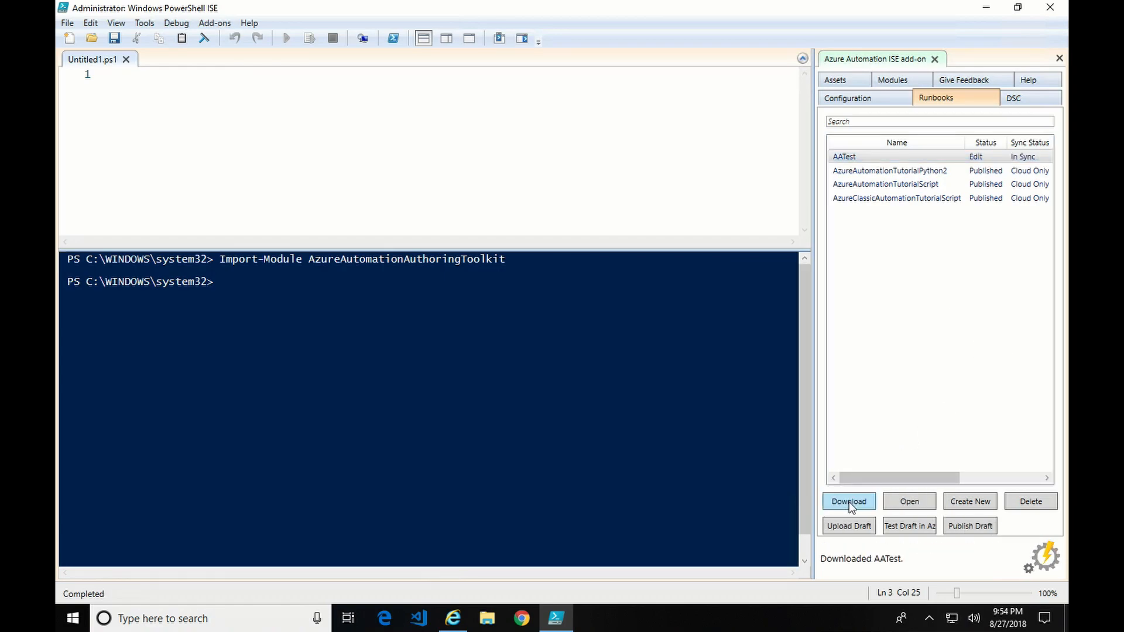
{"action": "left_click", "coordinate": [909, 501]}
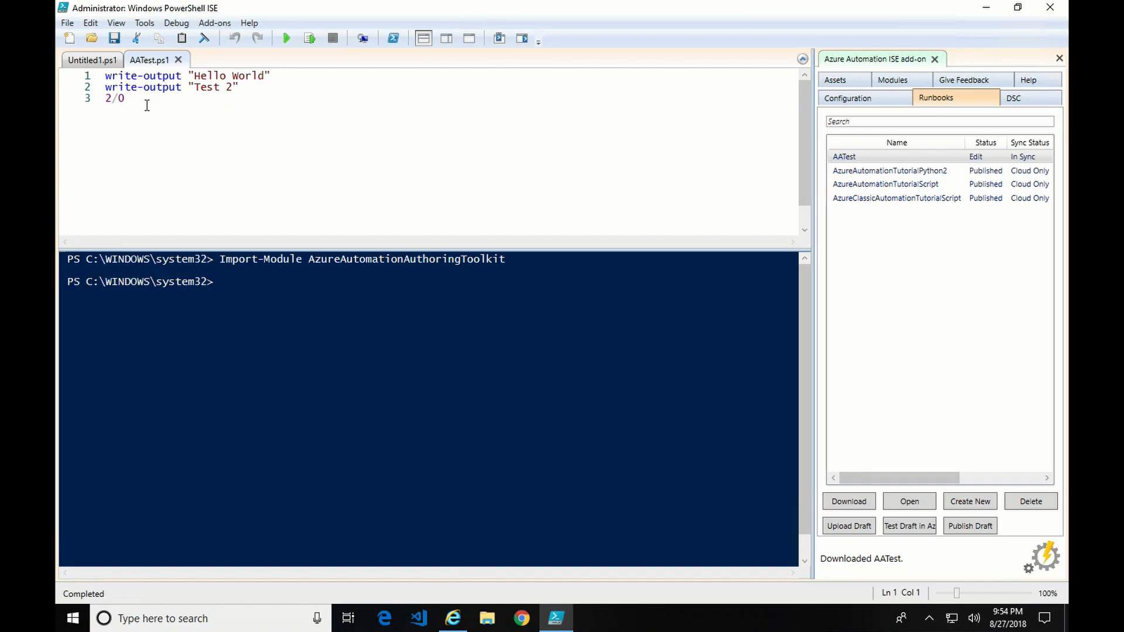
{"action": "mouse_move", "coordinate": [834, 484]}
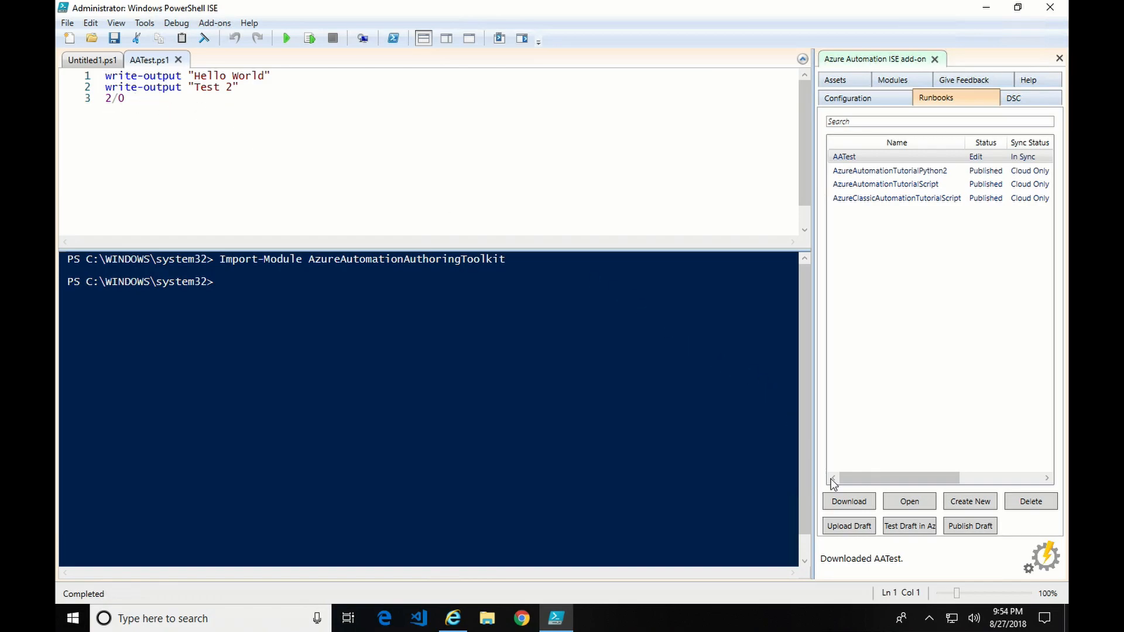
Start a new Azure test job for the AATest runbook draft
{"action": "left_click", "coordinate": [909, 526]}
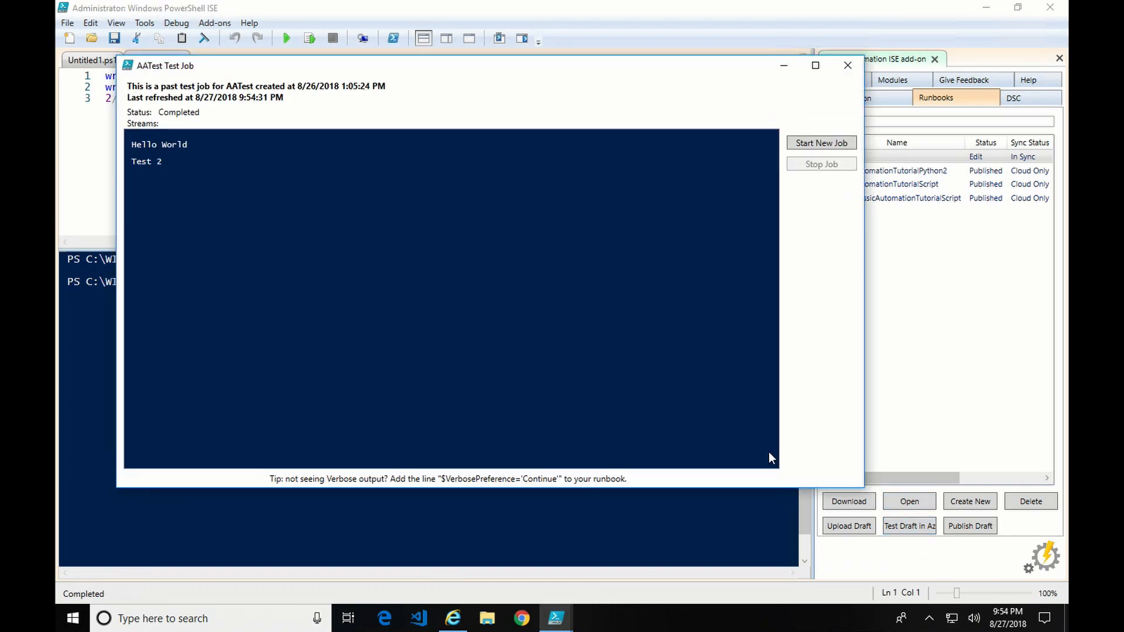
{"action": "mouse_move", "coordinate": [195, 175]}
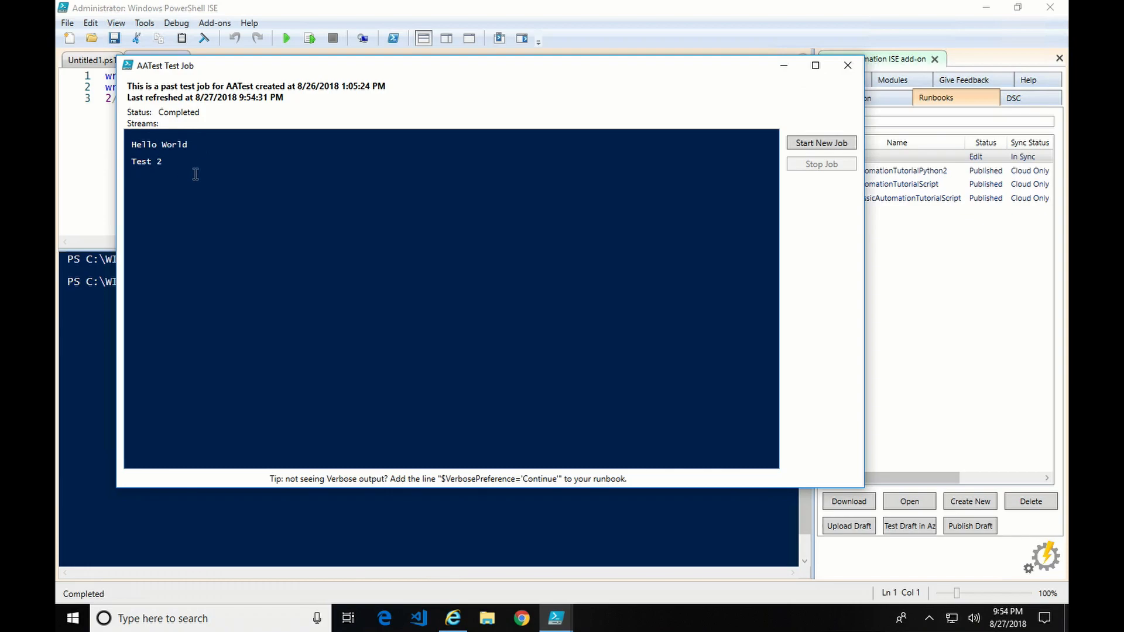
{"action": "mouse_move", "coordinate": [179, 179]}
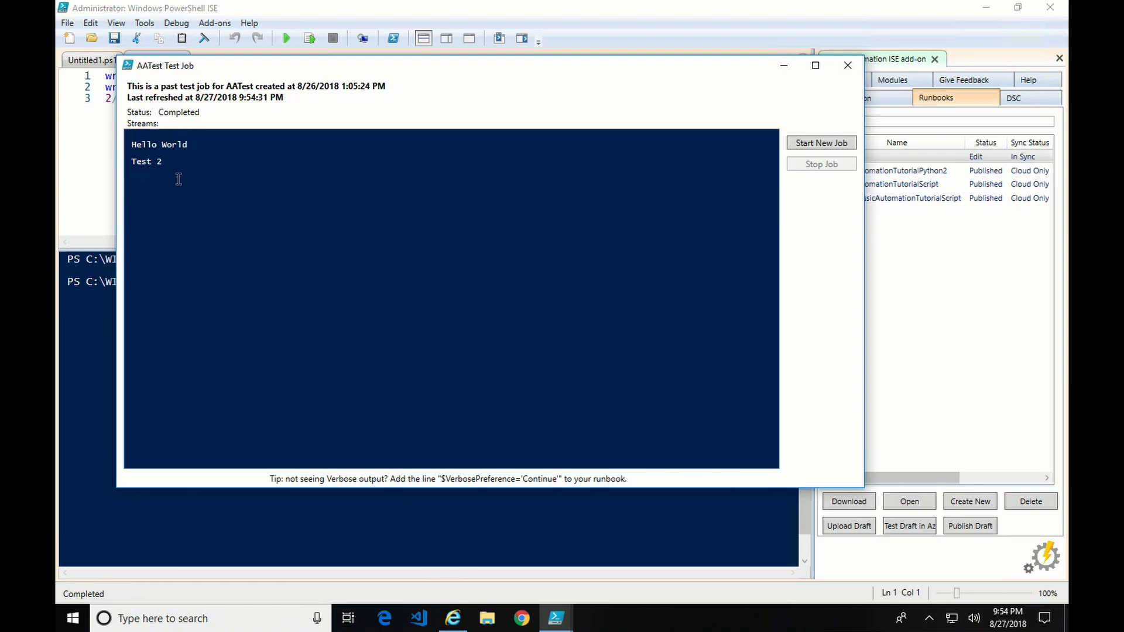
{"action": "mouse_move", "coordinate": [161, 131]}
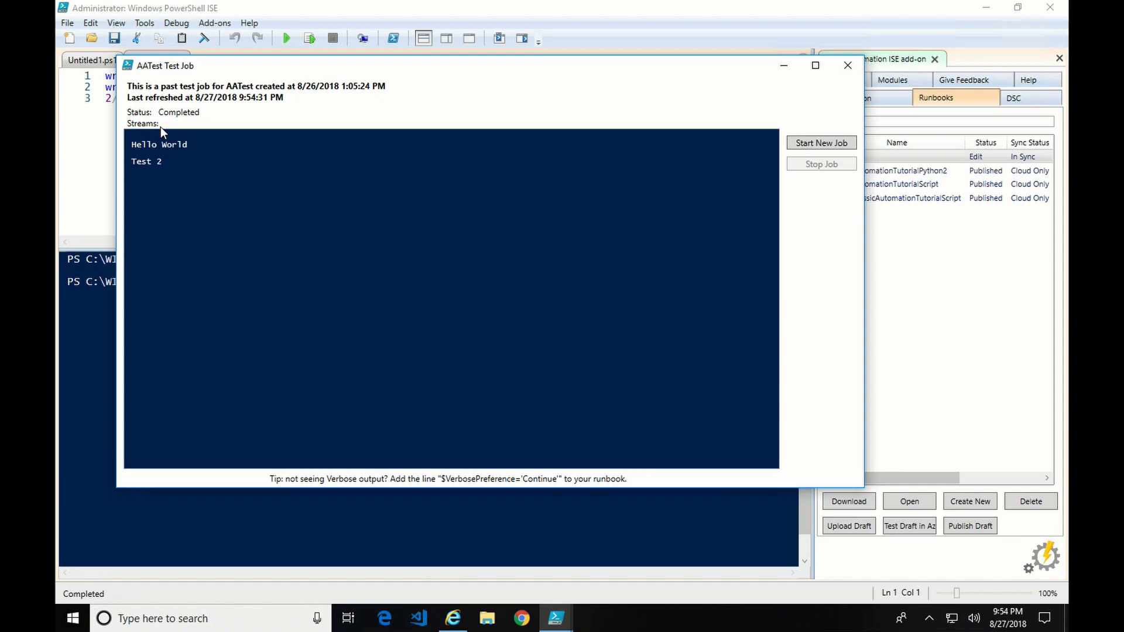
{"action": "mouse_move", "coordinate": [821, 143]}
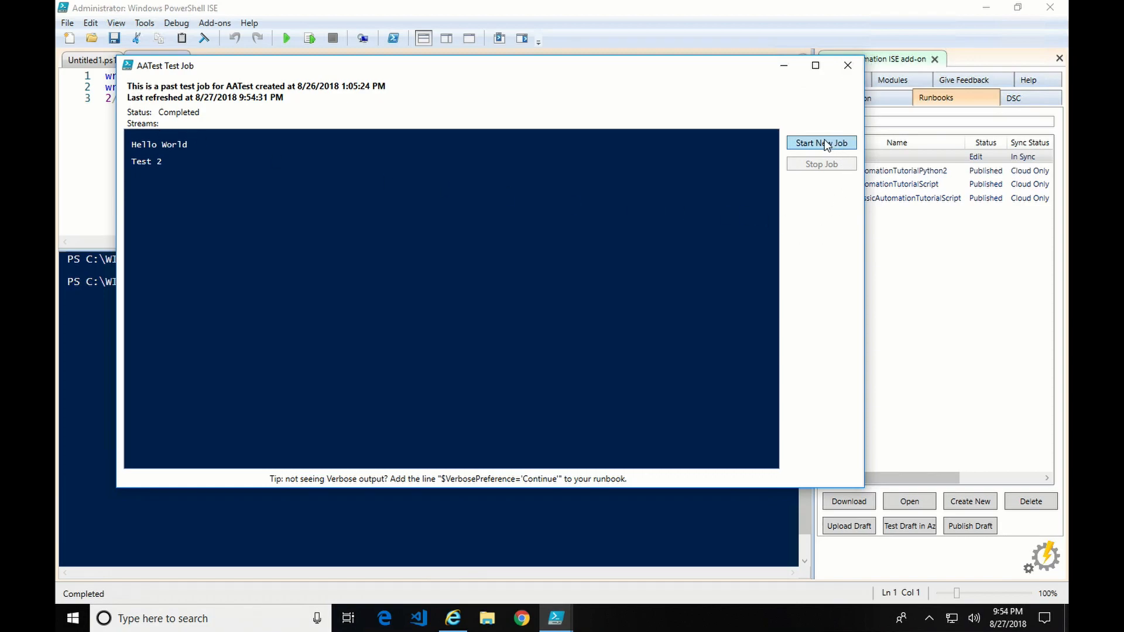
{"action": "left_click", "coordinate": [821, 143]}
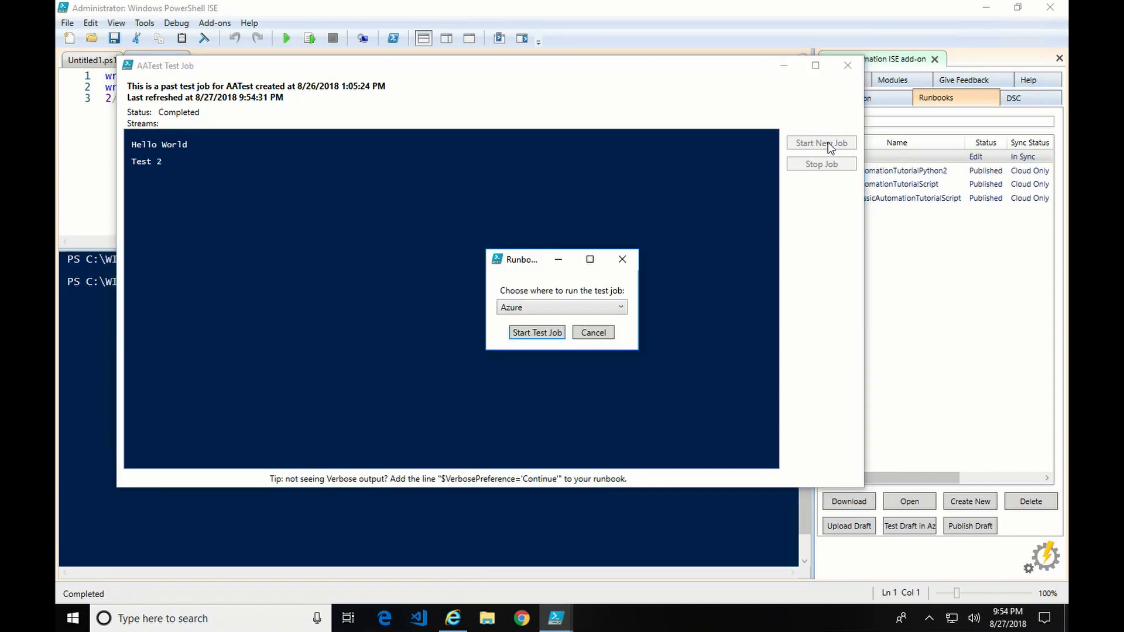
{"action": "mouse_move", "coordinate": [581, 306]}
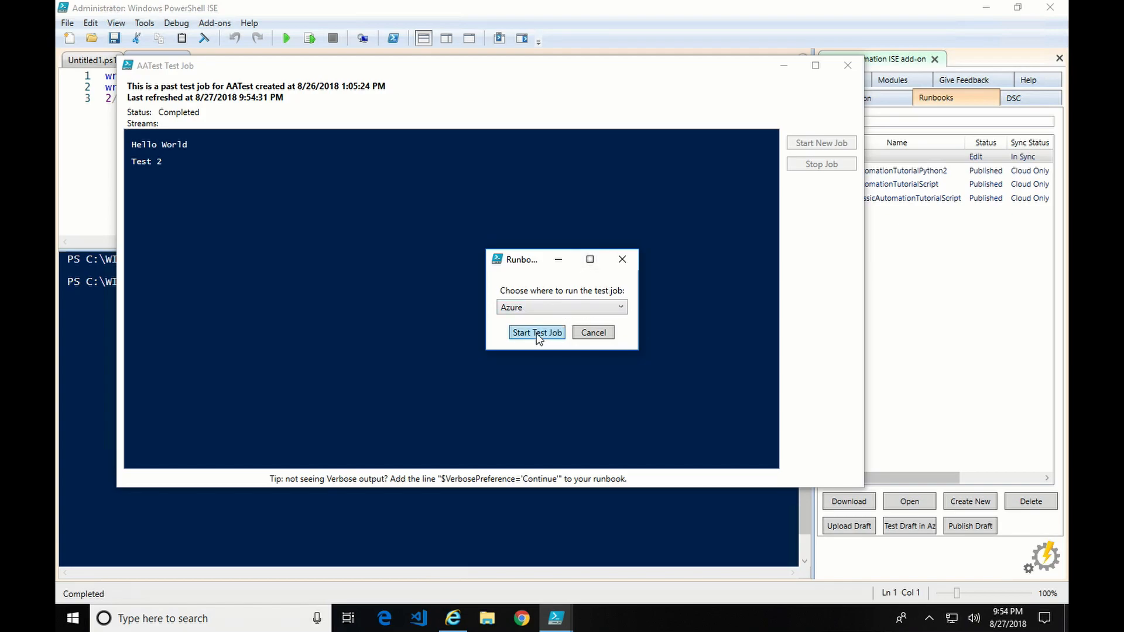
{"action": "left_click", "coordinate": [537, 332]}
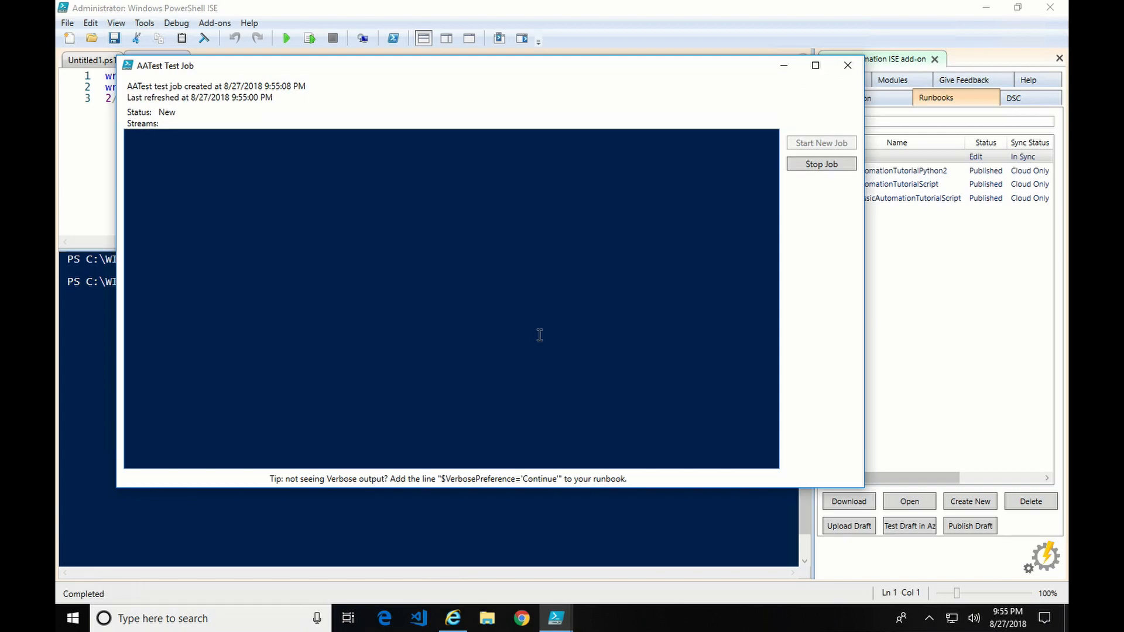
{"action": "mouse_move", "coordinate": [680, 289]}
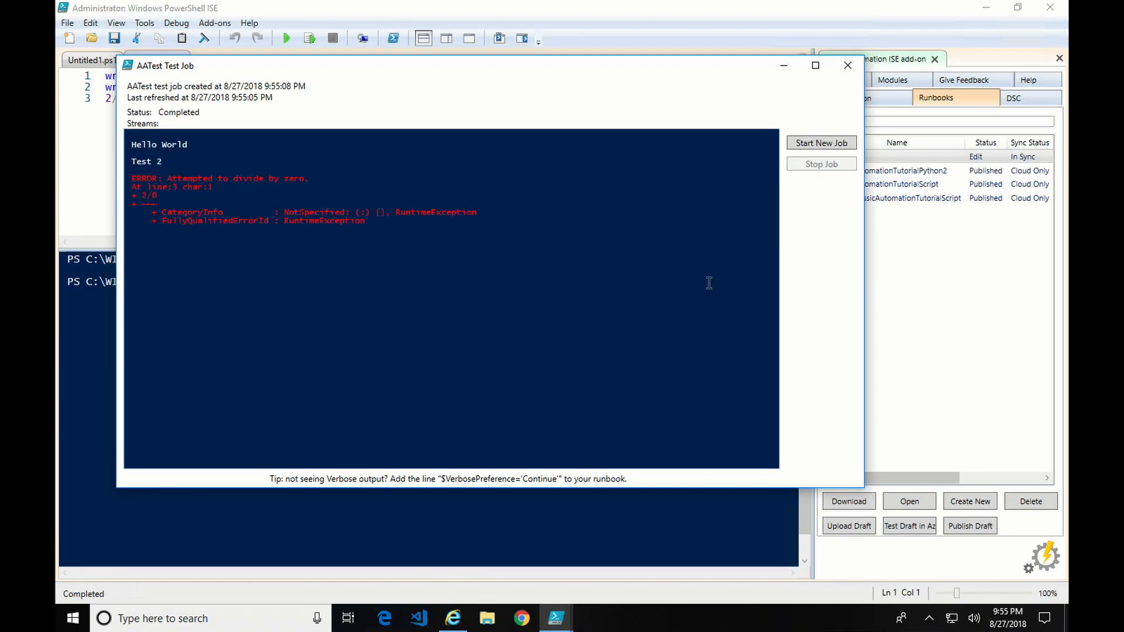
{"action": "mouse_move", "coordinate": [846, 153]}
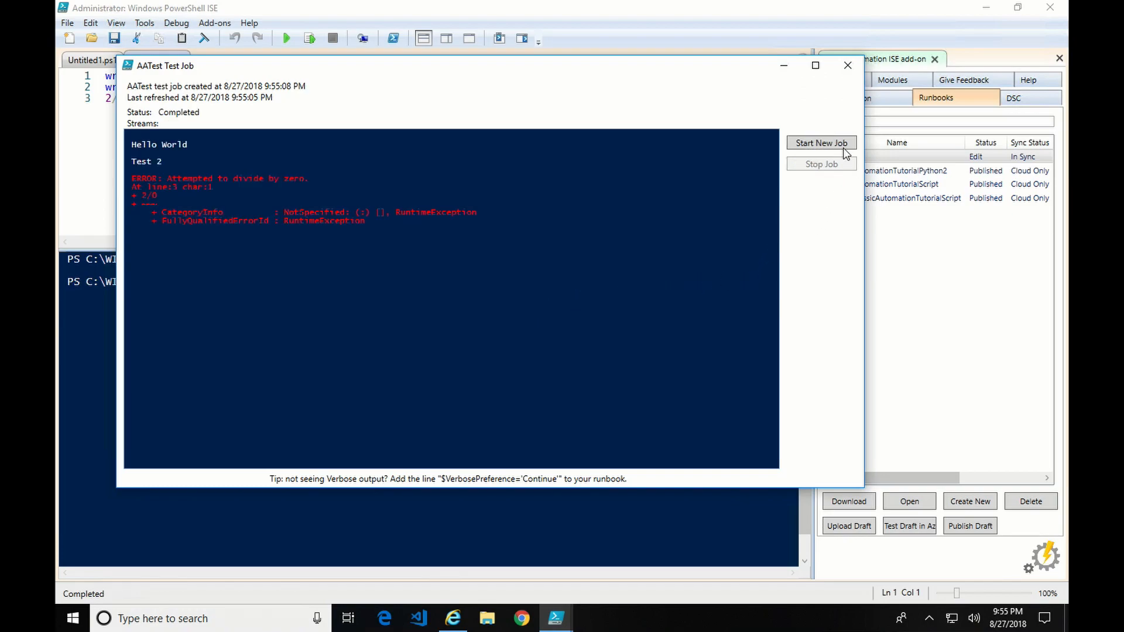
{"action": "mouse_move", "coordinate": [523, 127]}
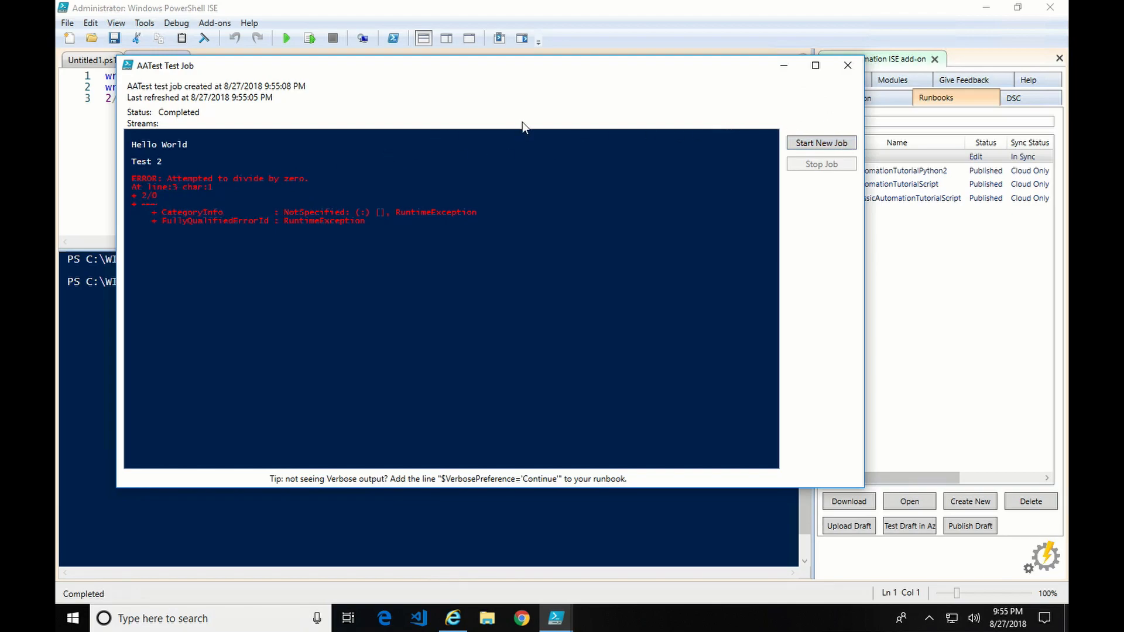
{"action": "mouse_move", "coordinate": [218, 191]}
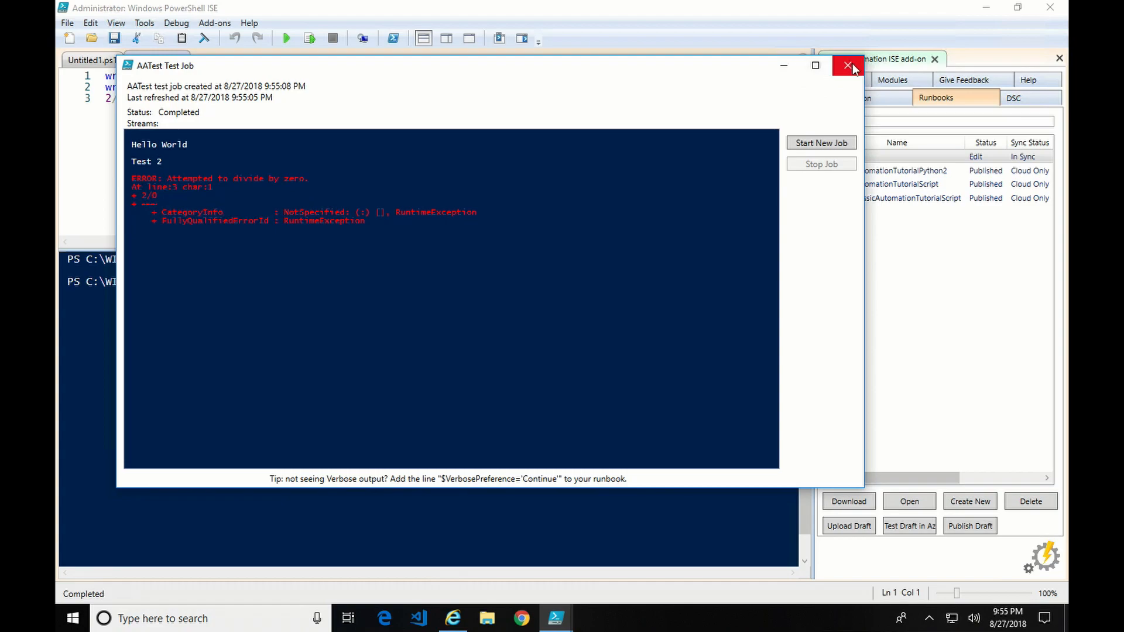
Close the test results, comment out the 2/0 line, and save AATest.ps1
{"action": "left_click", "coordinate": [849, 65]}
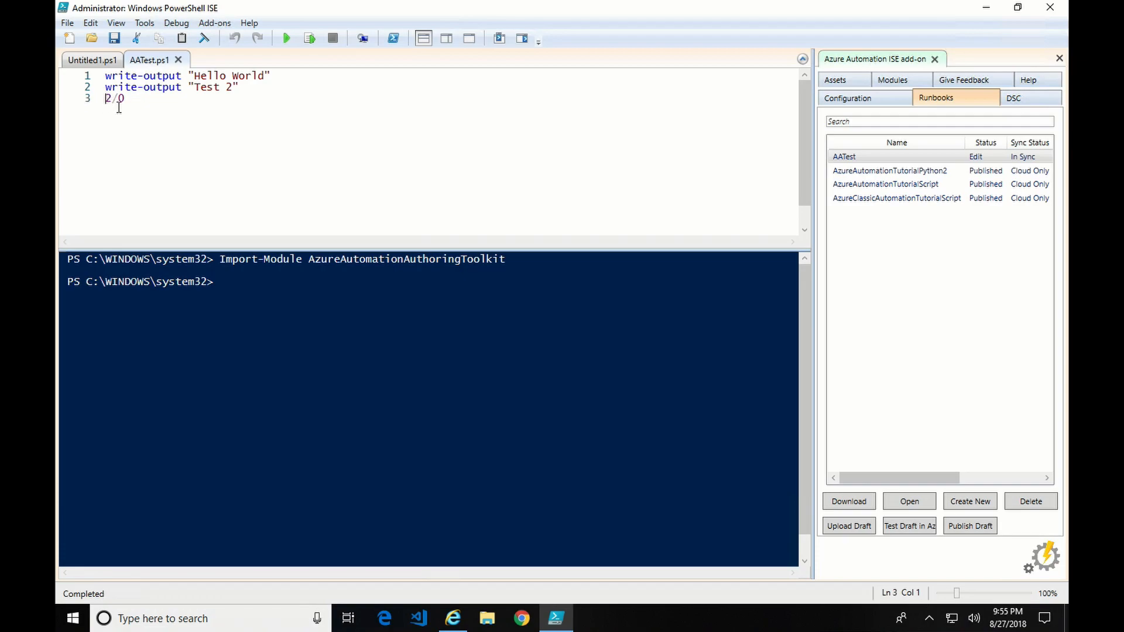
{"action": "type", "text": "#"}
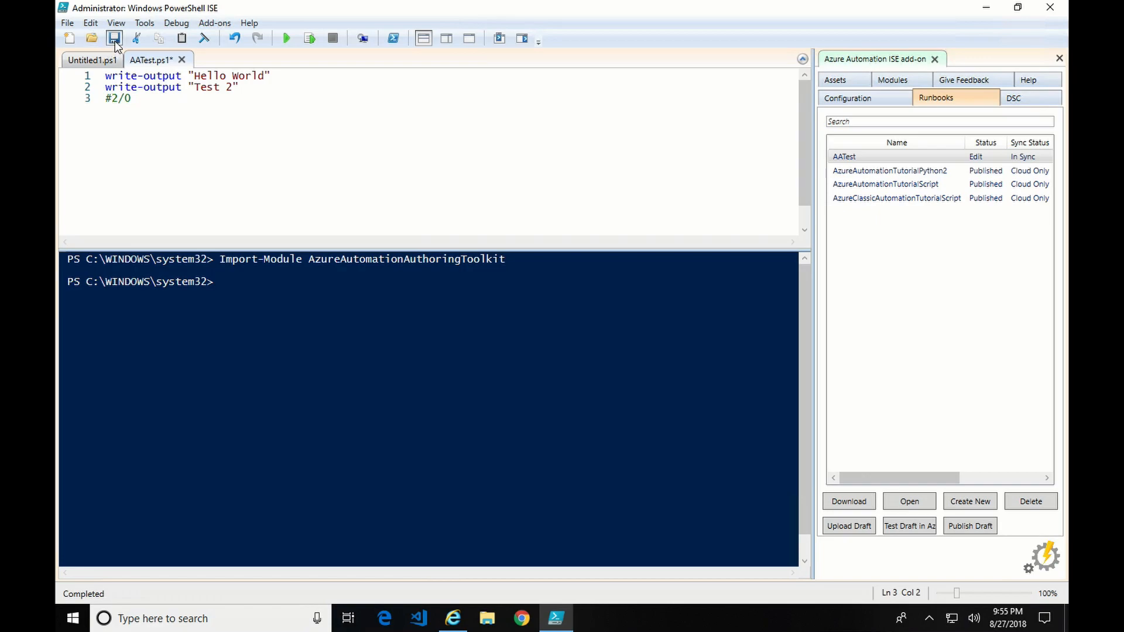
{"action": "left_click", "coordinate": [114, 38]}
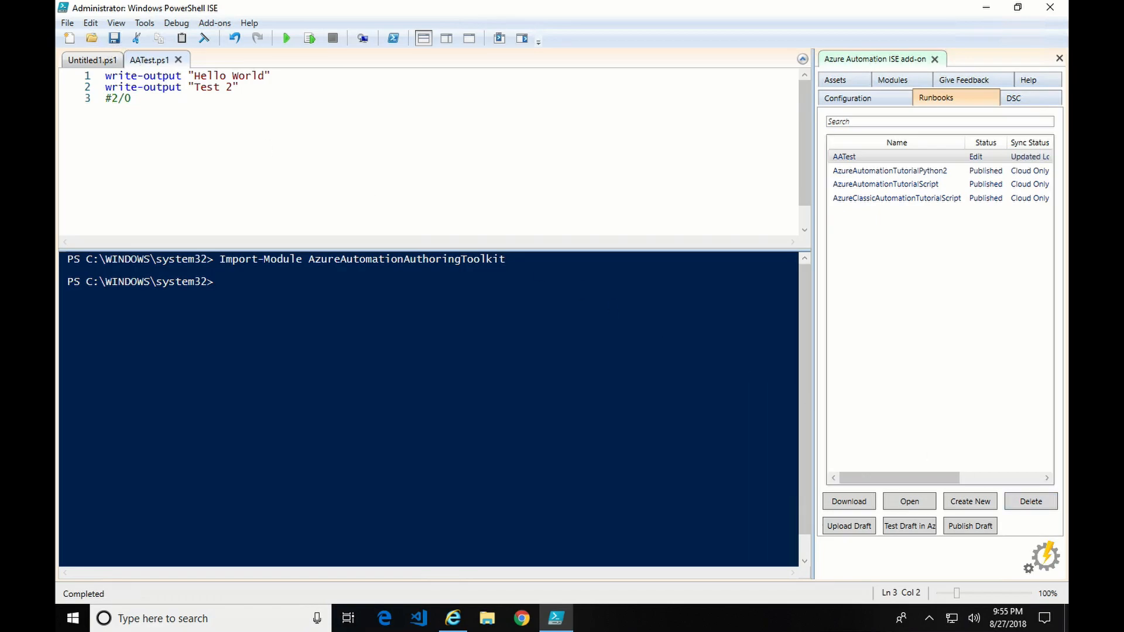
Upload the edited AATest script as the runbook draft and check the Azure portal
{"action": "left_click", "coordinate": [849, 526]}
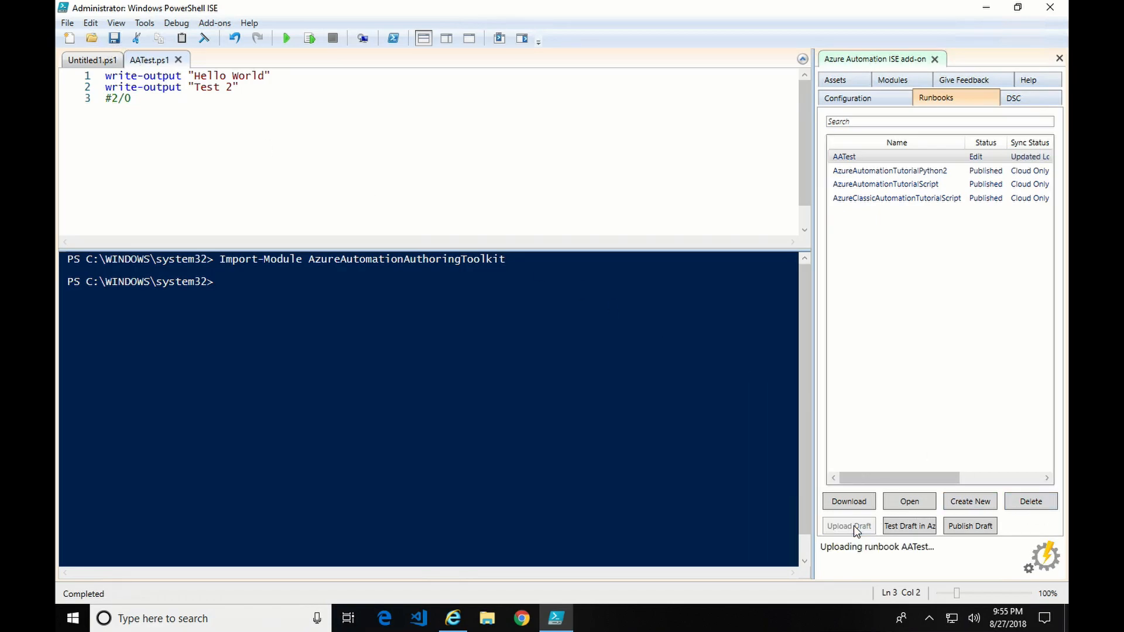
{"action": "left_click", "coordinate": [848, 525]}
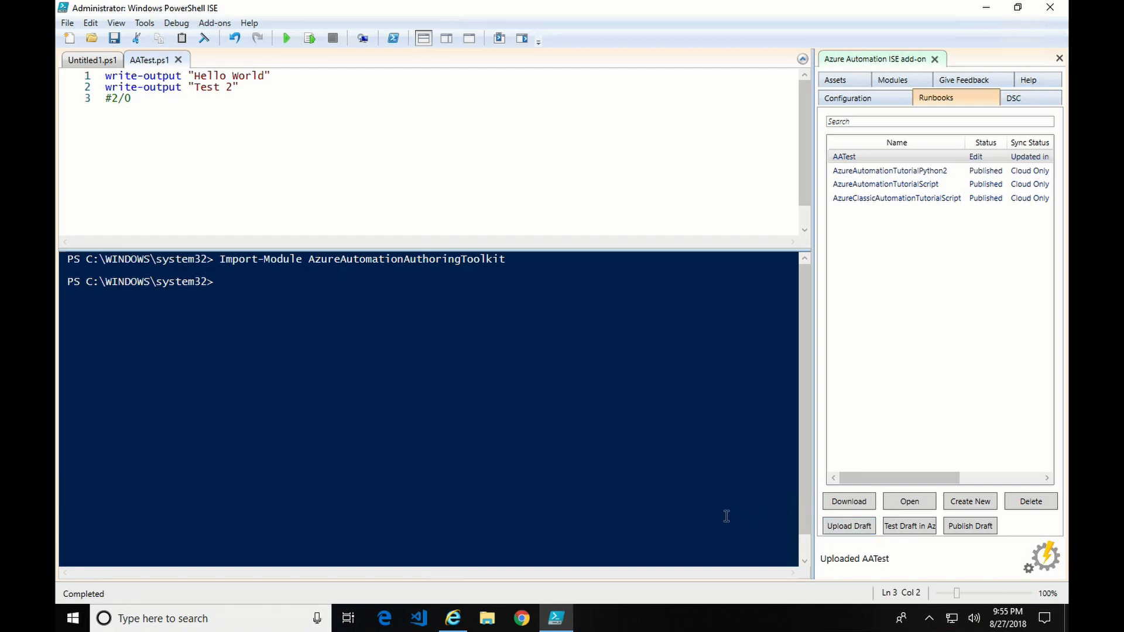
{"action": "left_click", "coordinate": [453, 619]}
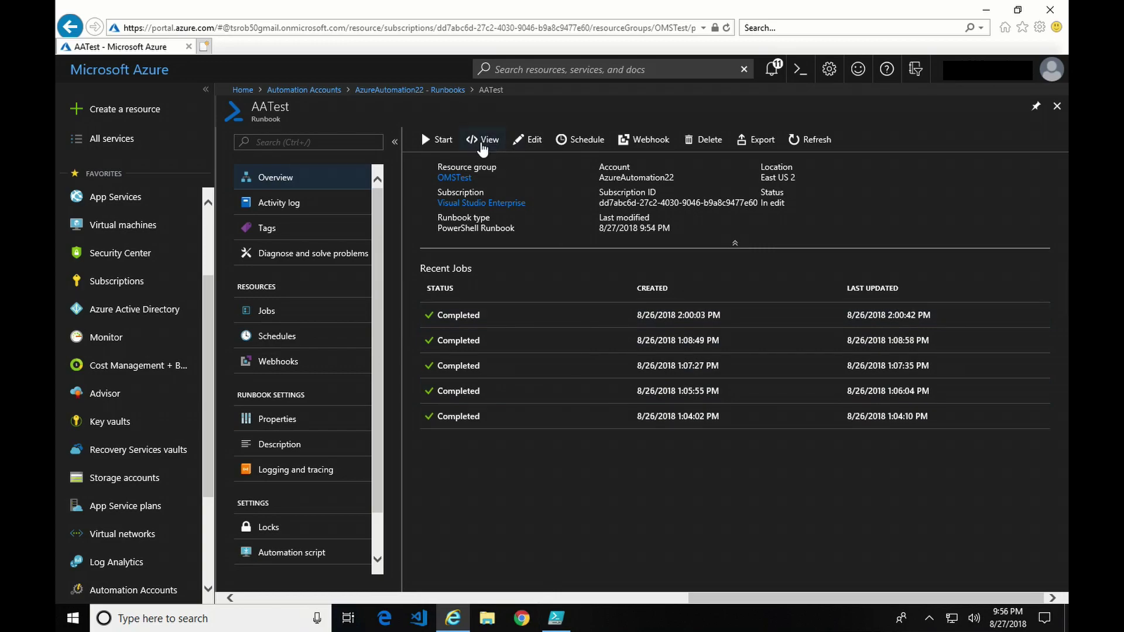
{"action": "left_click", "coordinate": [484, 140]}
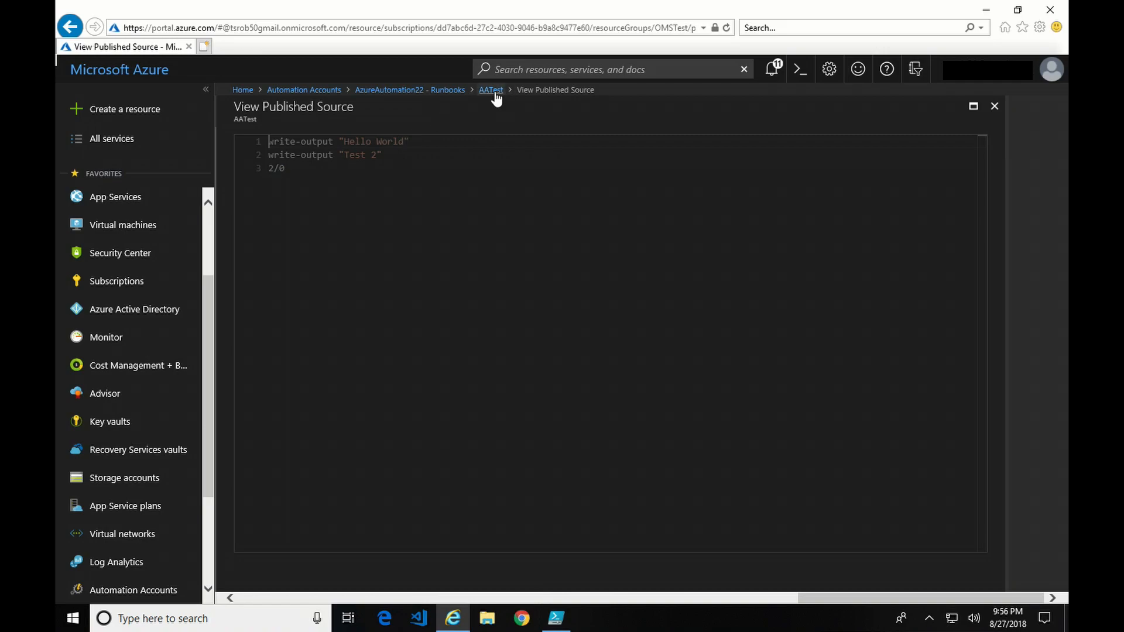
{"action": "left_click", "coordinate": [490, 89]}
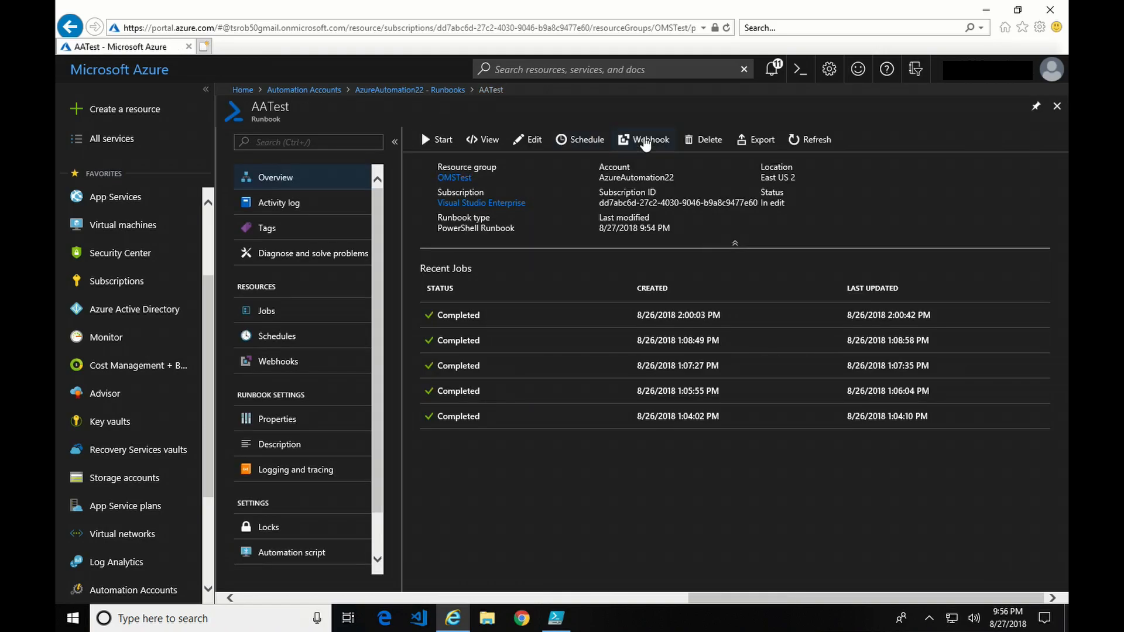
{"action": "left_click", "coordinate": [643, 140]}
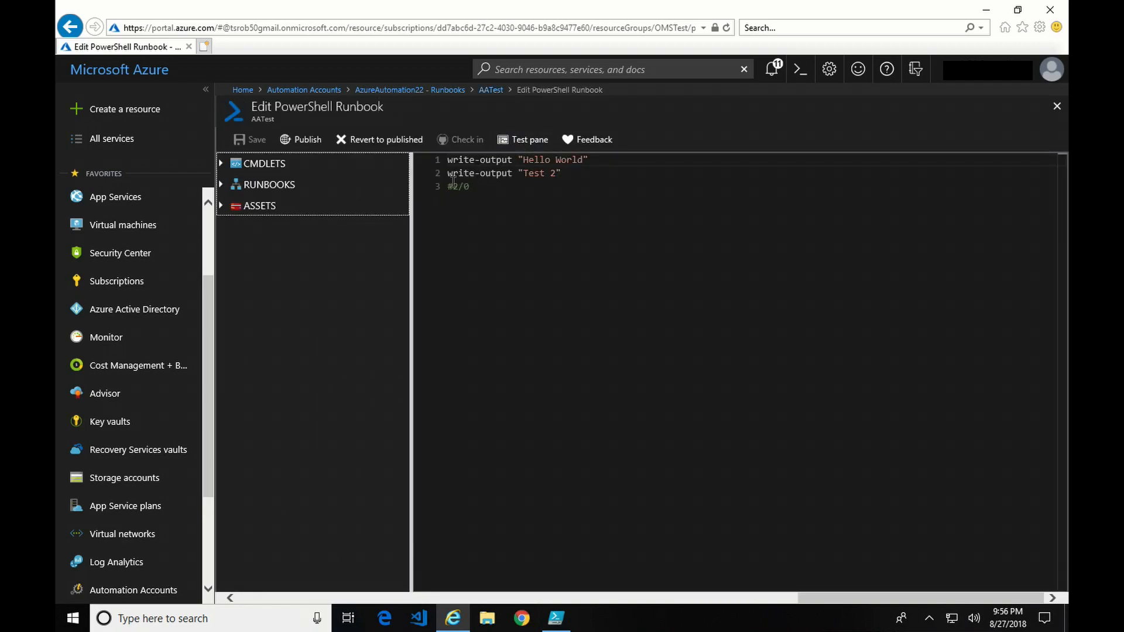
{"action": "mouse_move", "coordinate": [502, 139]}
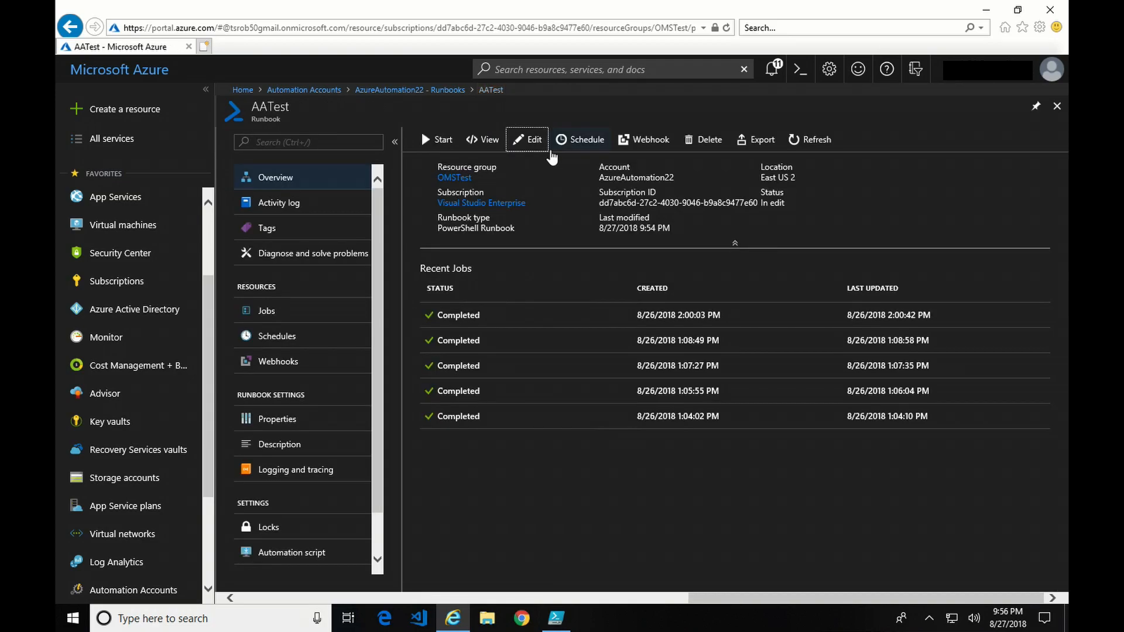
{"action": "mouse_move", "coordinate": [654, 167]}
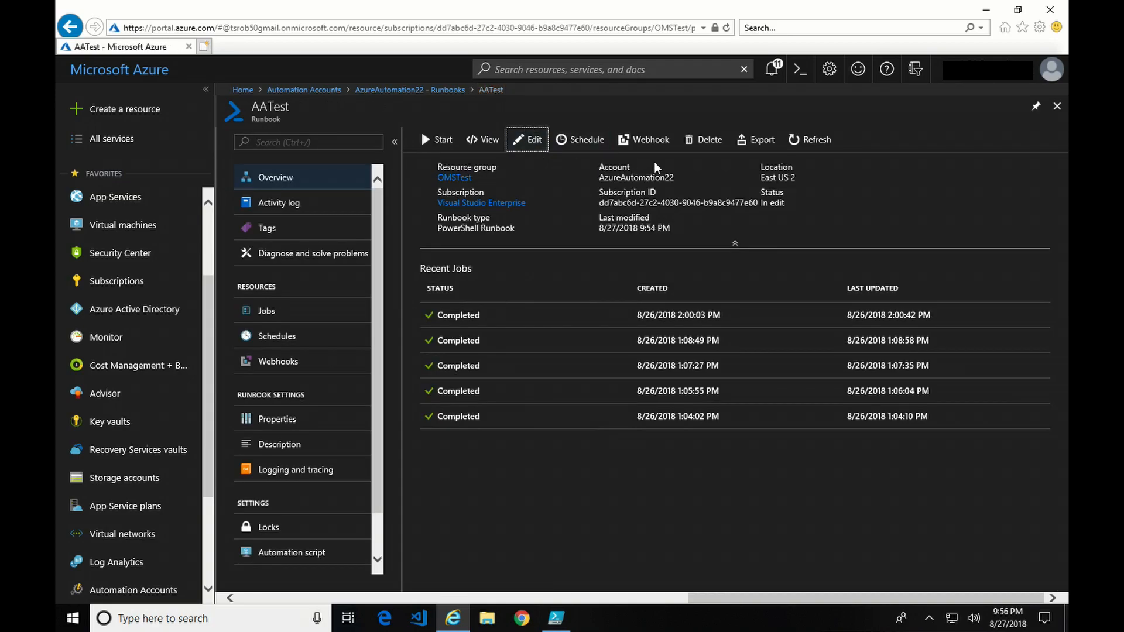
{"action": "mouse_move", "coordinate": [574, 593]}
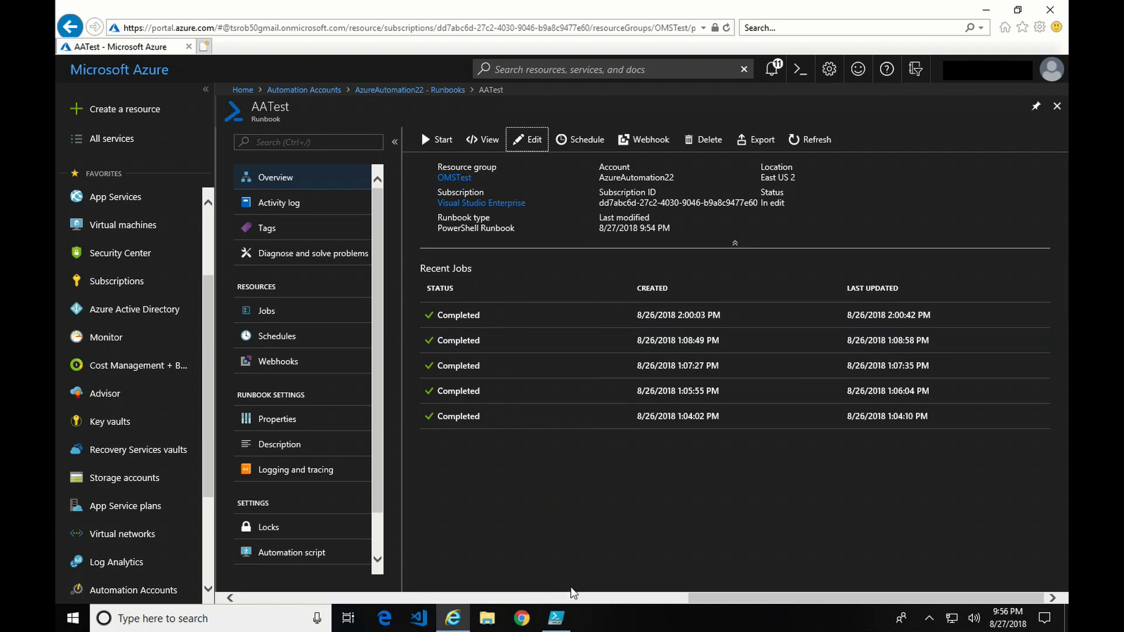
{"action": "left_click", "coordinate": [555, 618]}
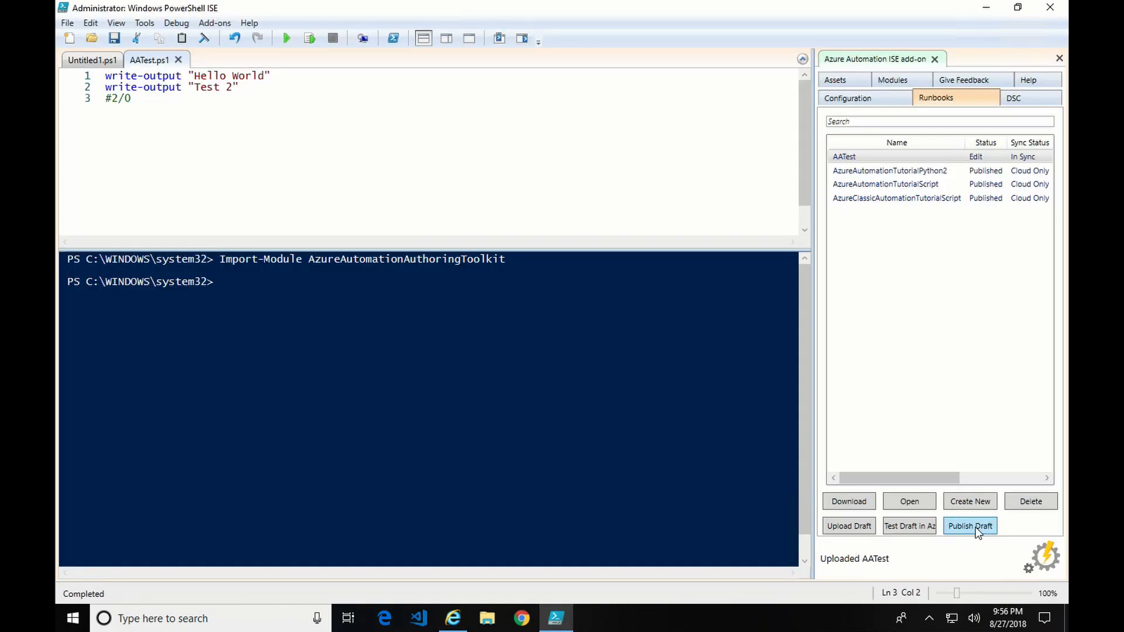
{"action": "mouse_move", "coordinate": [962, 532]}
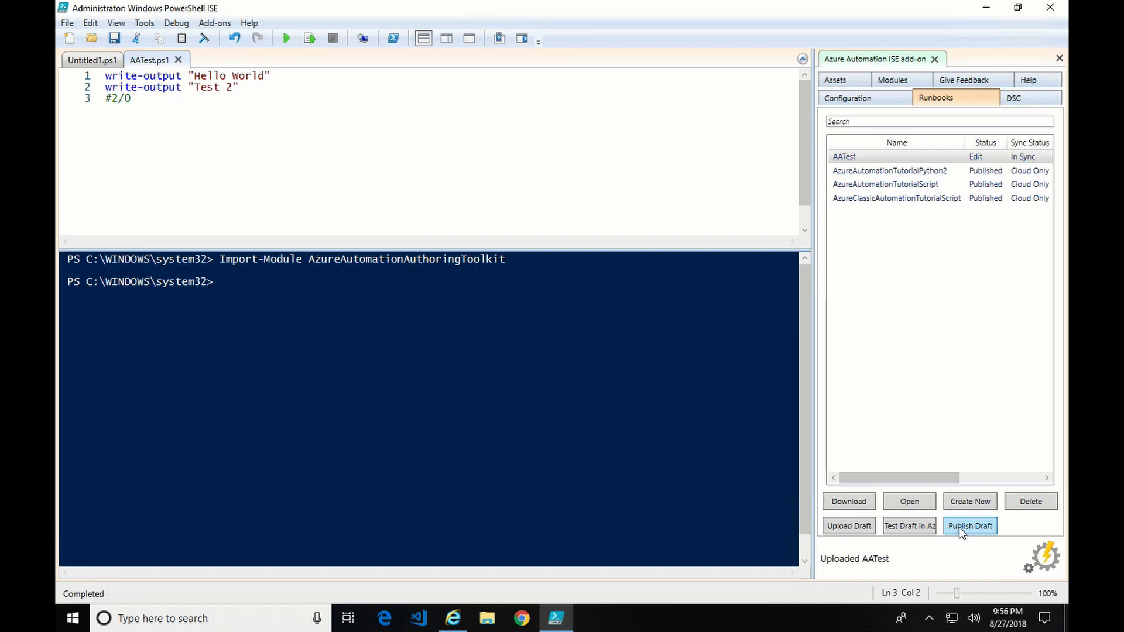
Publish the AATest draft and confirm its Published status in the Azure portal
{"action": "left_click", "coordinate": [969, 526]}
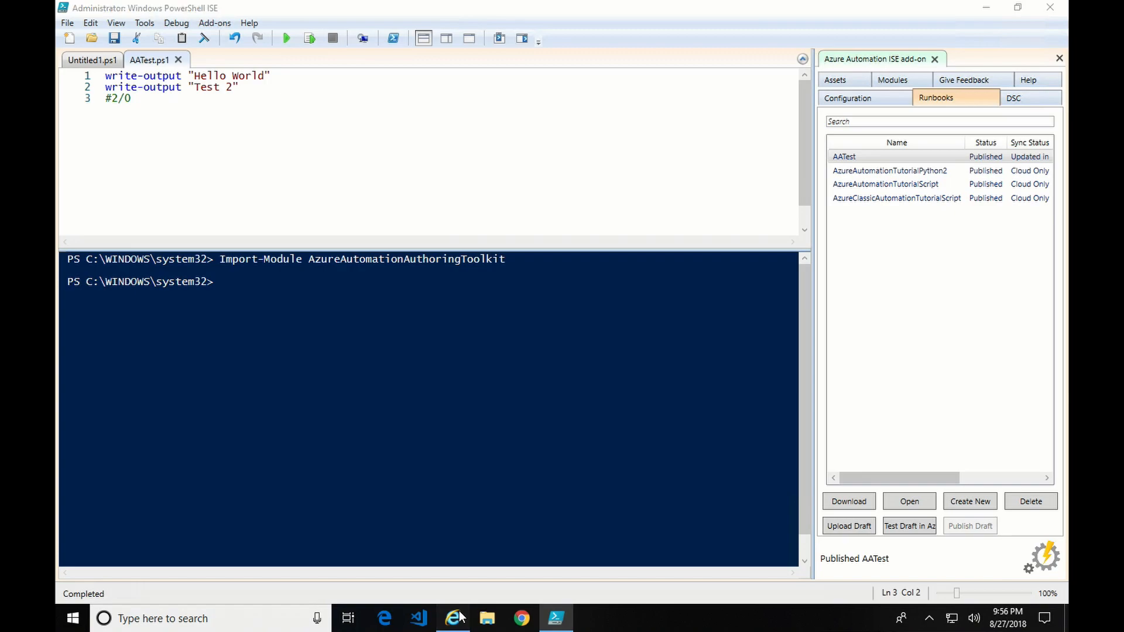
{"action": "left_click", "coordinate": [452, 618]}
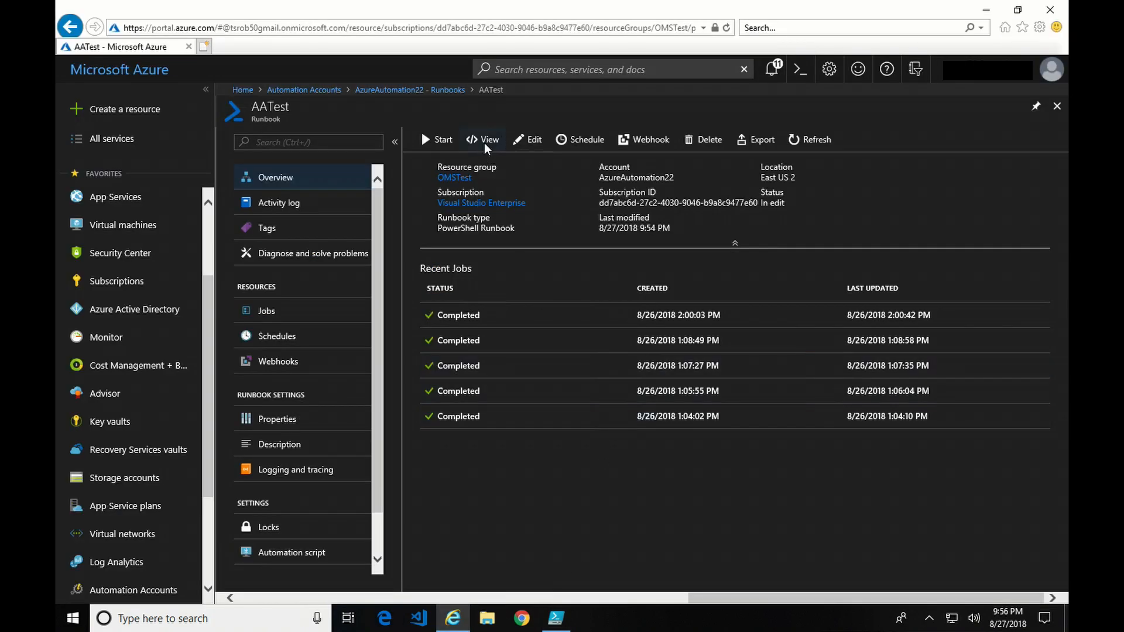
{"action": "left_click", "coordinate": [489, 140]}
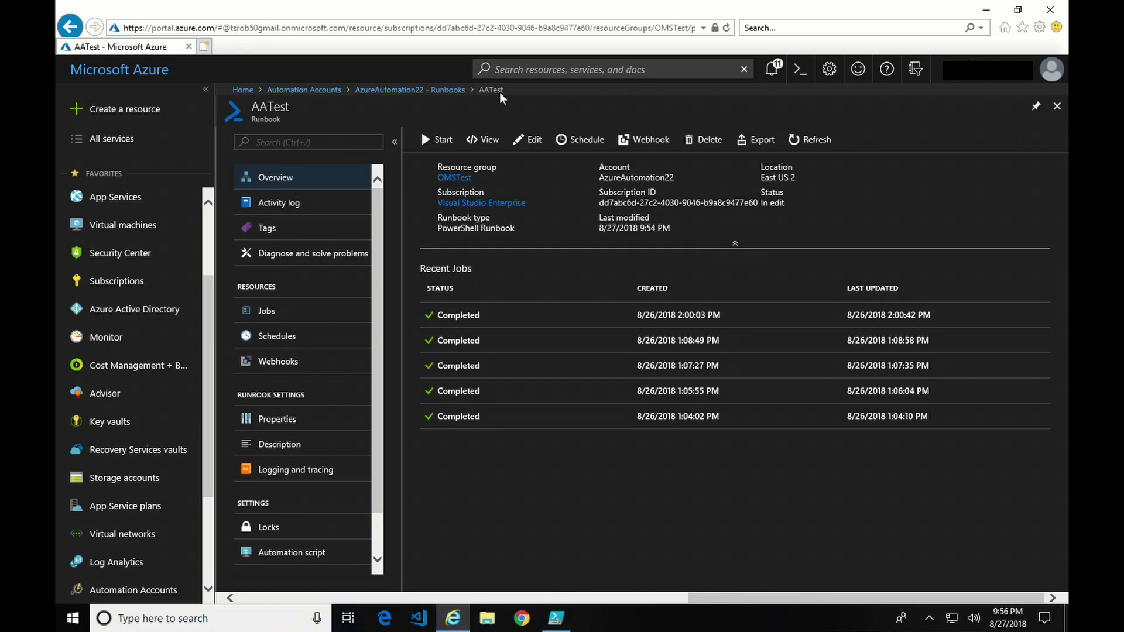
{"action": "left_click", "coordinate": [556, 618]}
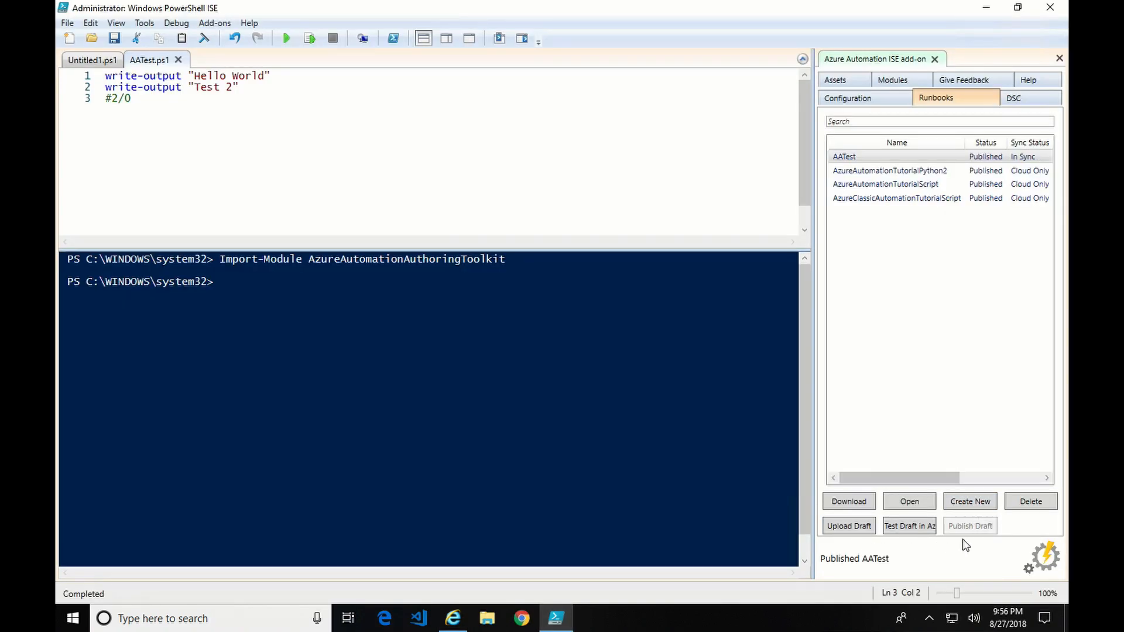
{"action": "mouse_move", "coordinate": [1034, 495]}
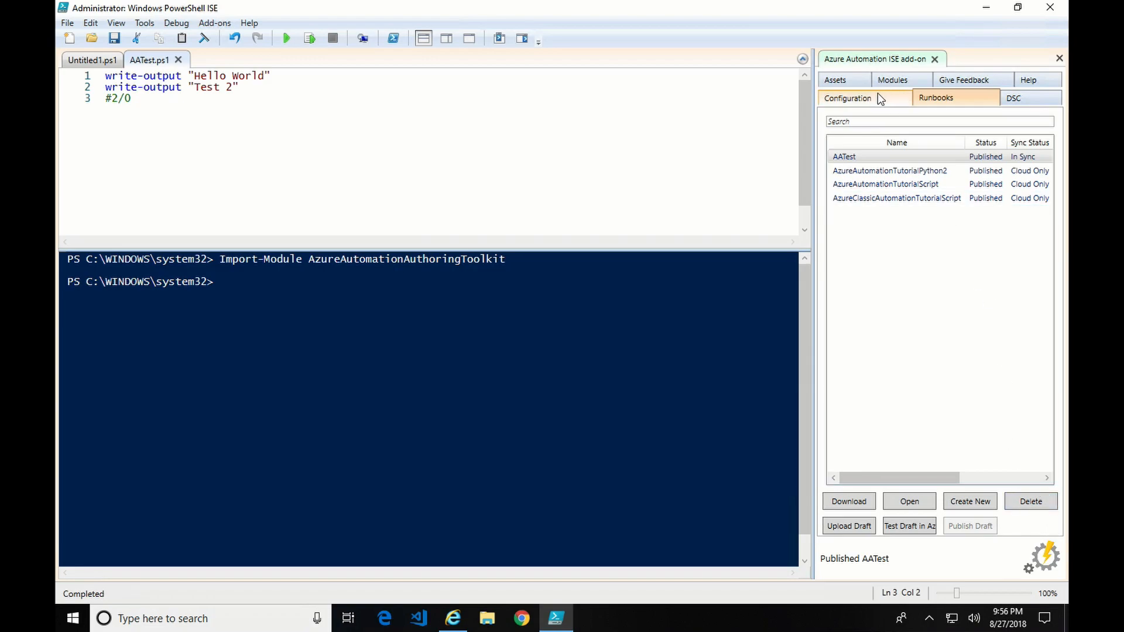
Review the add-on's DSC, Assets and Modules lists, then return to Runbooks
{"action": "left_click", "coordinate": [1007, 99]}
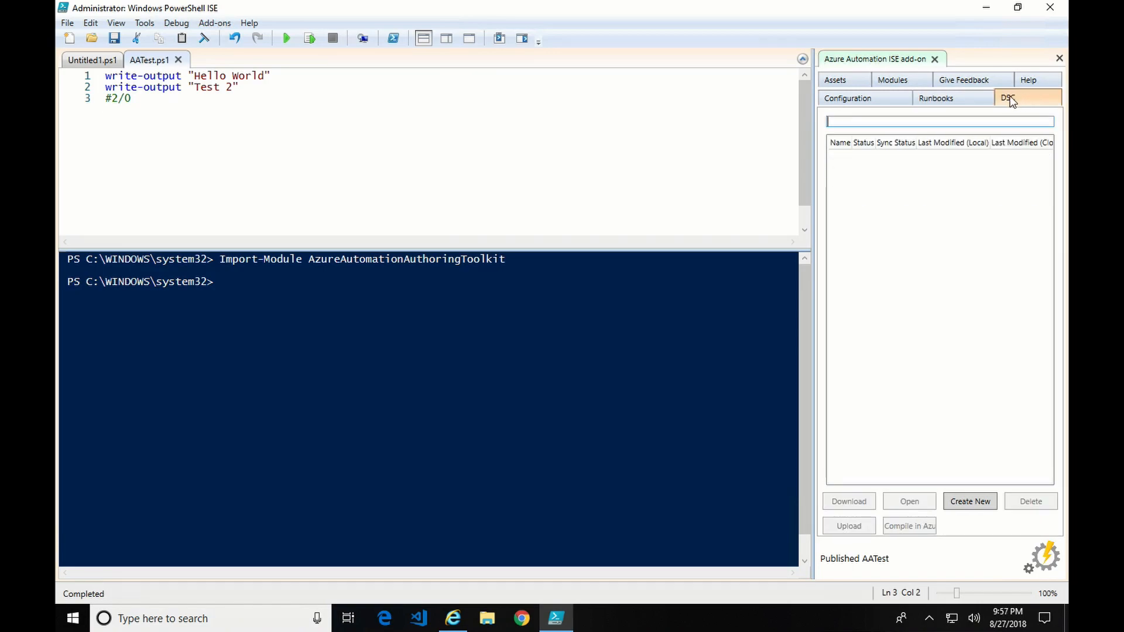
{"action": "mouse_move", "coordinate": [1018, 100]}
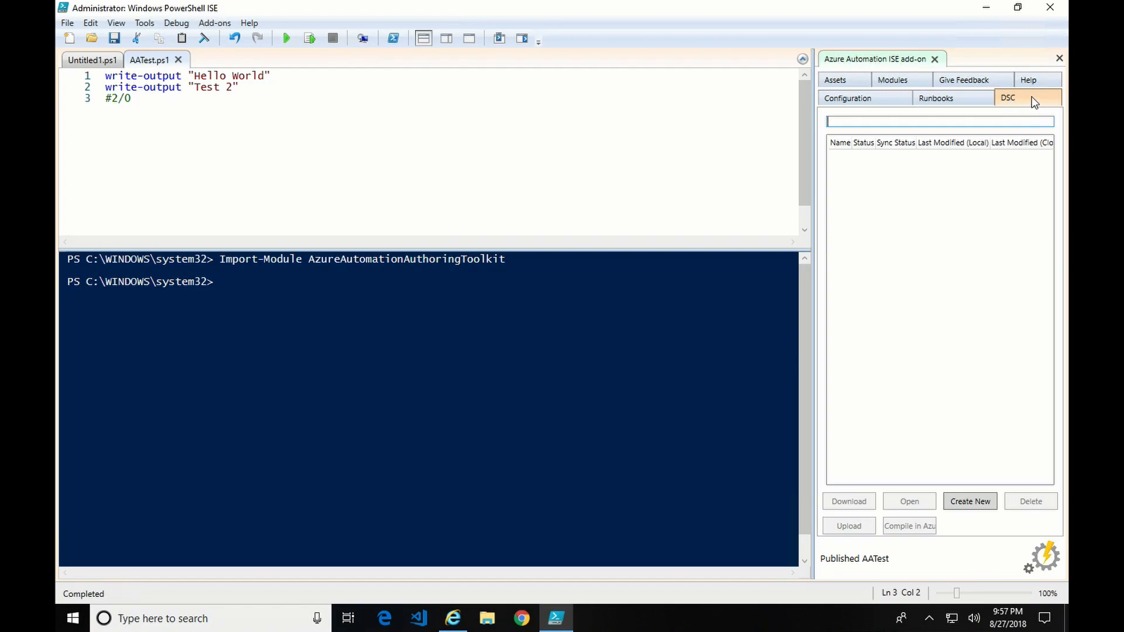
{"action": "left_click", "coordinate": [834, 80]}
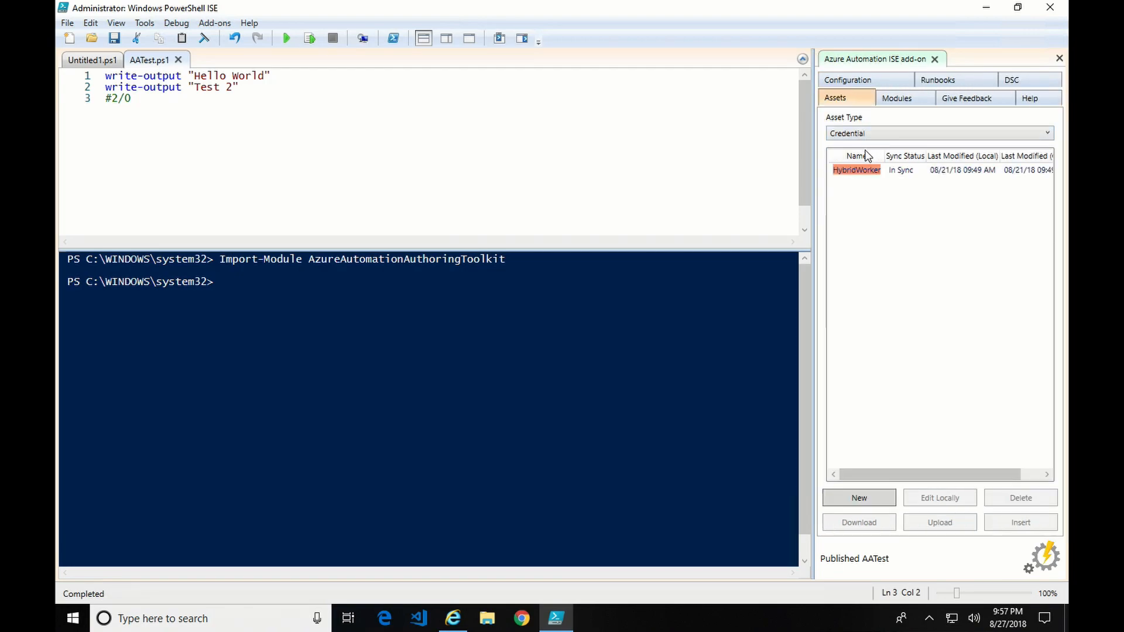
{"action": "mouse_move", "coordinate": [900, 162]}
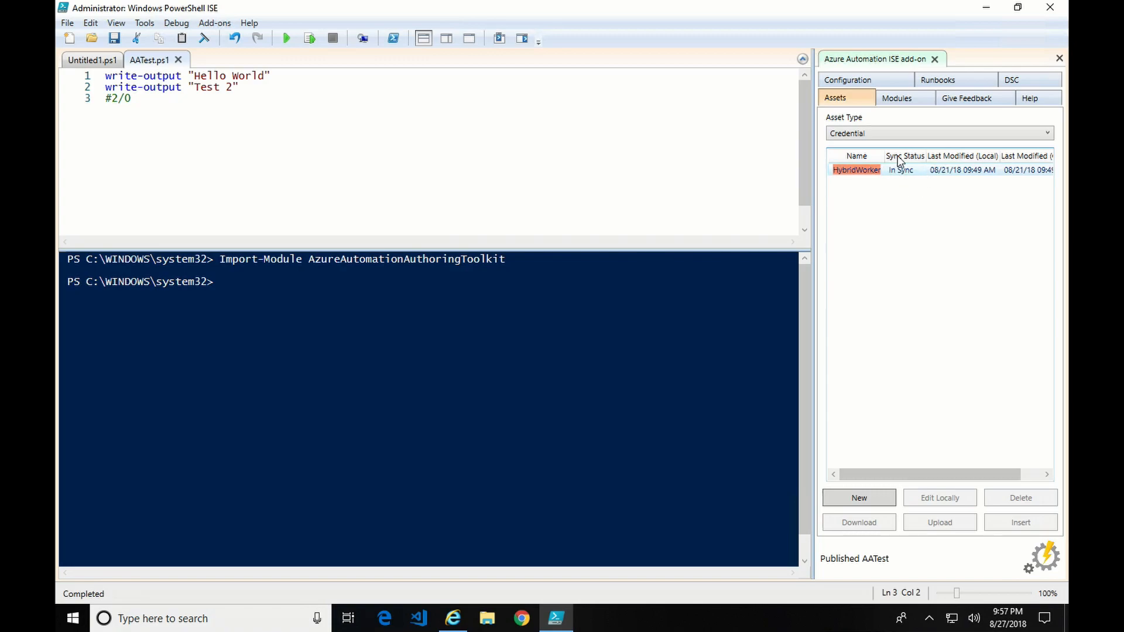
{"action": "mouse_move", "coordinate": [901, 111]}
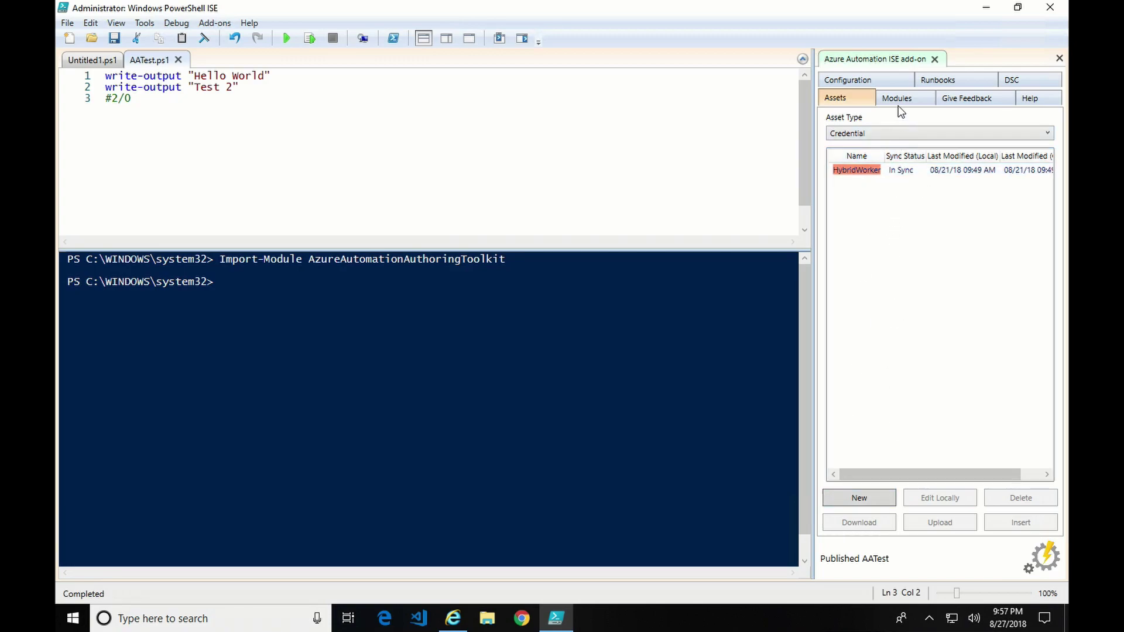
{"action": "left_click", "coordinate": [897, 98]}
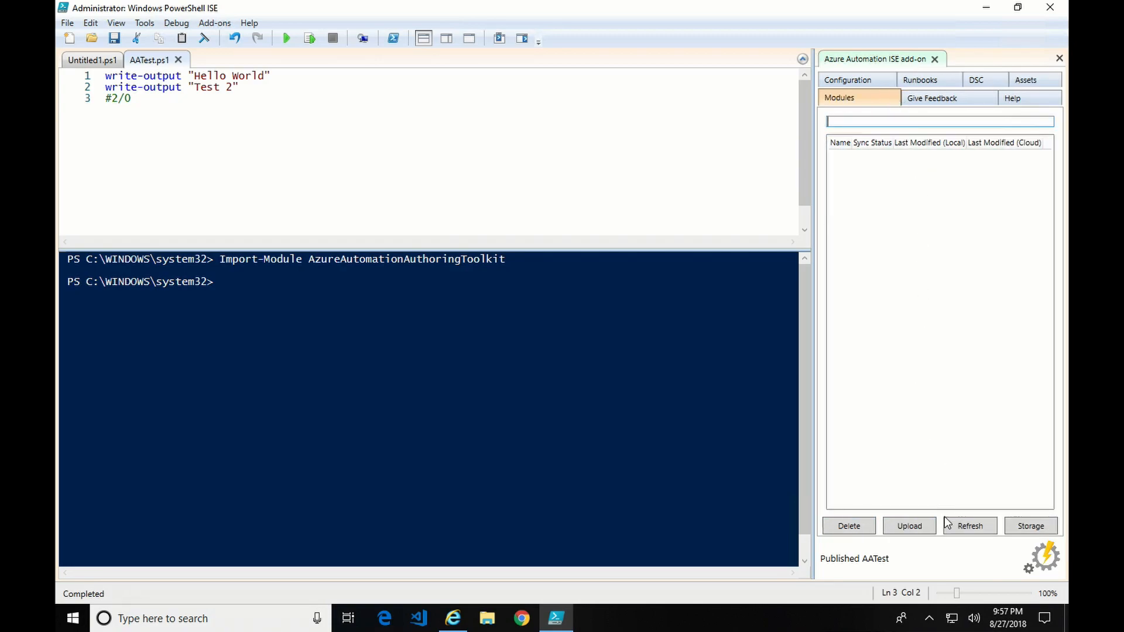
{"action": "mouse_move", "coordinate": [844, 96]}
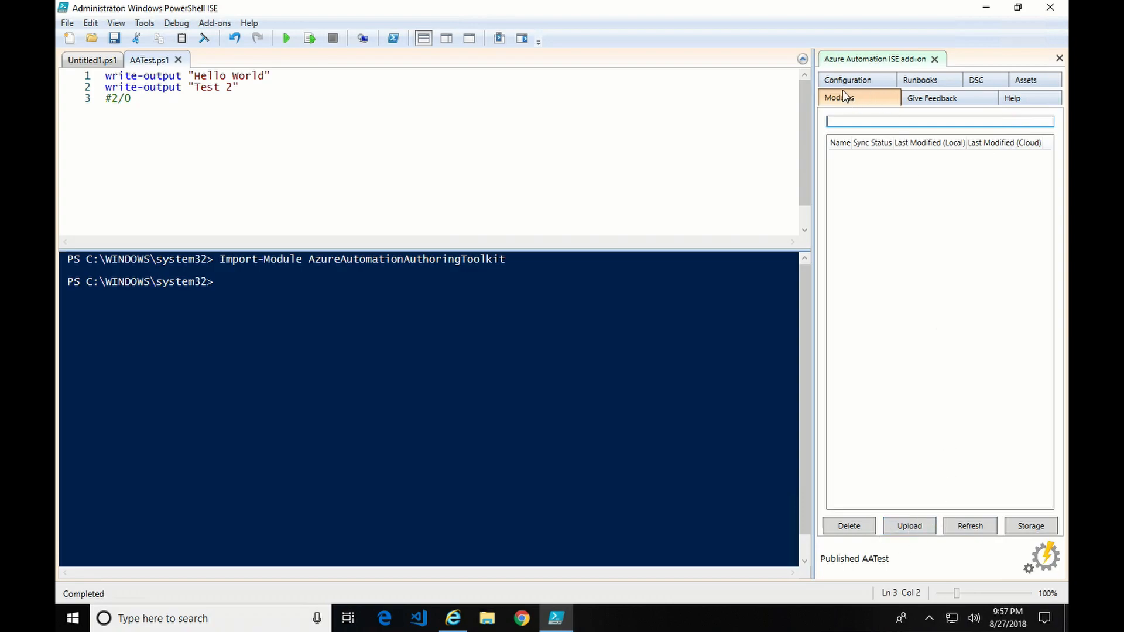
{"action": "left_click", "coordinate": [936, 97]}
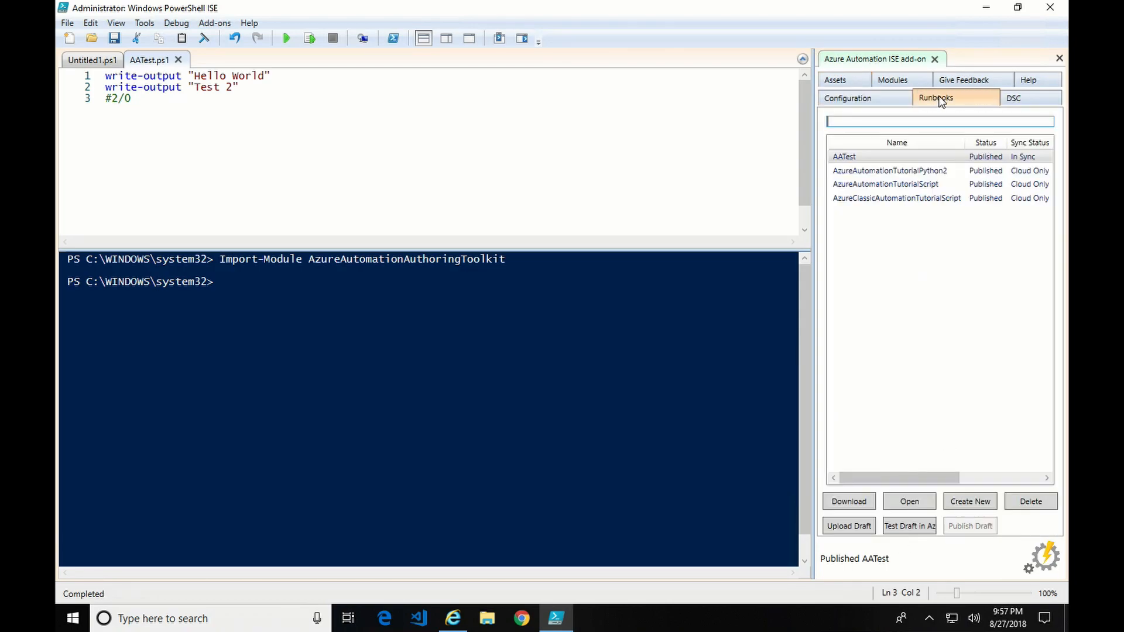
{"action": "mouse_move", "coordinate": [849, 525]}
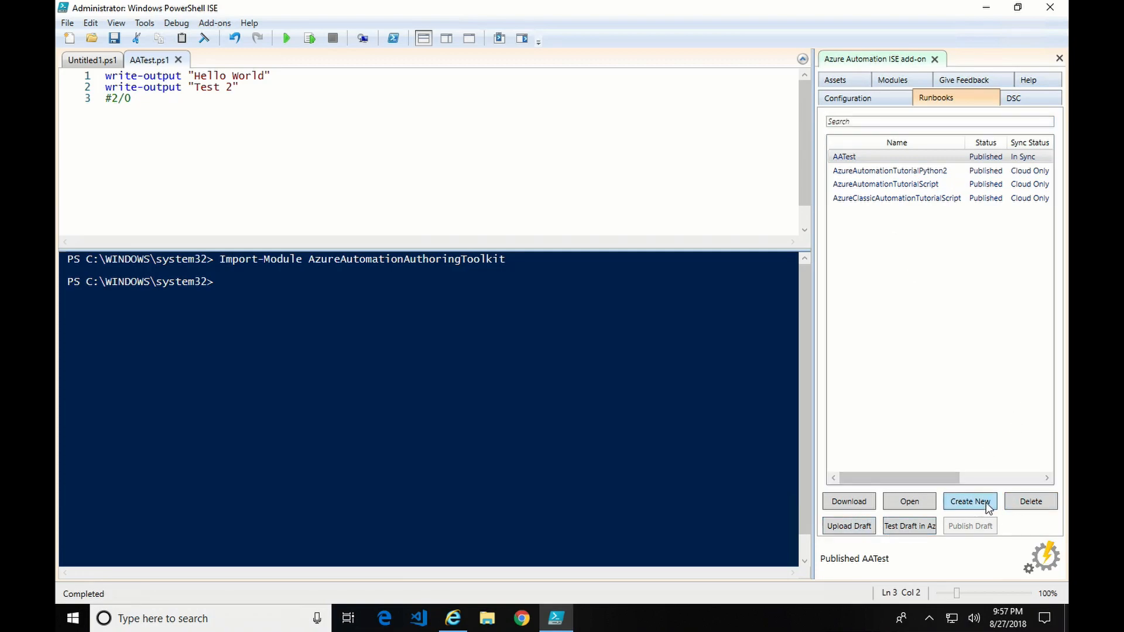
Create a new script runbook AATest2 containing the line write-output "Test2"
{"action": "left_click", "coordinate": [970, 501]}
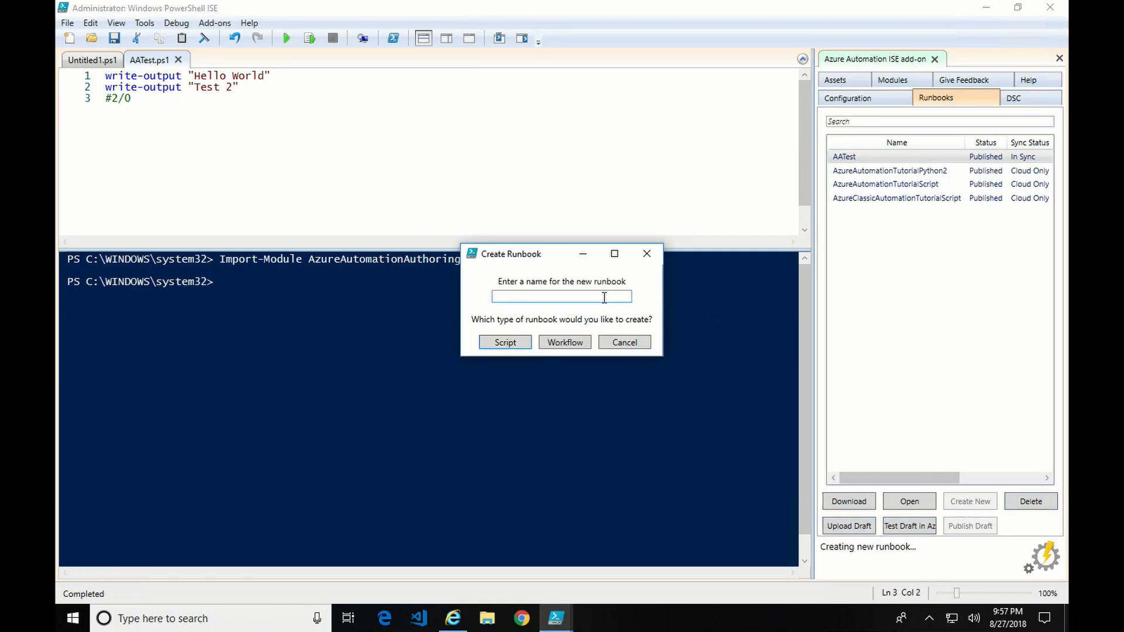
{"action": "type", "text": "AATest"}
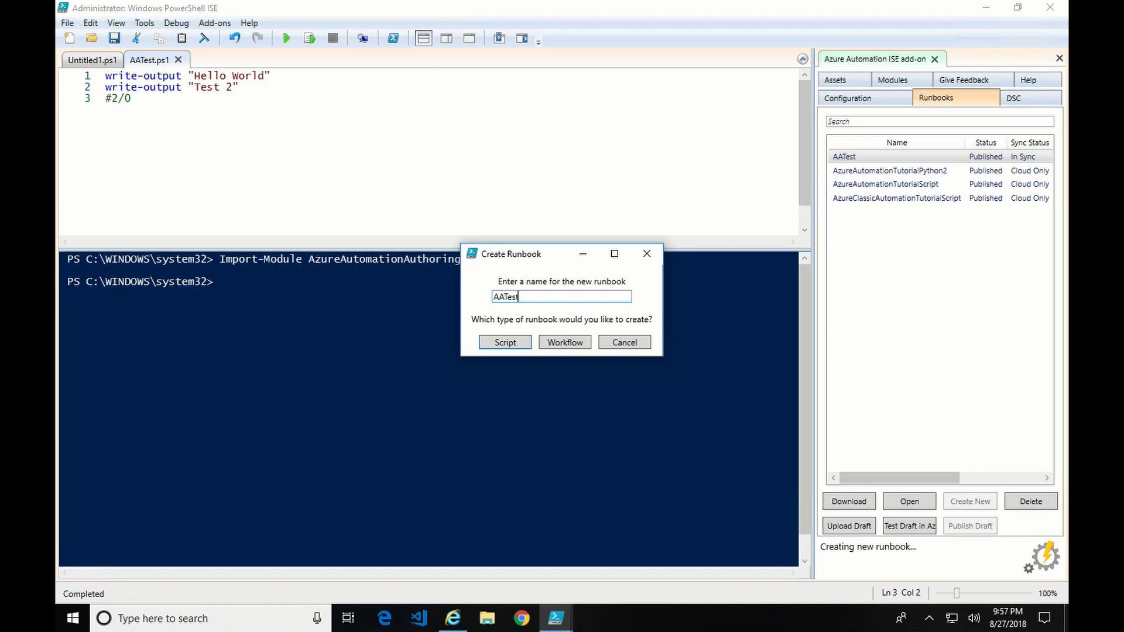
{"action": "type", "text": "2"}
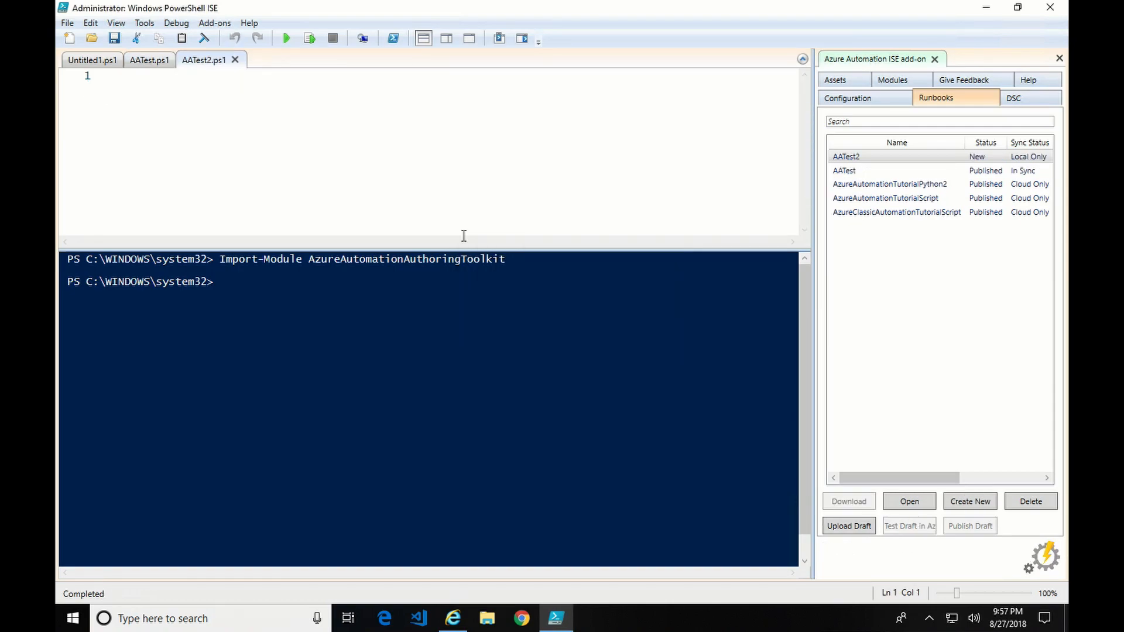
{"action": "type", "text": "write"}
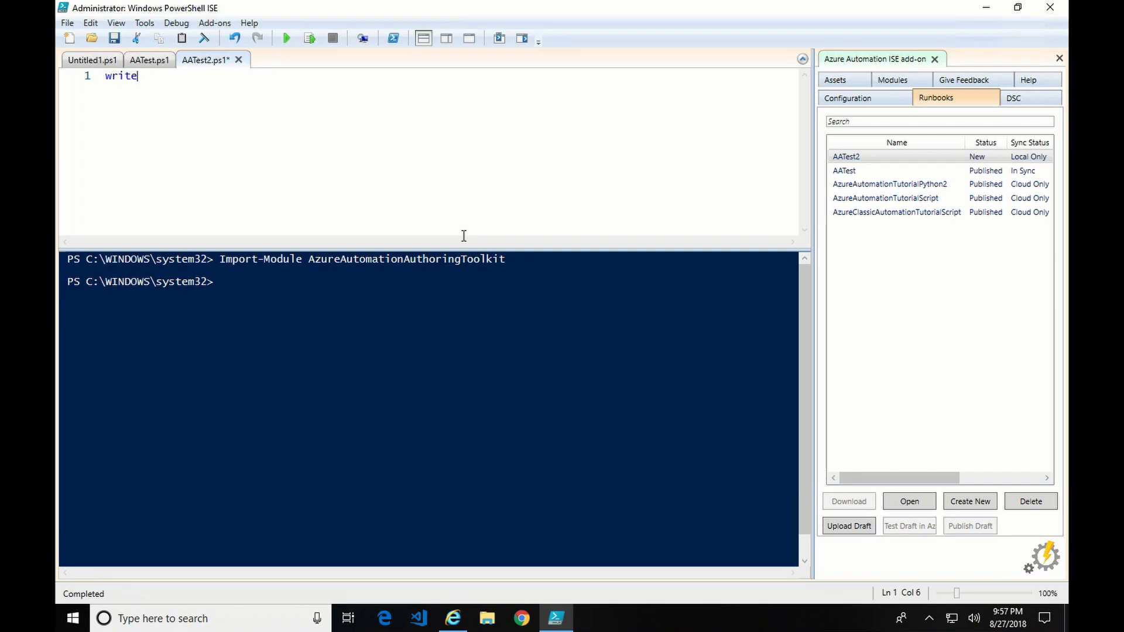
{"action": "type", "text": "-output"}
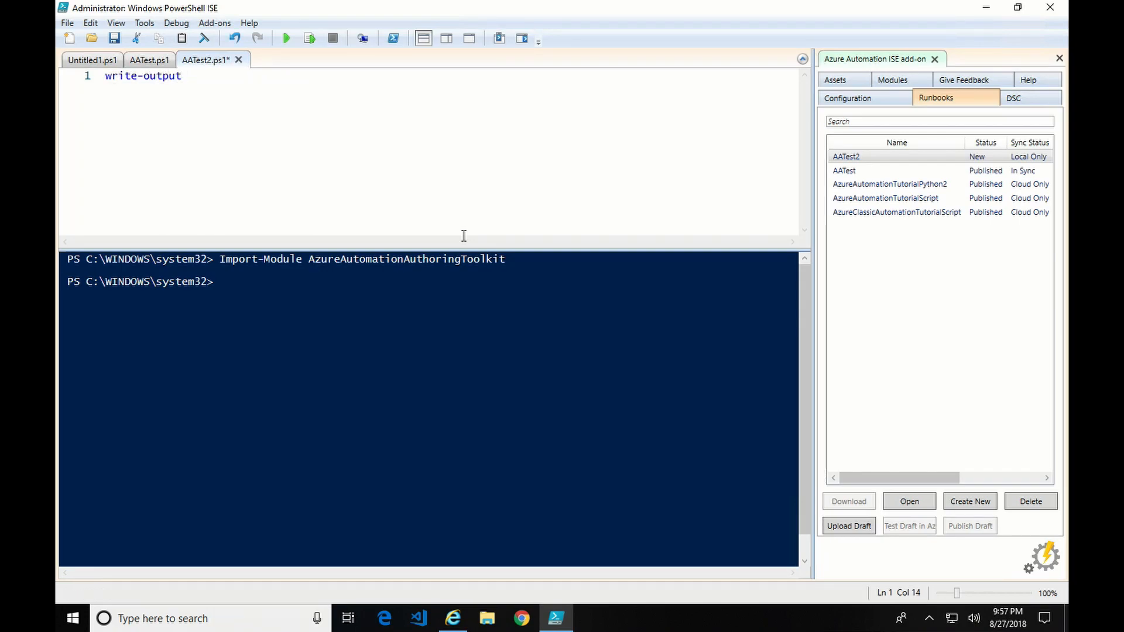
{"action": "type", "text": "\"Test2"}
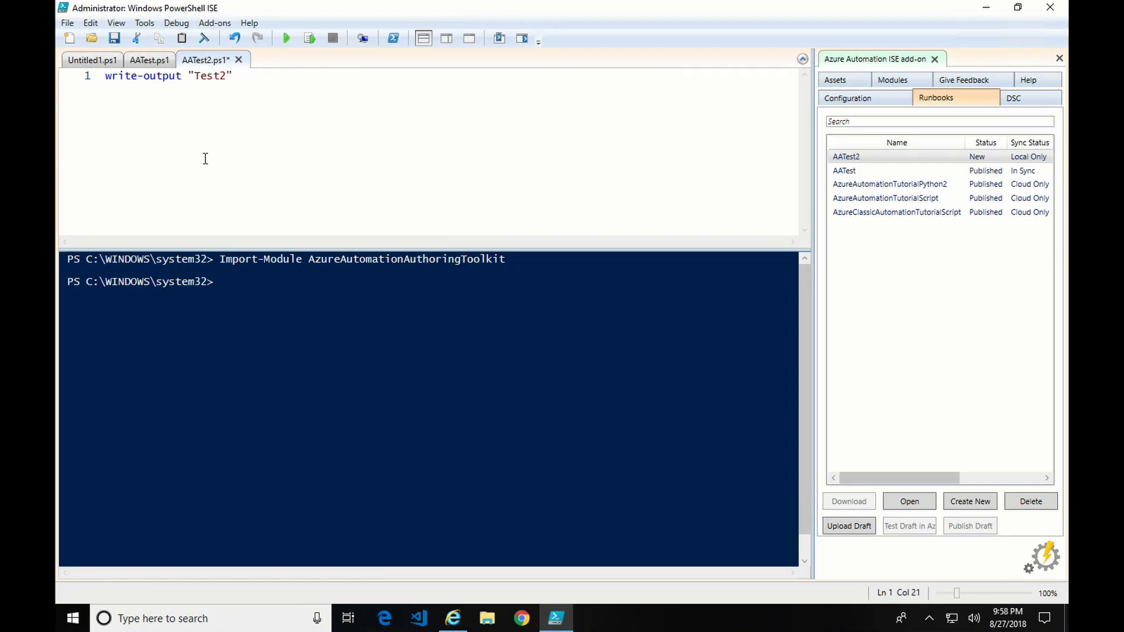
{"action": "mouse_move", "coordinate": [857, 378]}
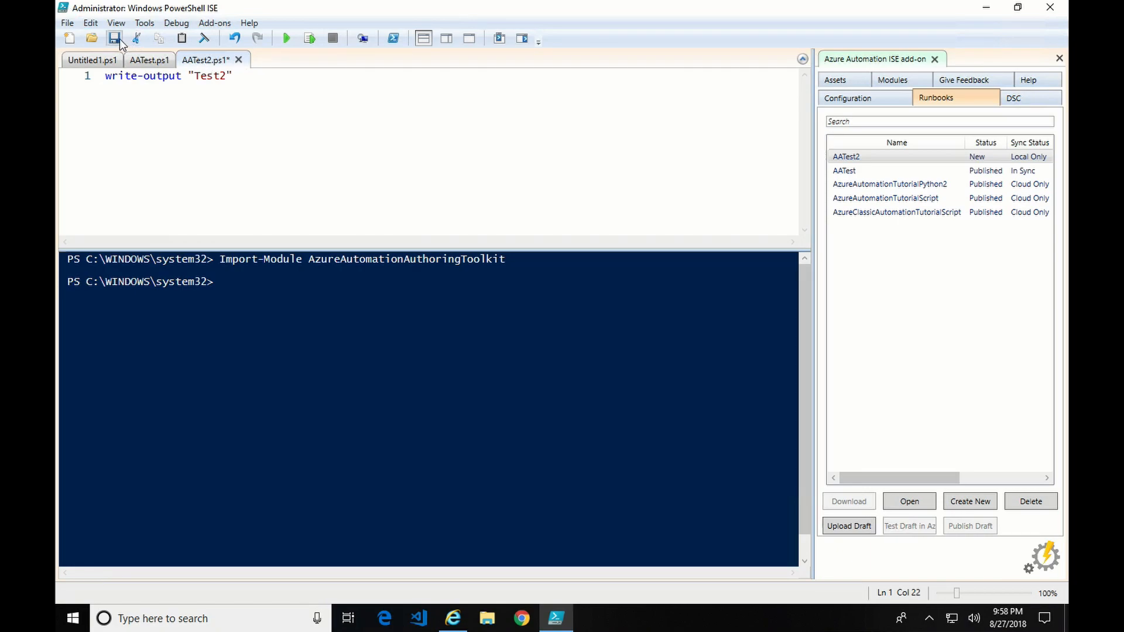
Save and upload AATest2, run its test job in Azure, then publish the draft
{"action": "left_click", "coordinate": [115, 38]}
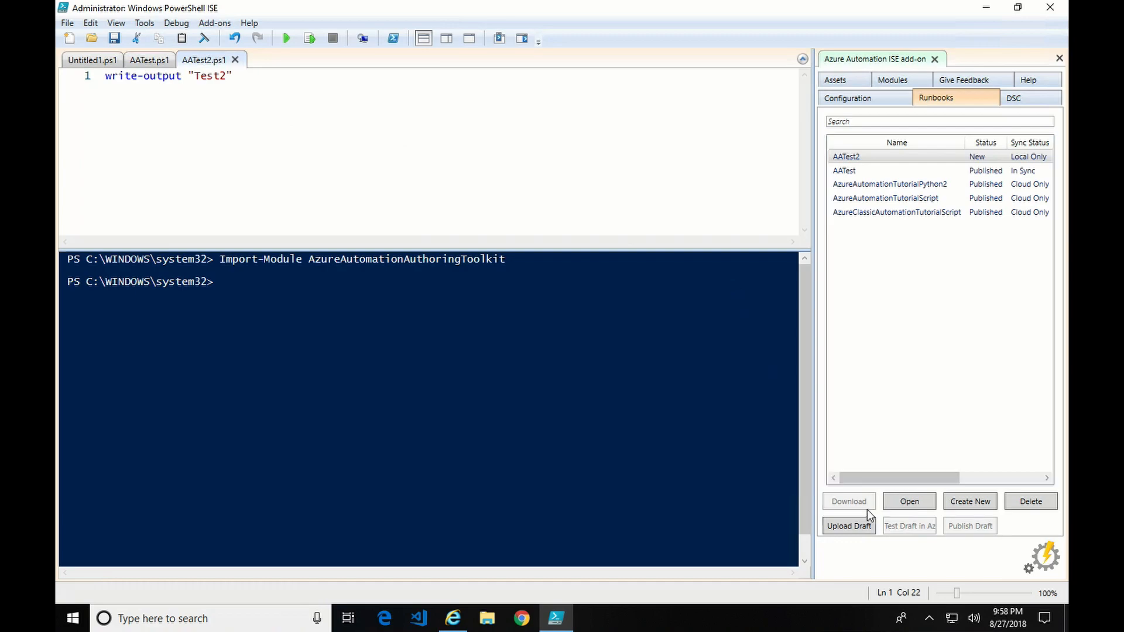
{"action": "left_click", "coordinate": [848, 526]}
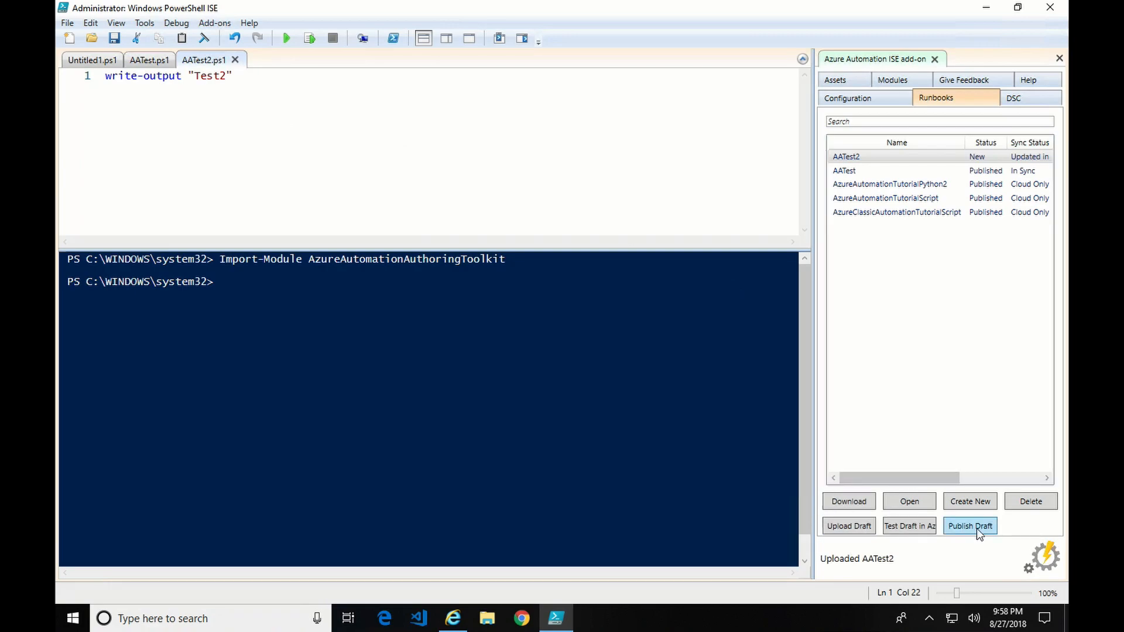
{"action": "left_click", "coordinate": [909, 525]}
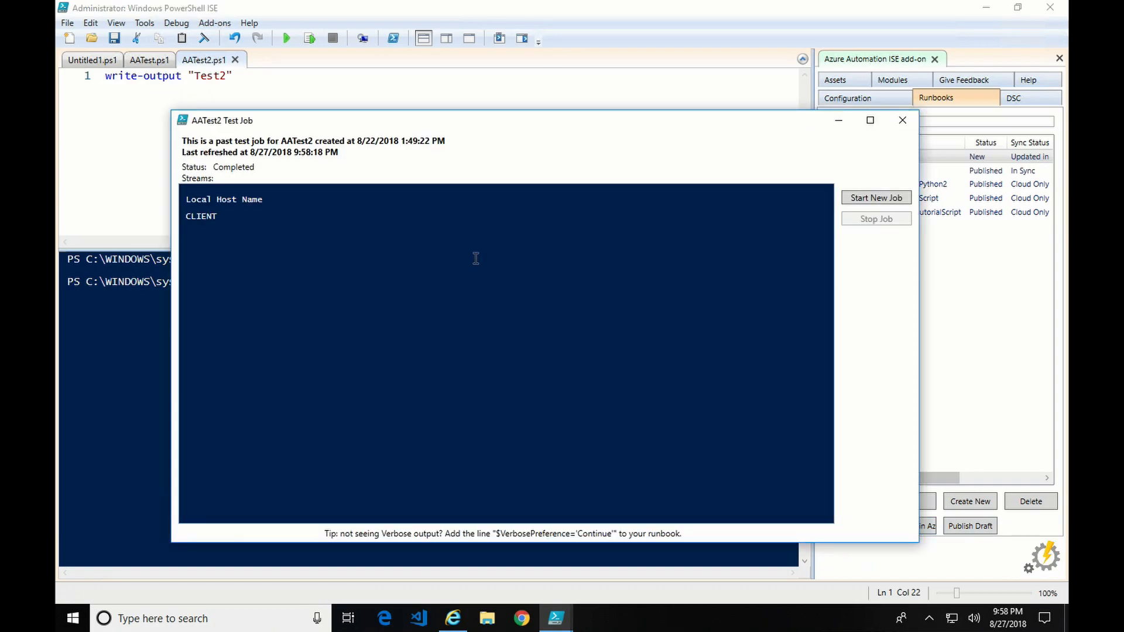
{"action": "left_click", "coordinate": [875, 198]}
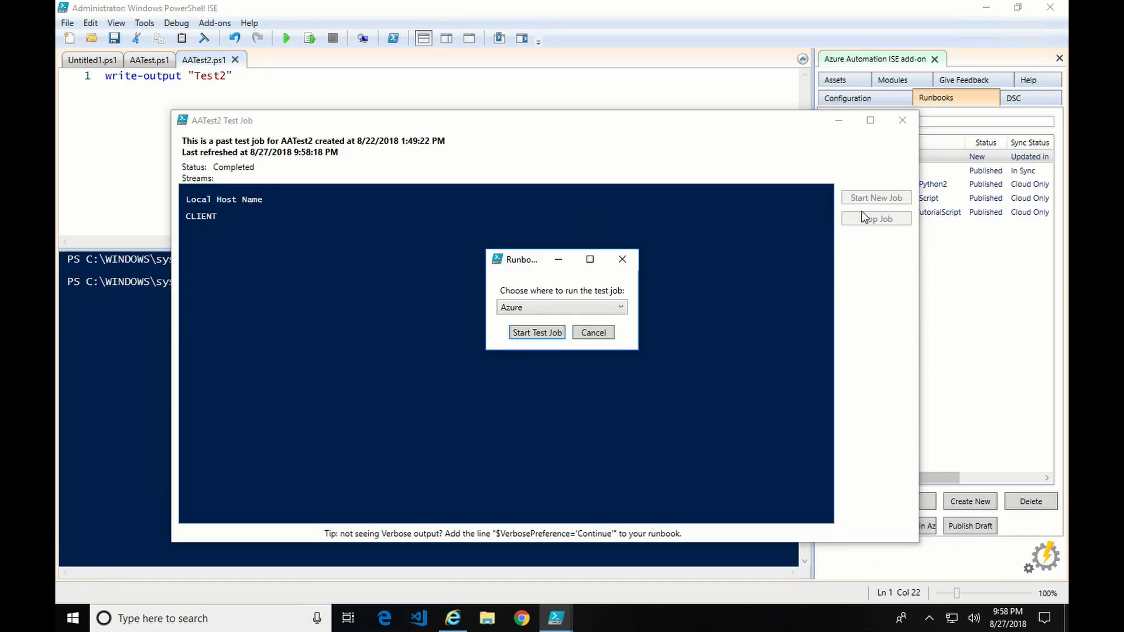
{"action": "left_click", "coordinate": [537, 332]}
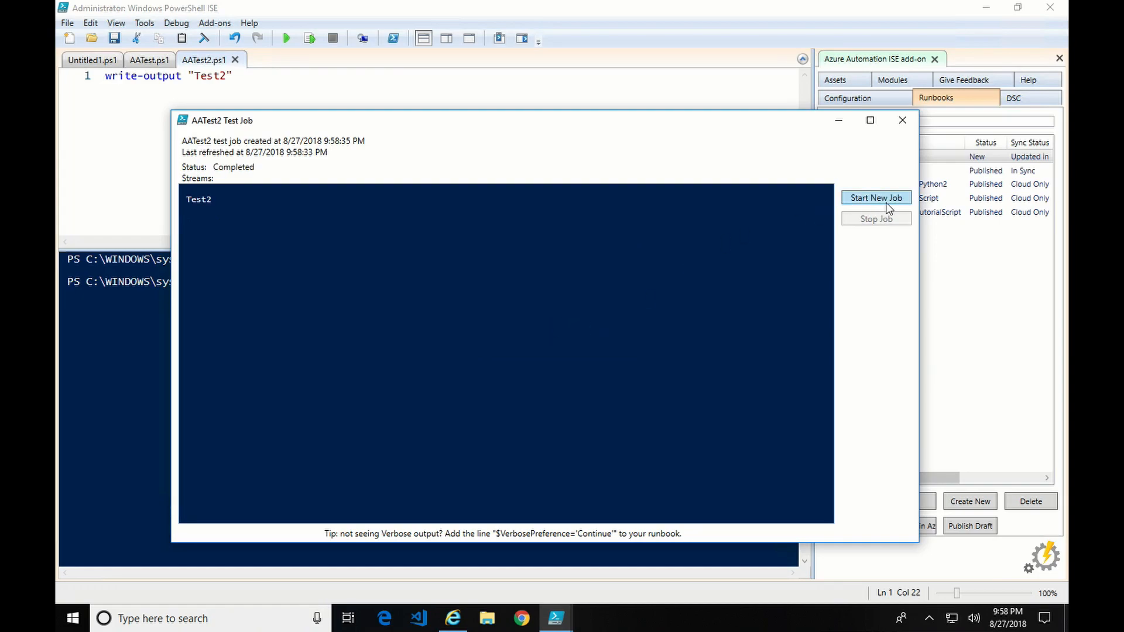
{"action": "left_click", "coordinate": [903, 120]}
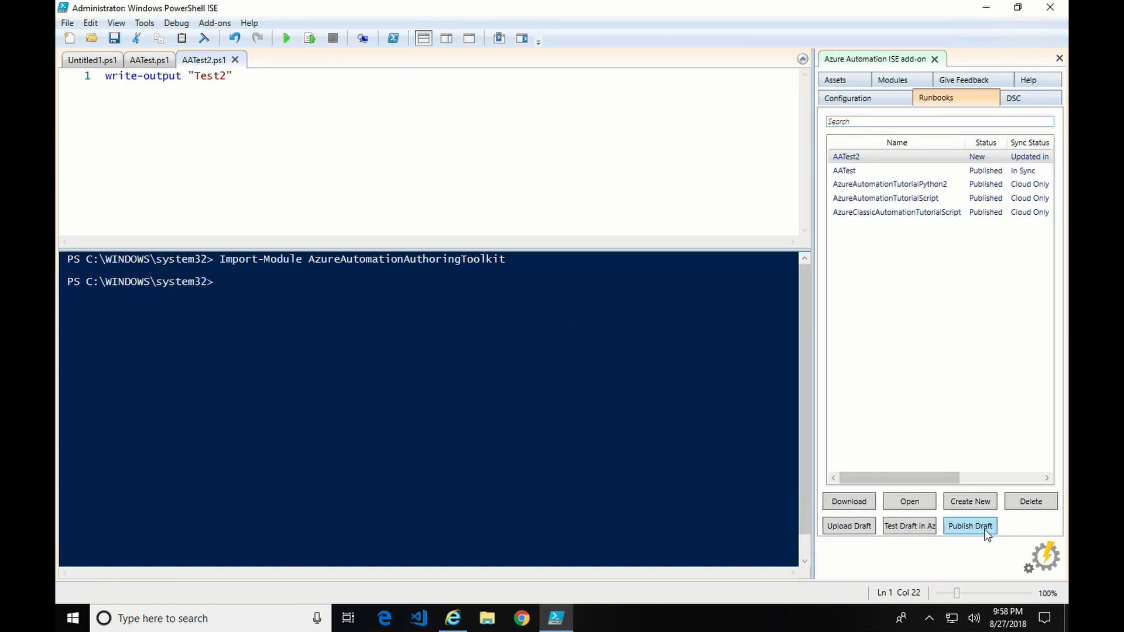
{"action": "left_click", "coordinate": [970, 526]}
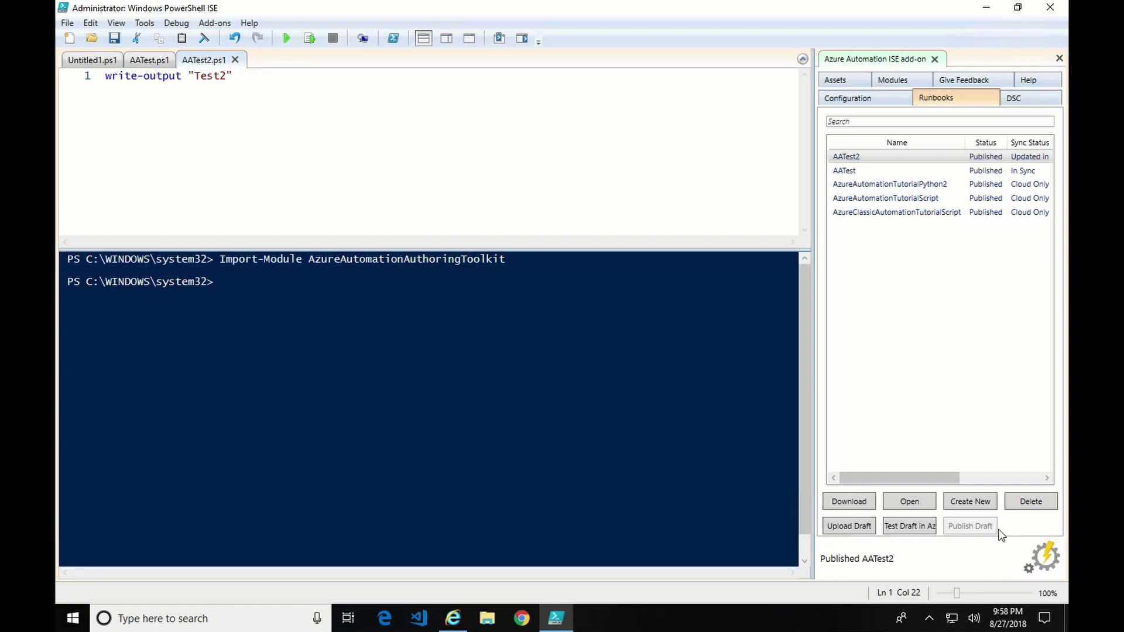
{"action": "mouse_move", "coordinate": [988, 531]}
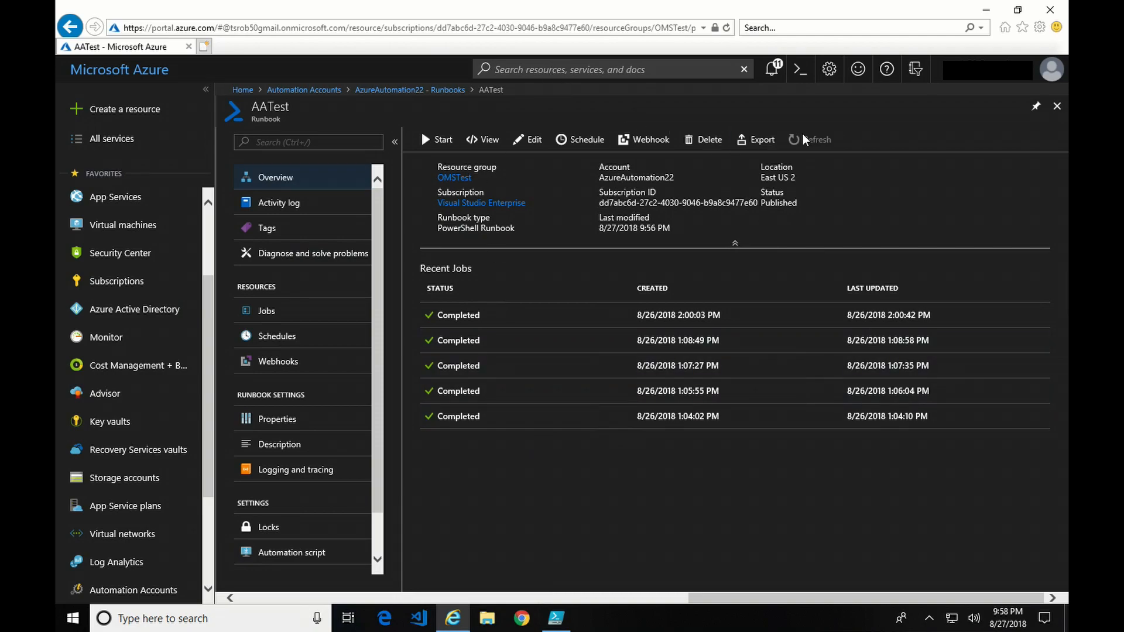
Refresh the Azure runbook list, open published AATest2, then return to PowerShell ISE
{"action": "left_click", "coordinate": [444, 89]}
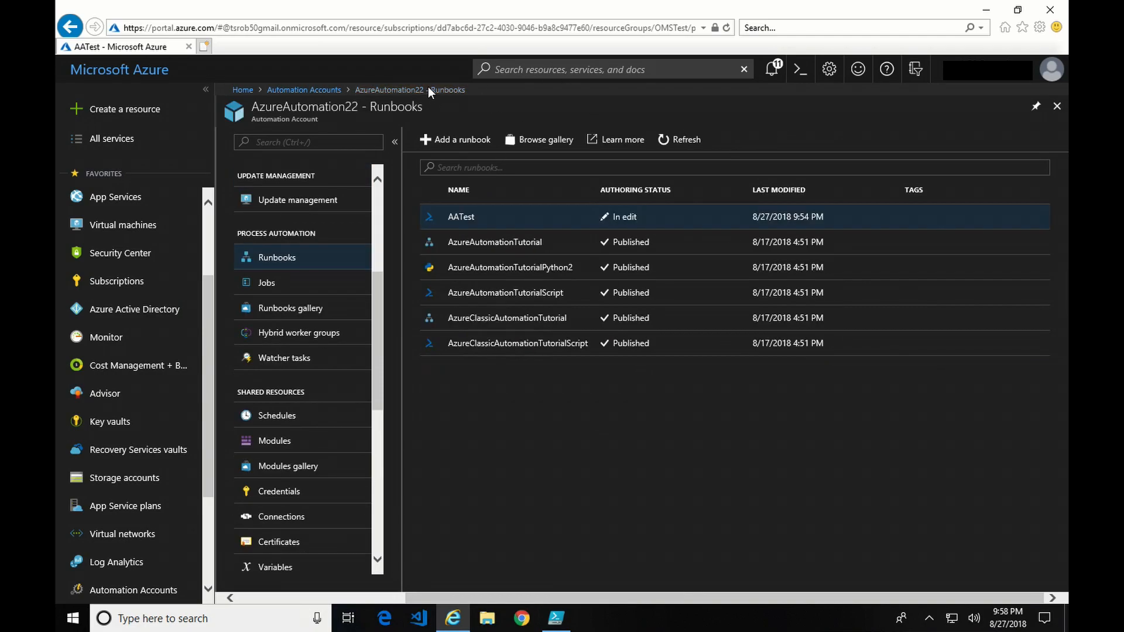
{"action": "left_click", "coordinate": [677, 139]}
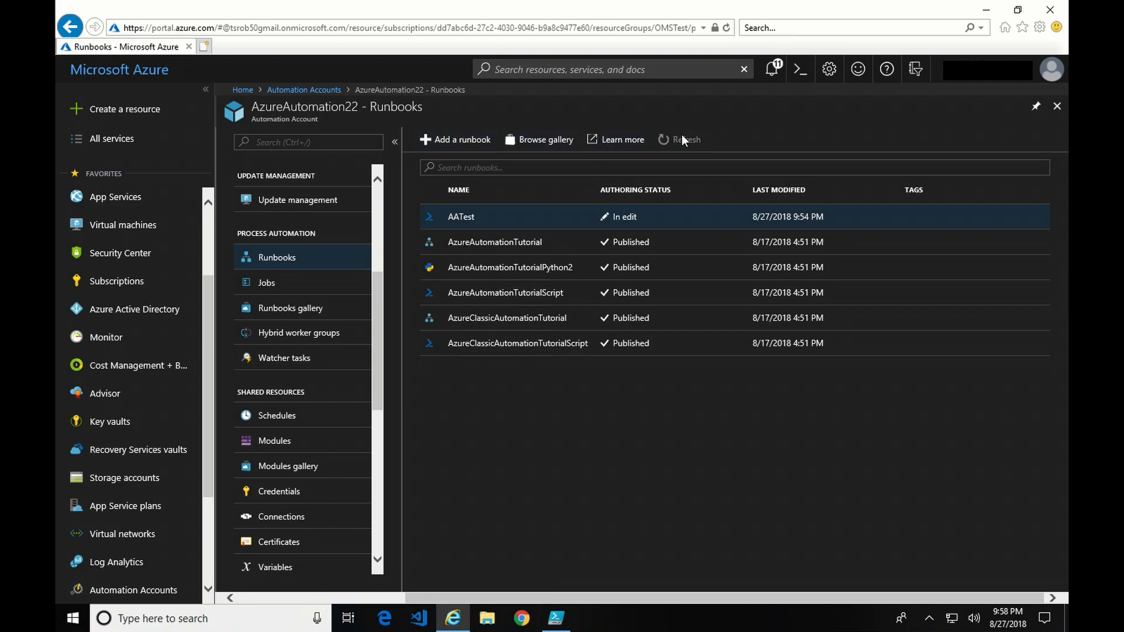
{"action": "left_click", "coordinate": [679, 139]}
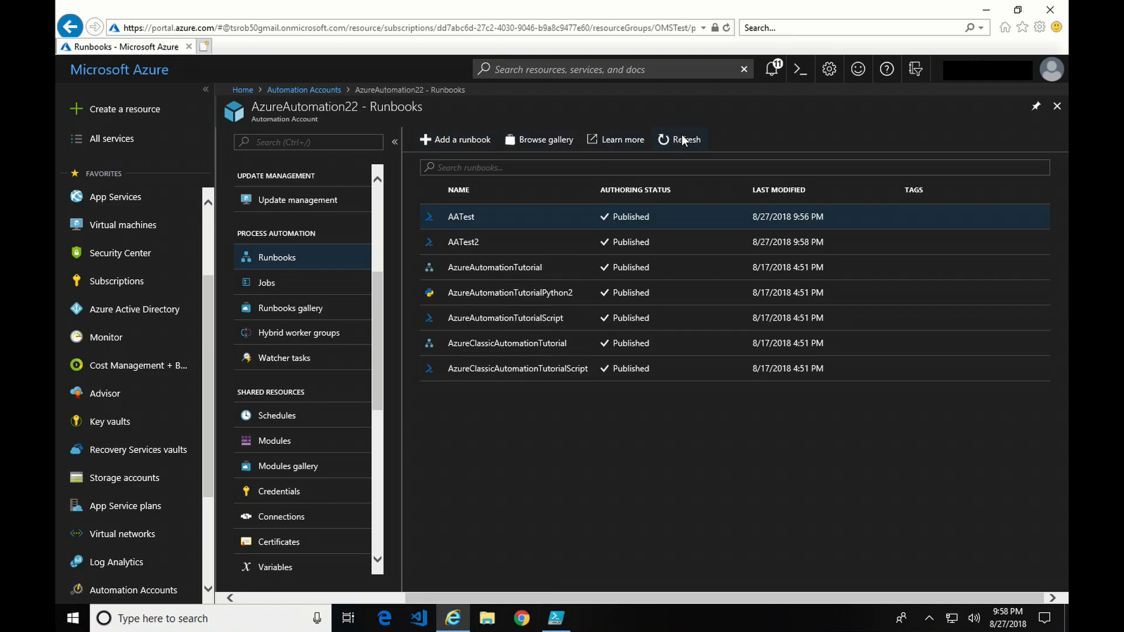
{"action": "left_click", "coordinate": [463, 241]}
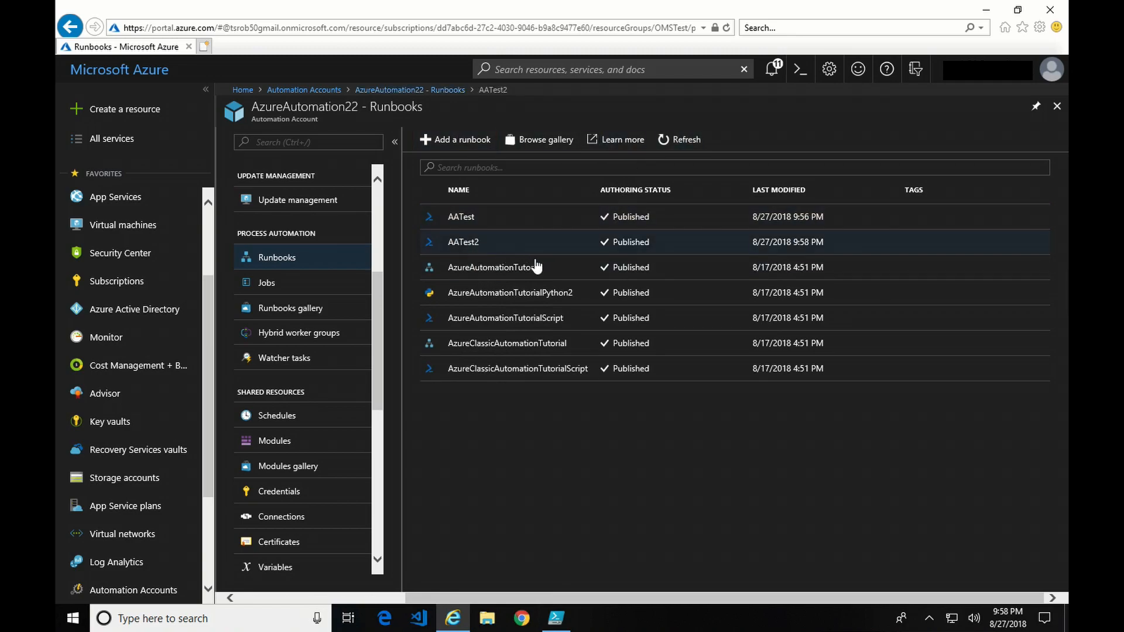
{"action": "left_click", "coordinate": [463, 242]}
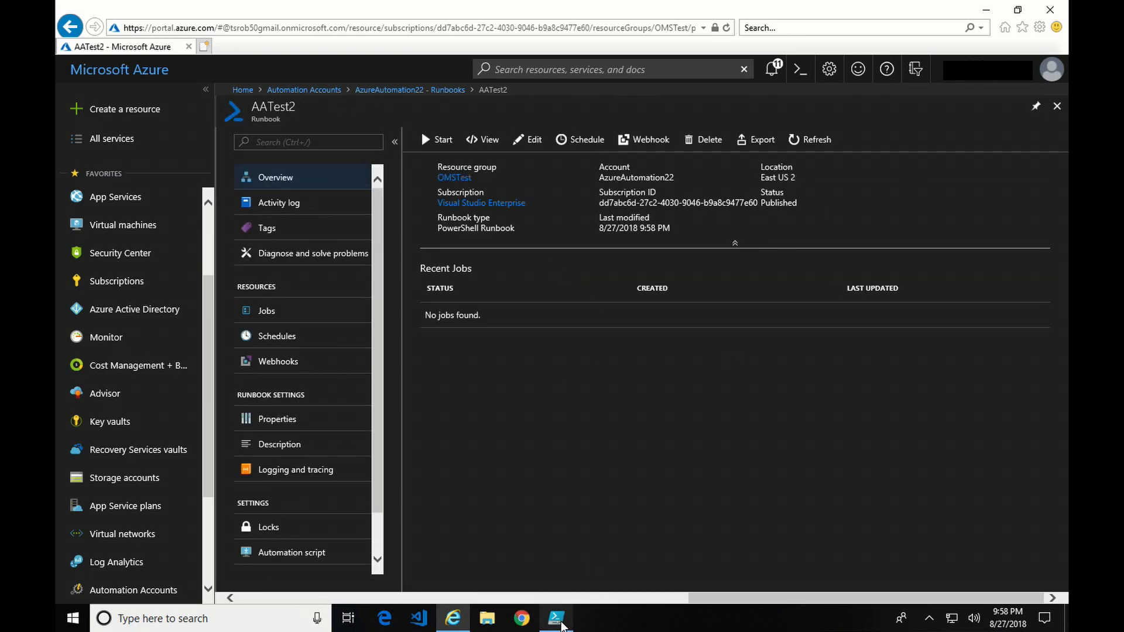
{"action": "left_click", "coordinate": [555, 618]}
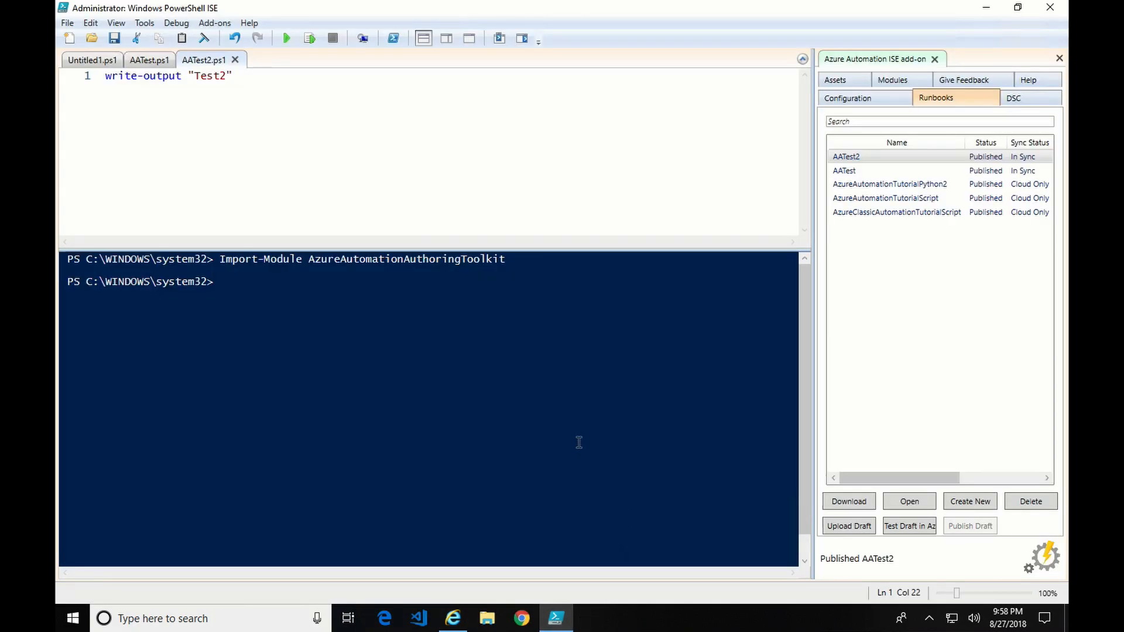